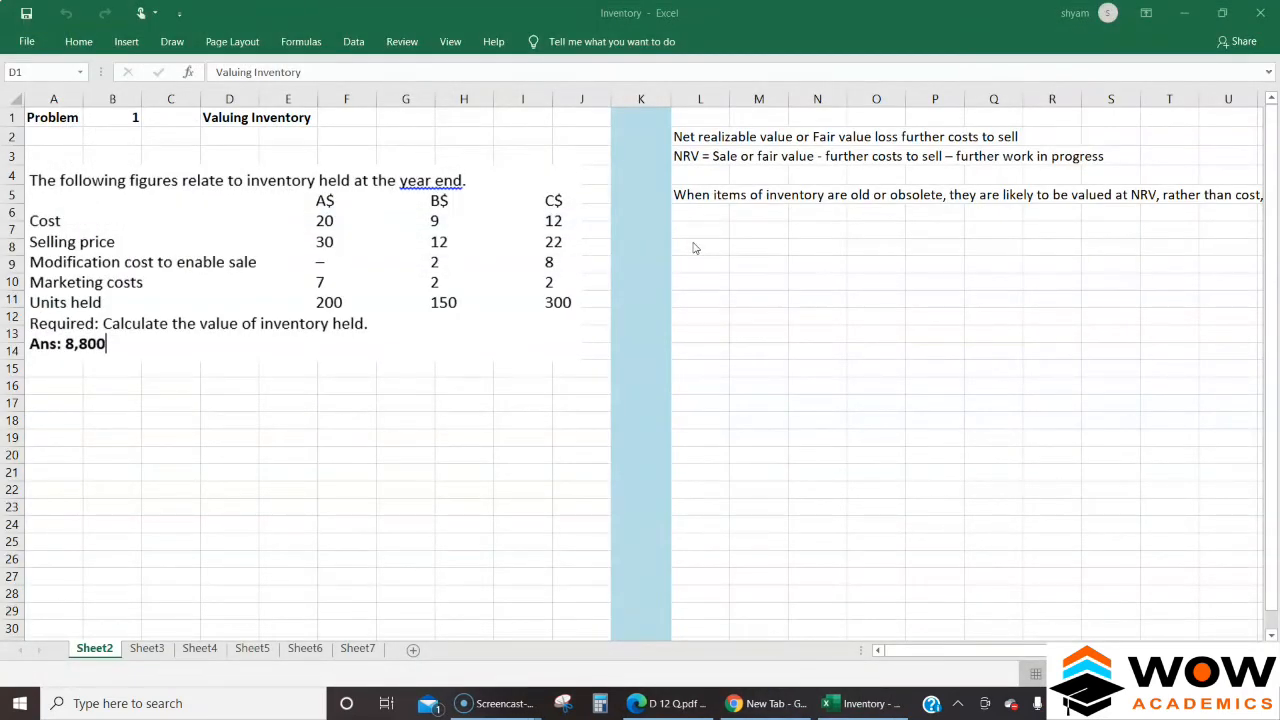
pyautogui.moveTo(270, 160)
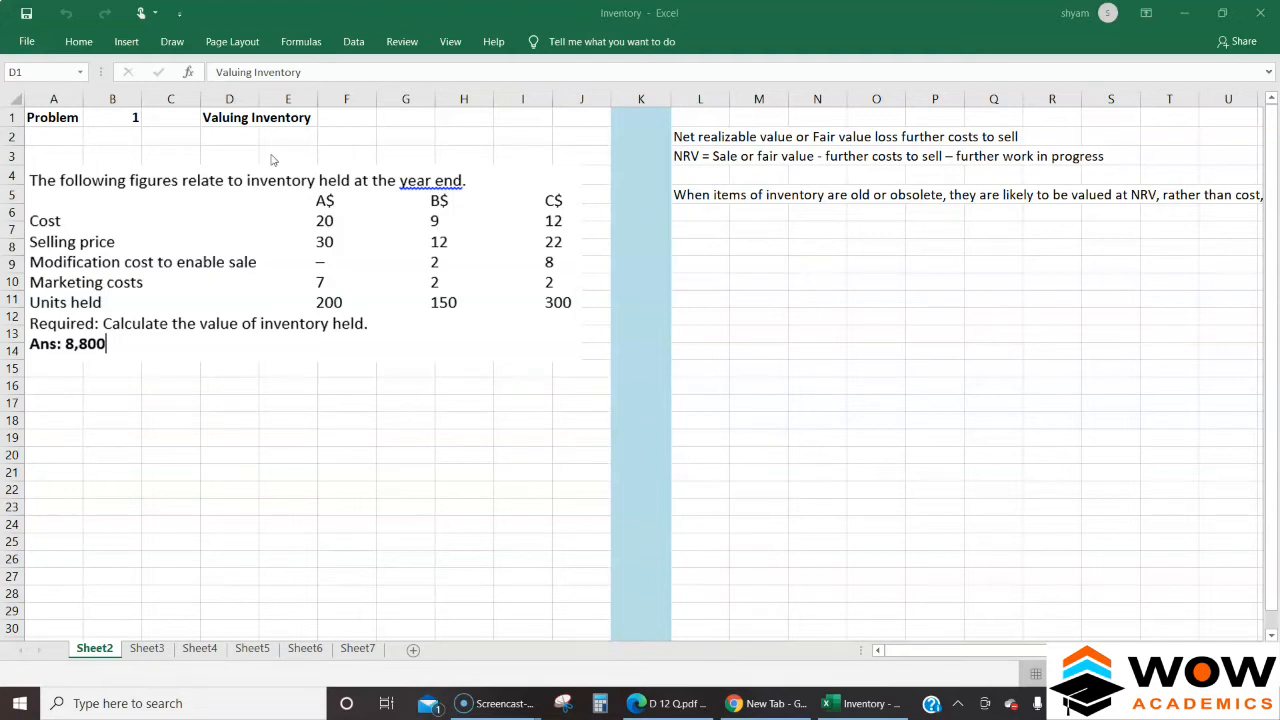
# Pick the spot beside the problem picture and NRV notes where the table will start.
pyautogui.click(229, 117)
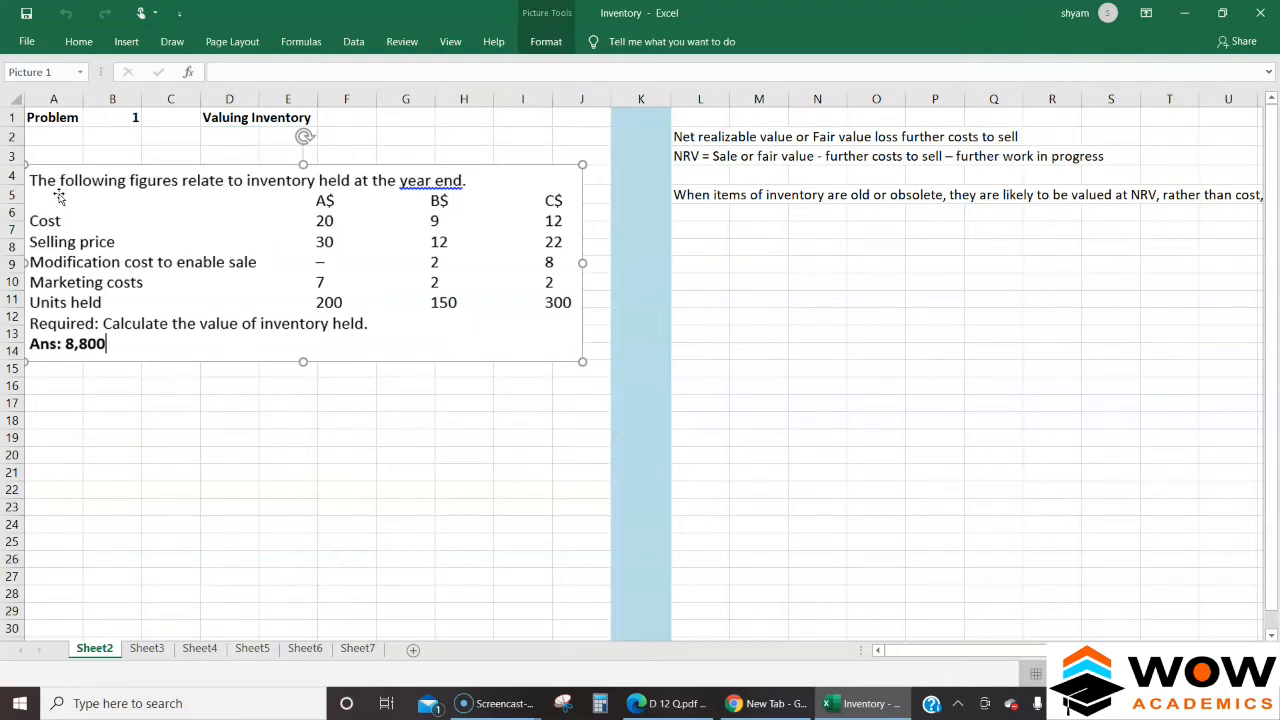
pyautogui.moveTo(247, 200)
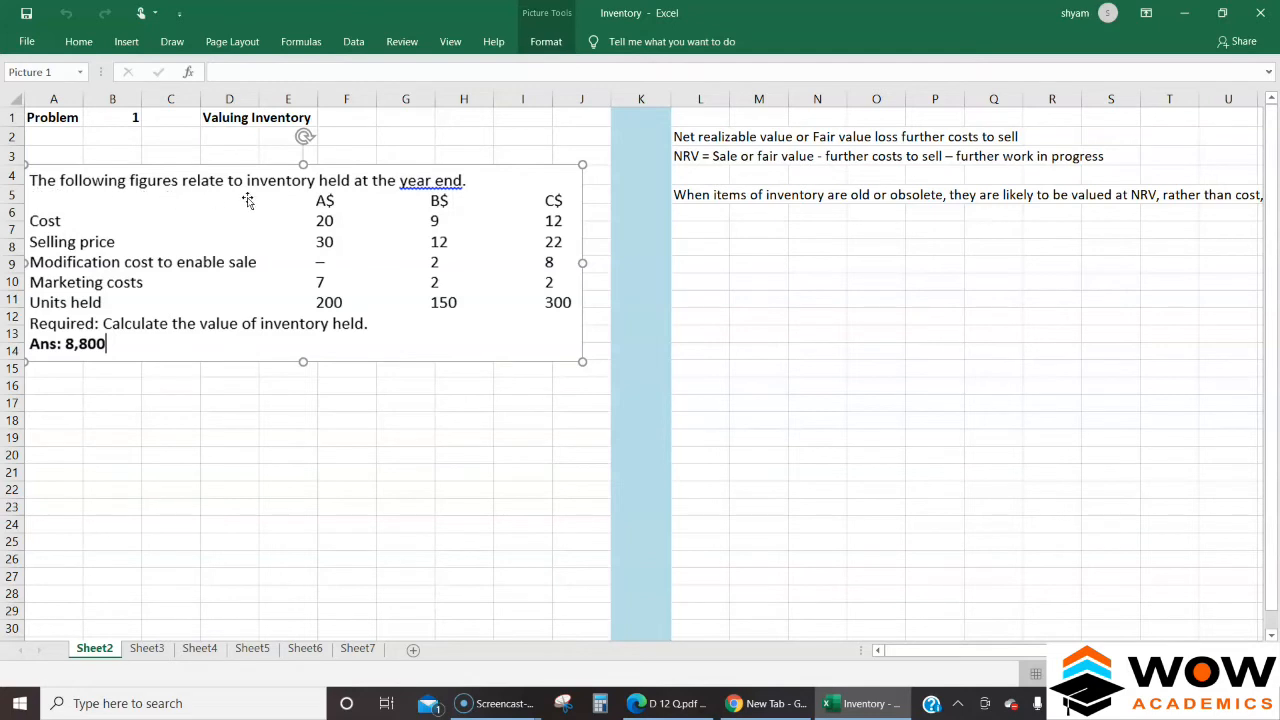
pyautogui.moveTo(445, 200)
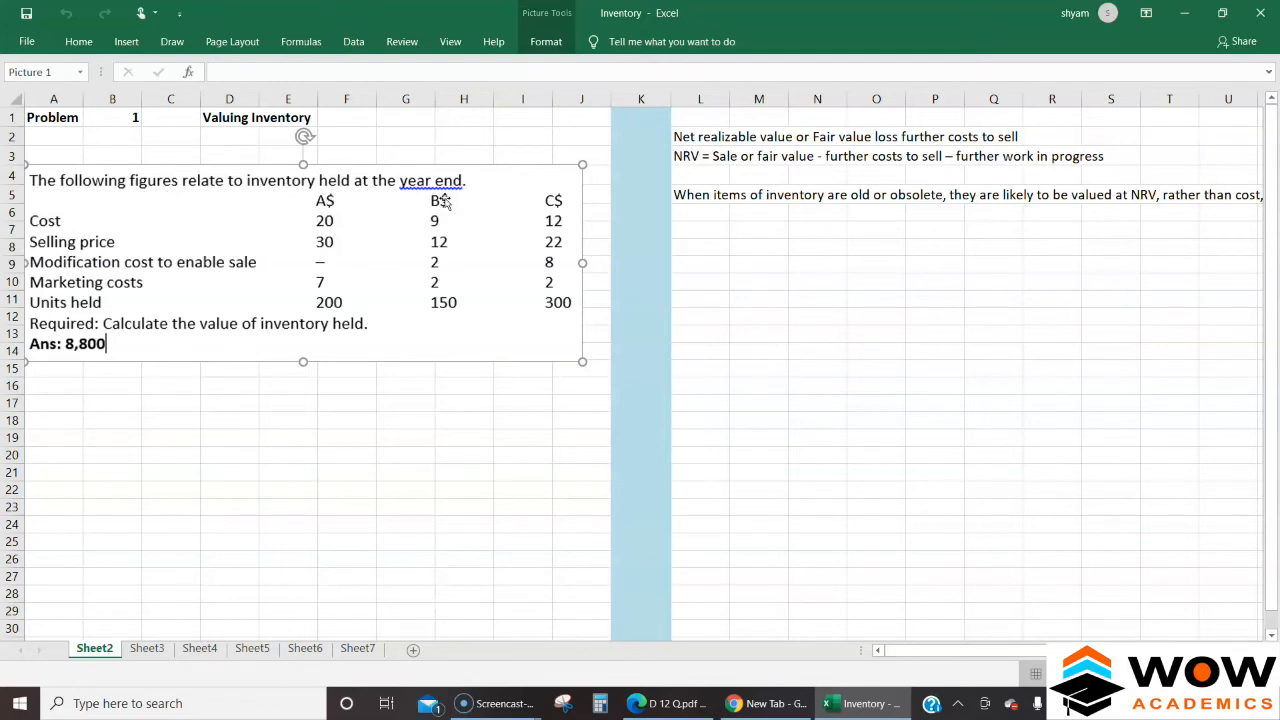
pyautogui.moveTo(78, 235)
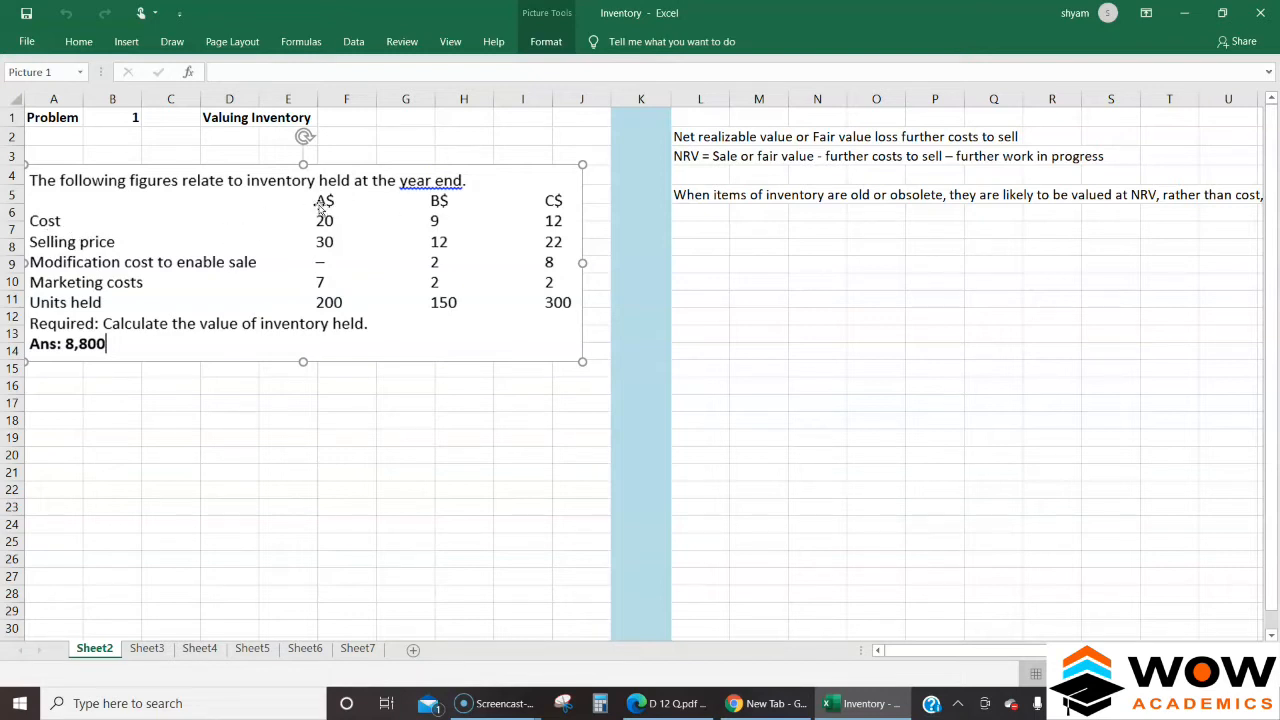
pyautogui.moveTo(170, 228)
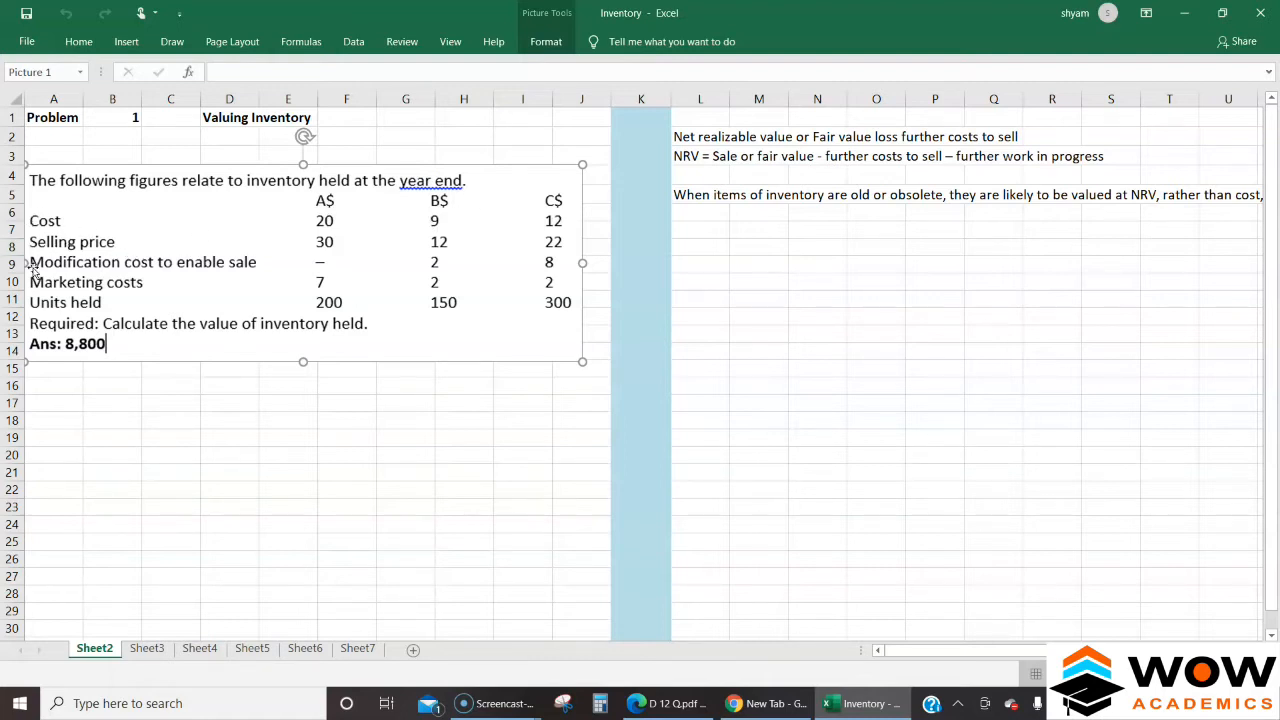
pyautogui.moveTo(205, 270)
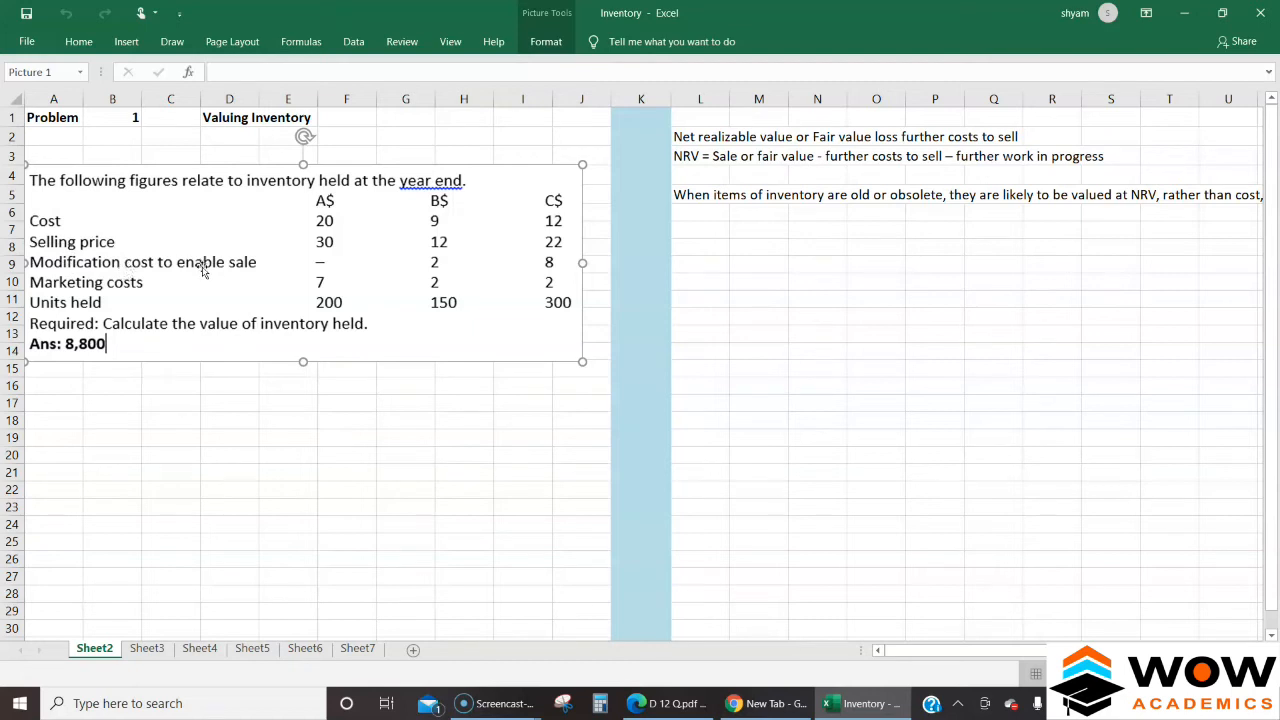
pyautogui.moveTo(148, 282)
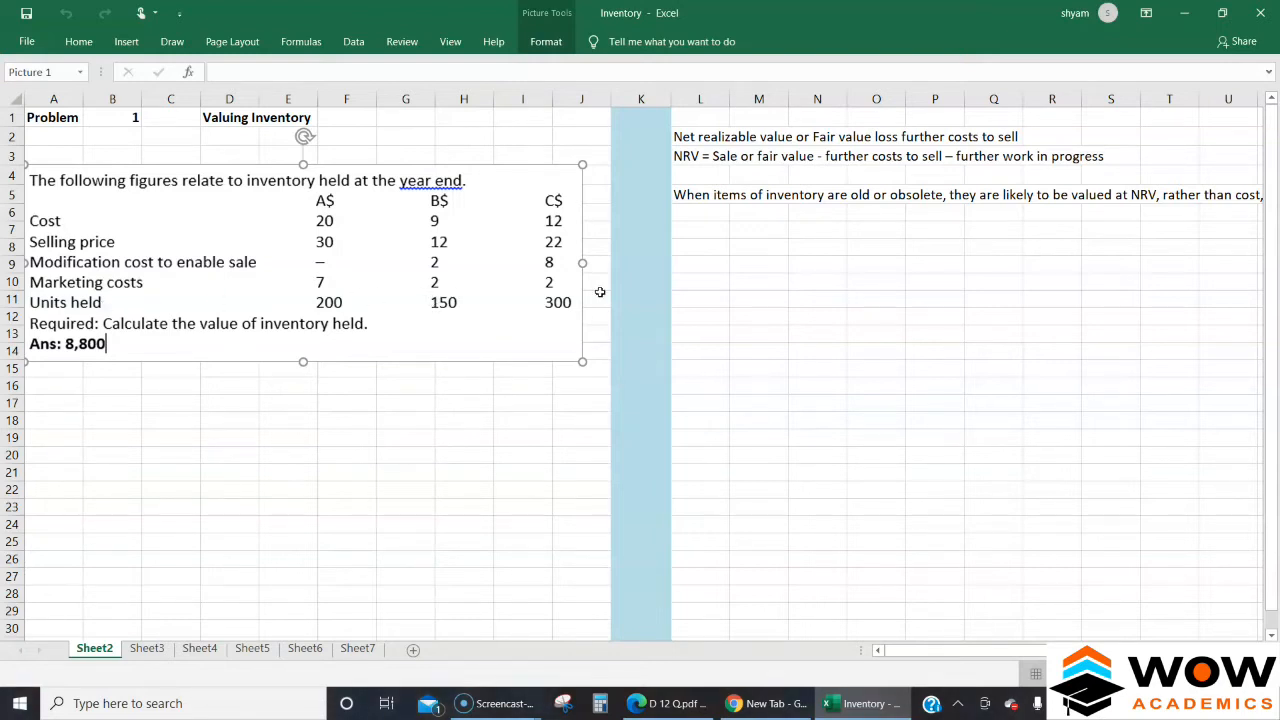
pyautogui.click(700, 230)
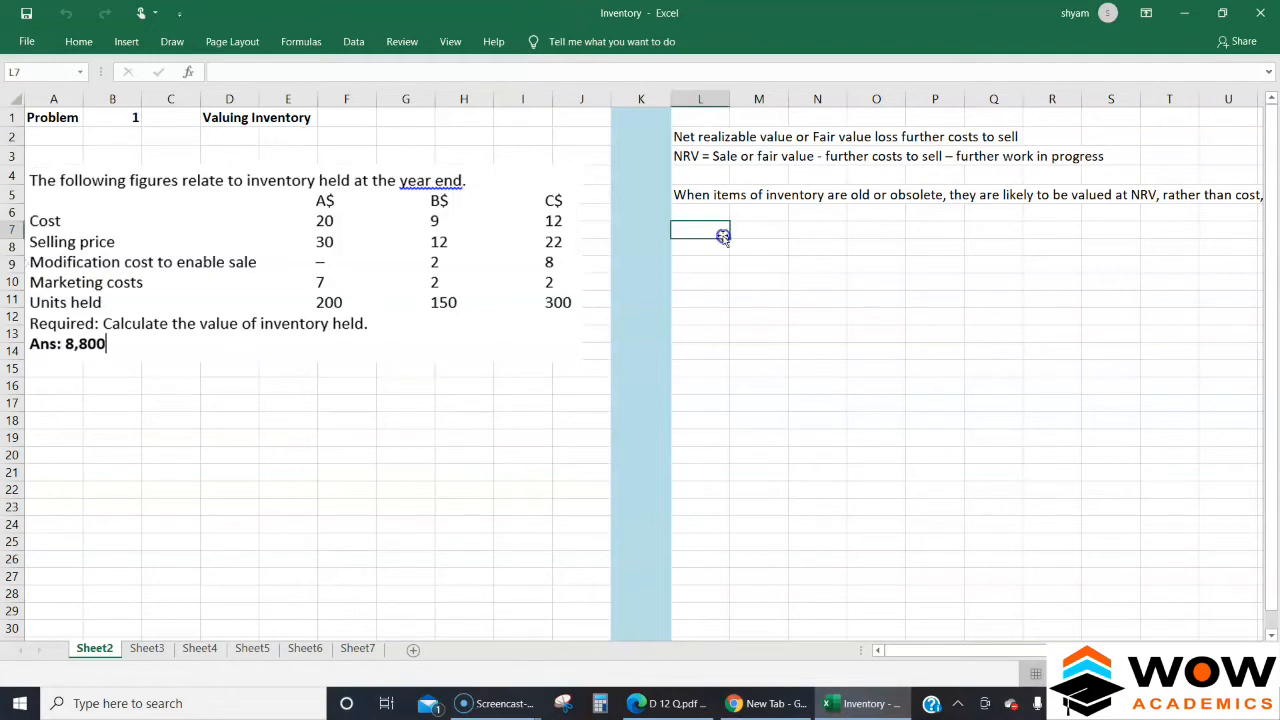
pyautogui.moveTo(723, 237)
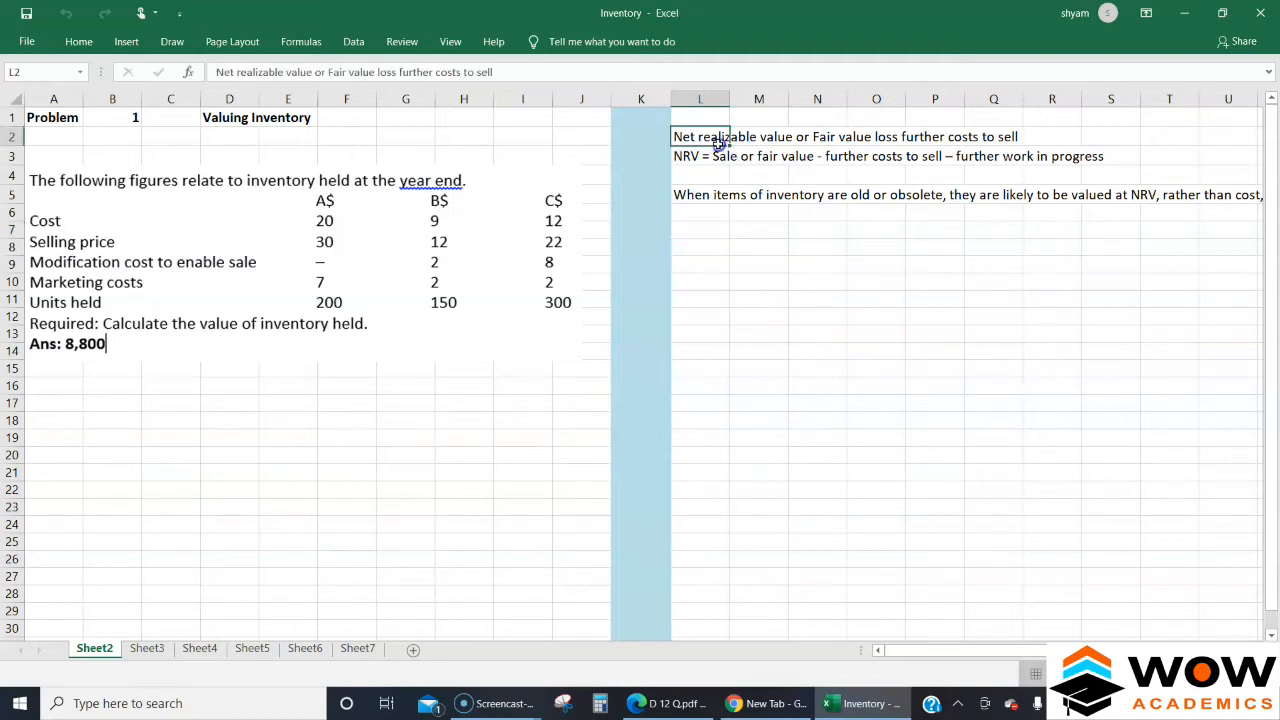
pyautogui.click(700, 156)
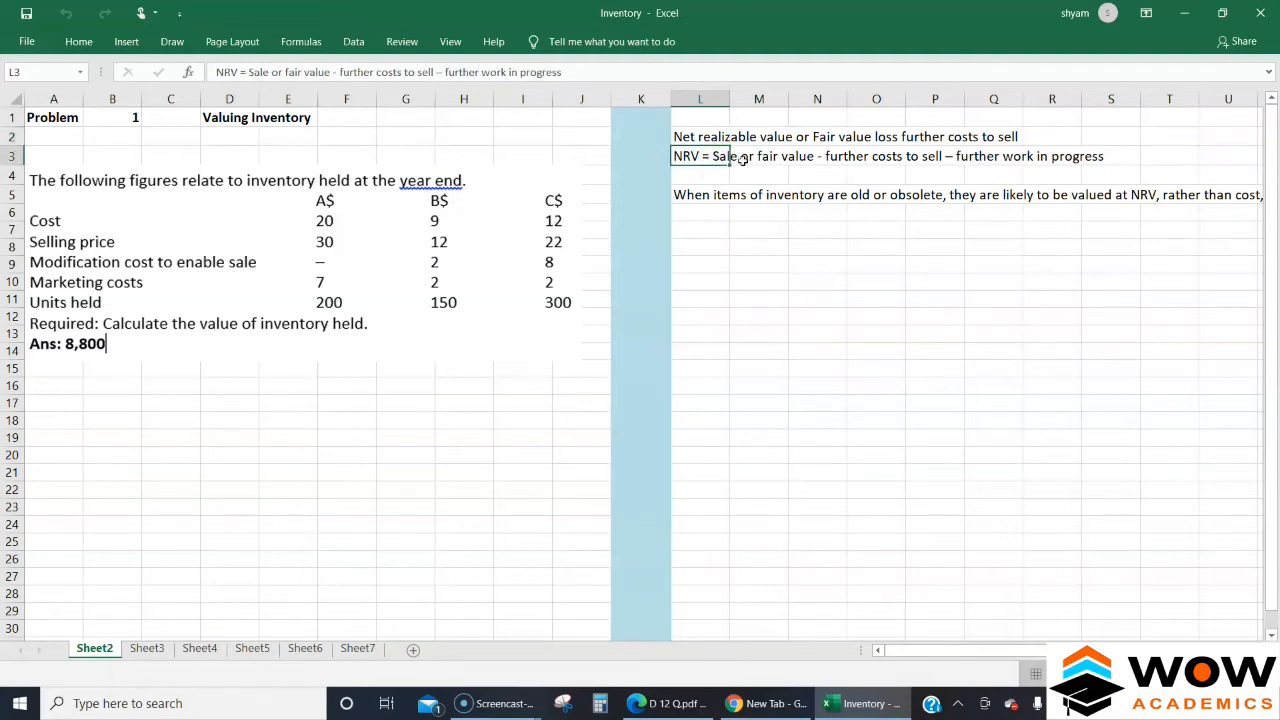
pyautogui.click(759, 230)
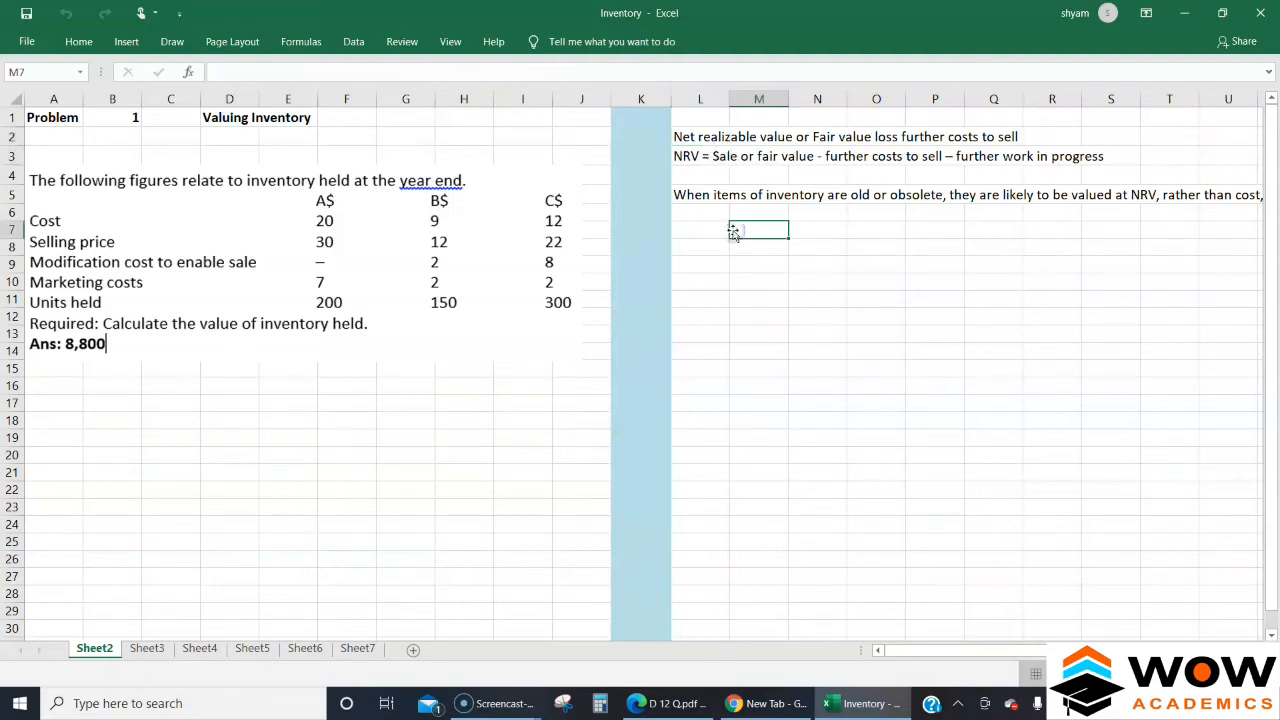
pyautogui.click(700, 194)
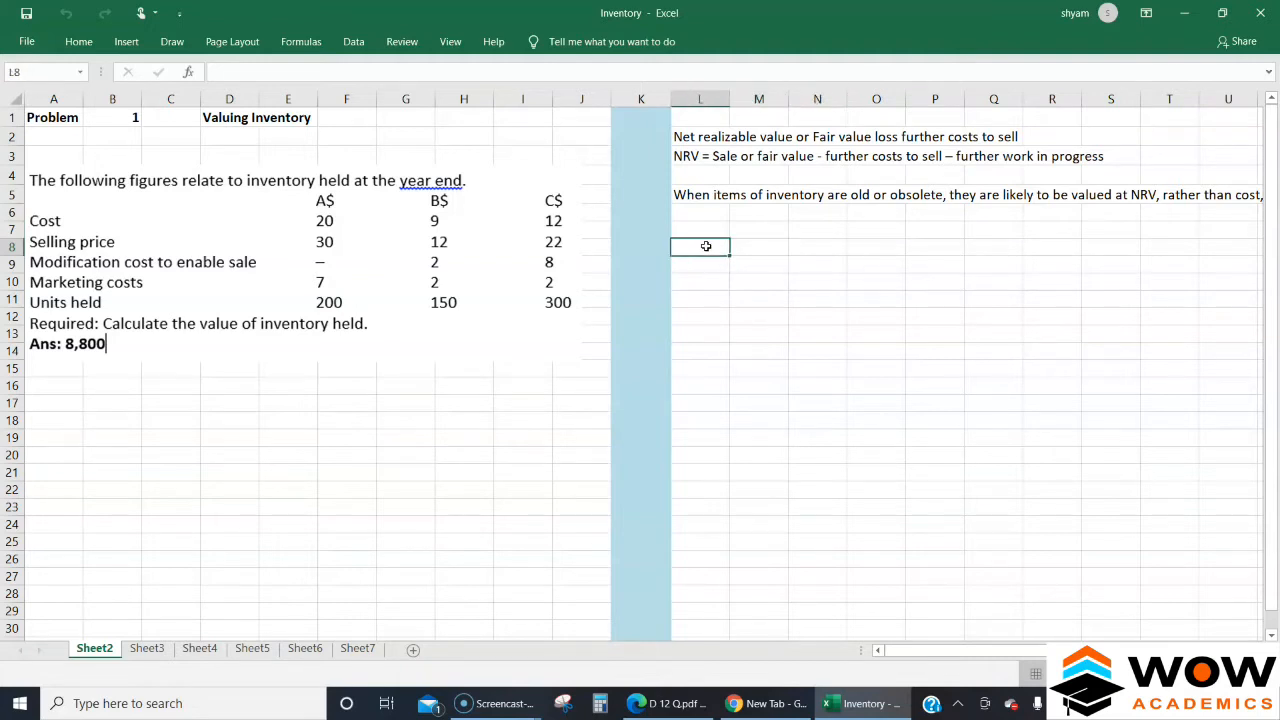
# Enter Cost and Particulars labels, paint their format over L7:U20, and start item headers.
pyautogui.write('Cost')
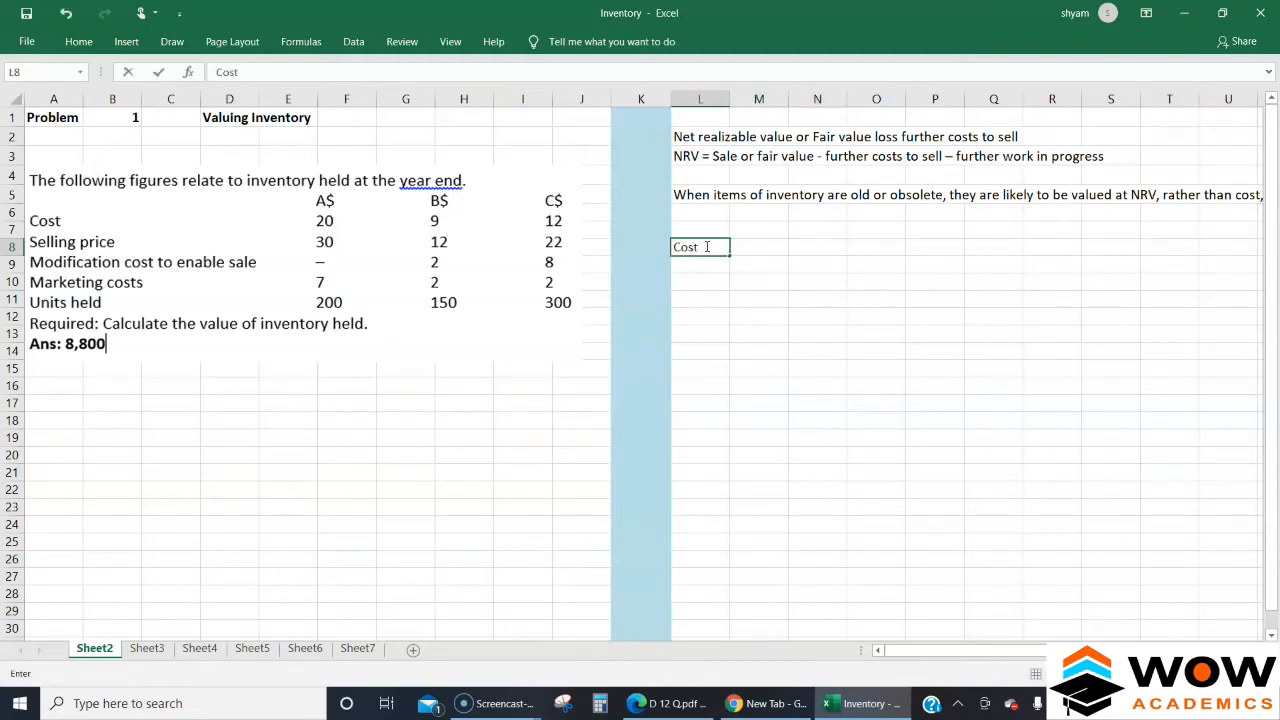
pyautogui.write('Particulars')
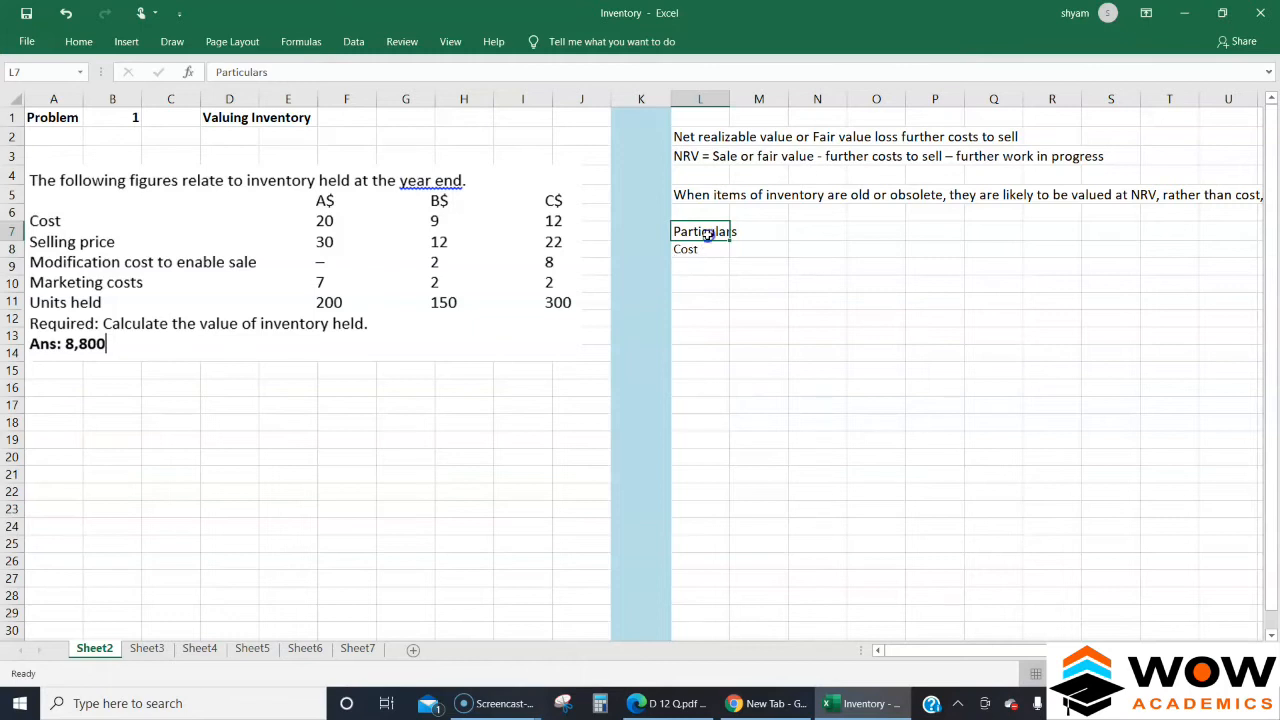
pyautogui.click(78, 41)
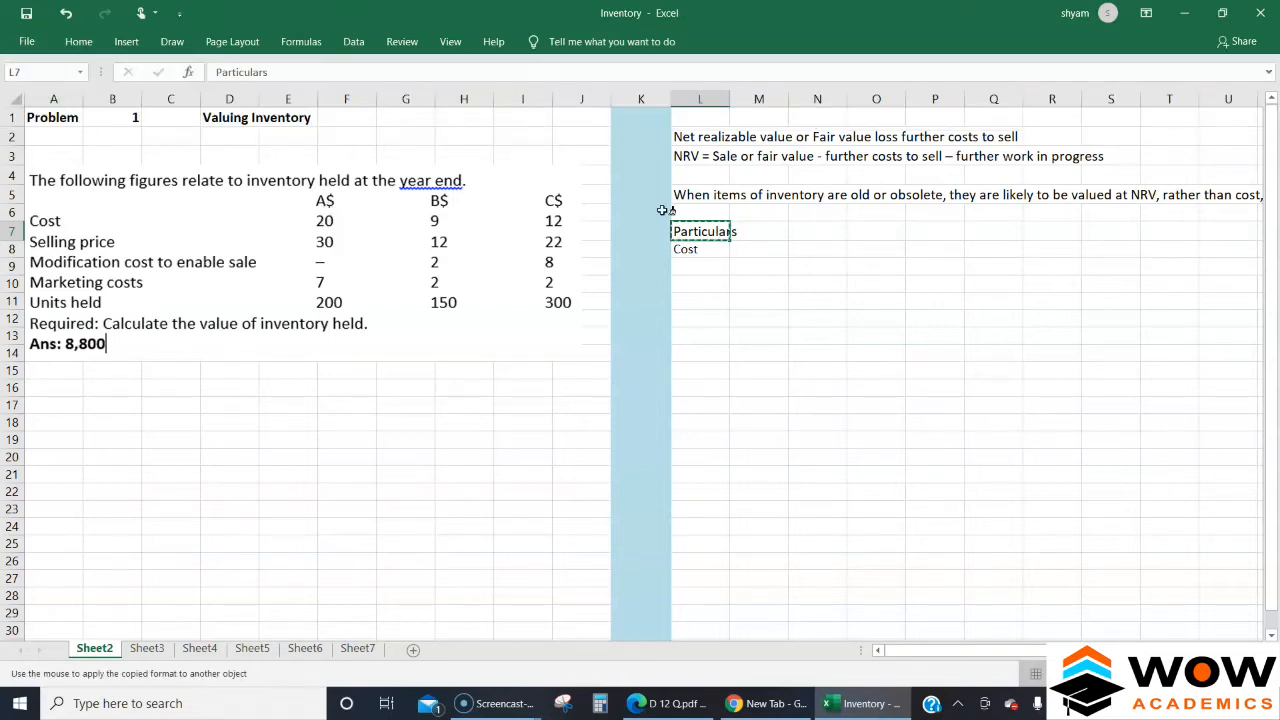
pyautogui.moveTo(700, 231); pyautogui.dragTo(1250, 458)
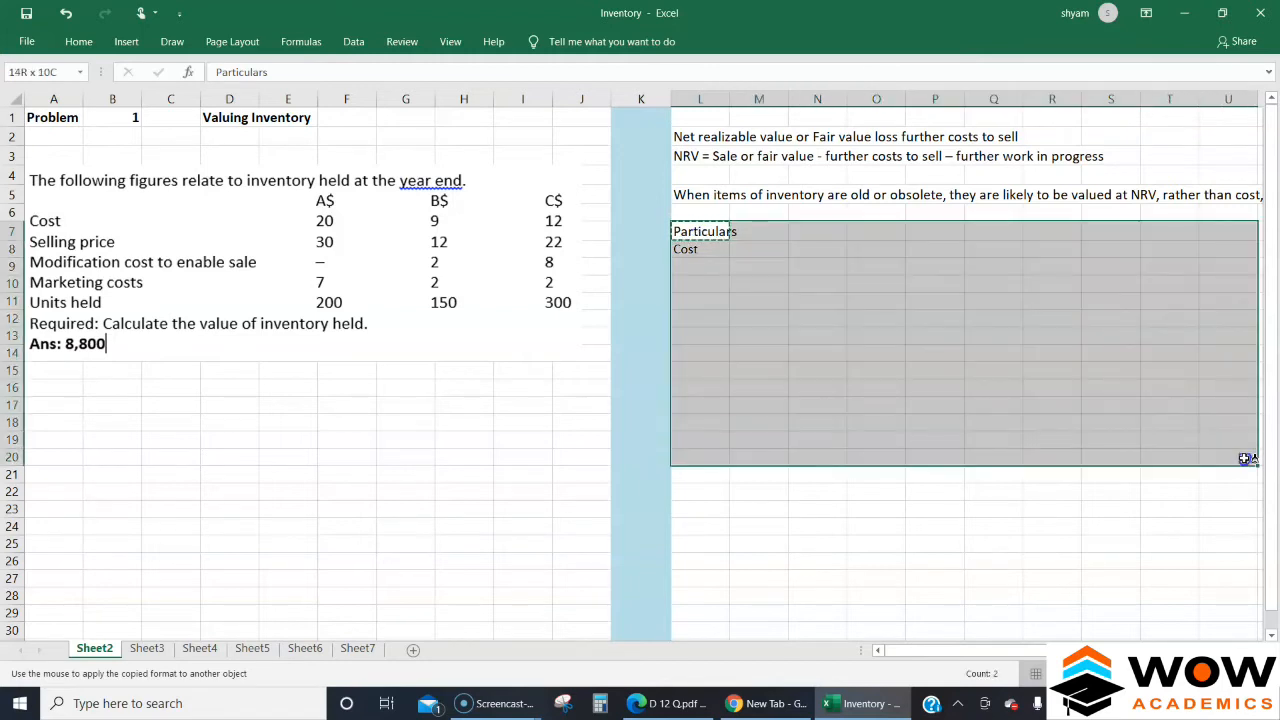
pyautogui.click(758, 231)
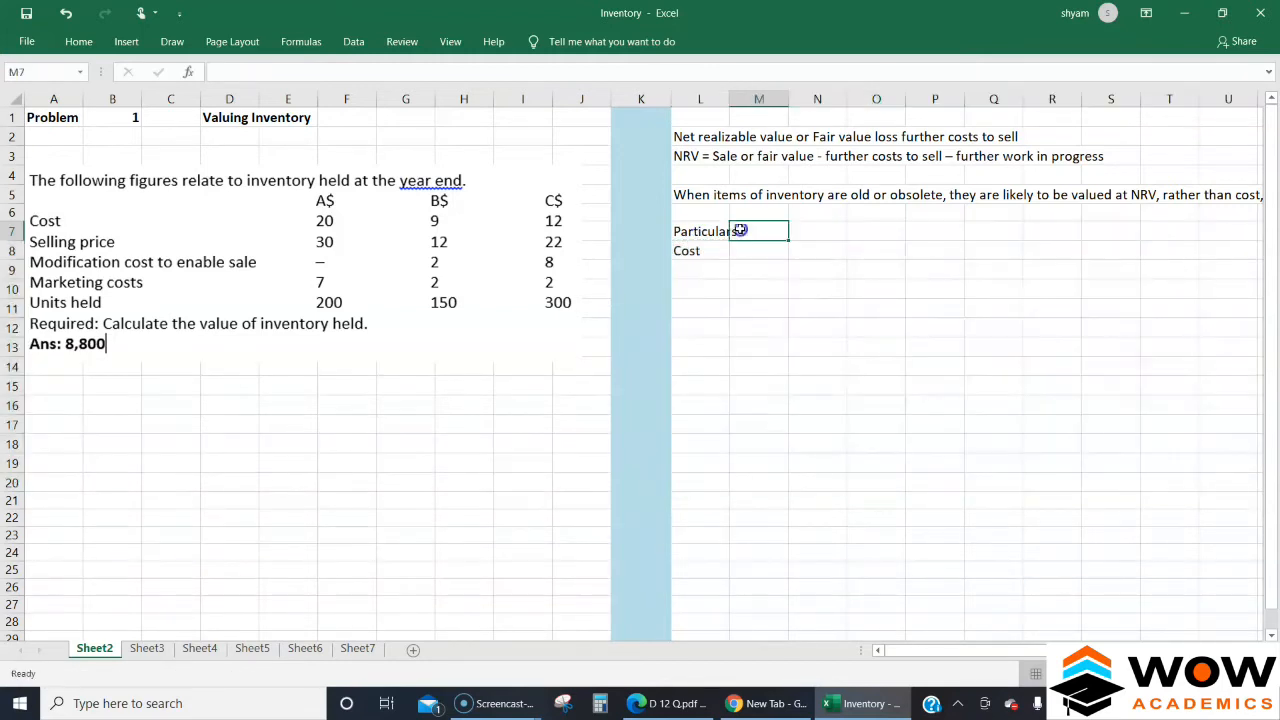
pyautogui.click(817, 231)
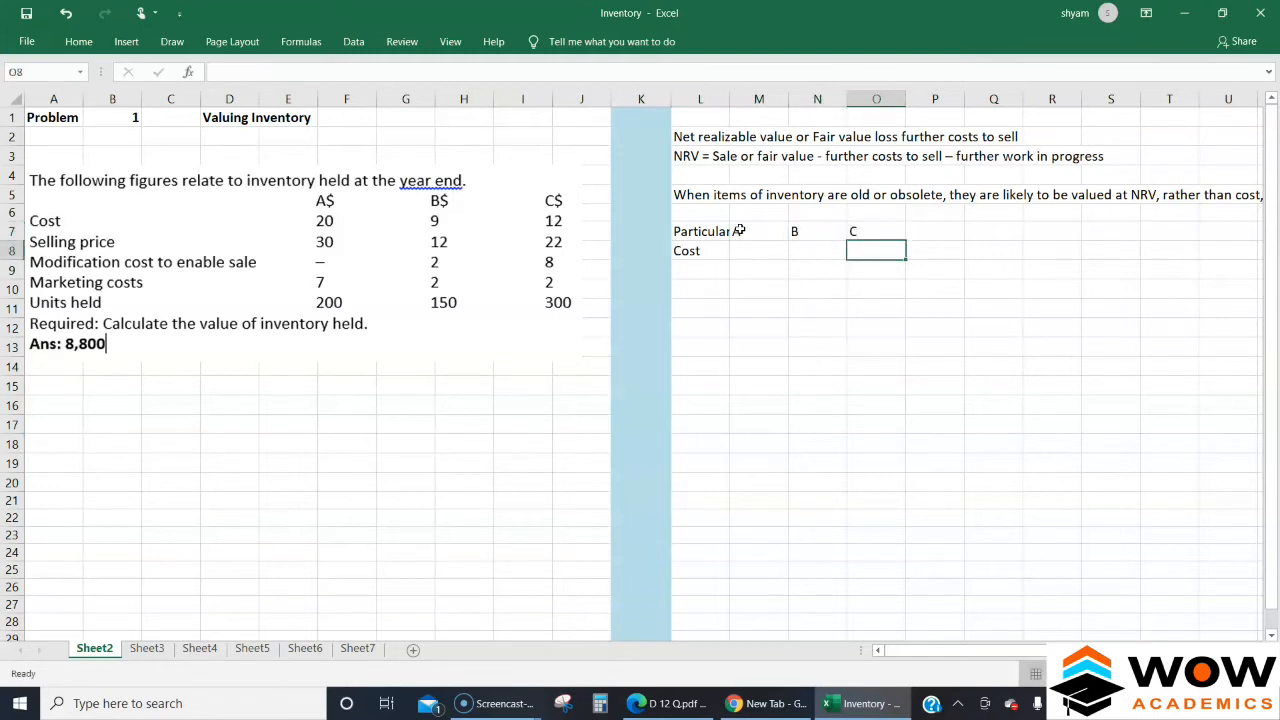
# Enter the item costs 20, 9 and 12 in the Cost row.
pyautogui.click(758, 250)
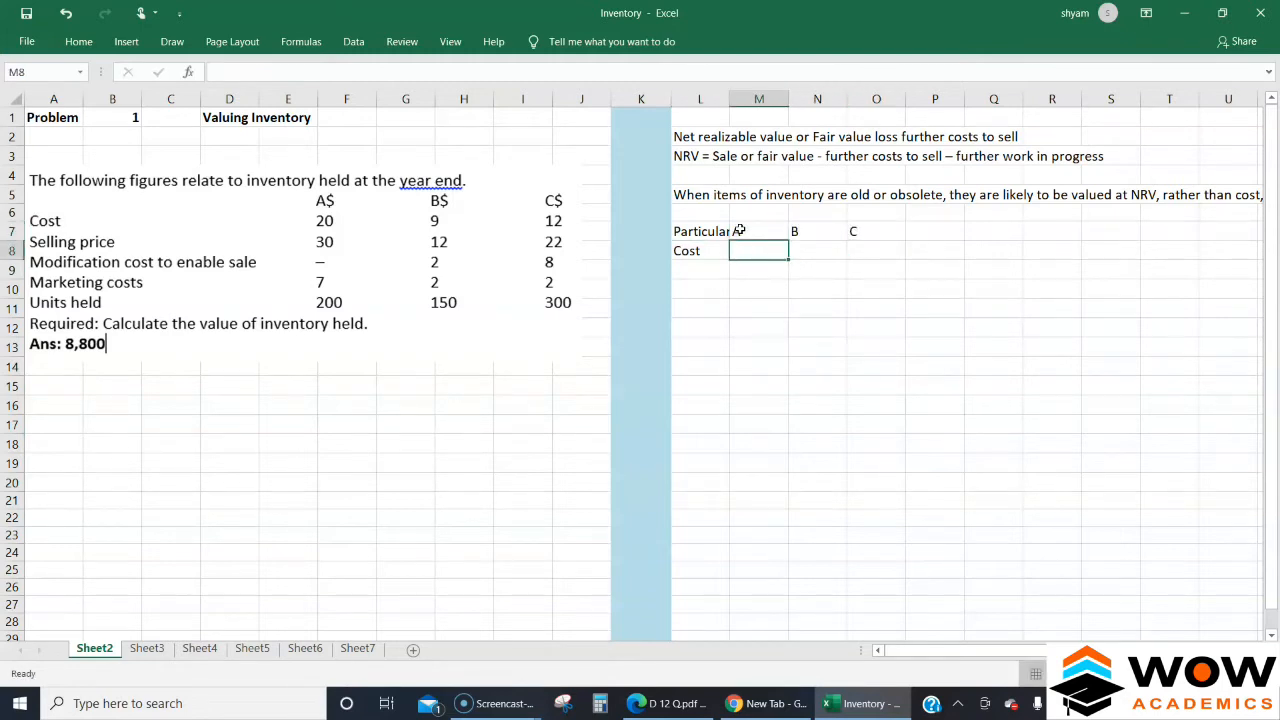
pyautogui.write('20')
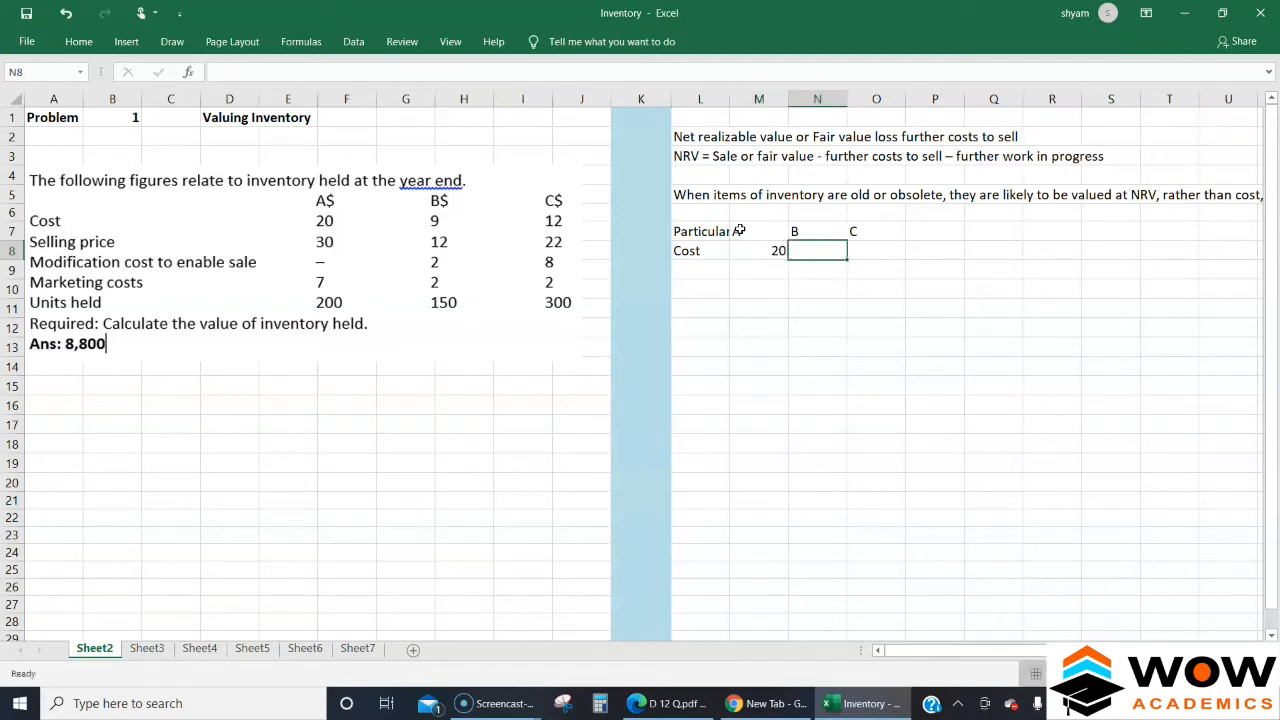
pyautogui.write('12')
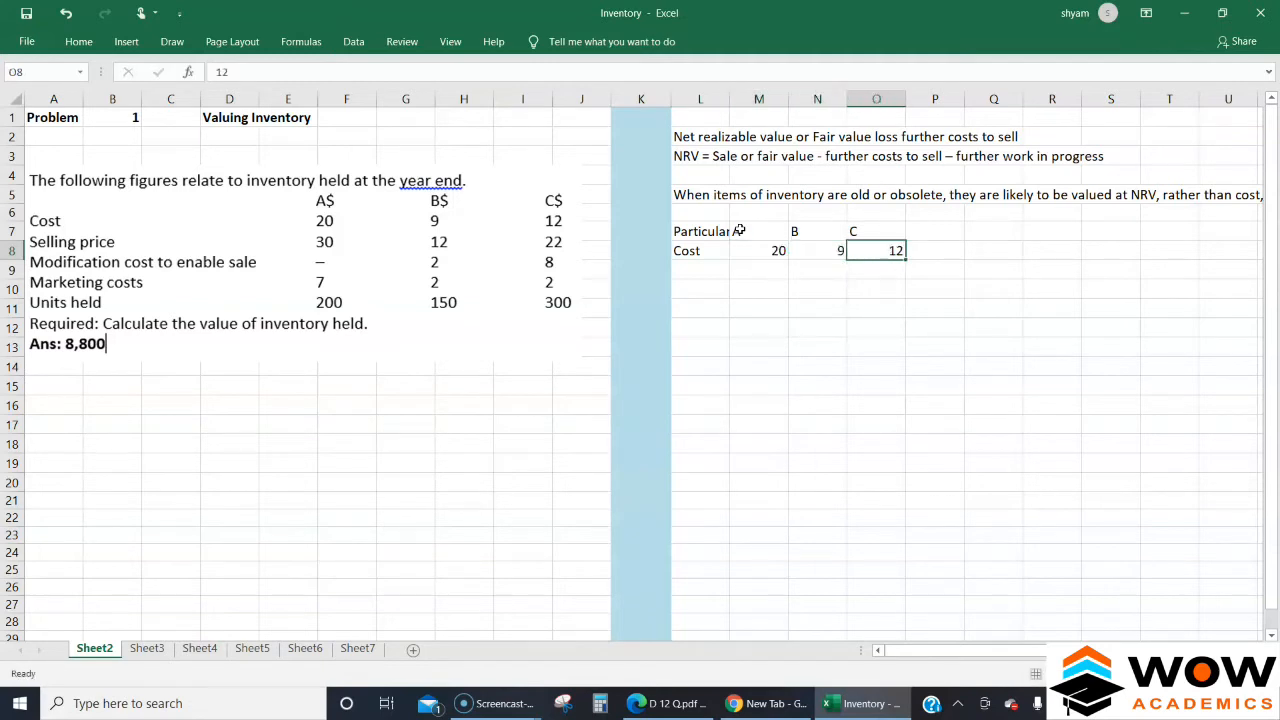
# Add row labels NRV, SP, cost to modify and marketing cost below Cost.
pyautogui.click(700, 270)
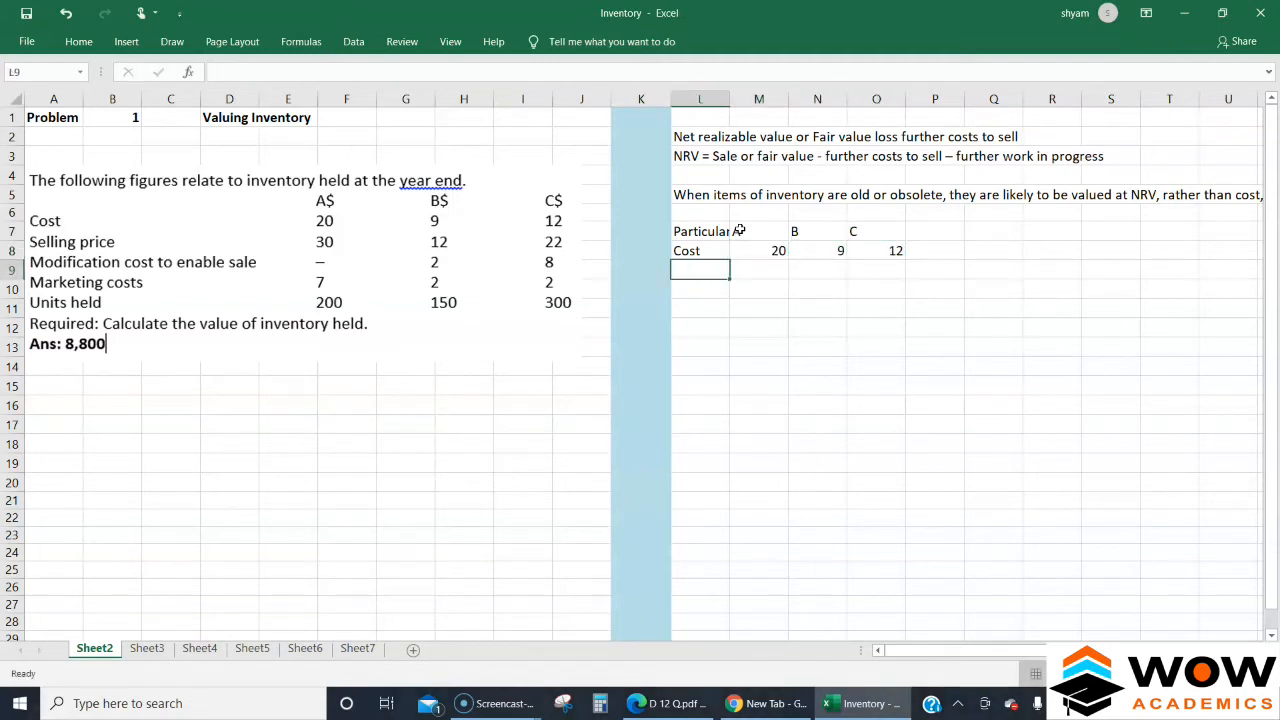
pyautogui.write('NRV')
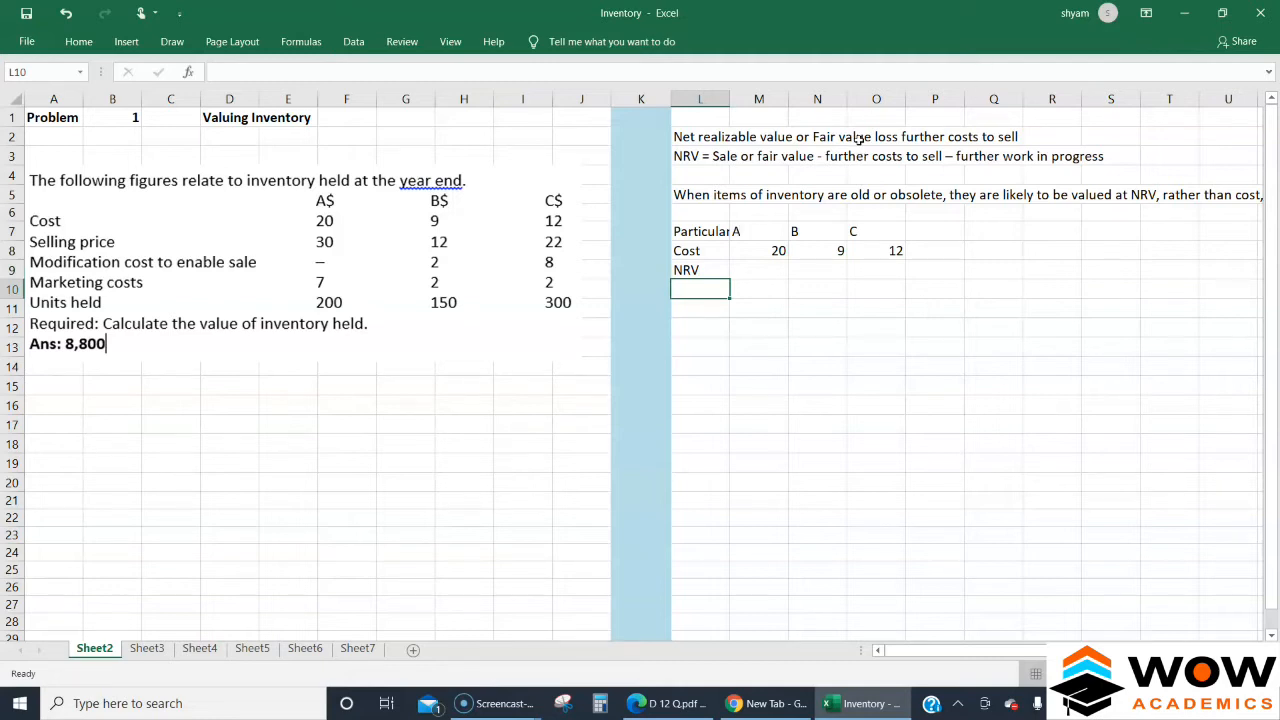
pyautogui.moveTo(1040, 147)
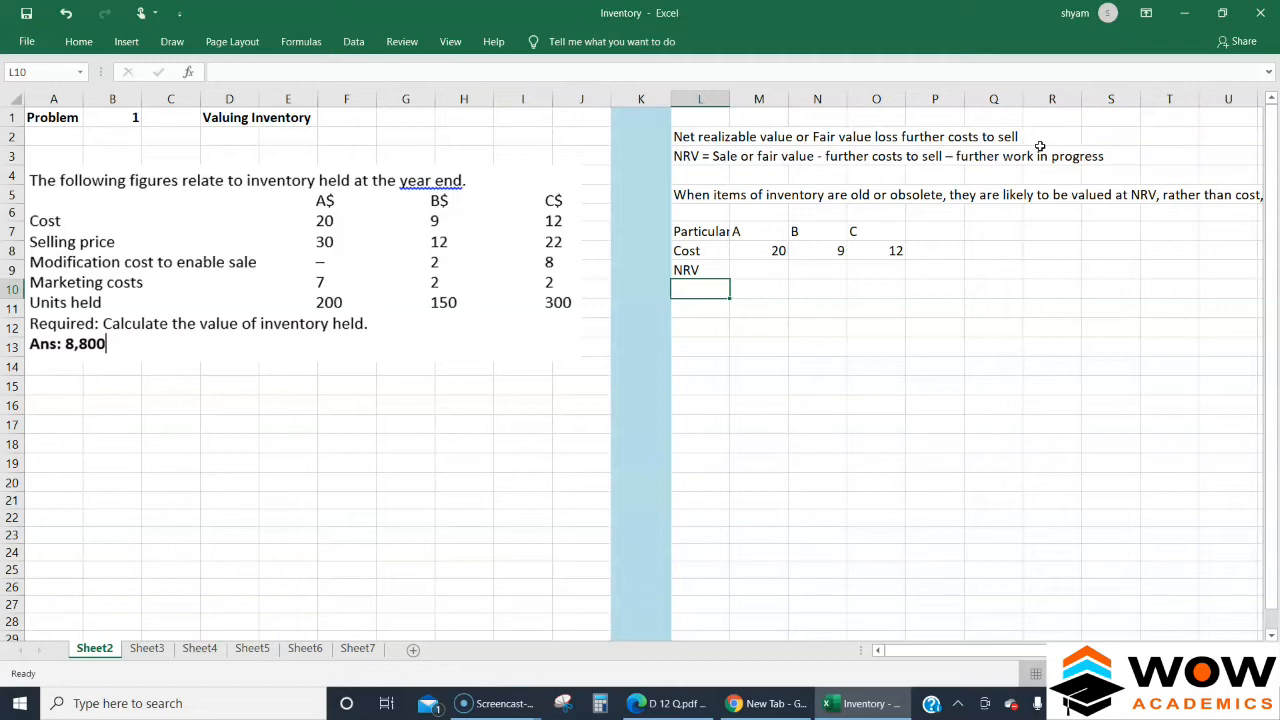
pyautogui.write('SP')
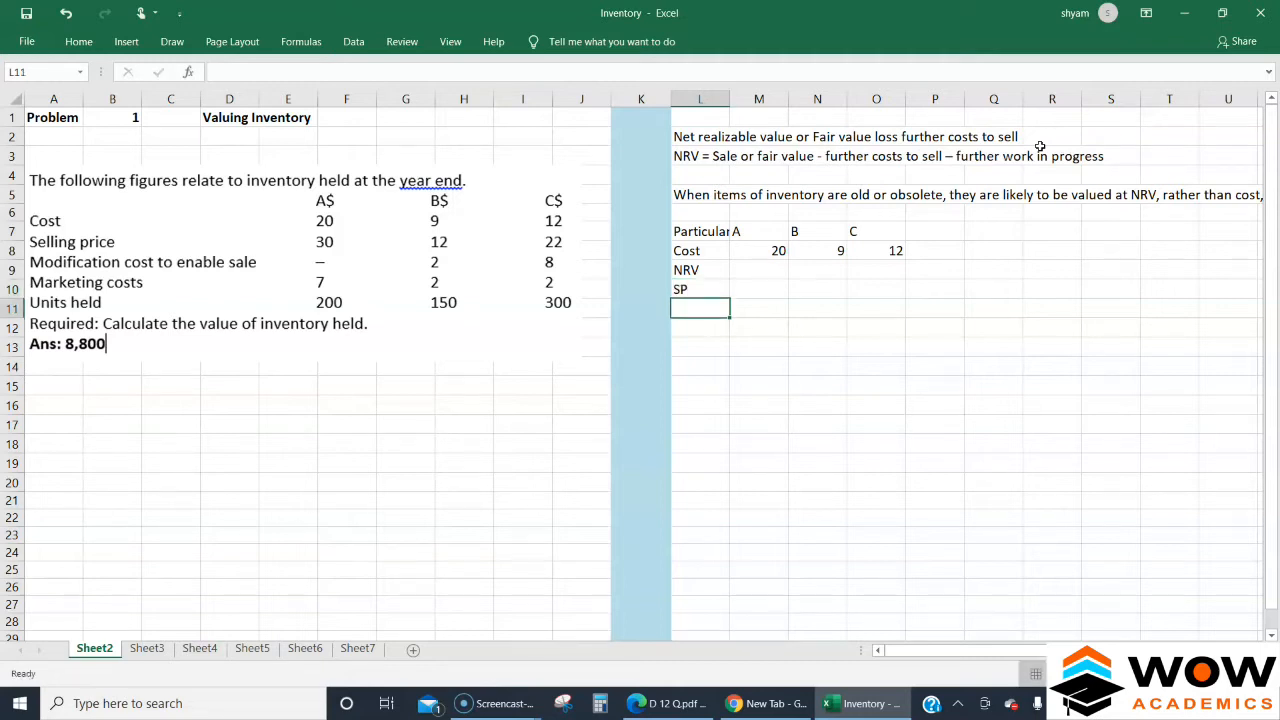
pyautogui.write('cost to')
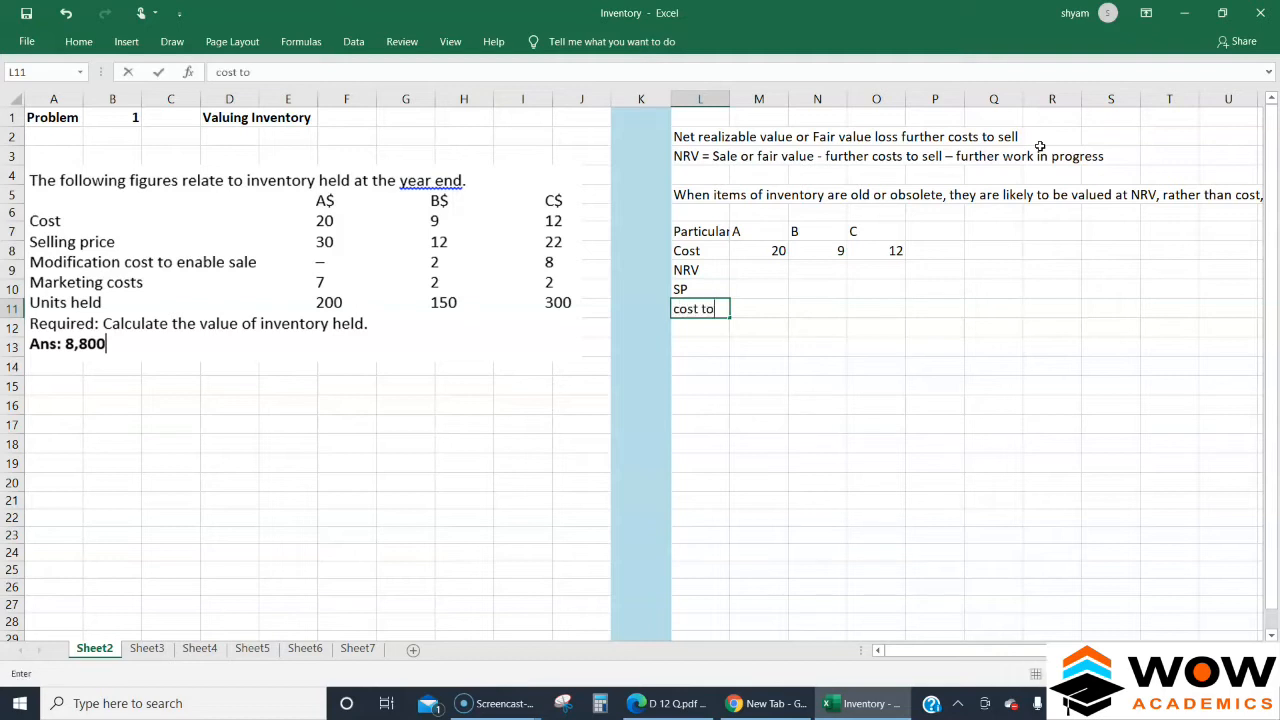
pyautogui.write('modify')
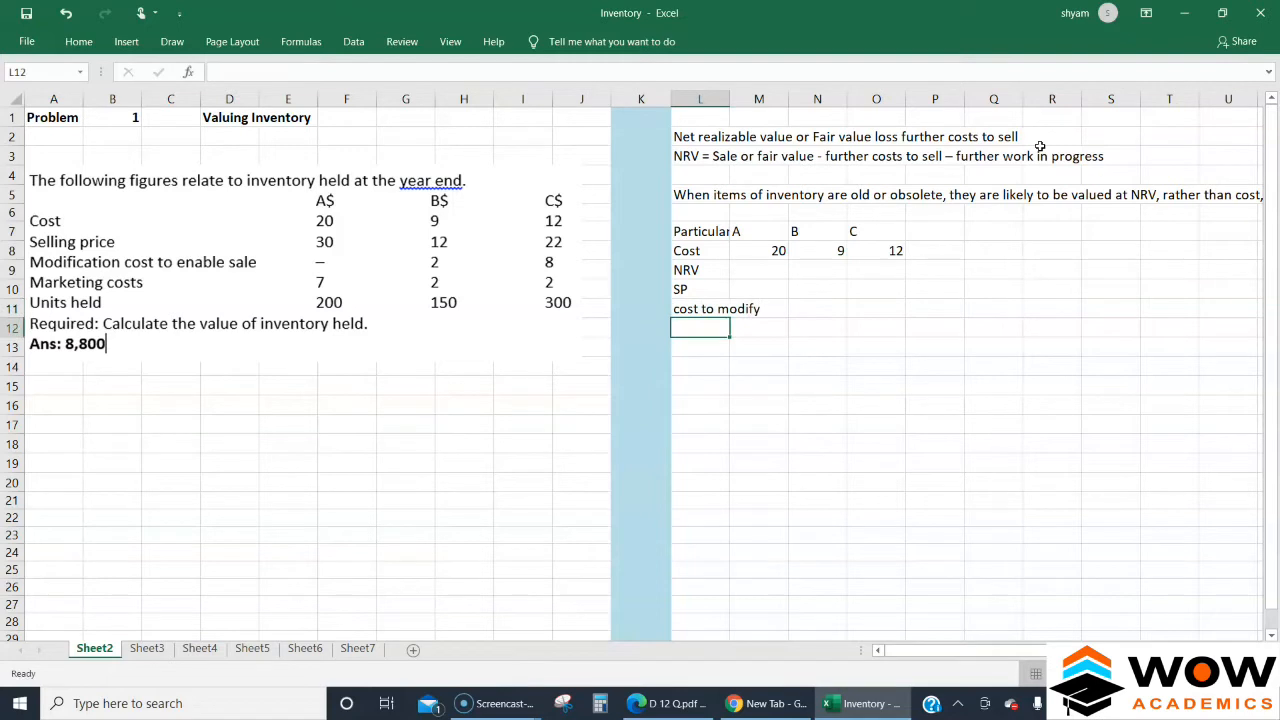
pyautogui.write('marke')
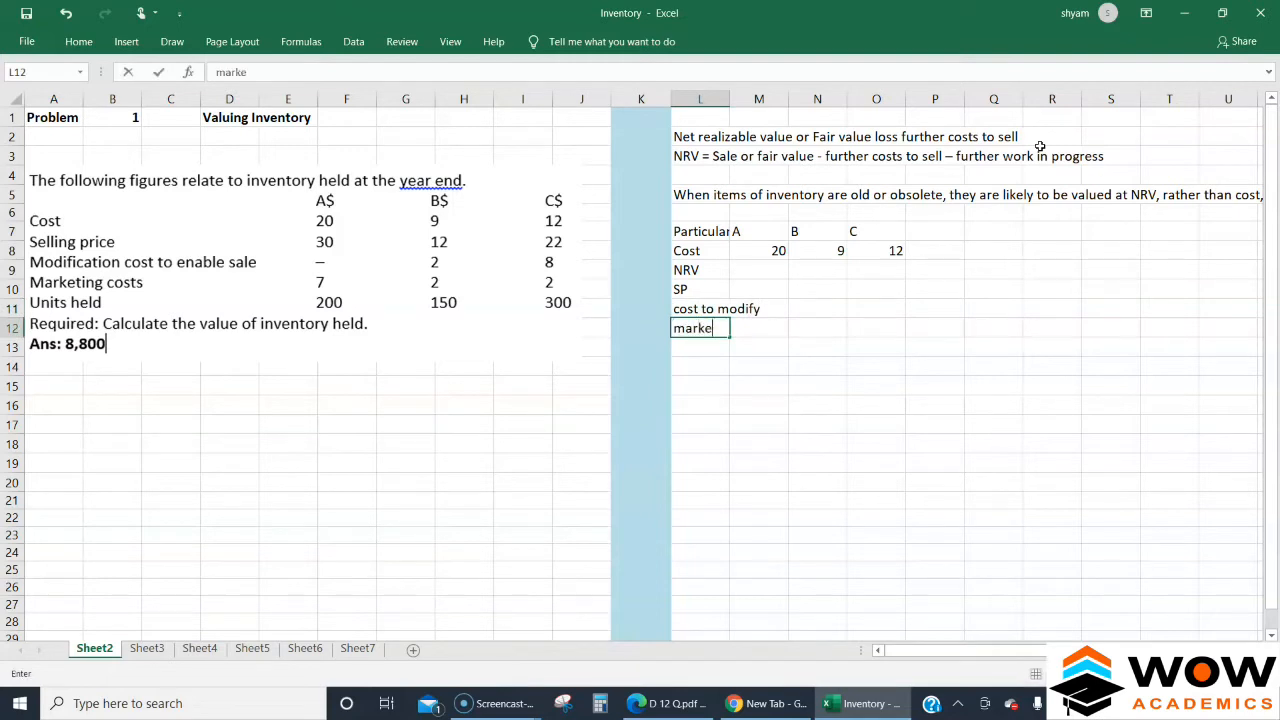
pyautogui.write('ting cost')
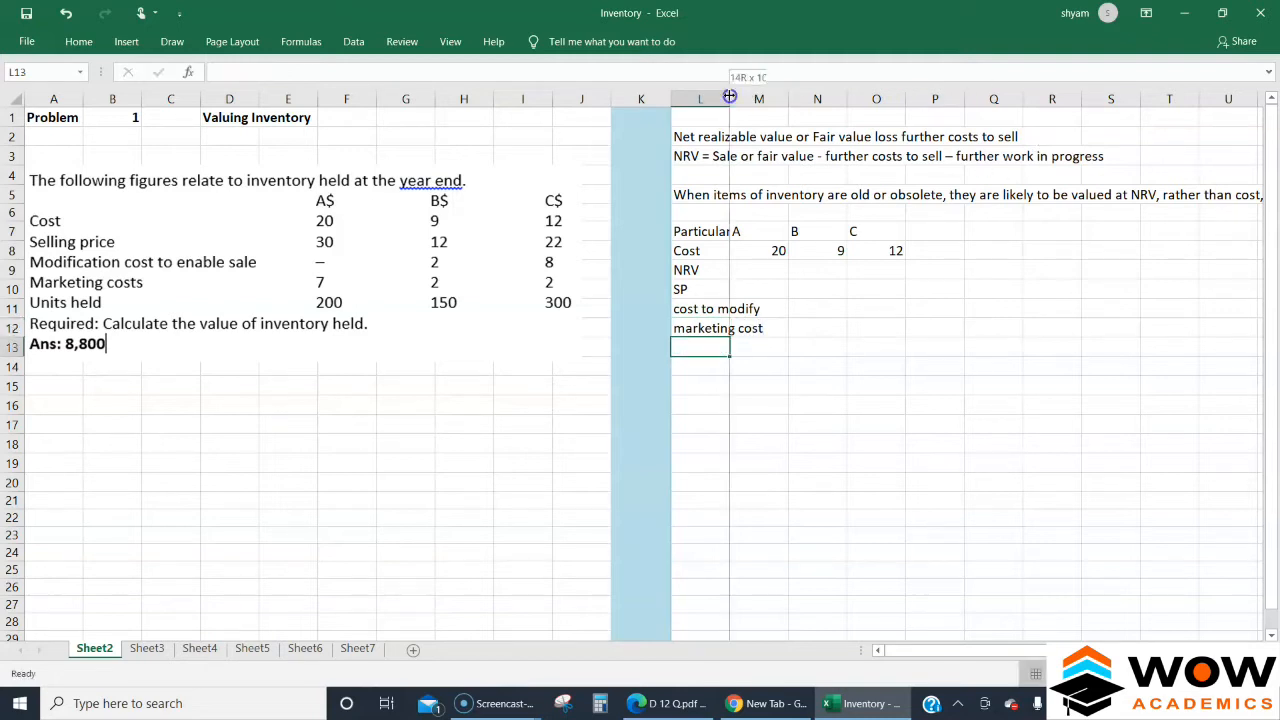
# Widen column L, move NRV to L13, and enter selling prices 30, 12, 22.
pyautogui.click(804, 231)
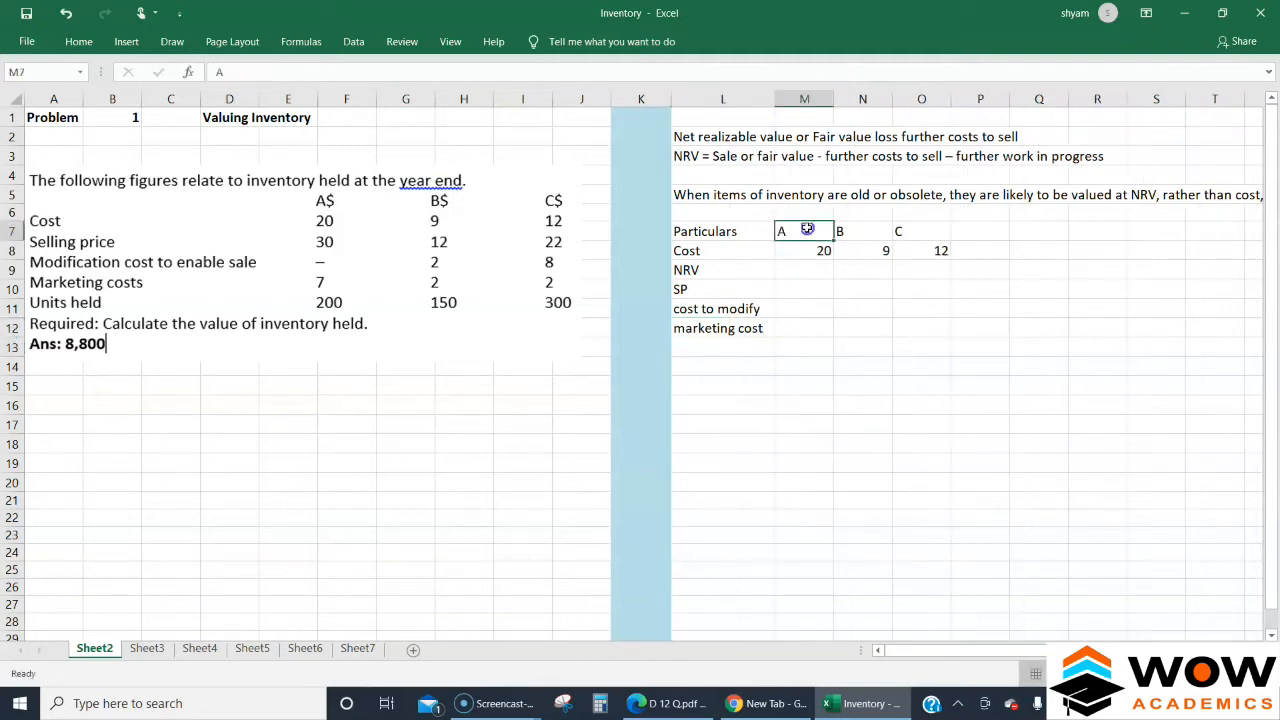
pyautogui.click(722, 269)
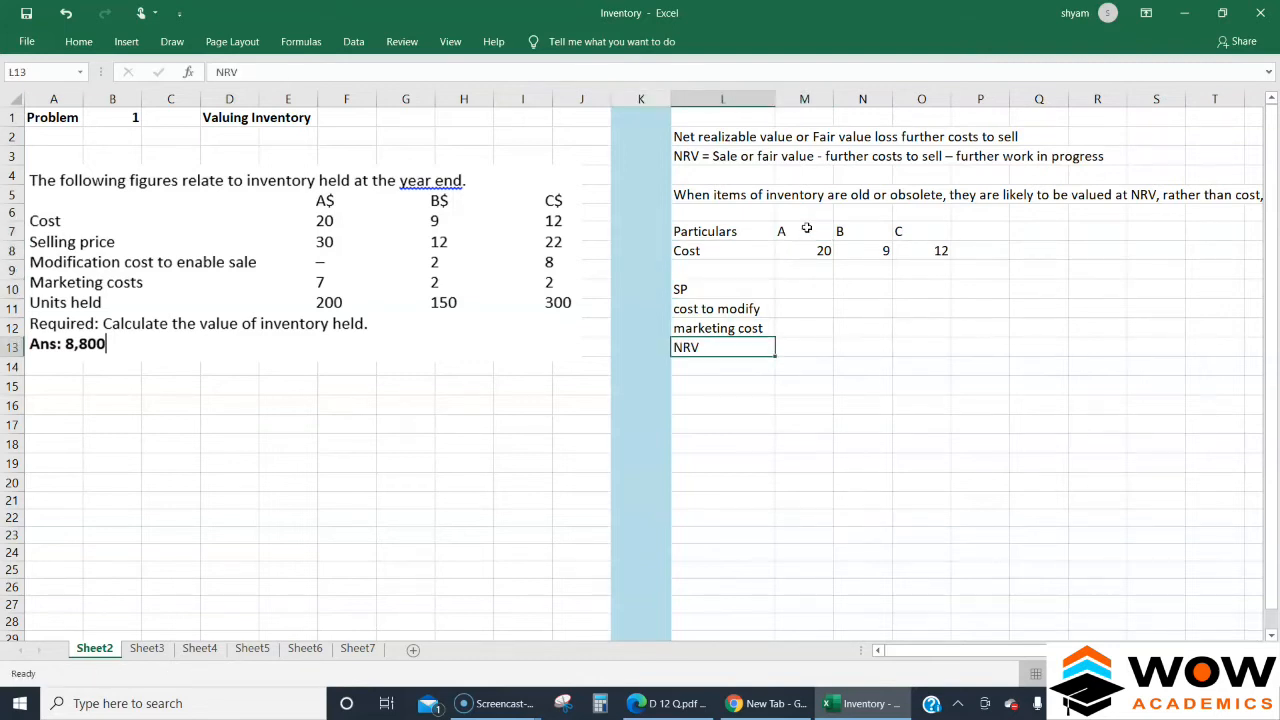
pyautogui.click(804, 289)
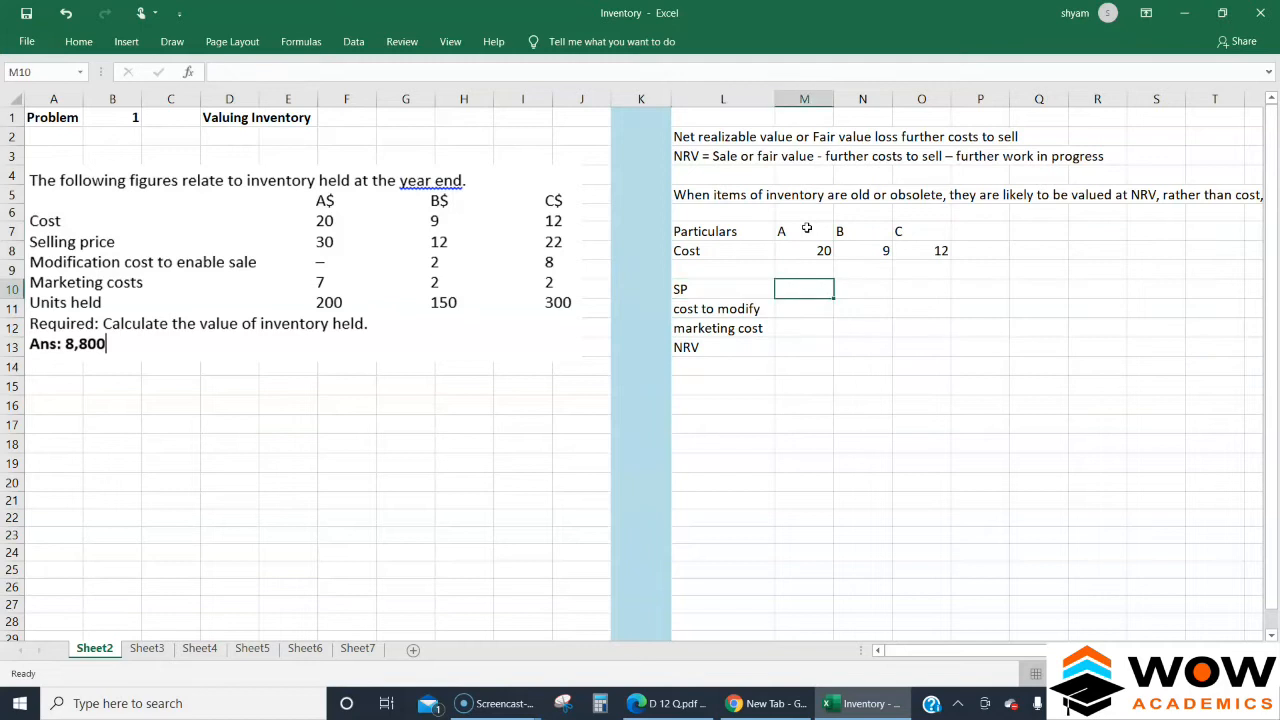
pyautogui.write('30')
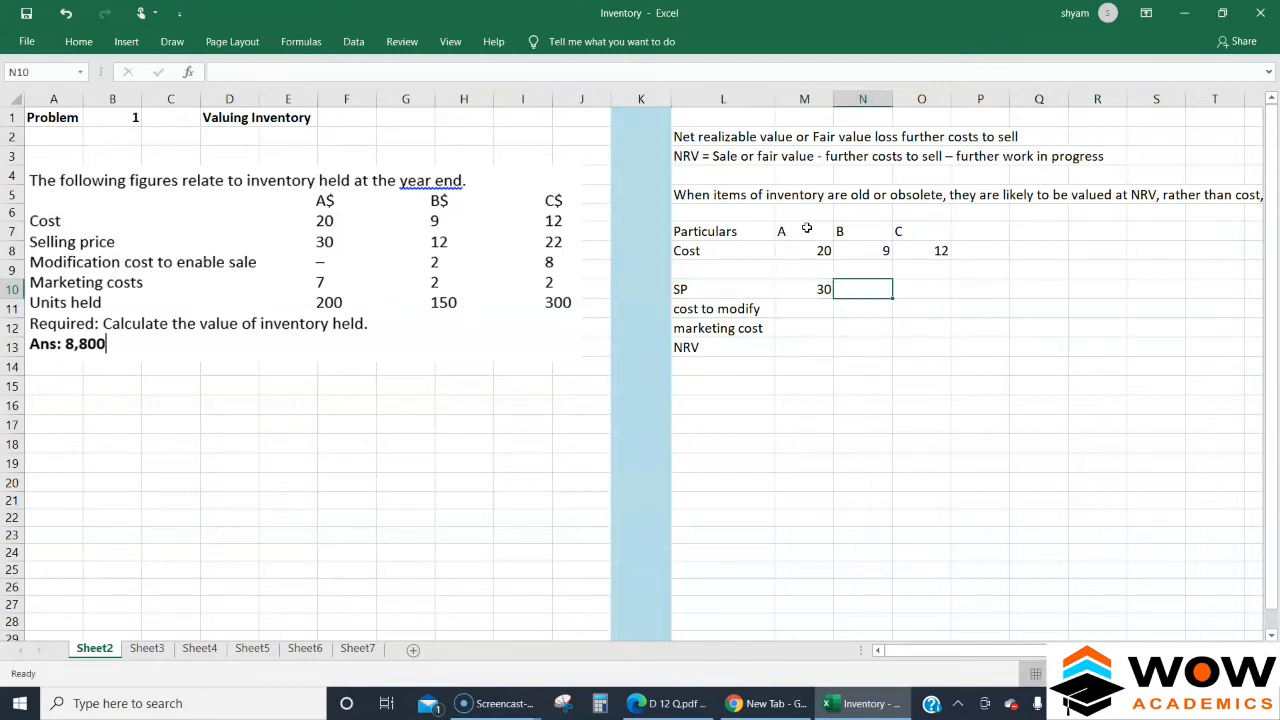
pyautogui.write('22')
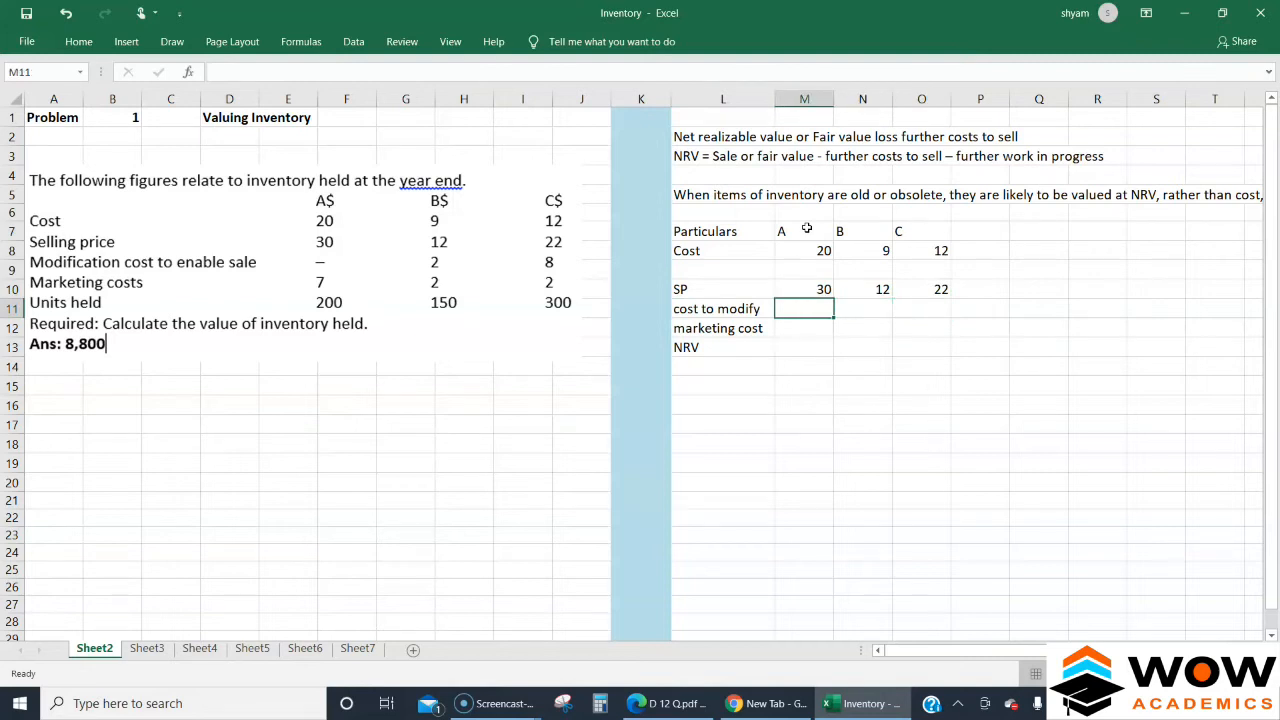
# Enter modification costs 2 and 8 and marketing costs 7, 2, 2.
pyautogui.write('2')
pyautogui.click(922, 308)
pyautogui.write('8')
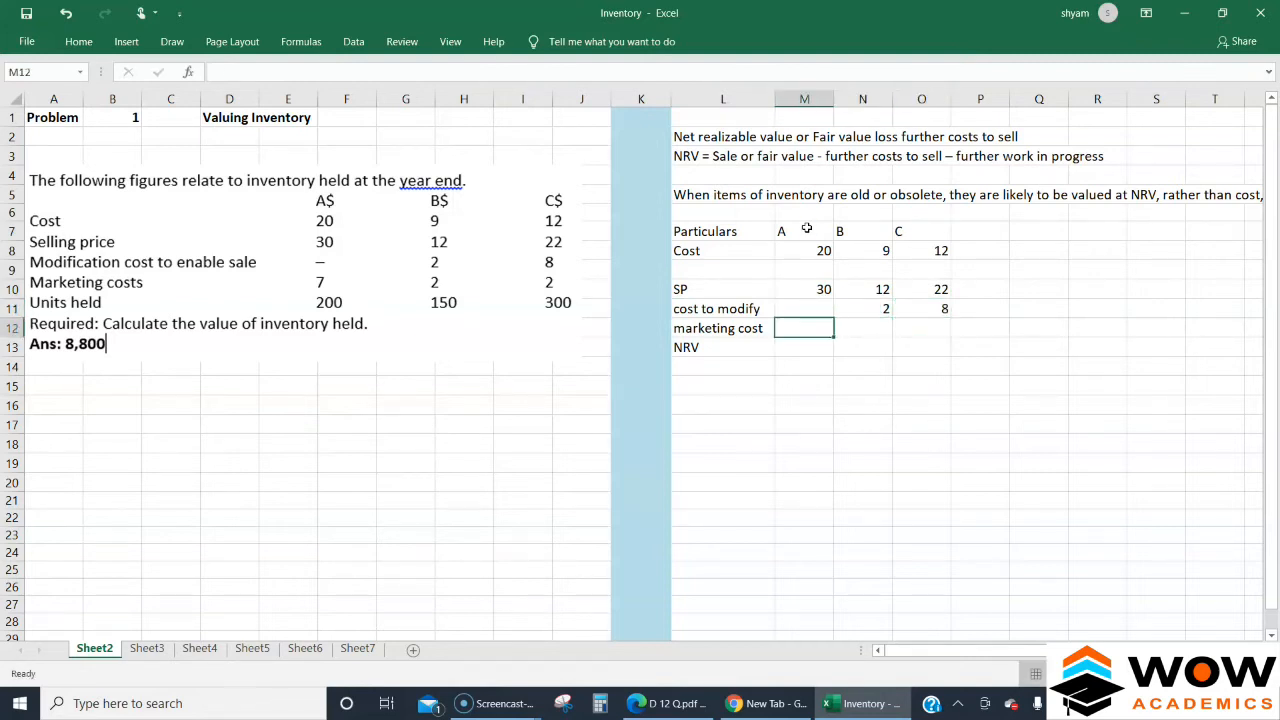
pyautogui.write('7')
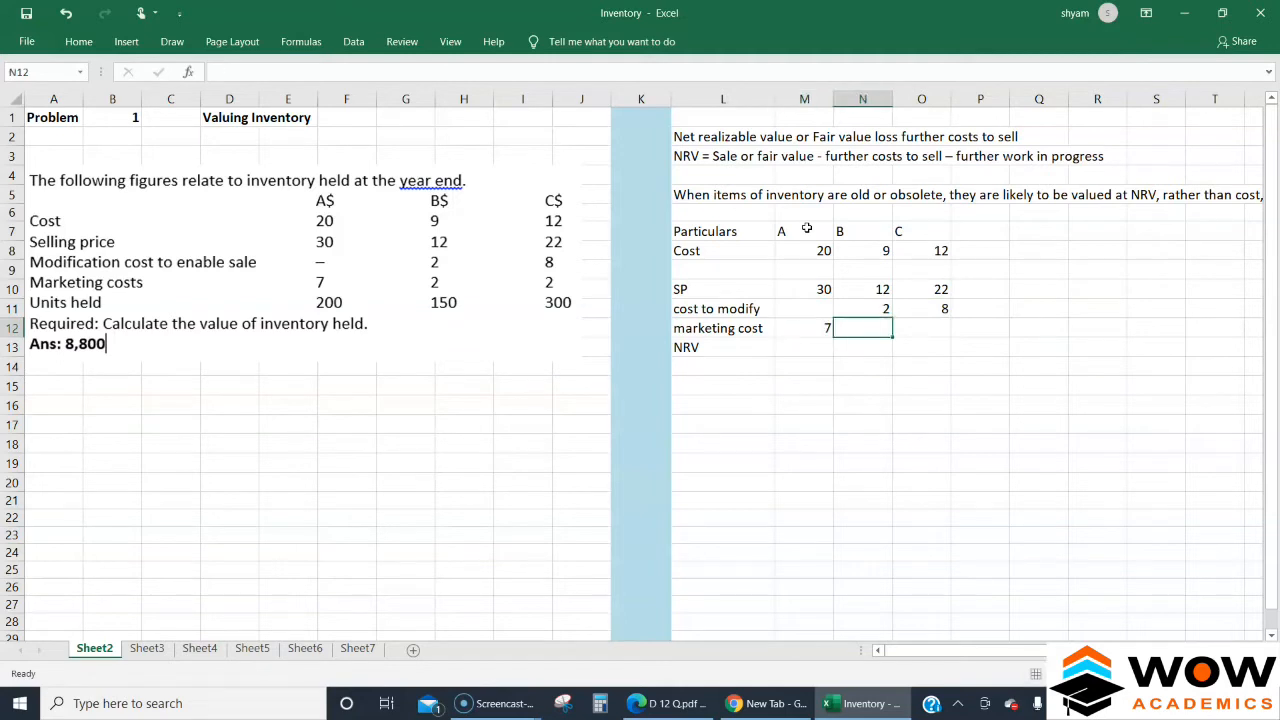
pyautogui.write('2')
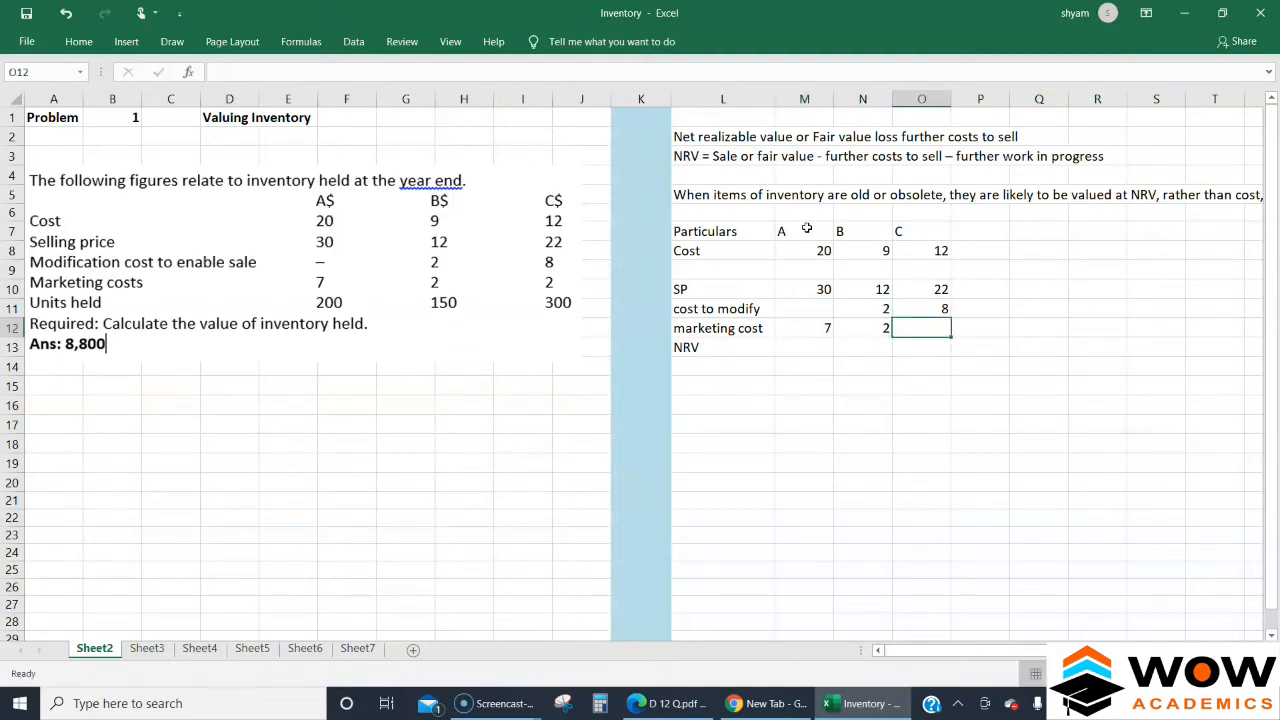
pyautogui.write('2')
pyautogui.click(804, 347)
pyautogui.write('=')
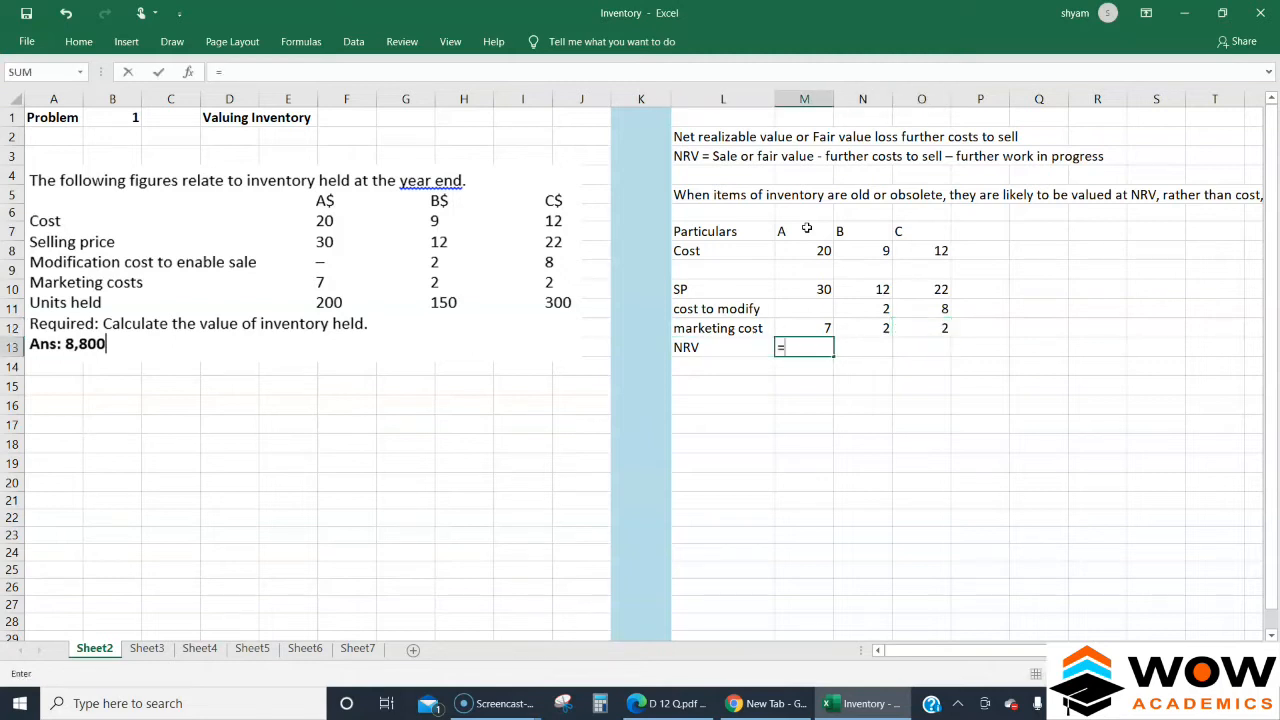
# Enter =M10-M11-M12 in M13 and fill across, giving NRVs 23, 8 and 12.
pyautogui.click(804, 289)
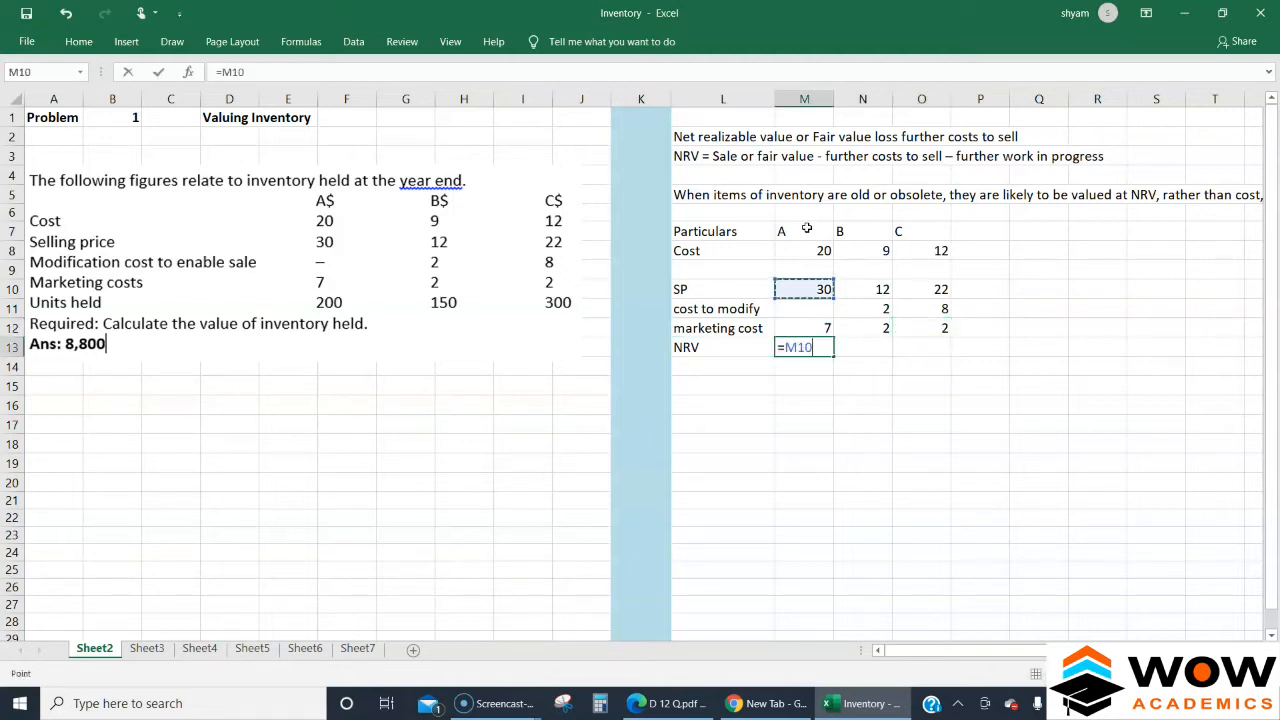
pyautogui.write('-')
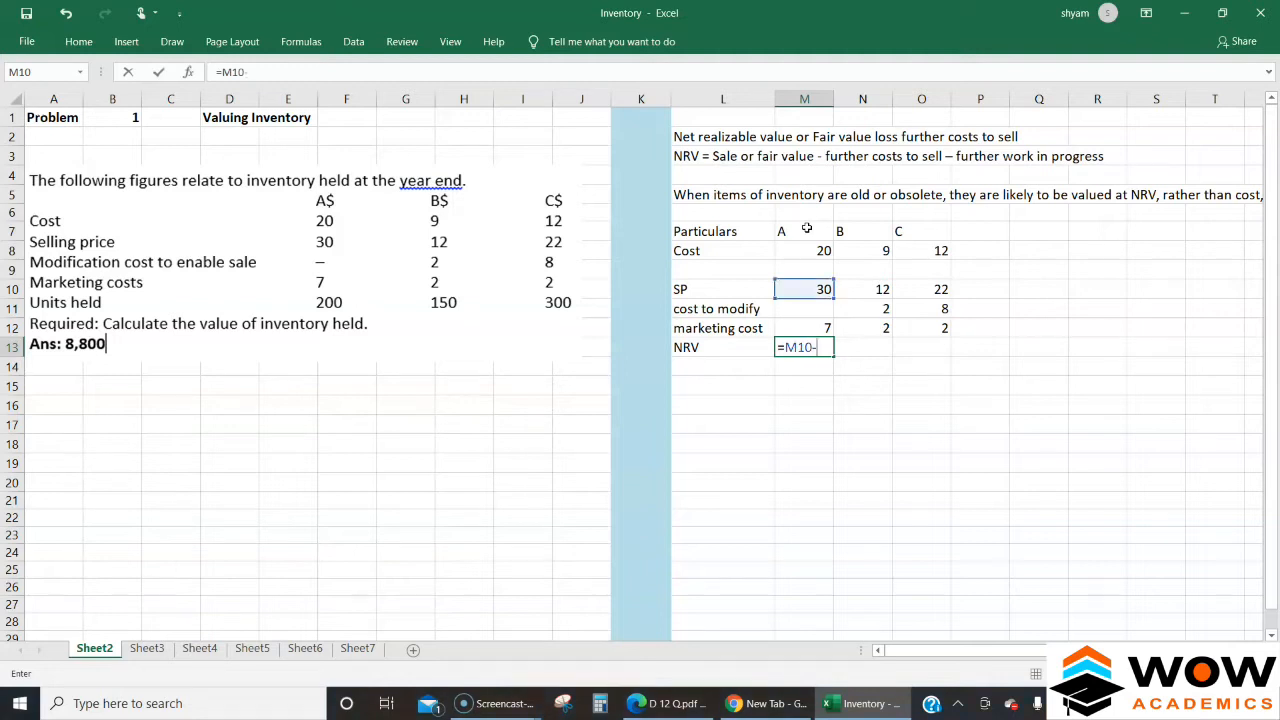
pyautogui.click(804, 308)
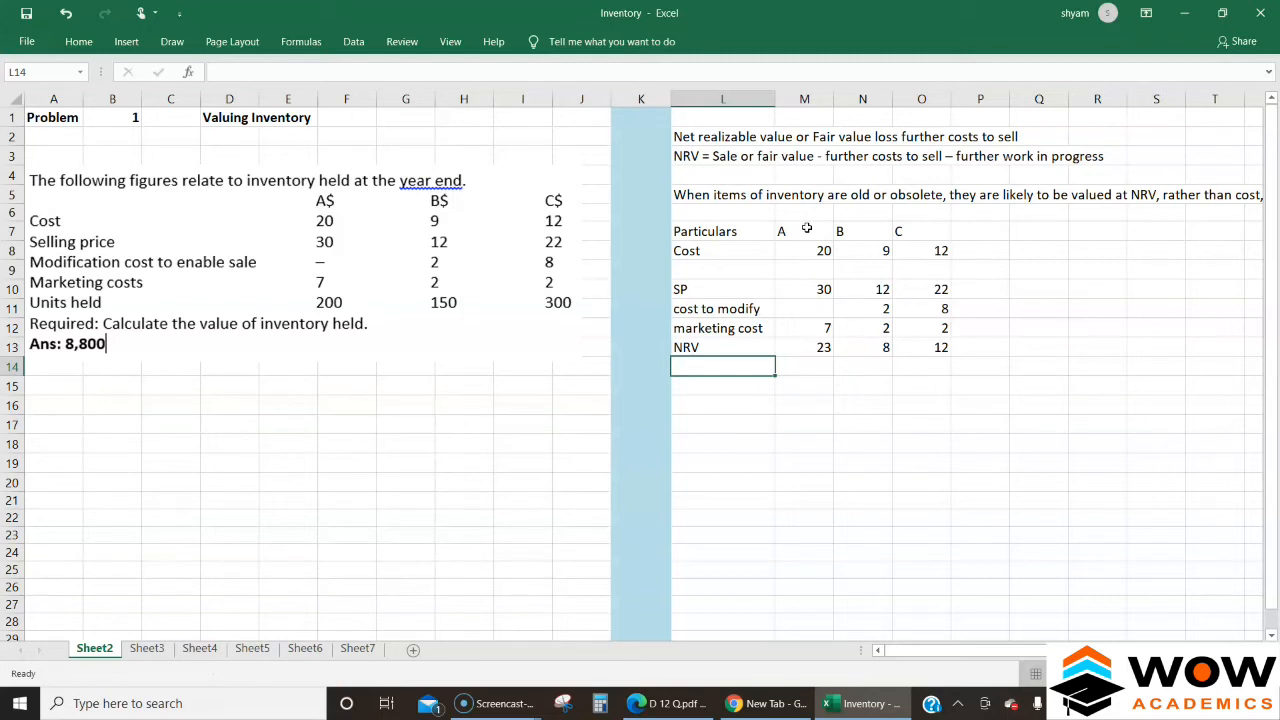
# Label the row 'Cost or NRV, whichever is lowest' and enter 20, 8, 12.
pyautogui.write('Cost or')
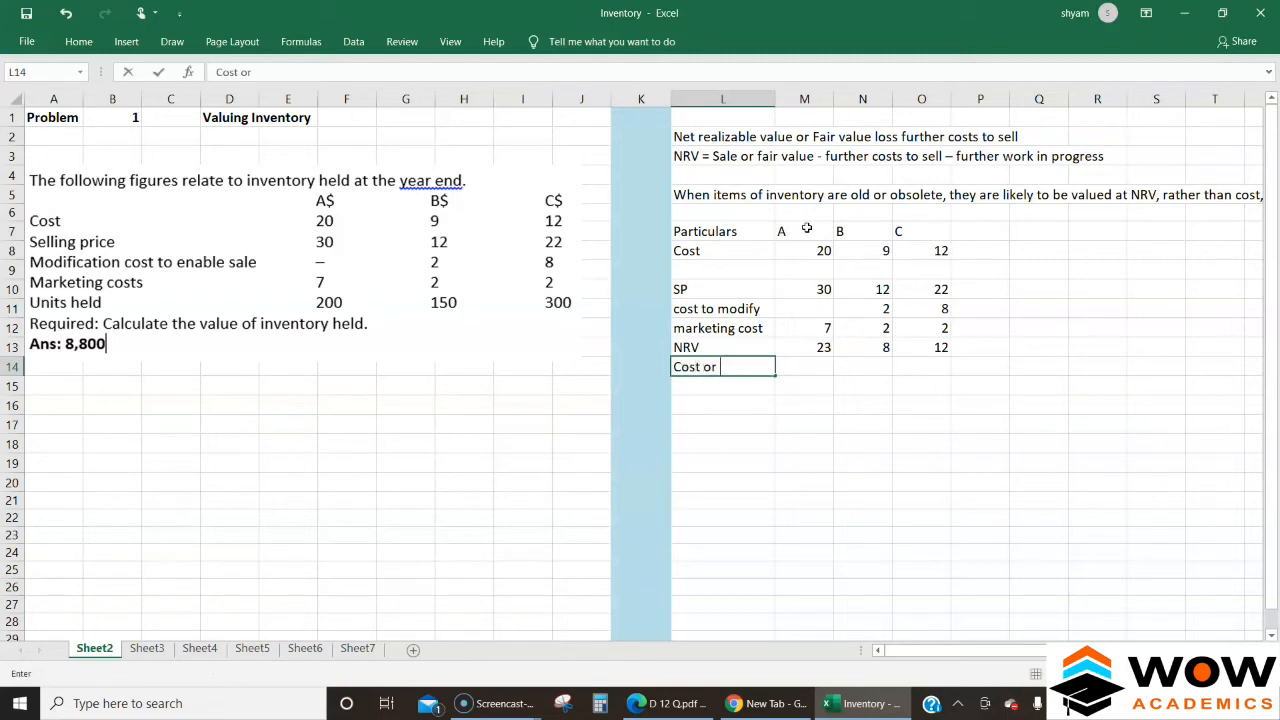
pyautogui.write('NRV')
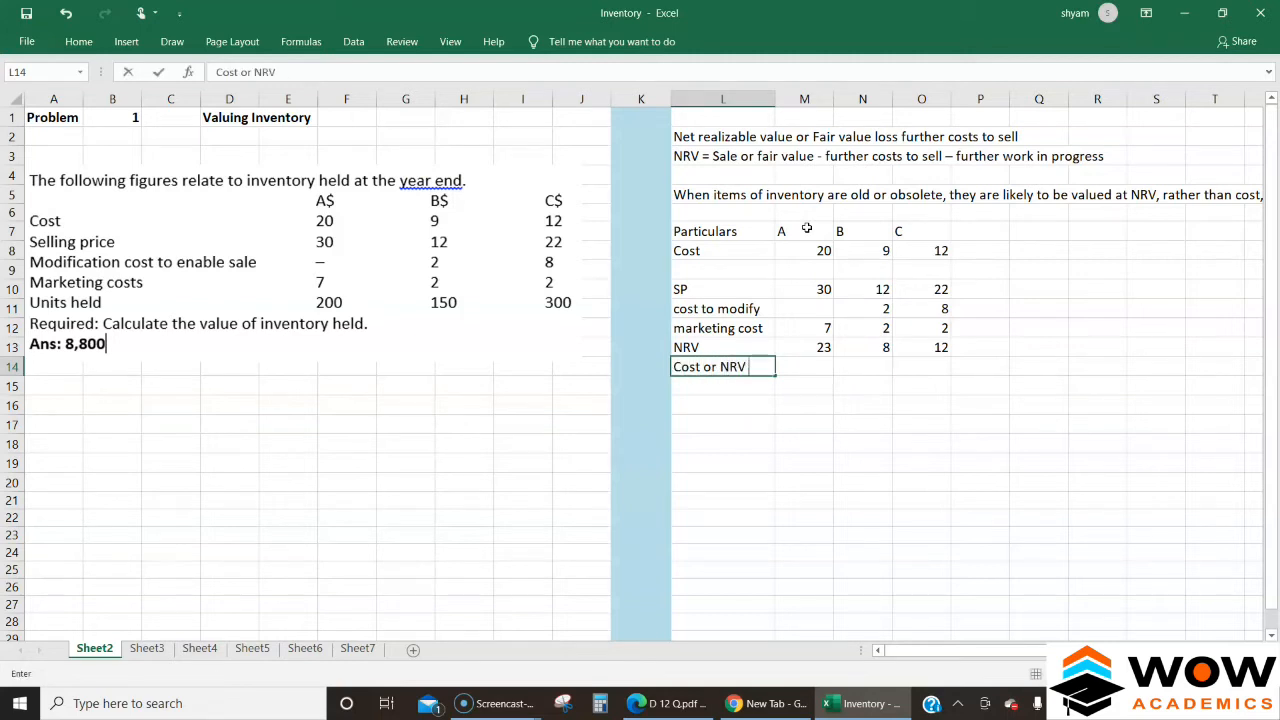
pyautogui.write('Whichever i')
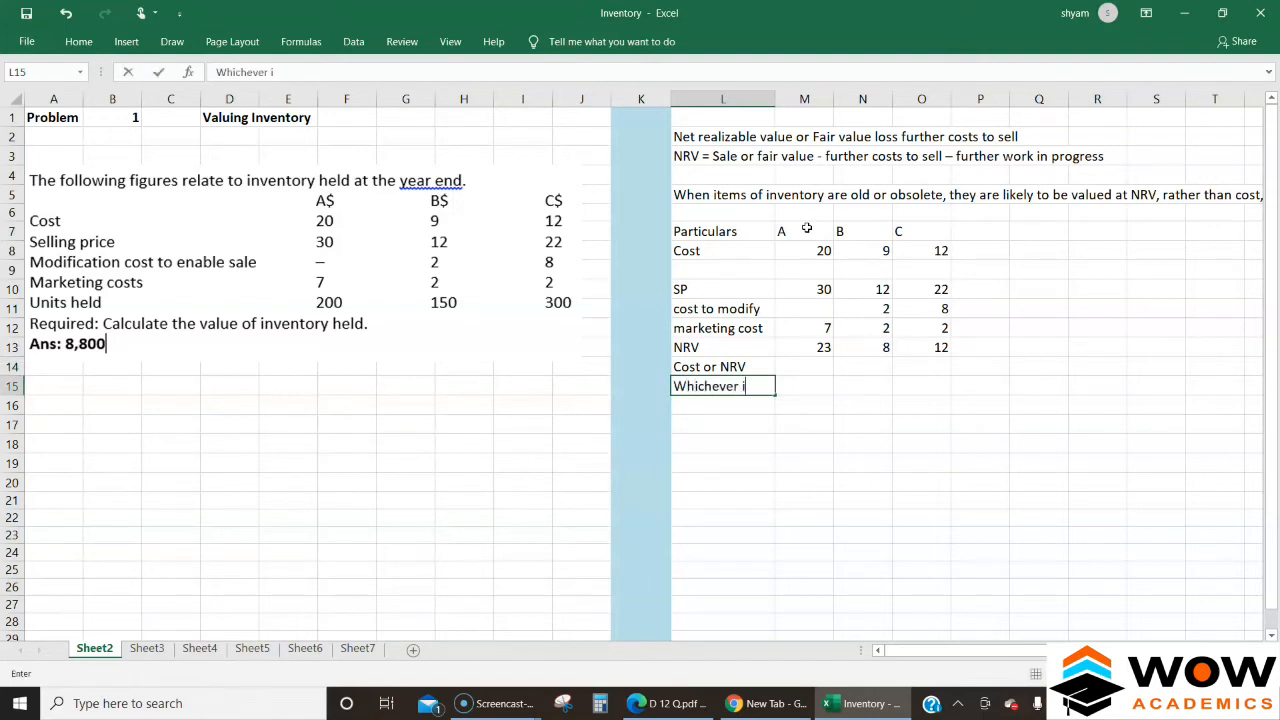
pyautogui.write('s lowe')
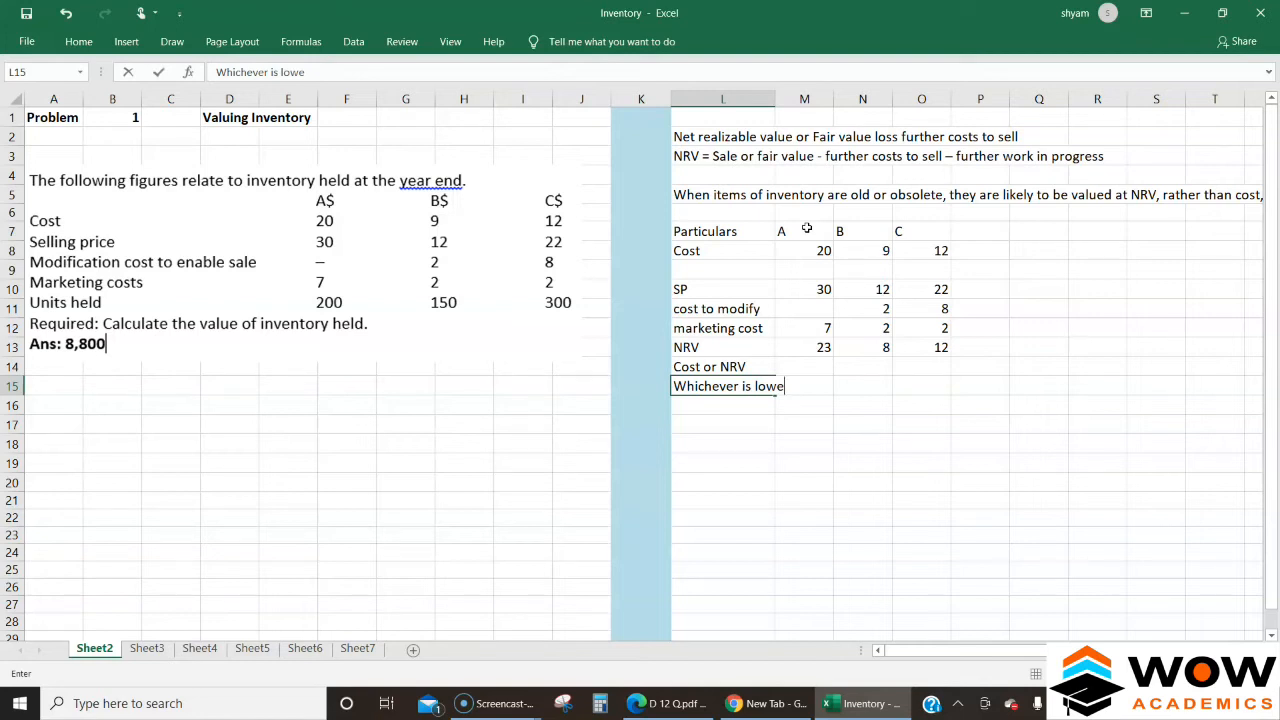
pyautogui.press('enter')
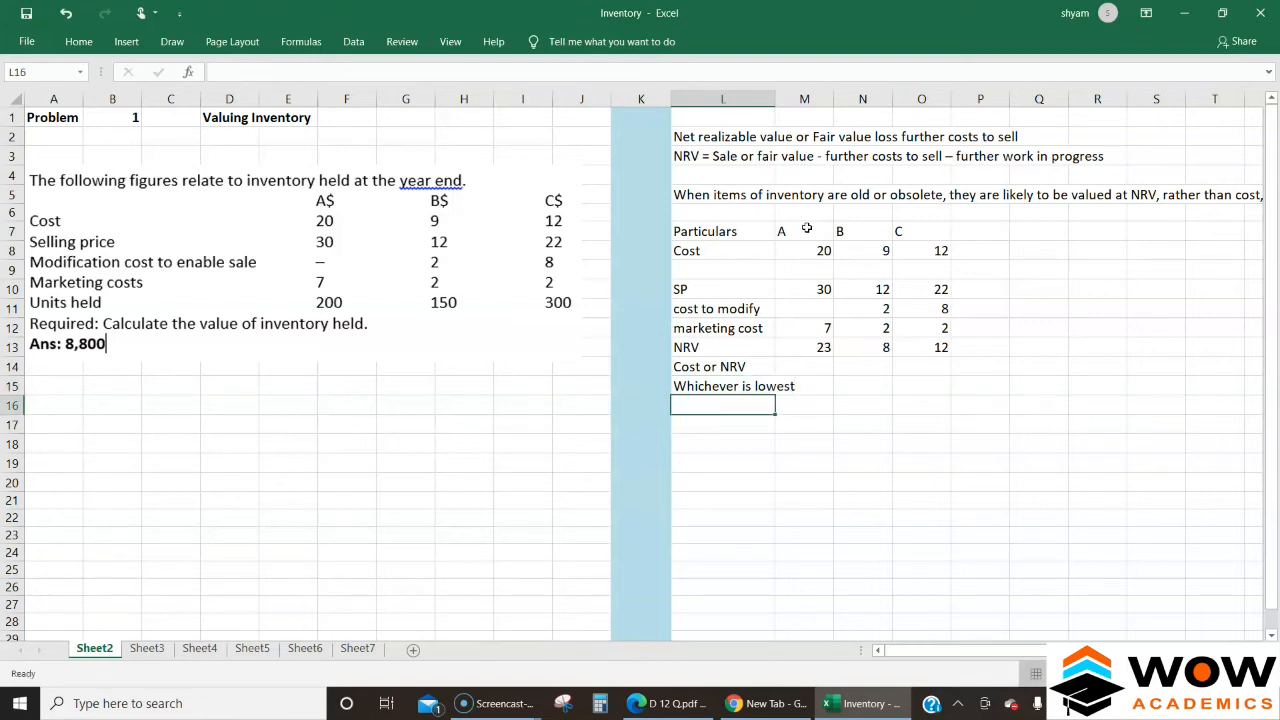
pyautogui.click(804, 385)
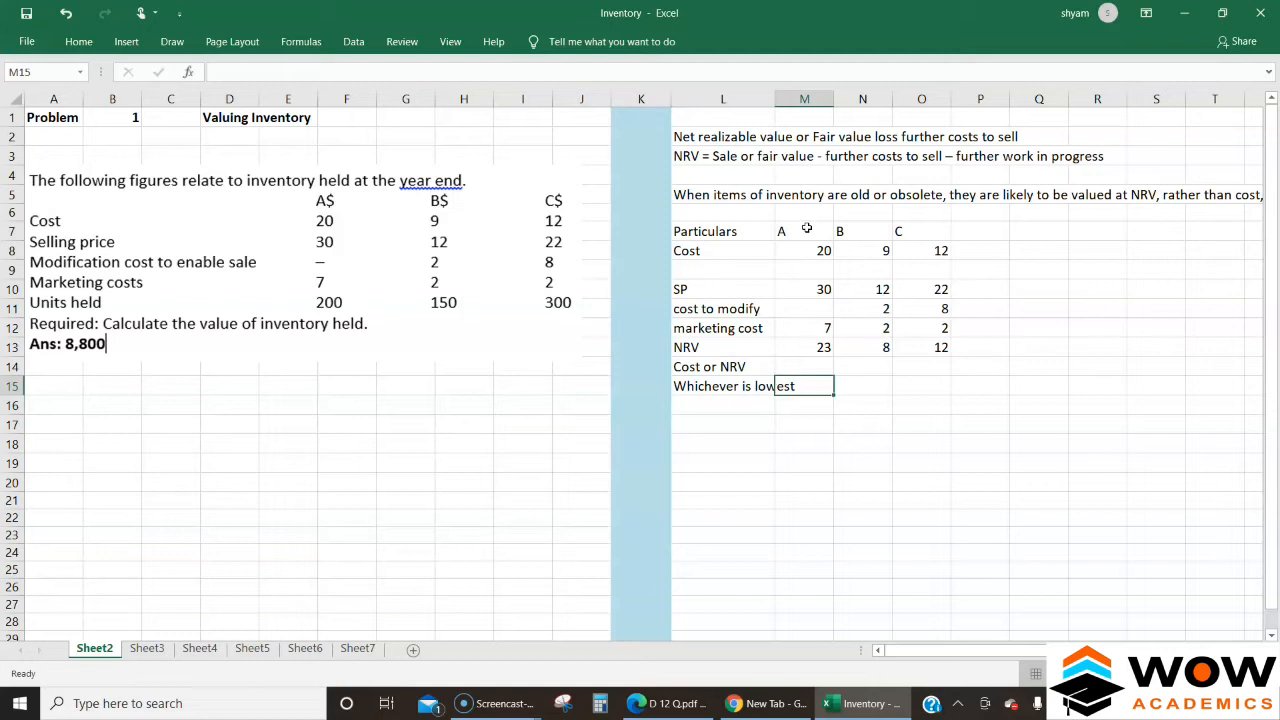
pyautogui.write('20')
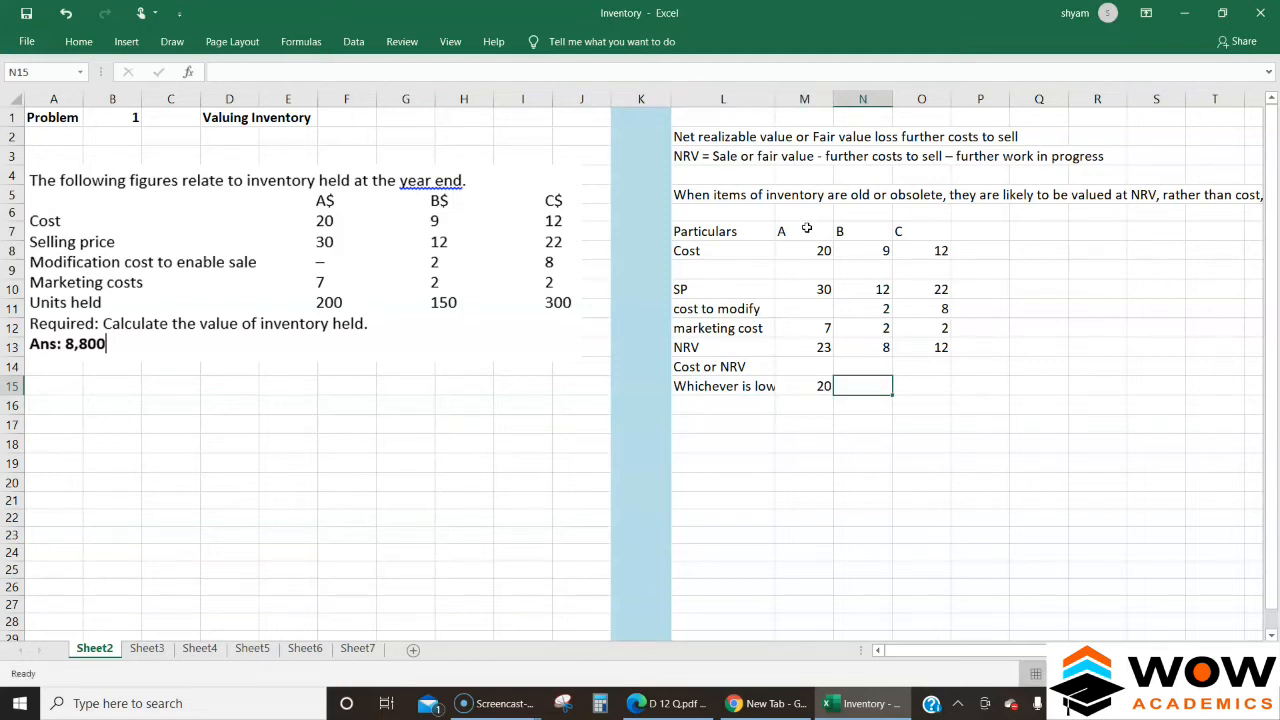
pyautogui.write('8')
pyautogui.click(921, 386)
pyautogui.write('12')
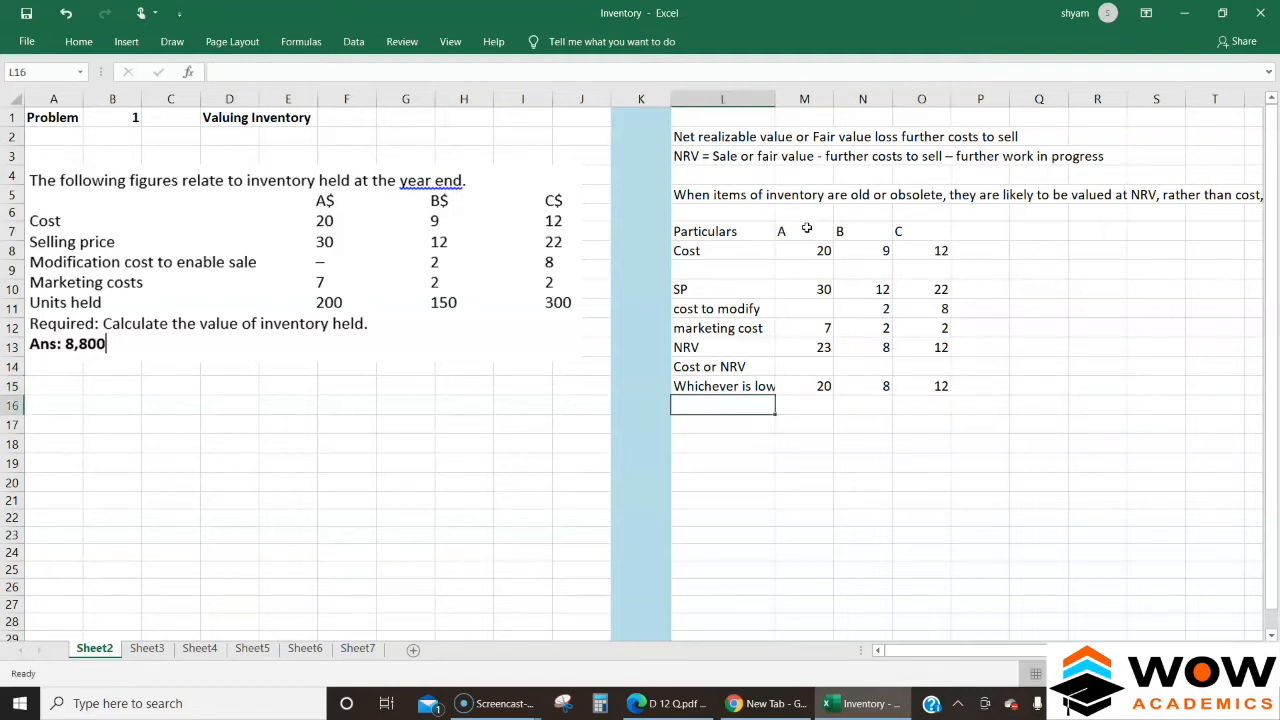
# Add Units 200, 150, 300 and a Value row =M15*M16, fixing the #NAME? error.
pyautogui.write('Units')
pyautogui.click(805, 405)
pyautogui.write('200')
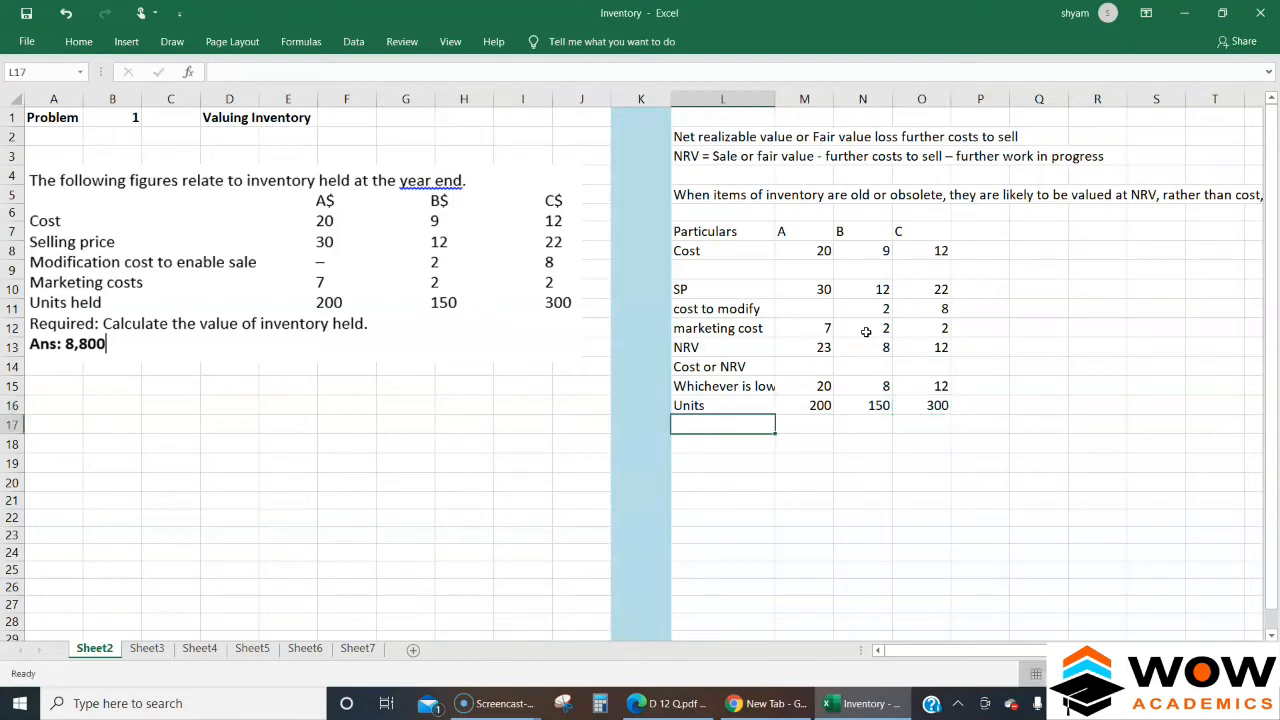
pyautogui.write('Value')
pyautogui.click(804, 424)
pyautogui.write('=')
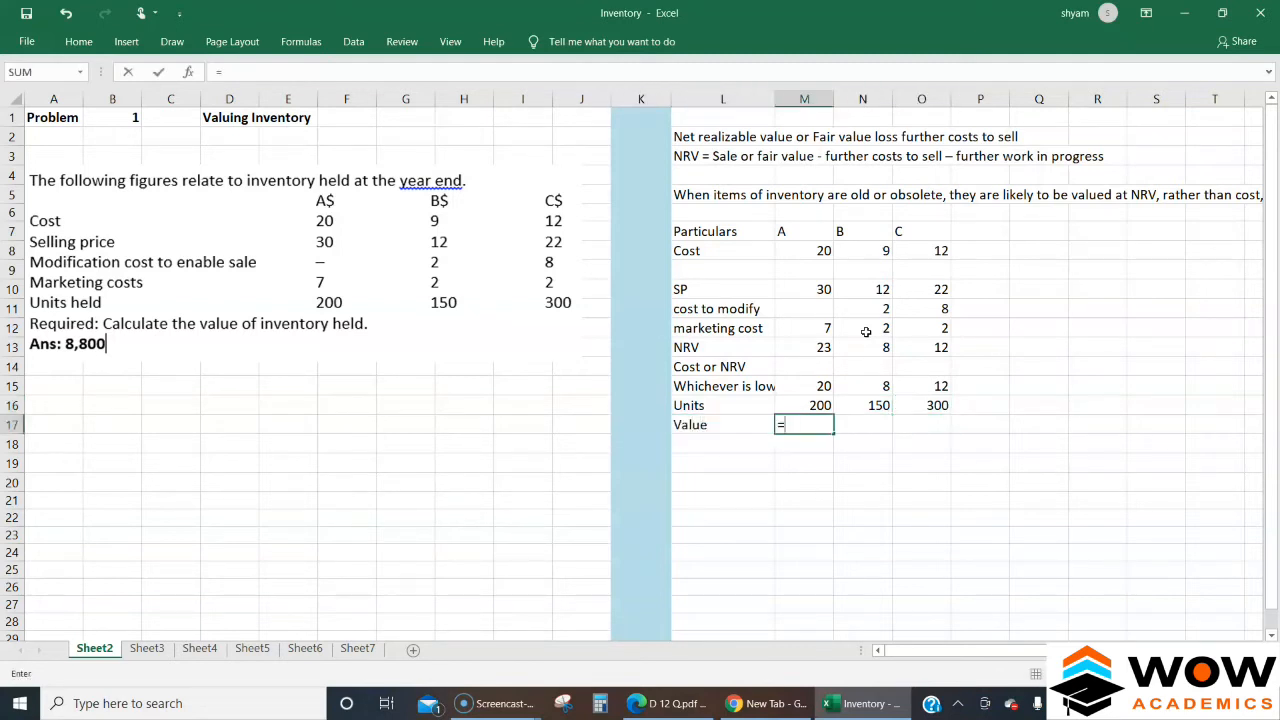
pyautogui.click(804, 386)
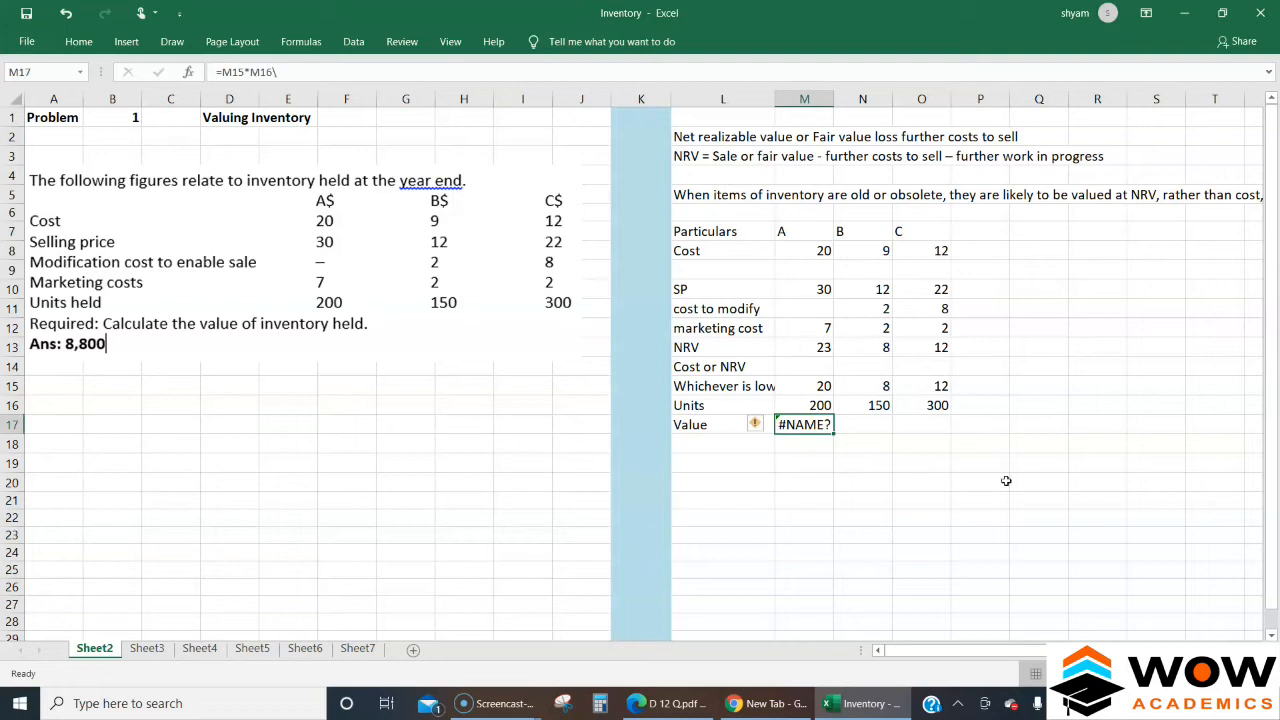
pyautogui.doubleClick(804, 424)
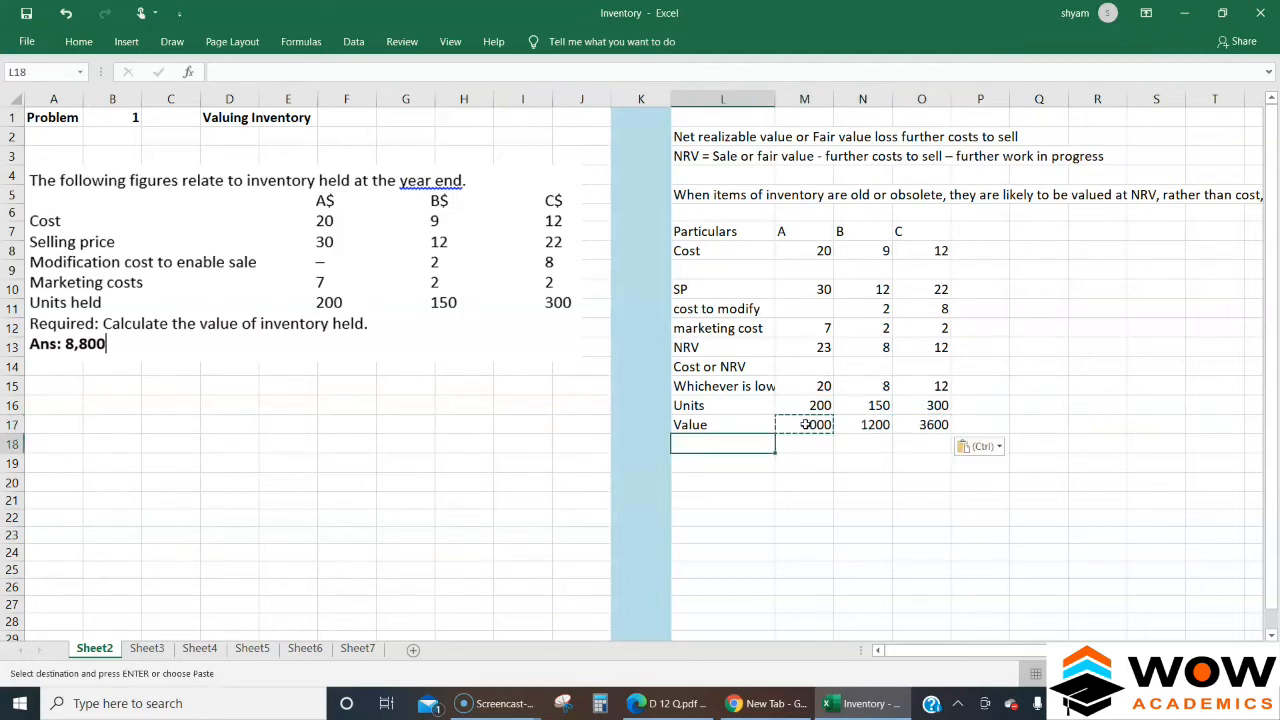
# Add a 'Value of Inventory' total =SUM(M17:O17) of 8800 and bold it.
pyautogui.write('Value')
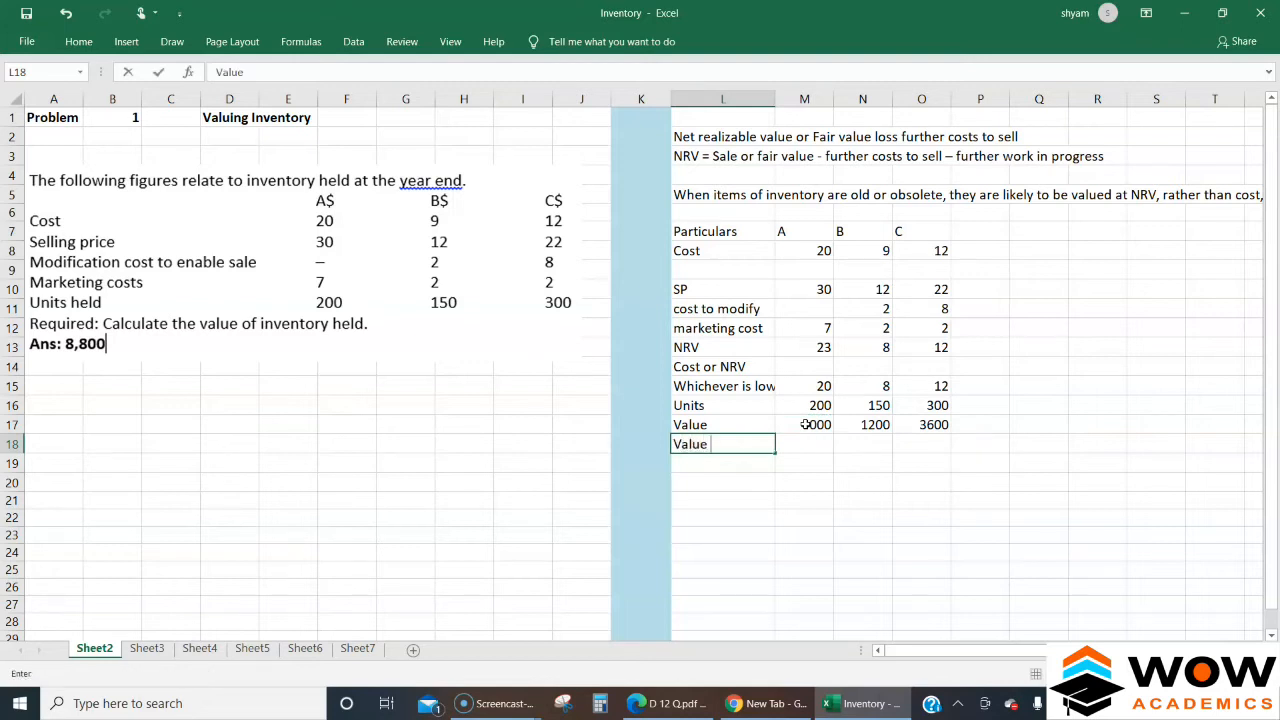
pyautogui.write('of Inventory')
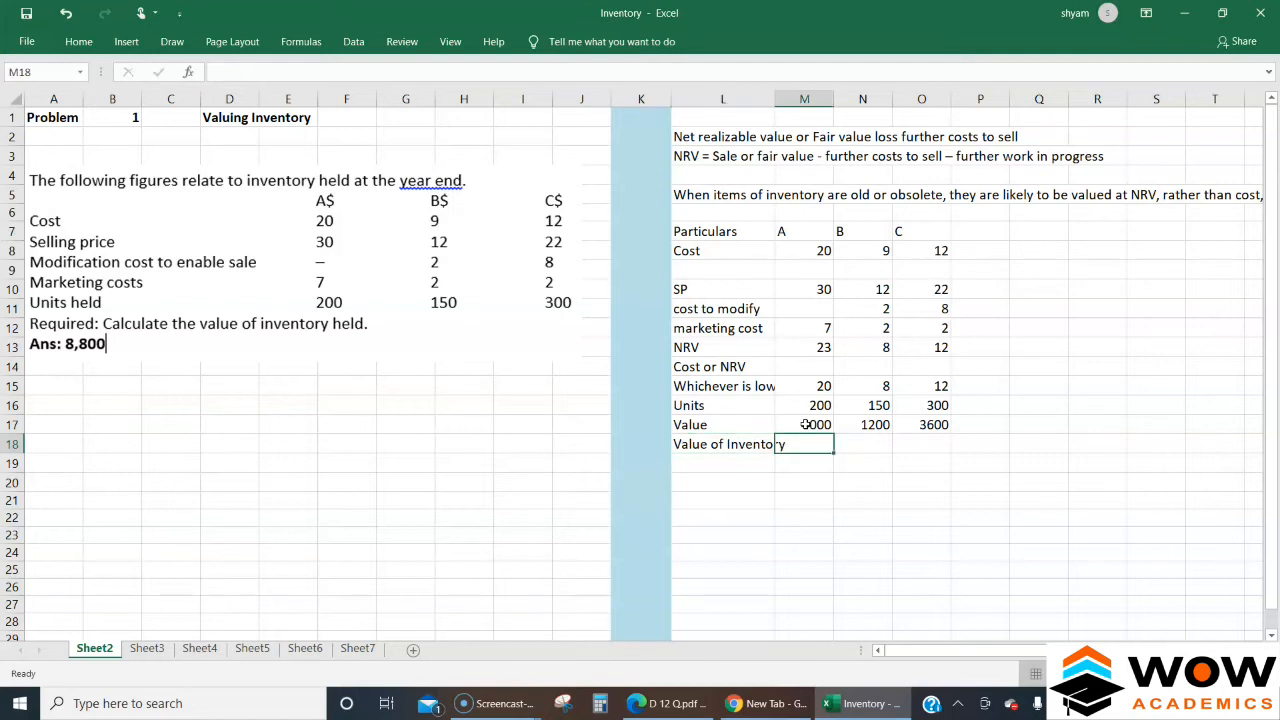
pyautogui.write('=s')
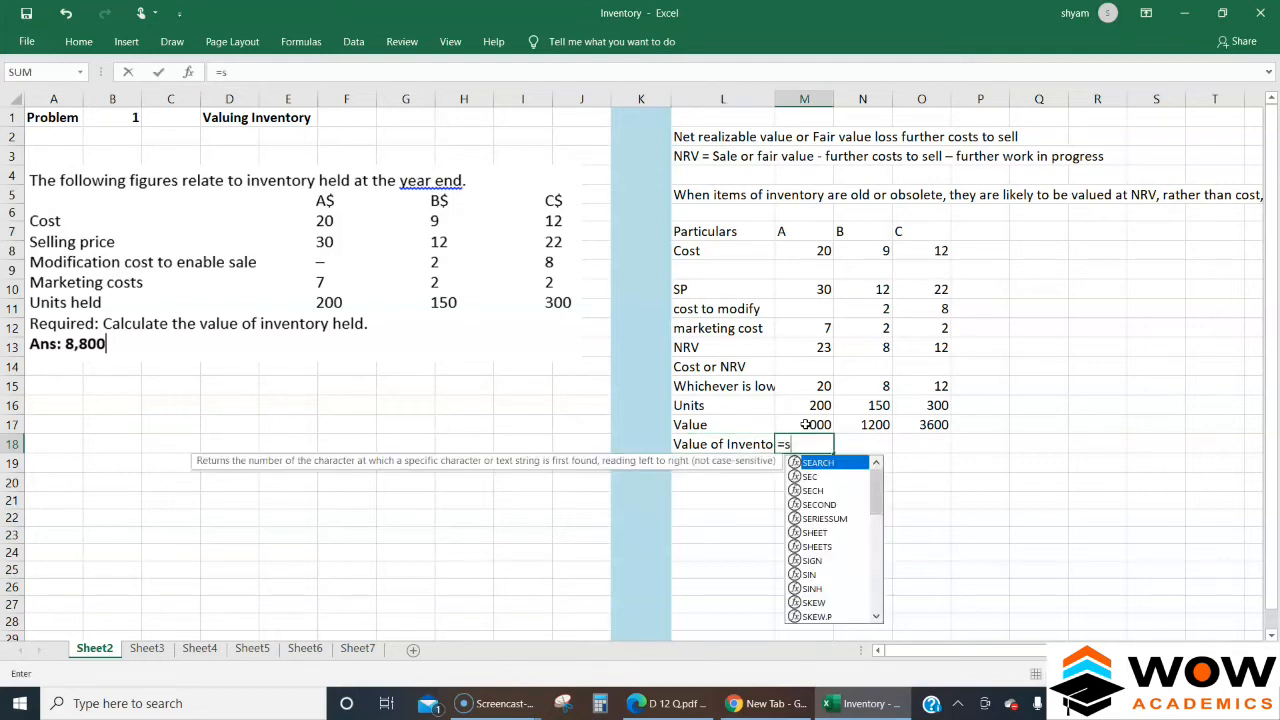
pyautogui.write('um(')
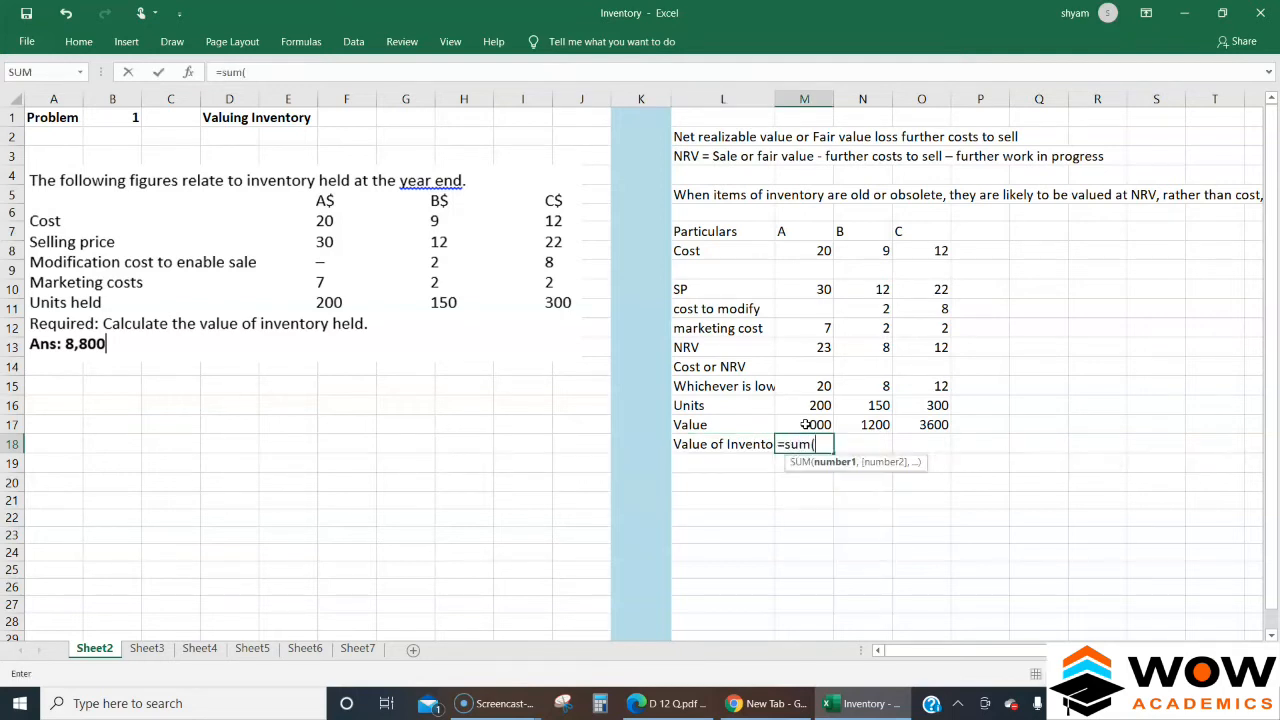
pyautogui.moveTo(804, 424); pyautogui.dragTo(934, 424)
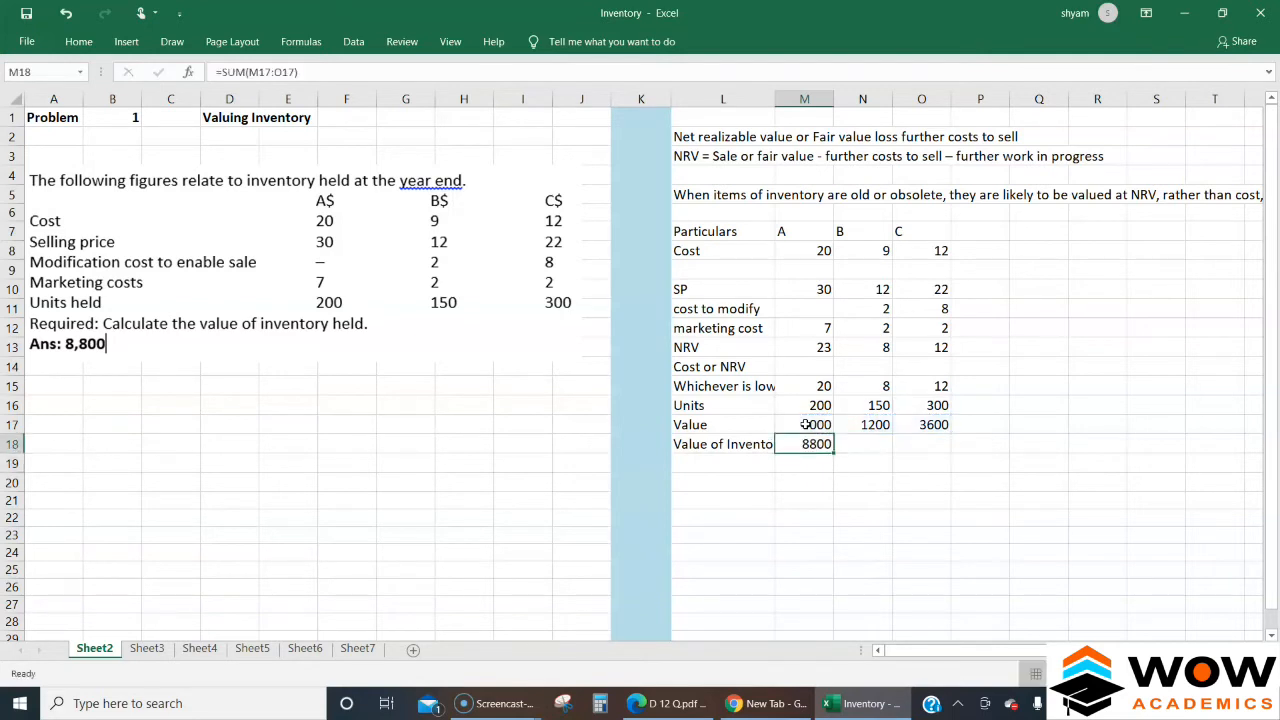
pyautogui.click(722, 444)
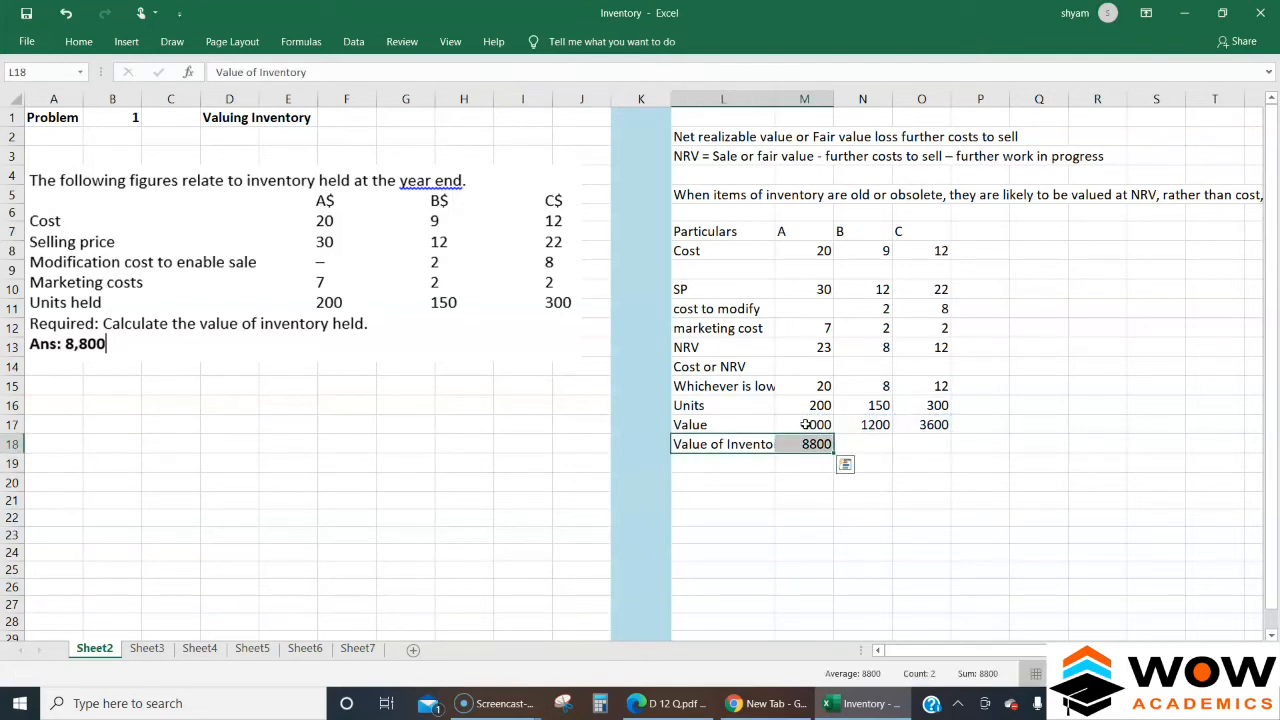
pyautogui.click(705, 231)
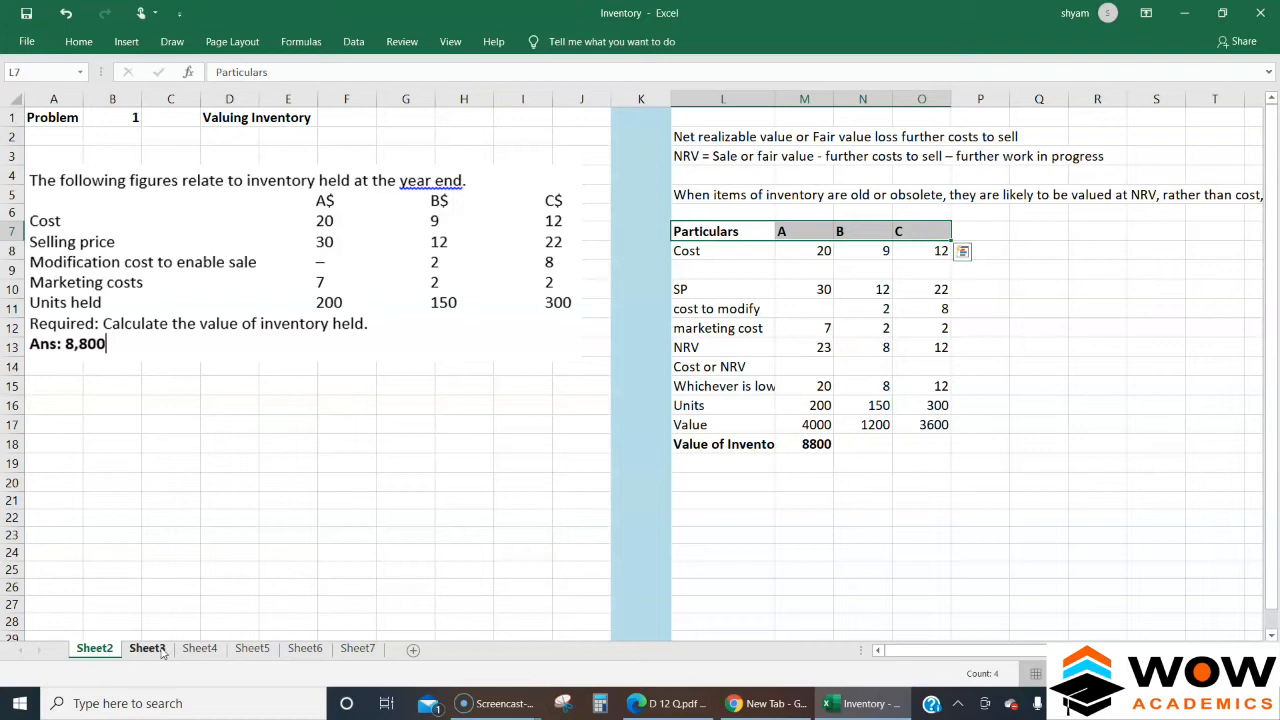
# Copy table L7:O18 from the Problem 1 sheet and paste it at L7 on Problem 2.
pyautogui.click(147, 648)
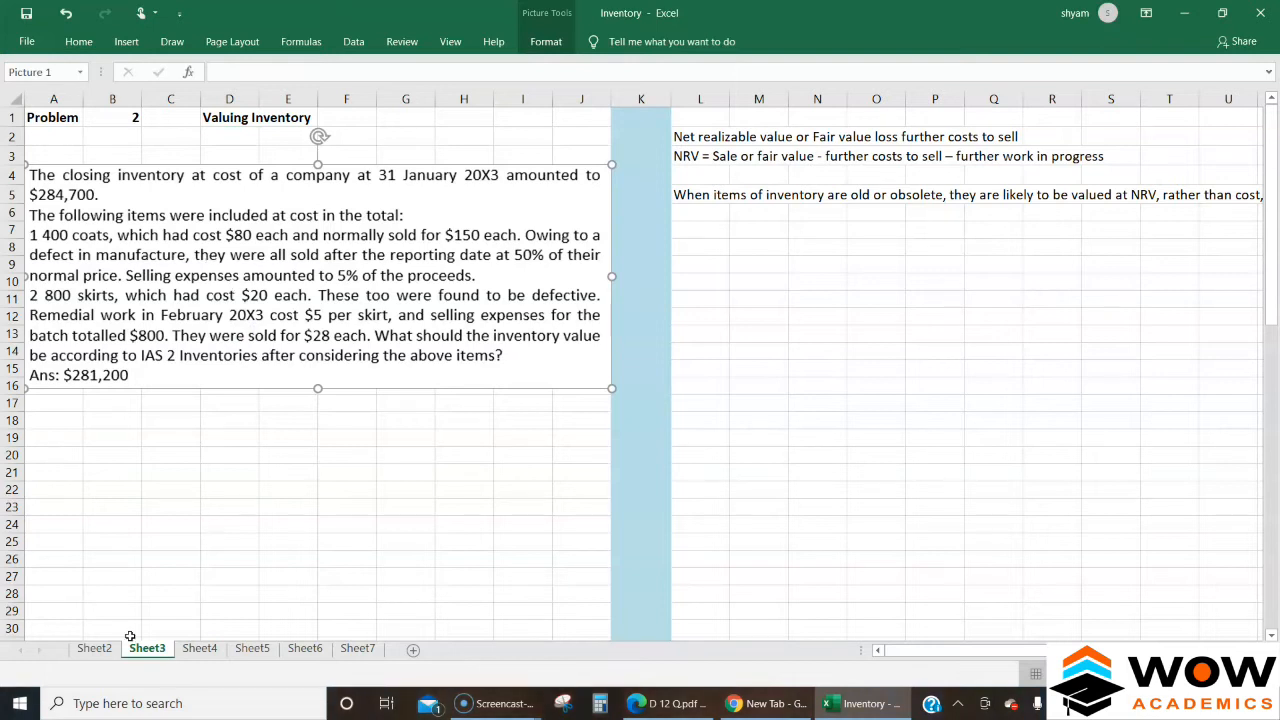
pyautogui.click(94, 648)
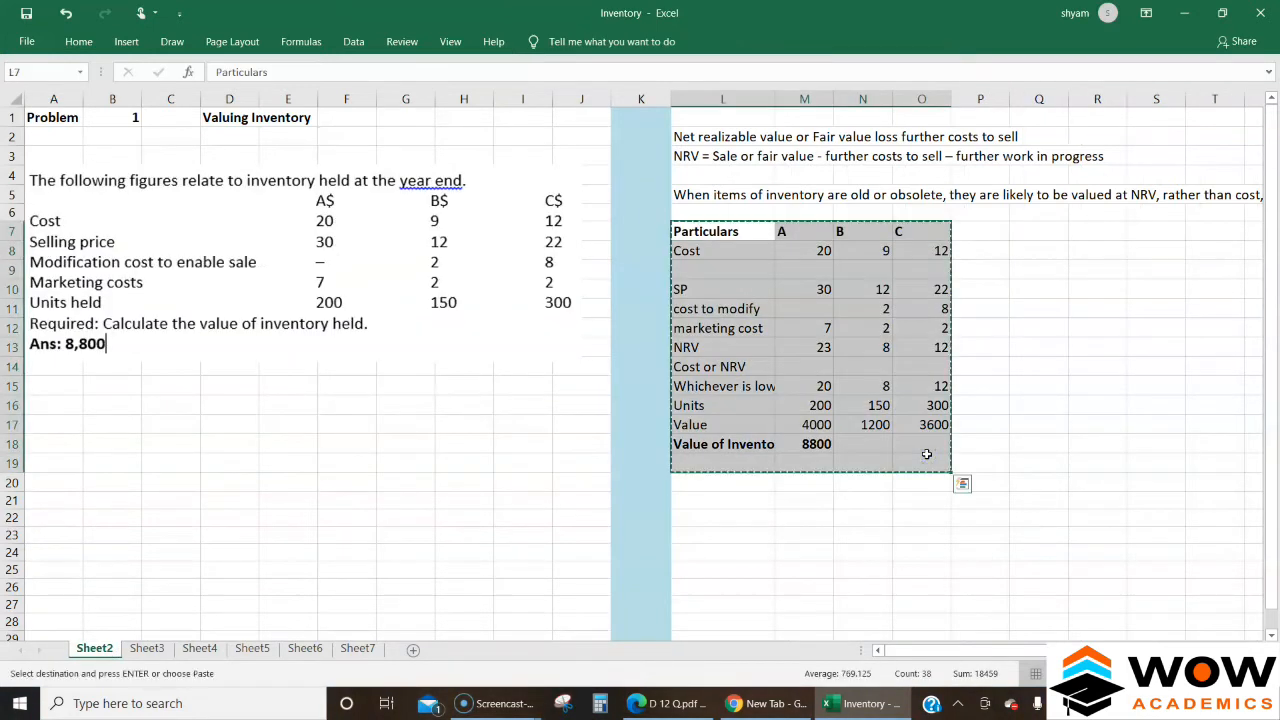
pyautogui.click(147, 648)
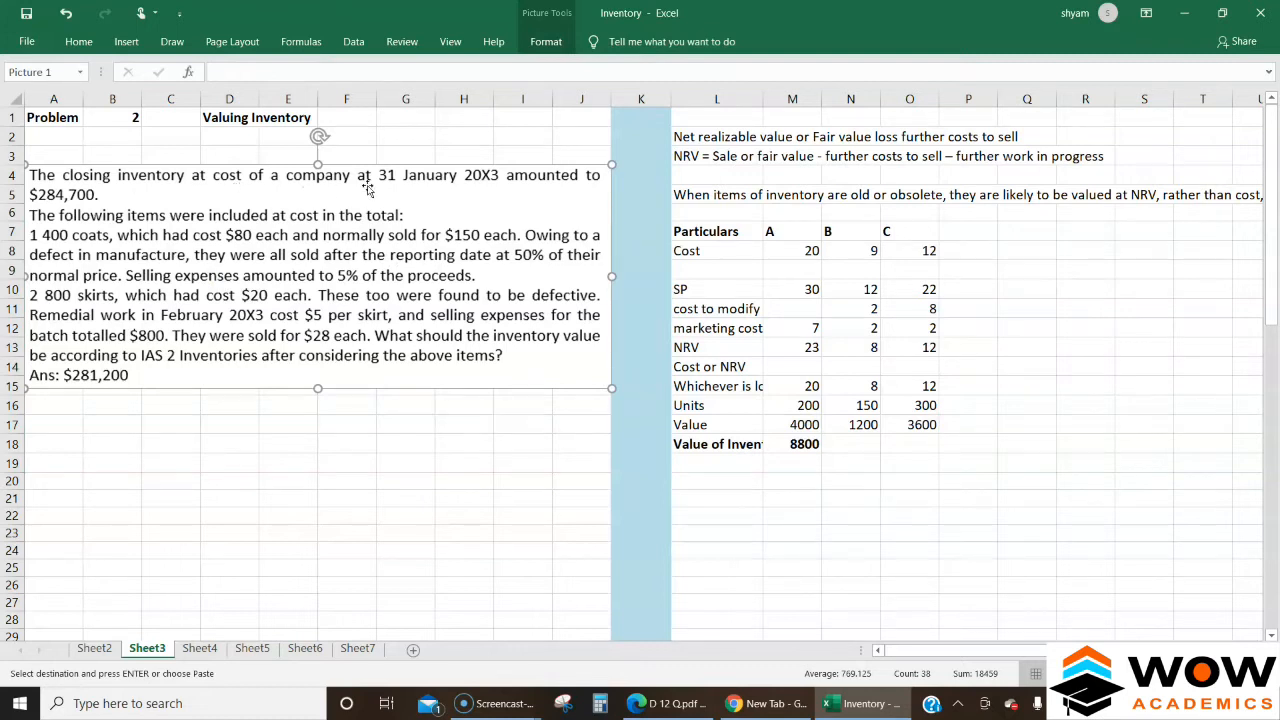
pyautogui.moveTo(444, 193)
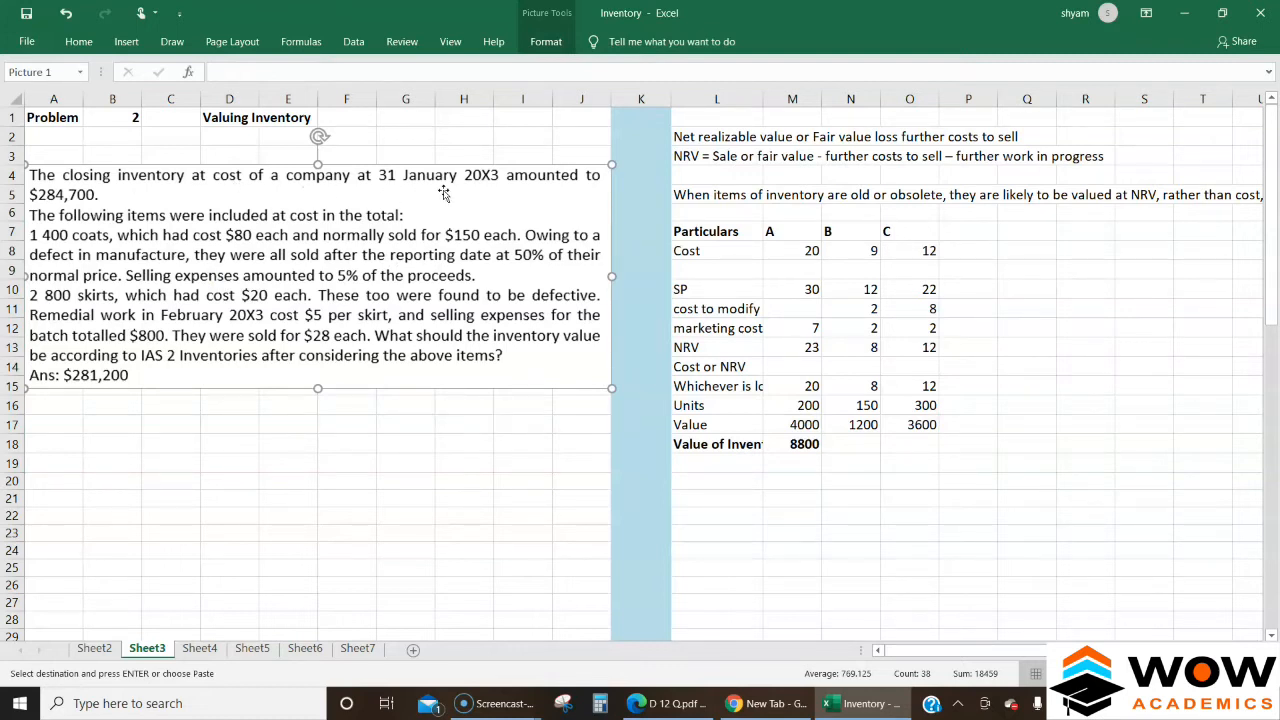
pyautogui.moveTo(258, 223)
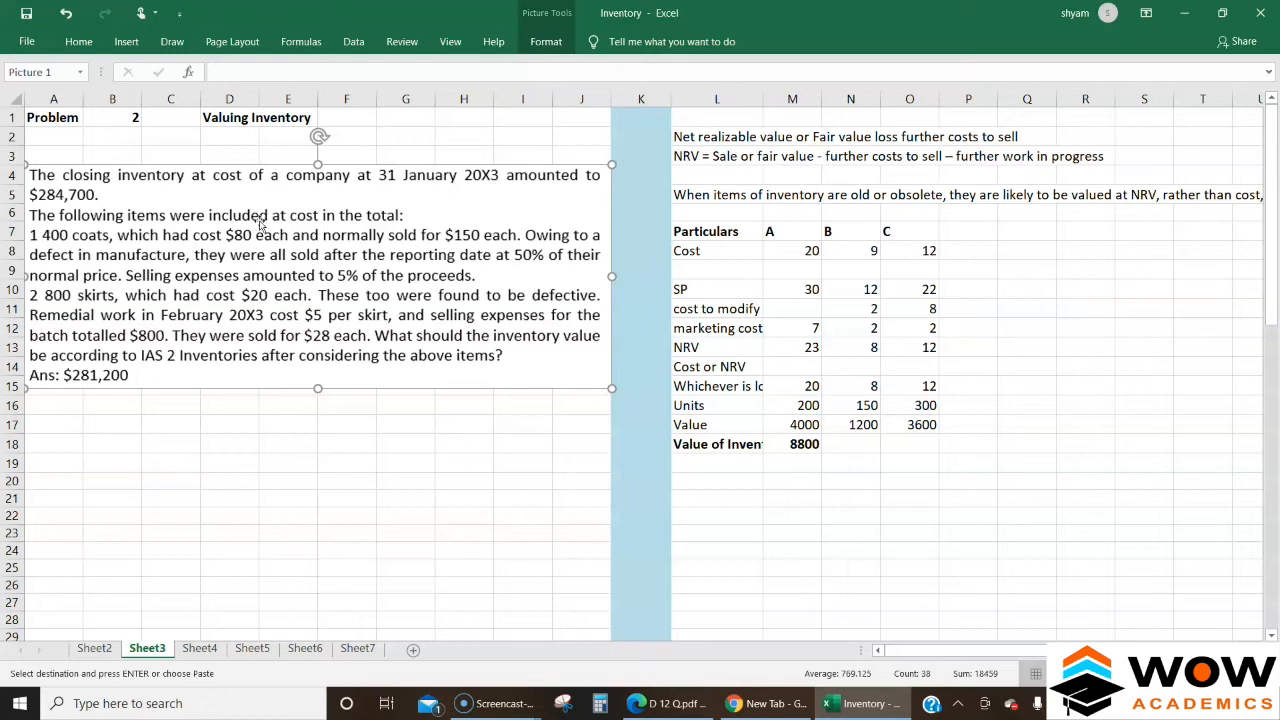
pyautogui.moveTo(90, 210)
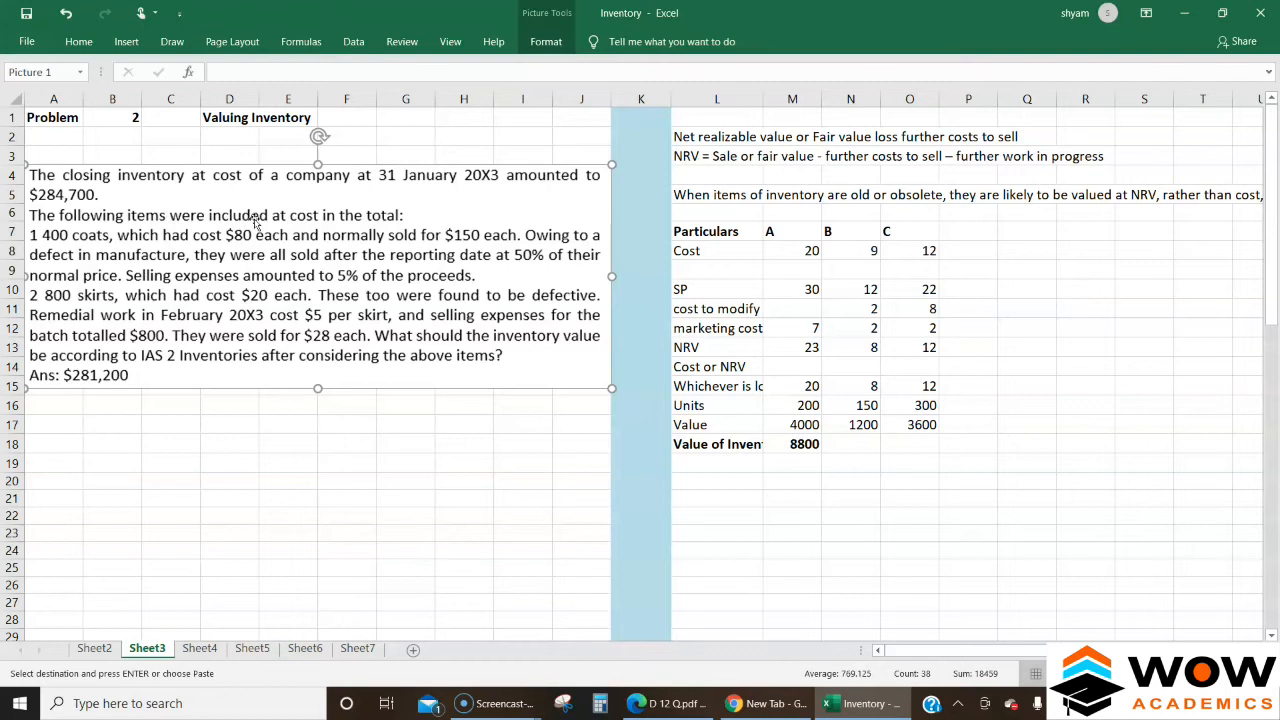
pyautogui.moveTo(410, 222)
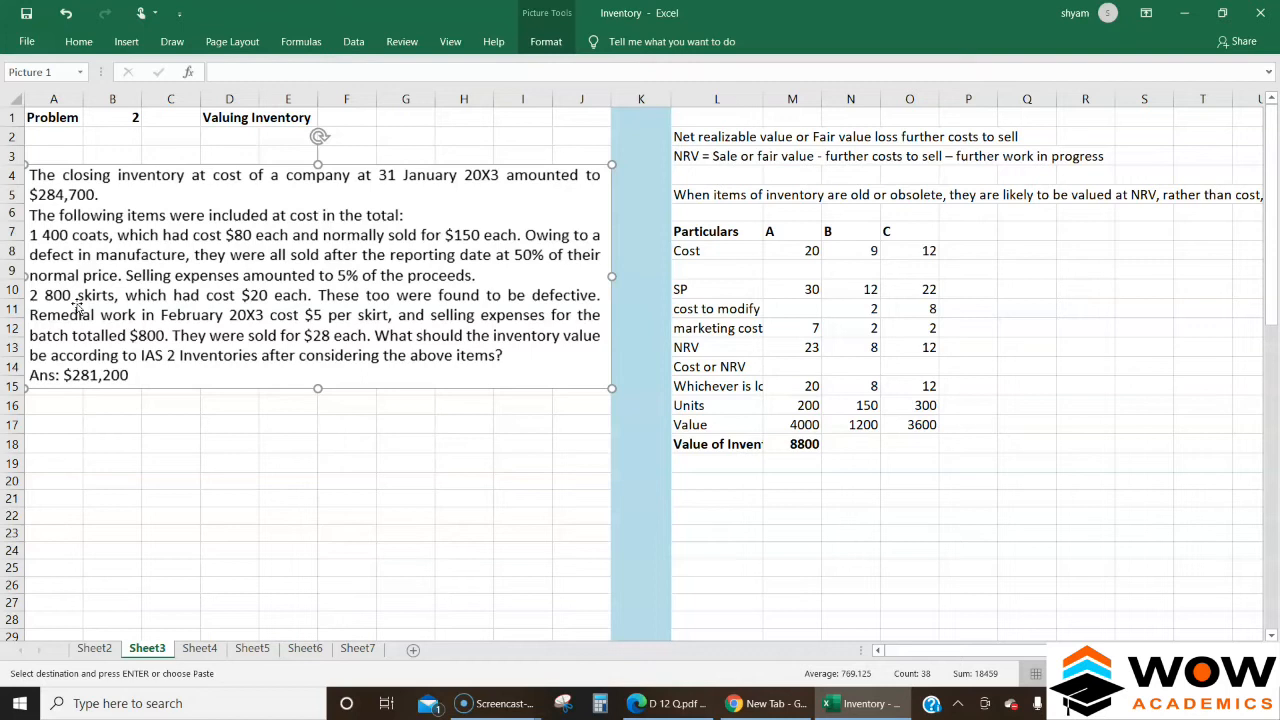
pyautogui.moveTo(712, 303)
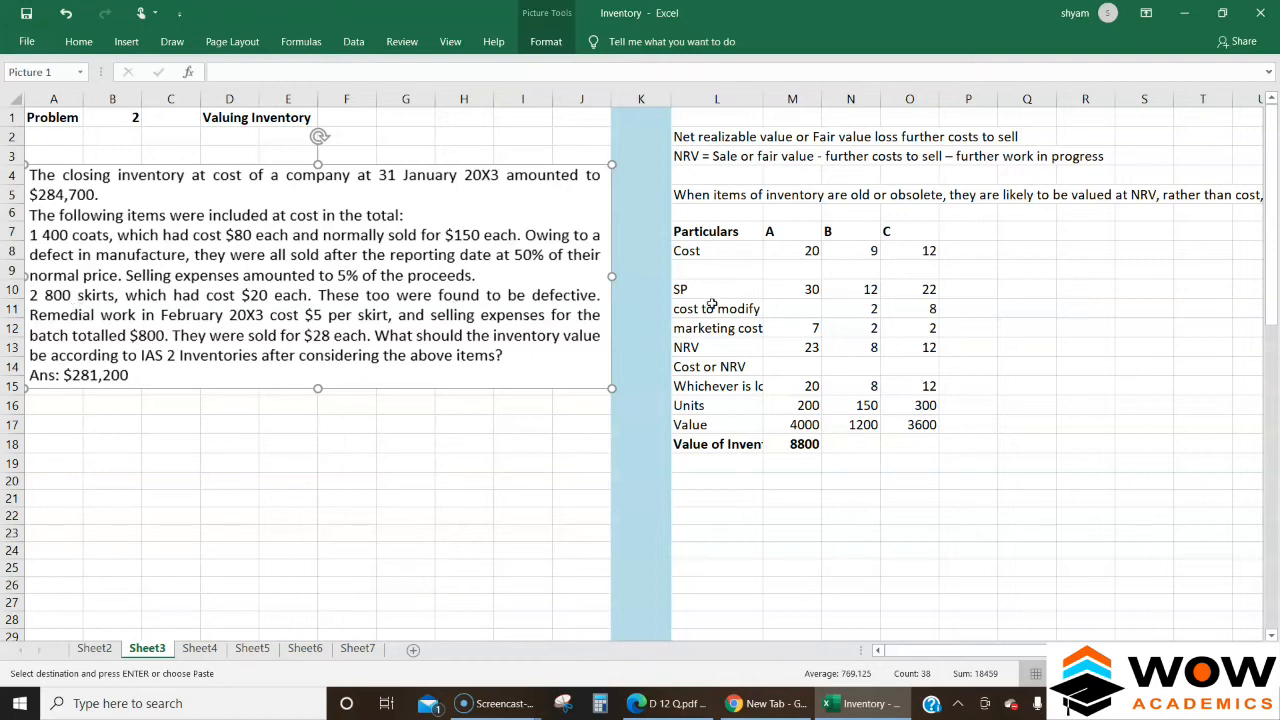
# Retitle the item headers Coats and Skirts and select old figures M8:N14 to clear.
pyautogui.click(792, 250)
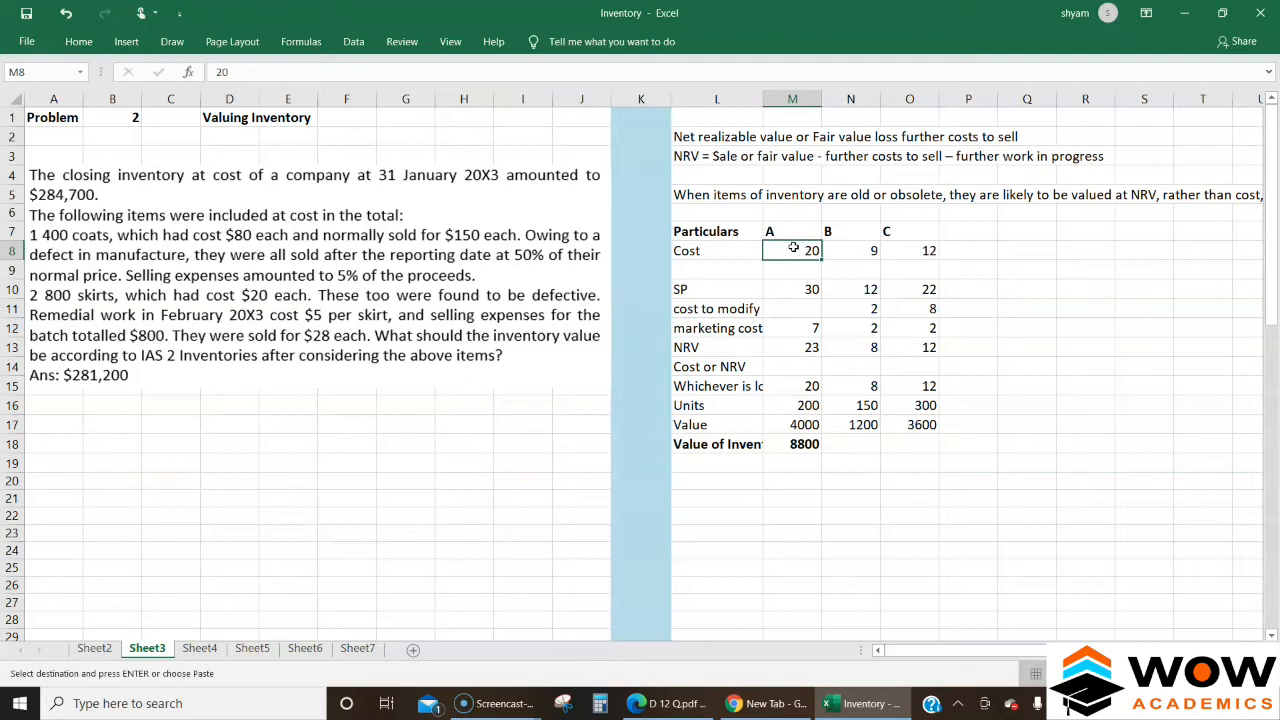
pyautogui.click(792, 231)
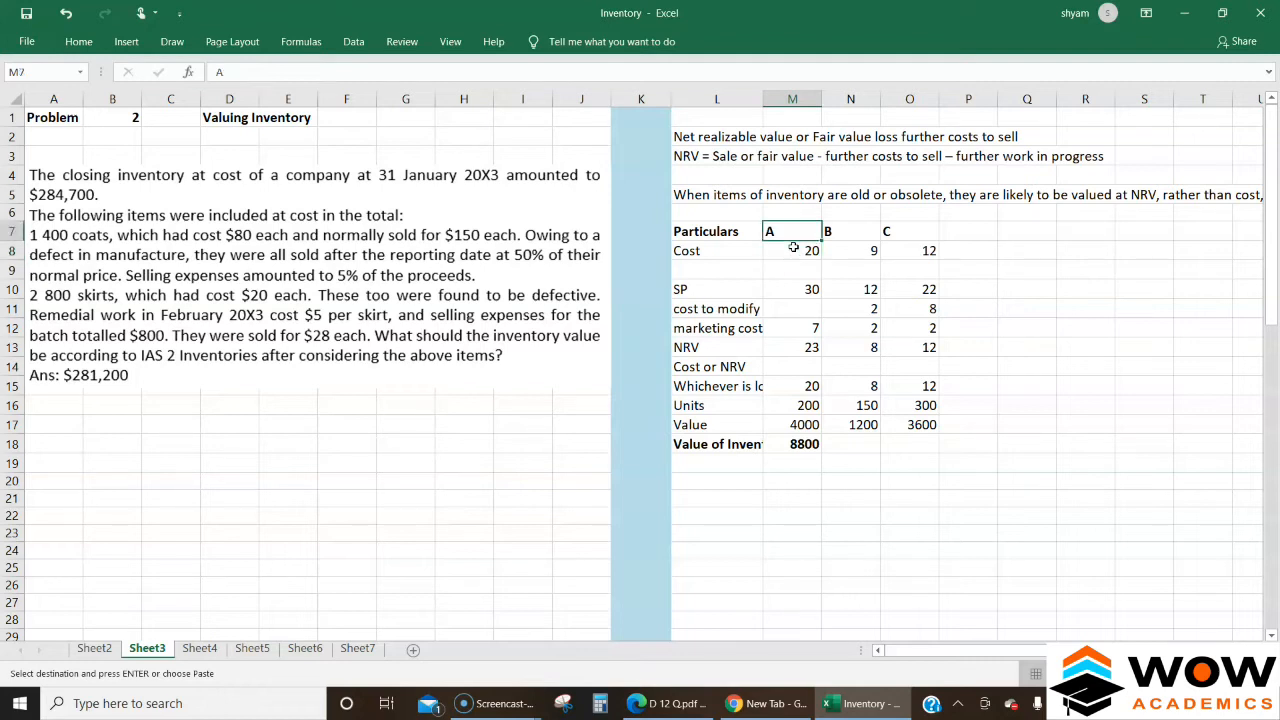
pyautogui.write('Cost')
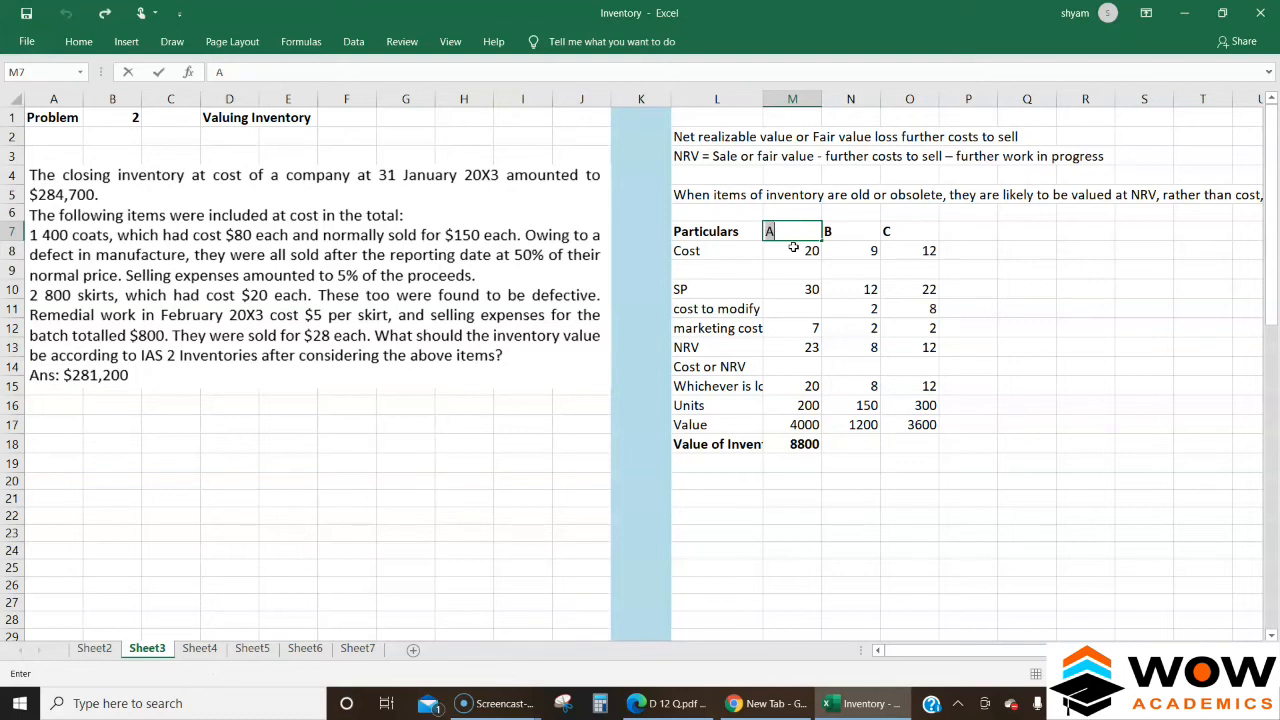
pyautogui.write('Coats')
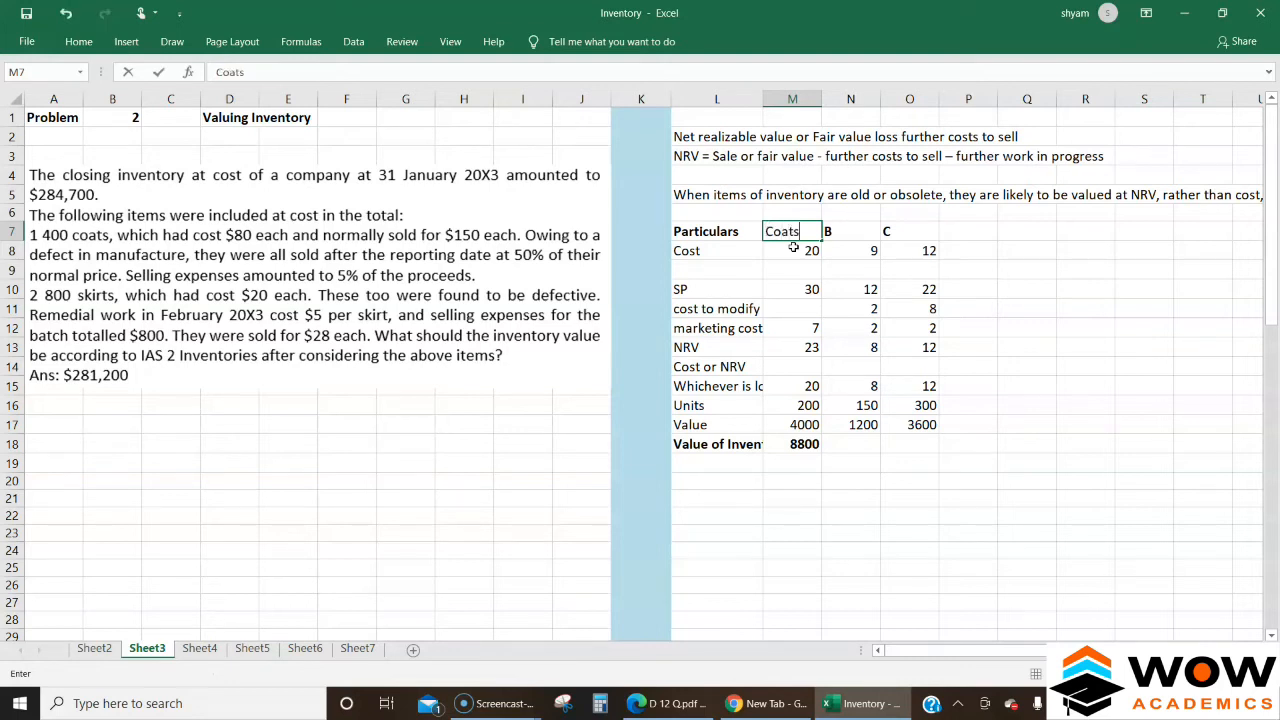
pyautogui.press('Tab')
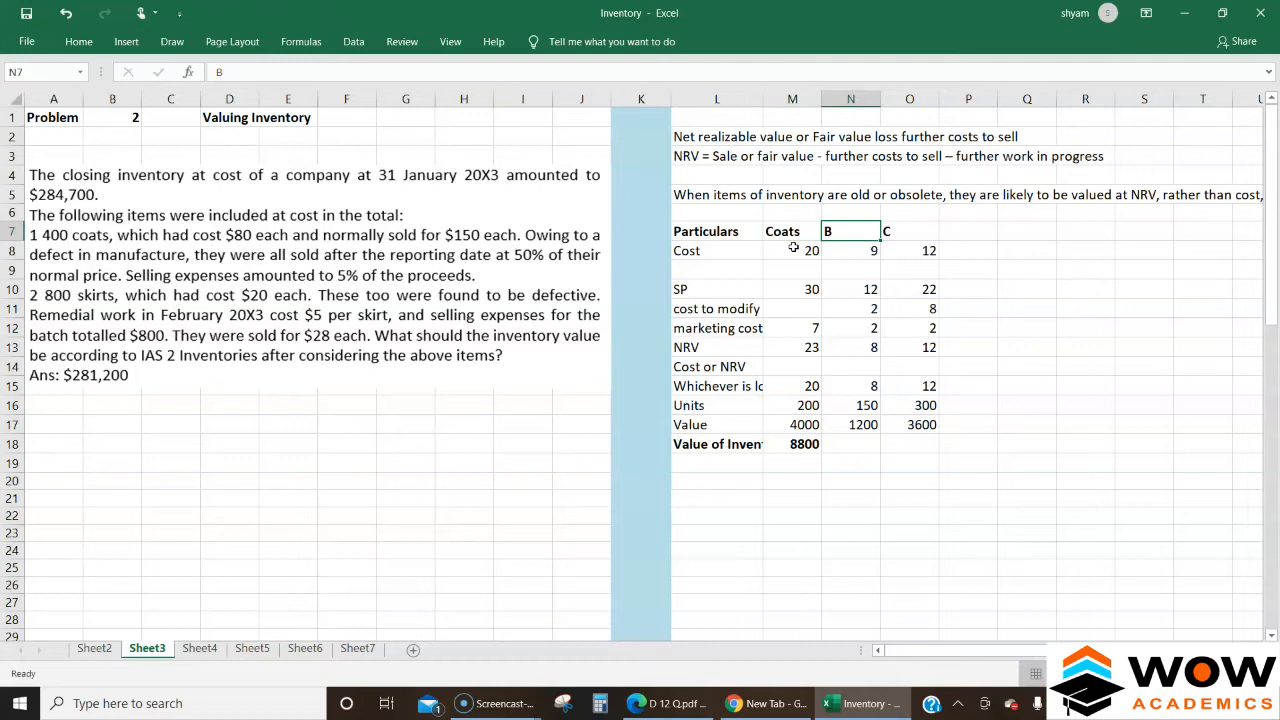
pyautogui.write('Skirts')
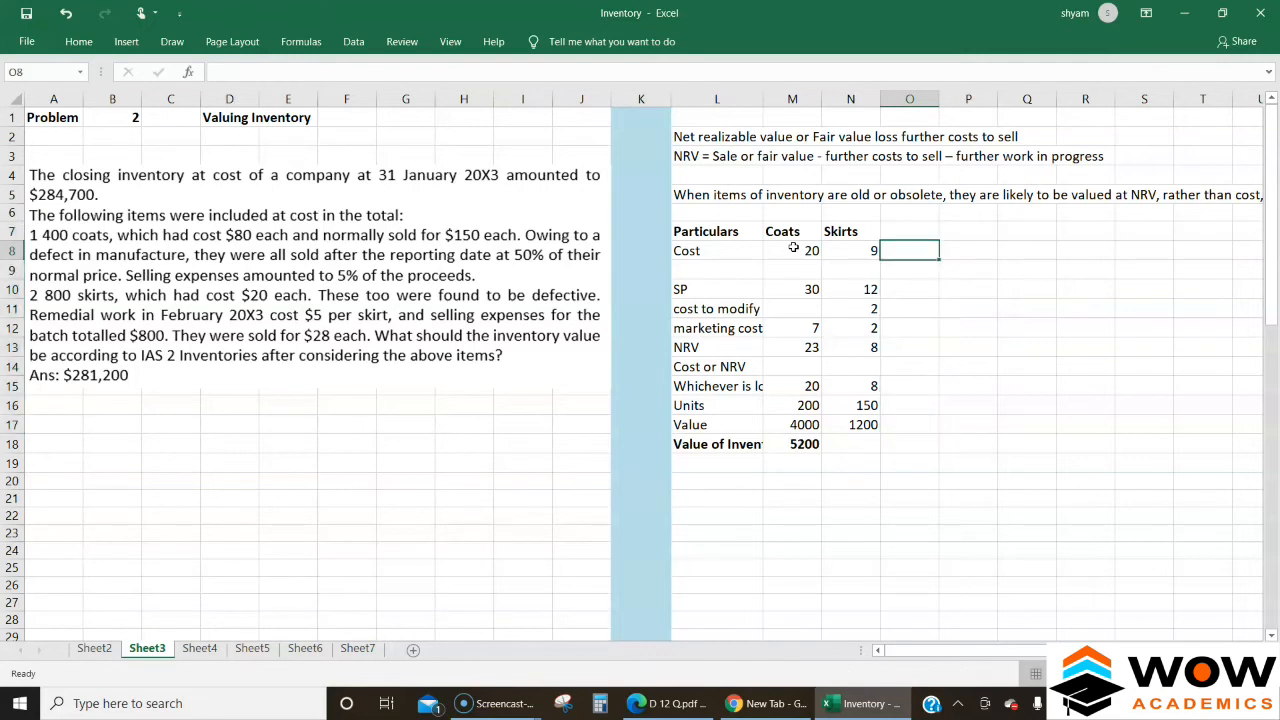
pyautogui.click(792, 386)
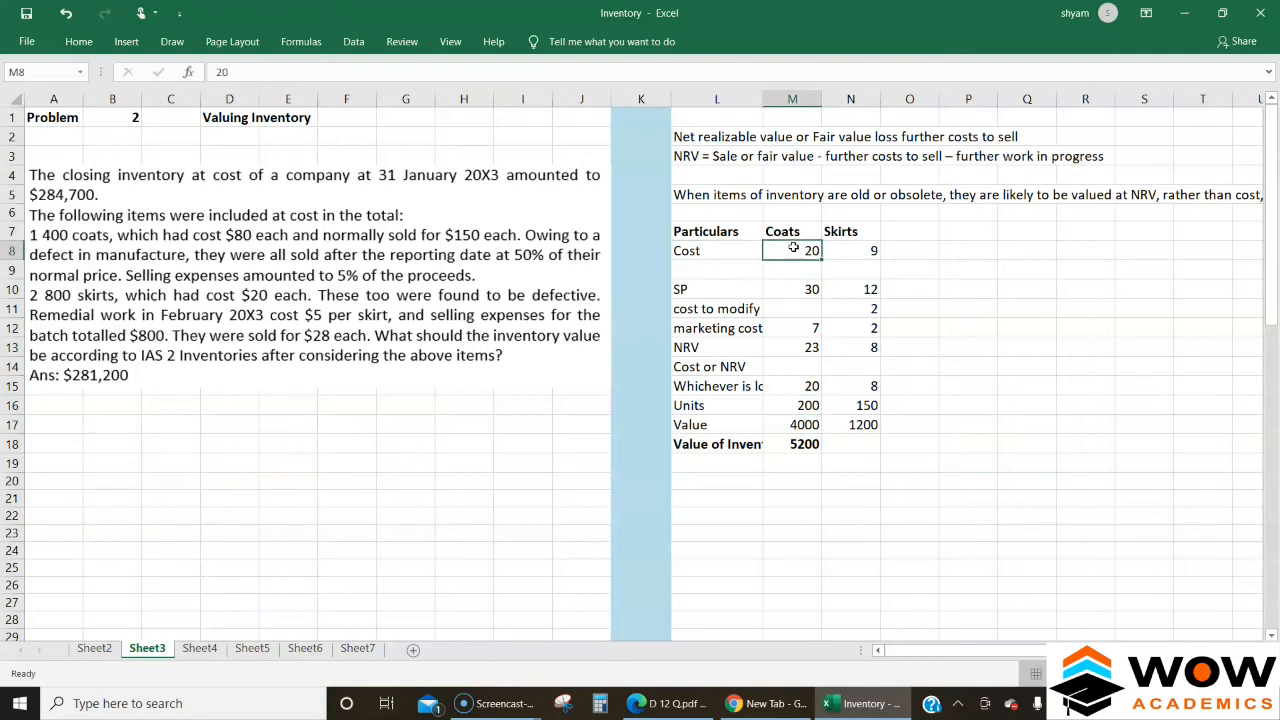
pyautogui.moveTo(792, 250); pyautogui.dragTo(873, 386)
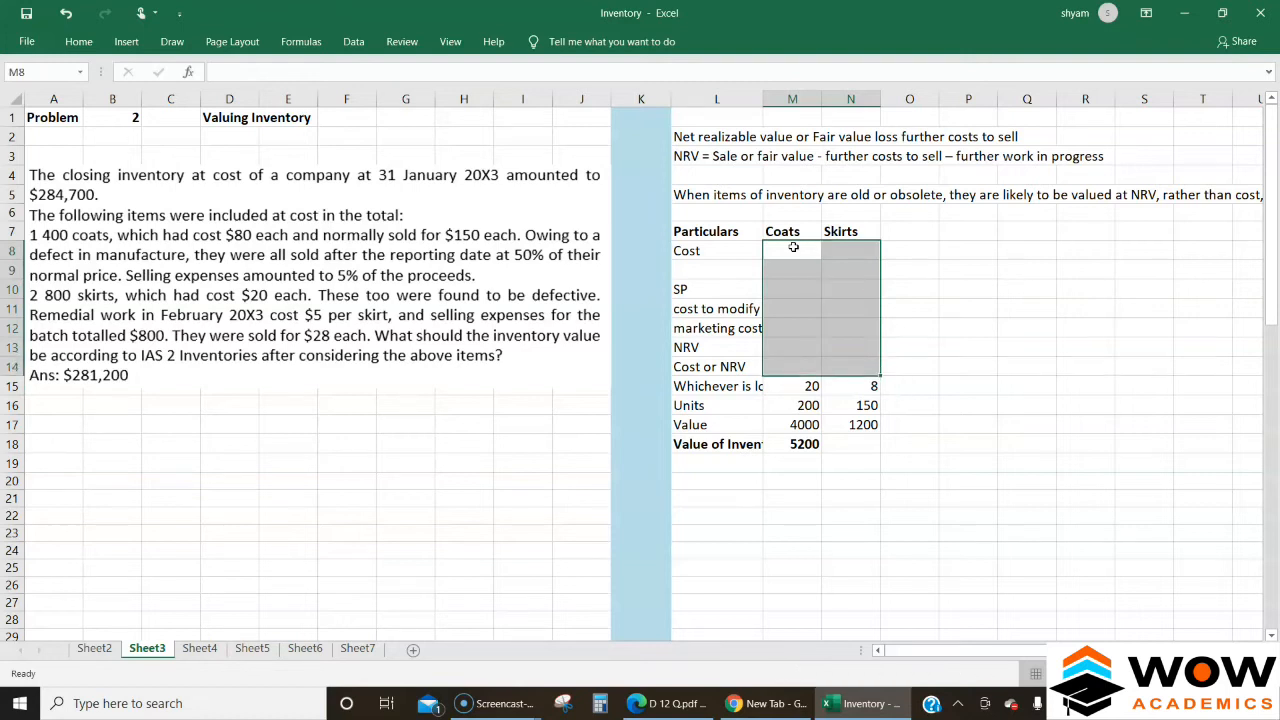
# Clear remaining old figures and enter coats cost 80 and units 400.
pyautogui.moveTo(792, 250); pyautogui.dragTo(850, 386)
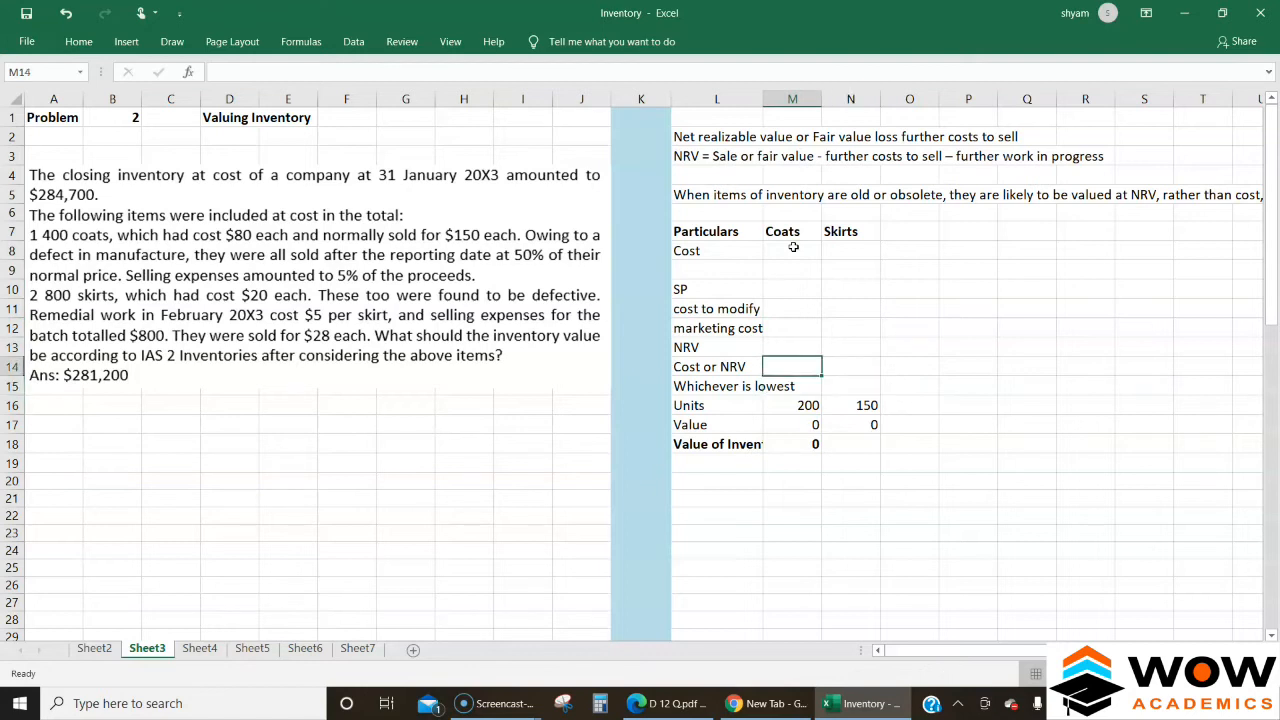
pyautogui.click(792, 250)
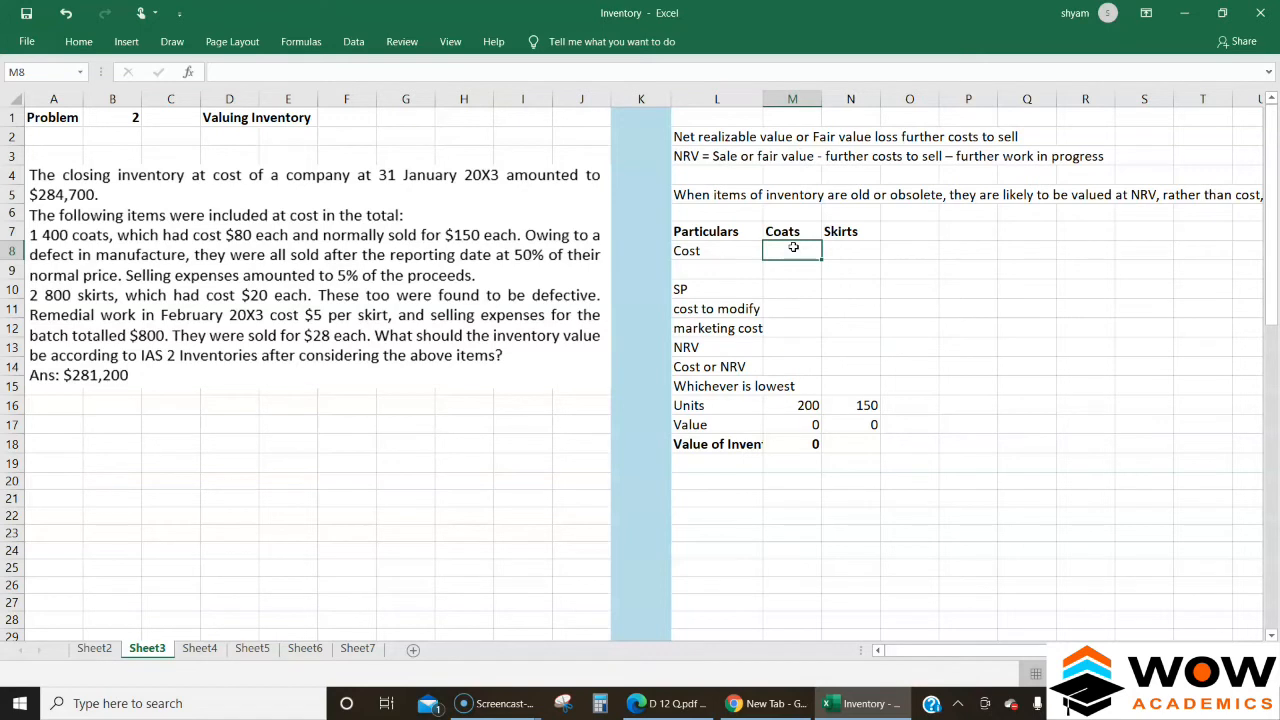
pyautogui.write('80')
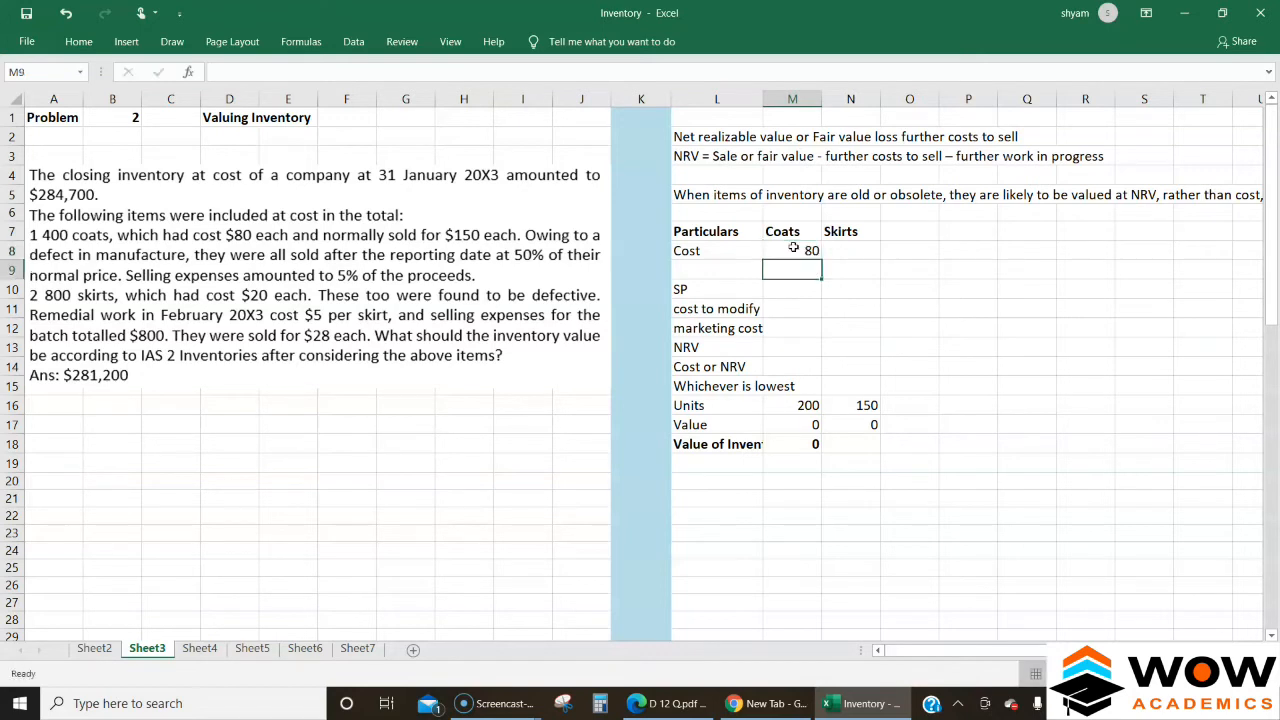
pyautogui.click(792, 424)
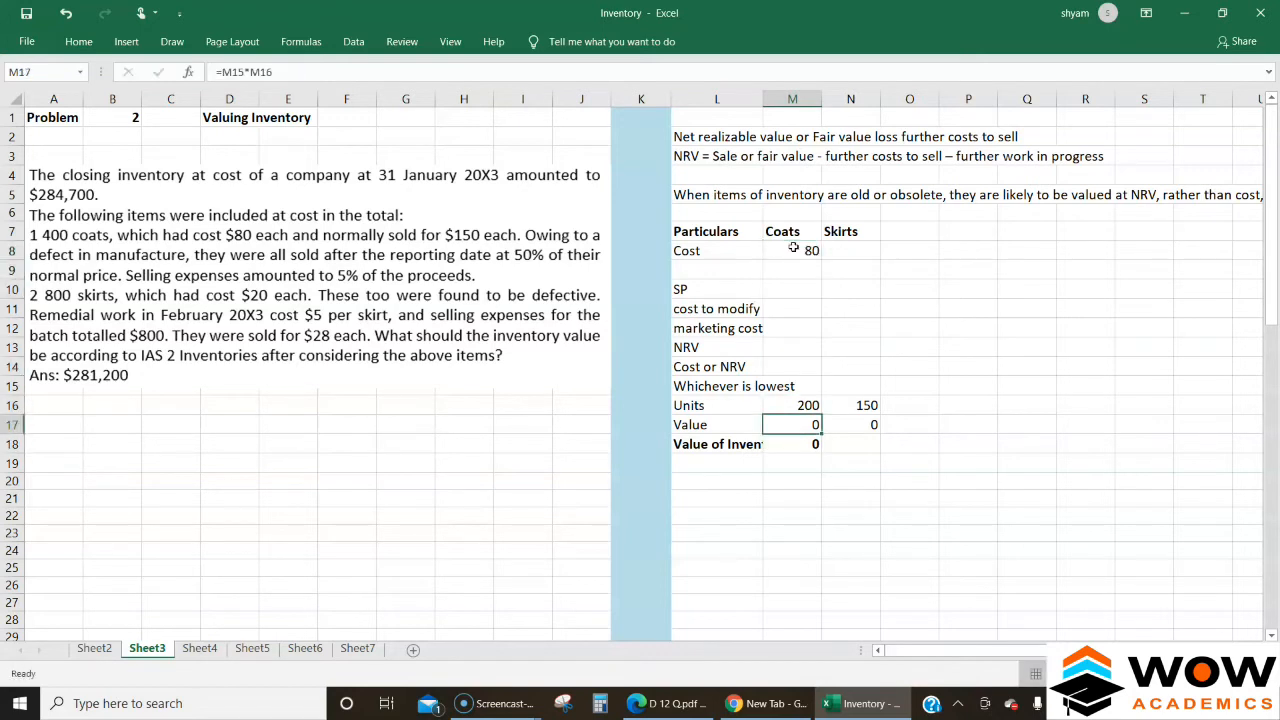
pyautogui.write('4')
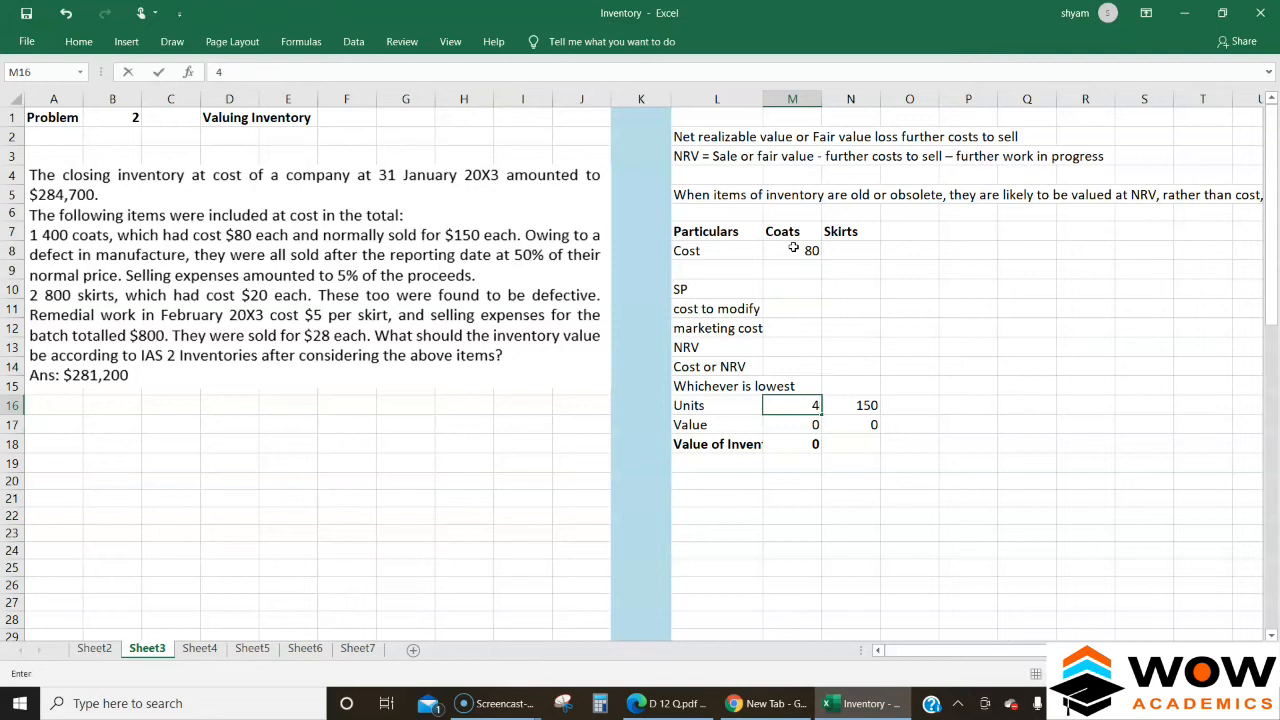
pyautogui.write('400')
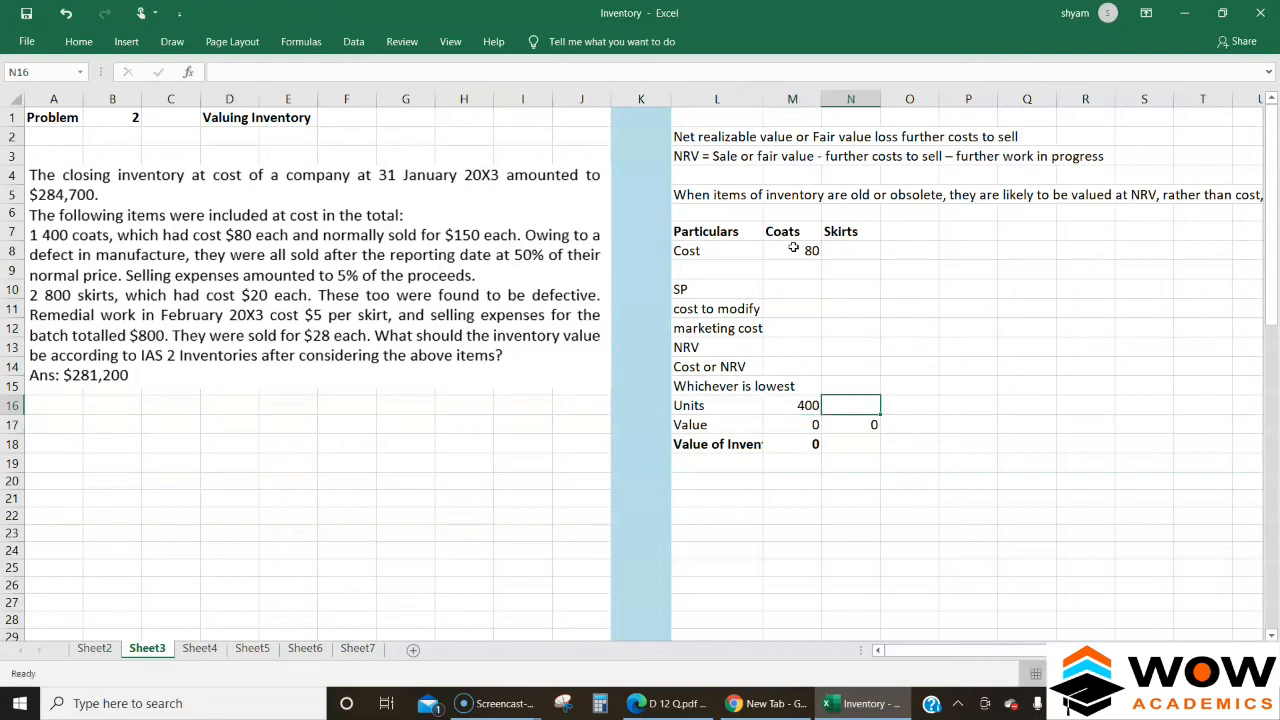
# Set the coats selling price to =150*0.5, giving 75.
pyautogui.click(792, 250)
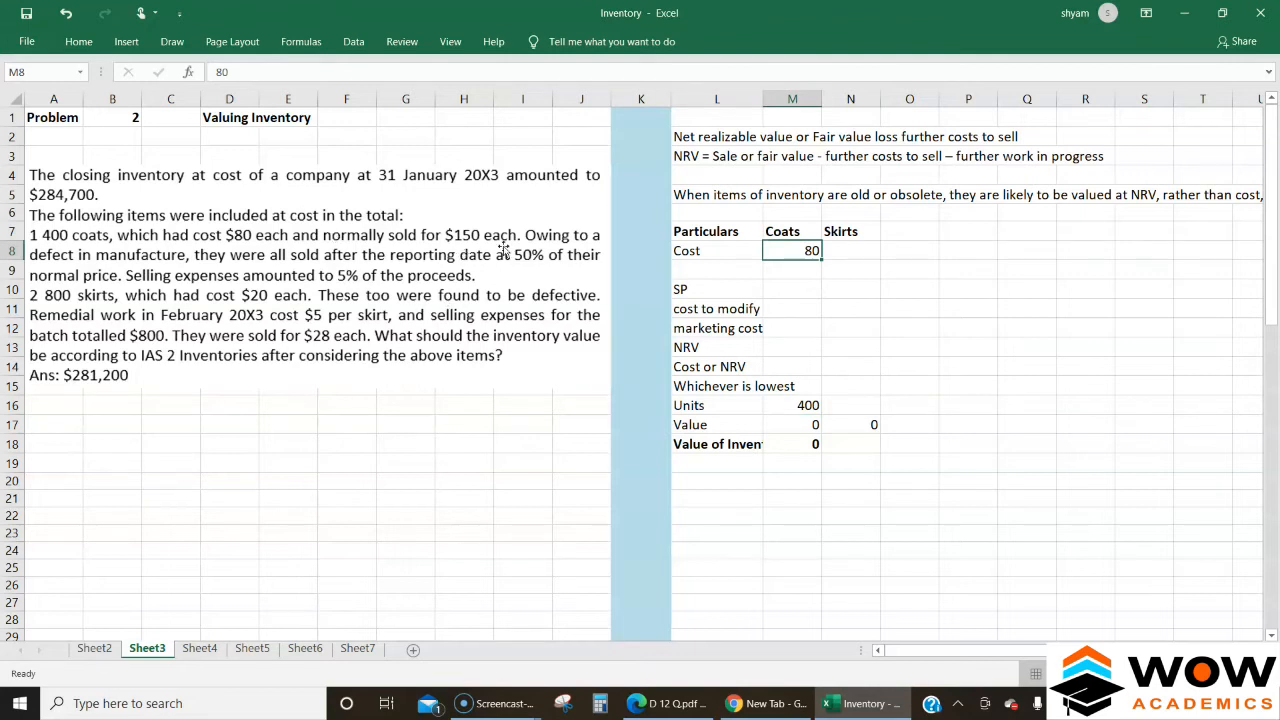
pyautogui.moveTo(145, 263)
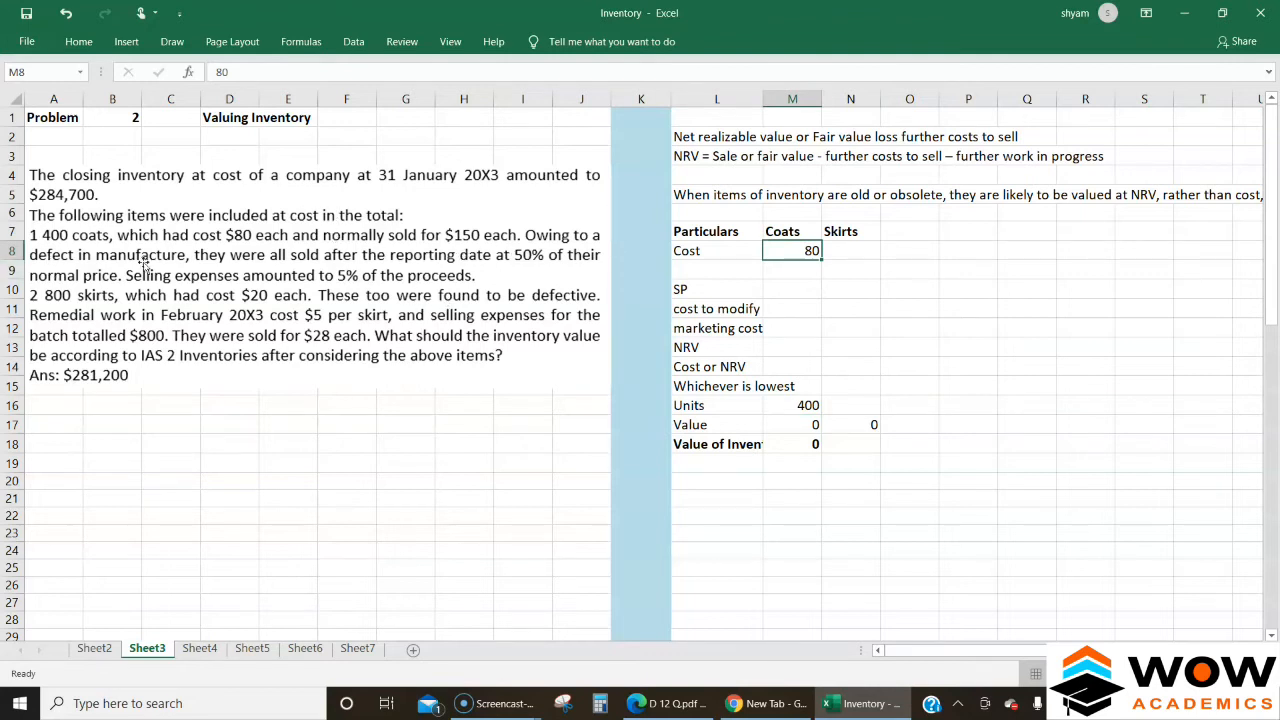
pyautogui.click(792, 289)
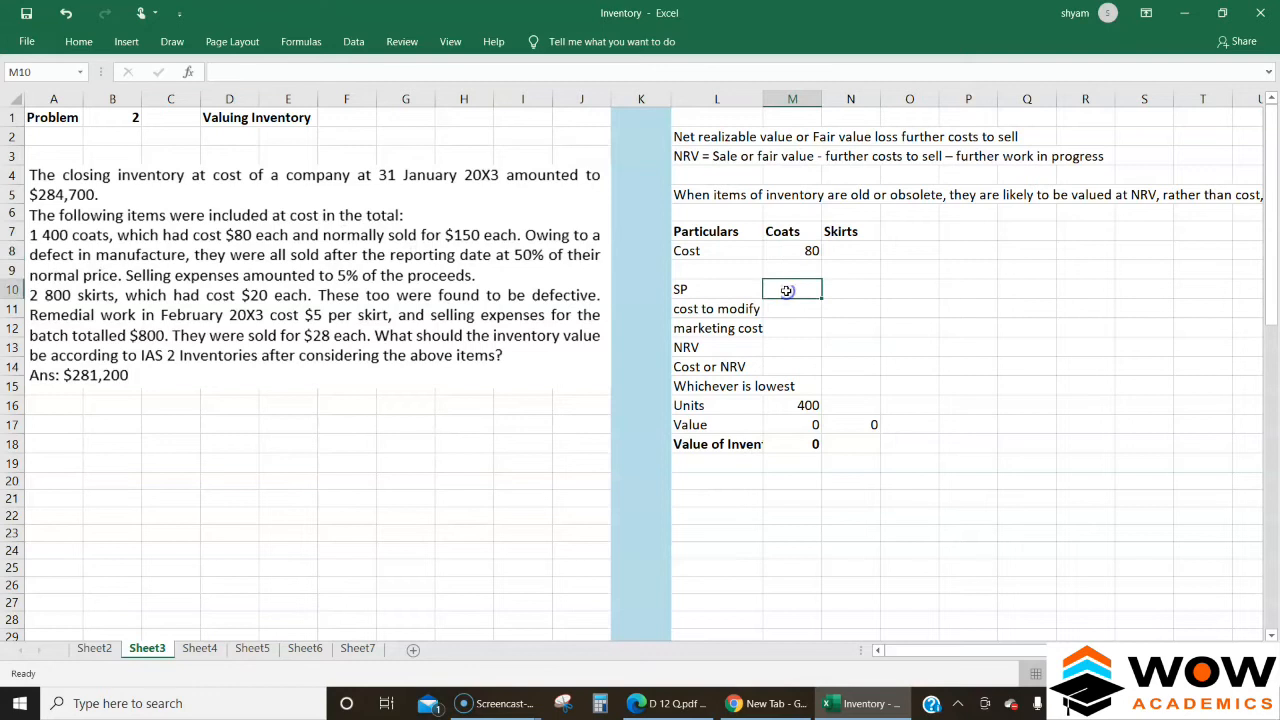
pyautogui.write('150')
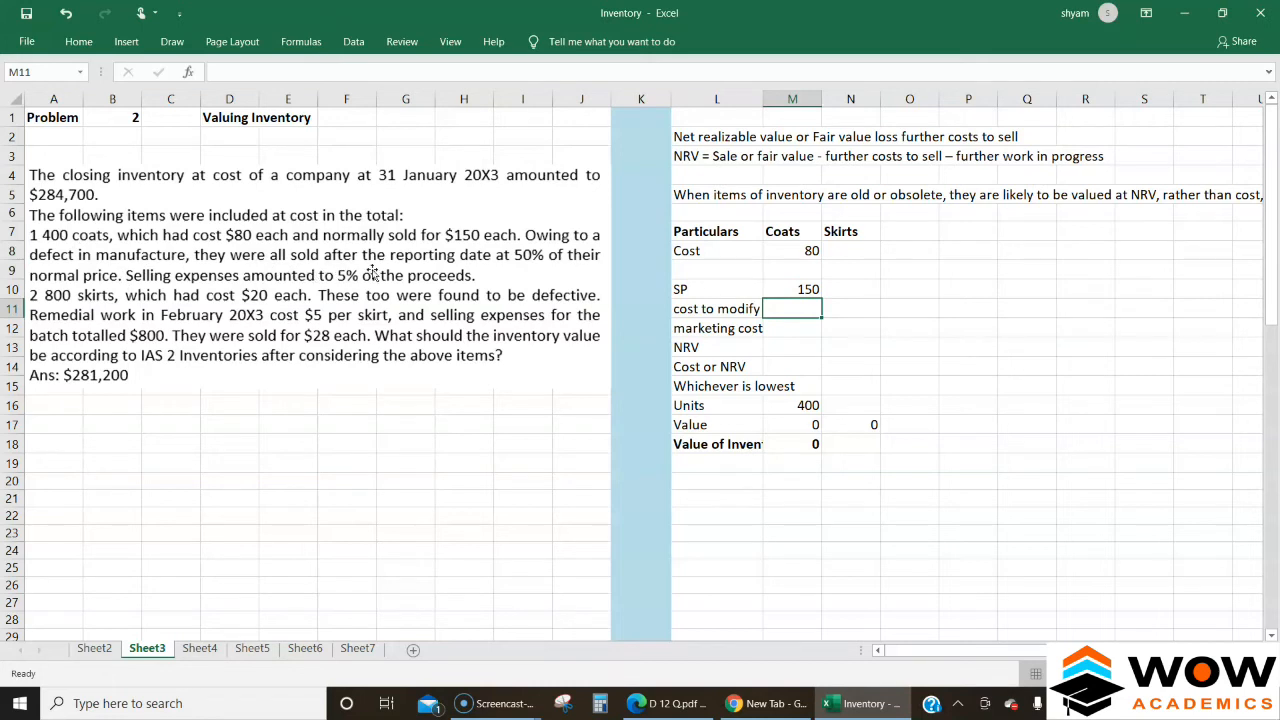
pyautogui.moveTo(568, 258)
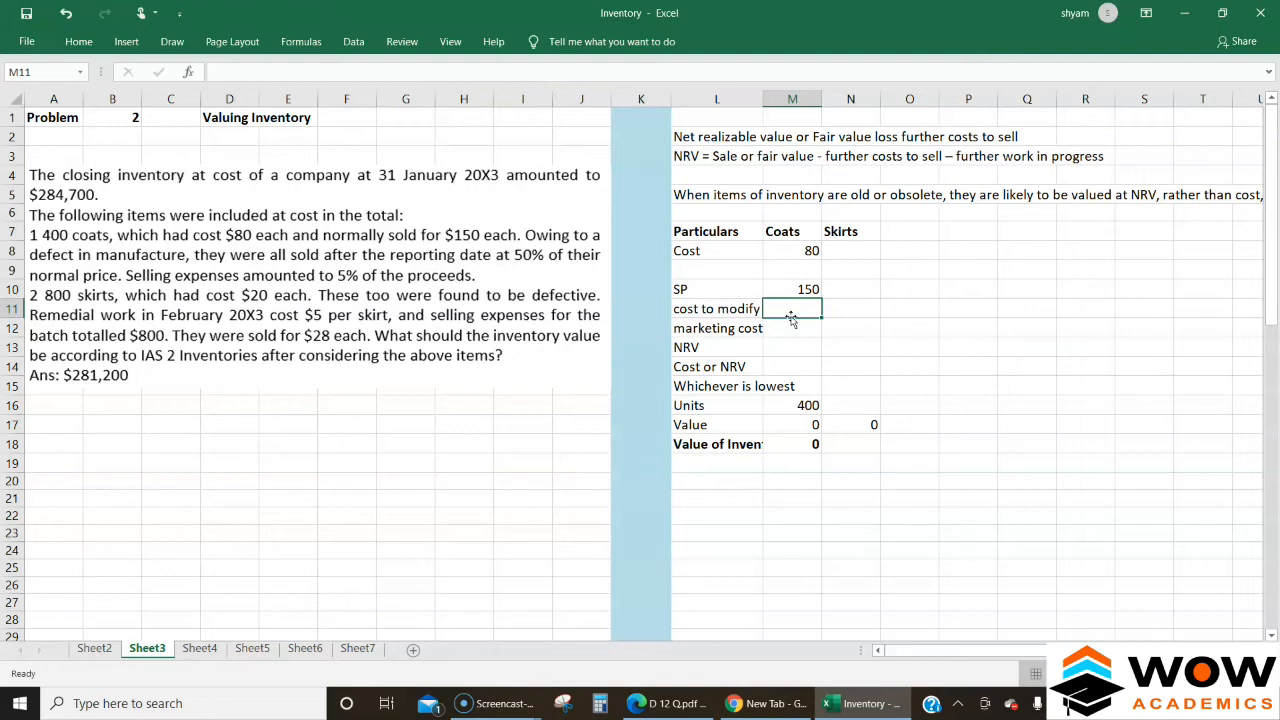
pyautogui.click(792, 289)
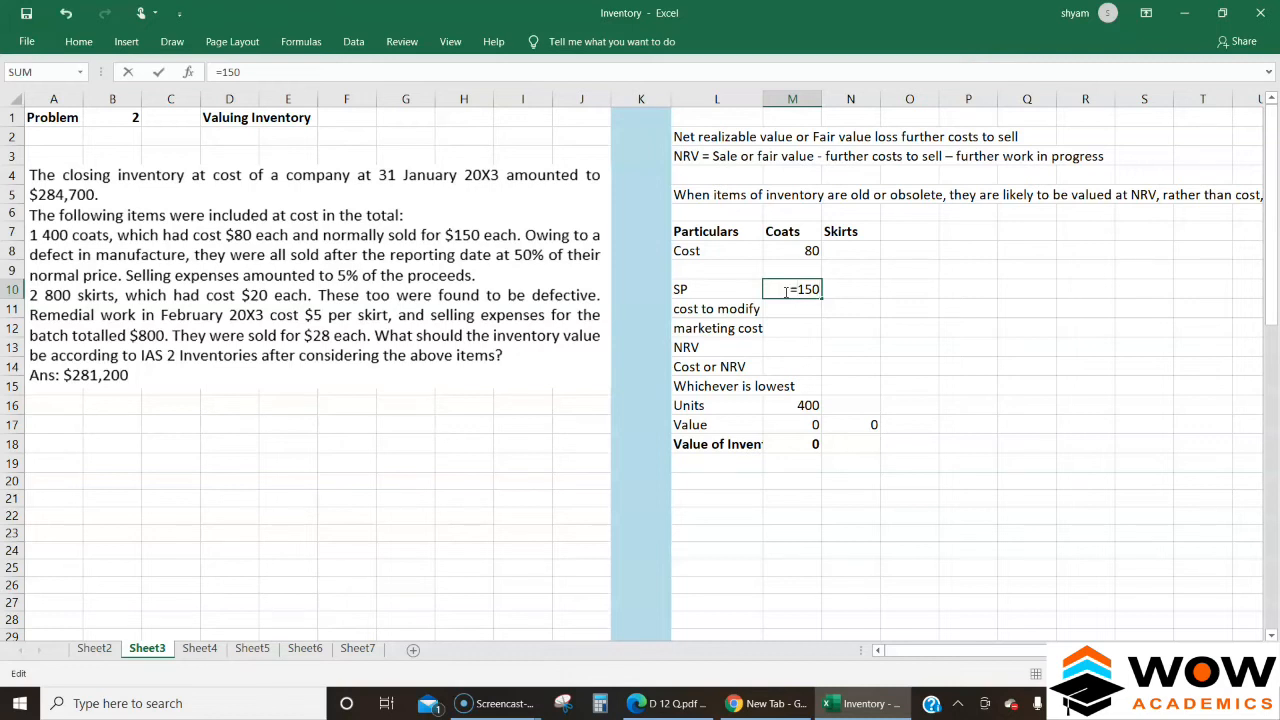
pyautogui.write('*0.5')
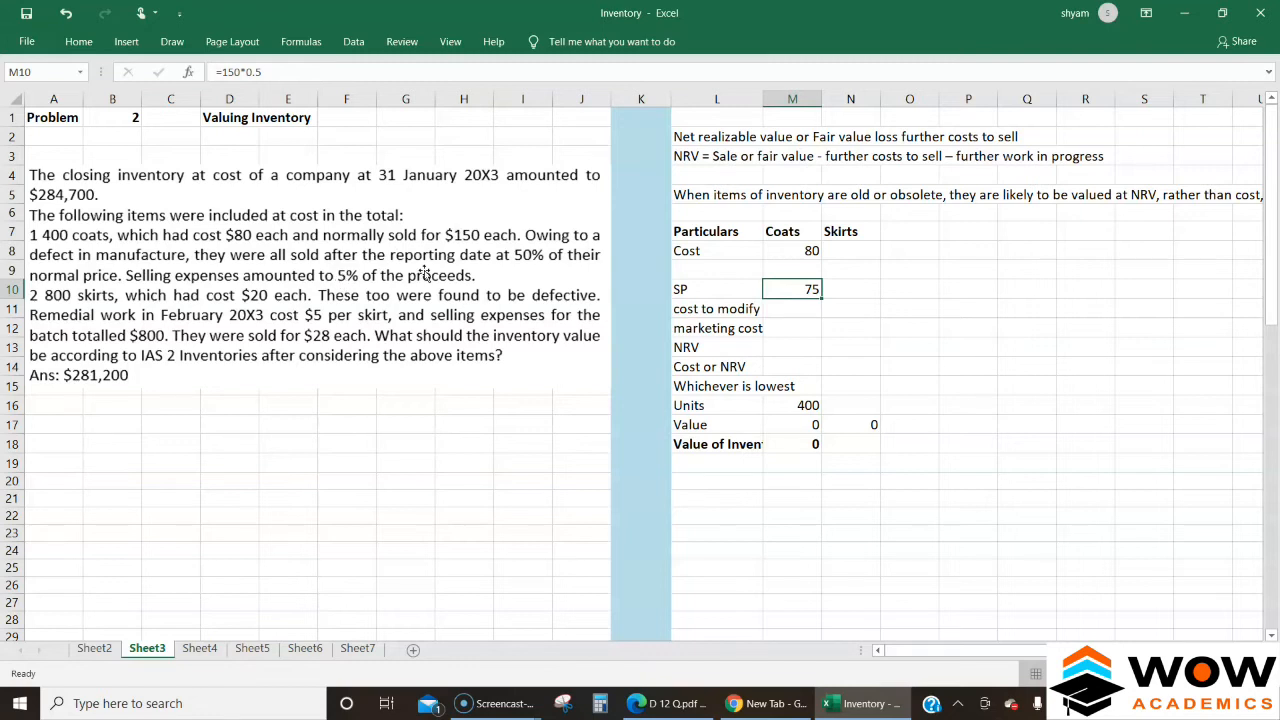
# Enter coats marketing cost =M10*0.05 (3.75) and NRV formula giving 71.25.
pyautogui.click(792, 328)
pyautogui.write('=M10')
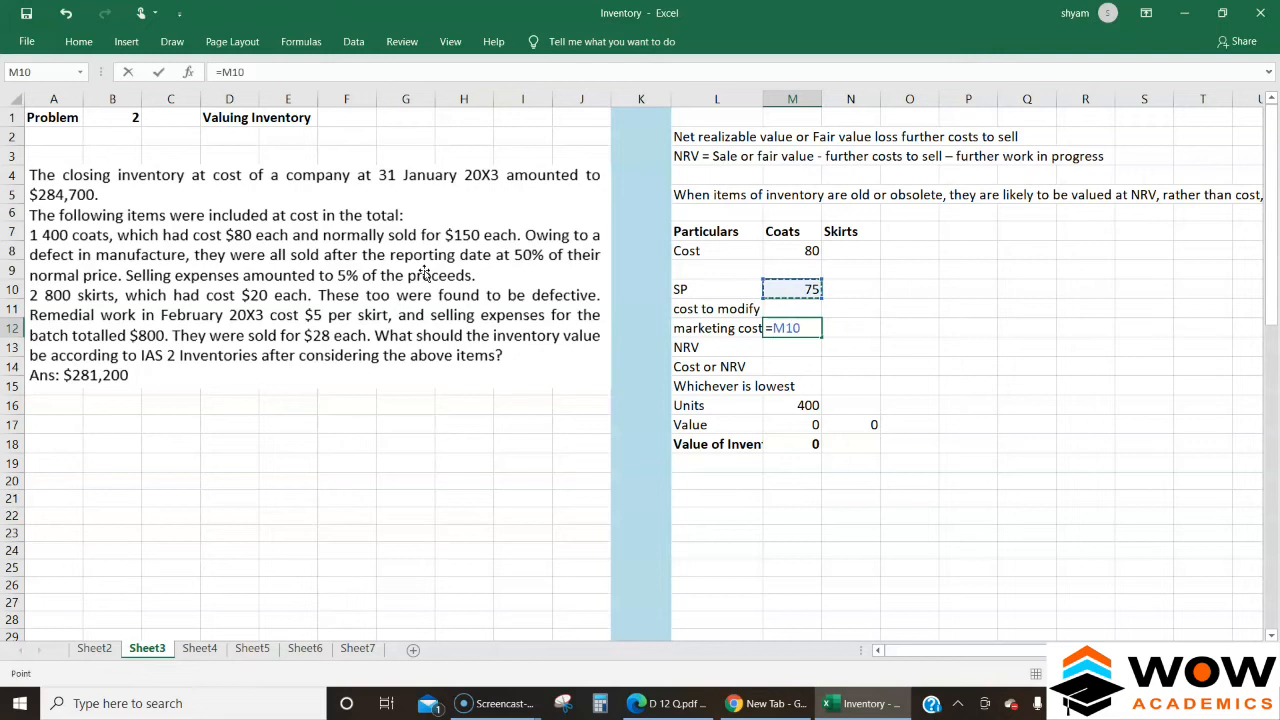
pyautogui.write('*0.0')
pyautogui.click(792, 347)
pyautogui.write('=M10-M11-M12')
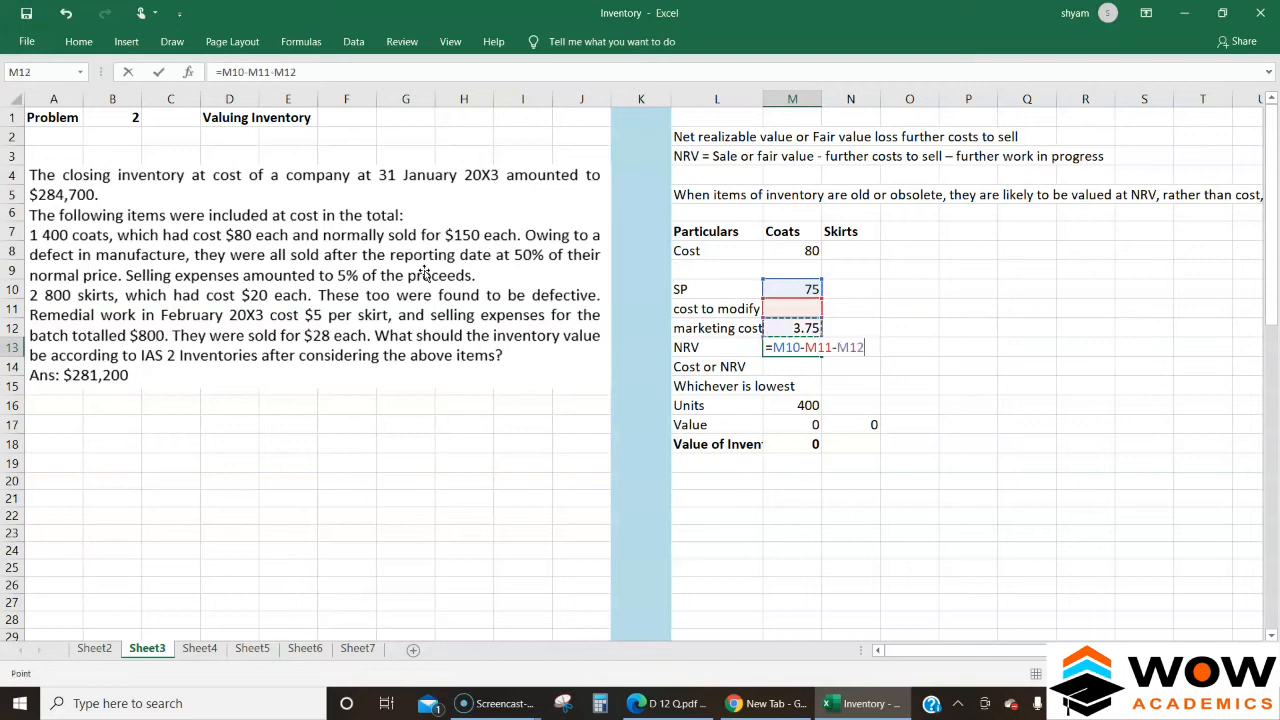
pyautogui.press('Enter')
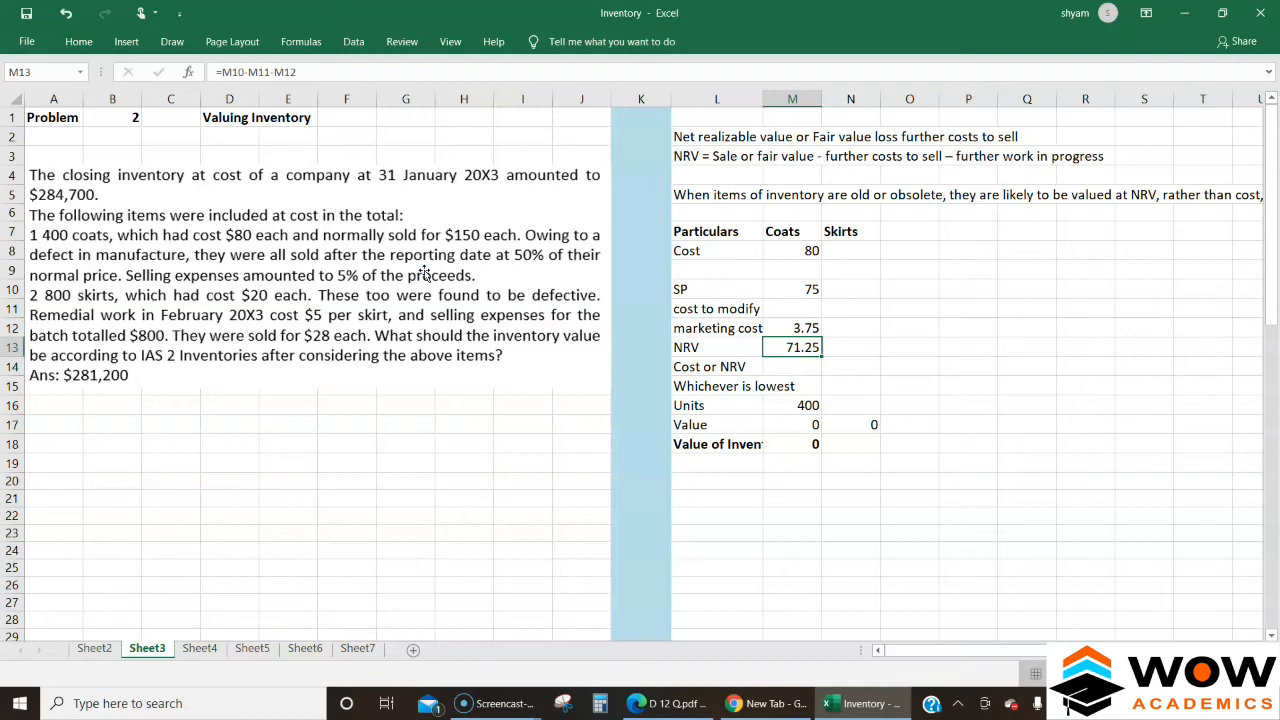
# Enter 71.25 as the coats' cost or NRV and base the coats value on it, giving 28500.
pyautogui.click(792, 366)
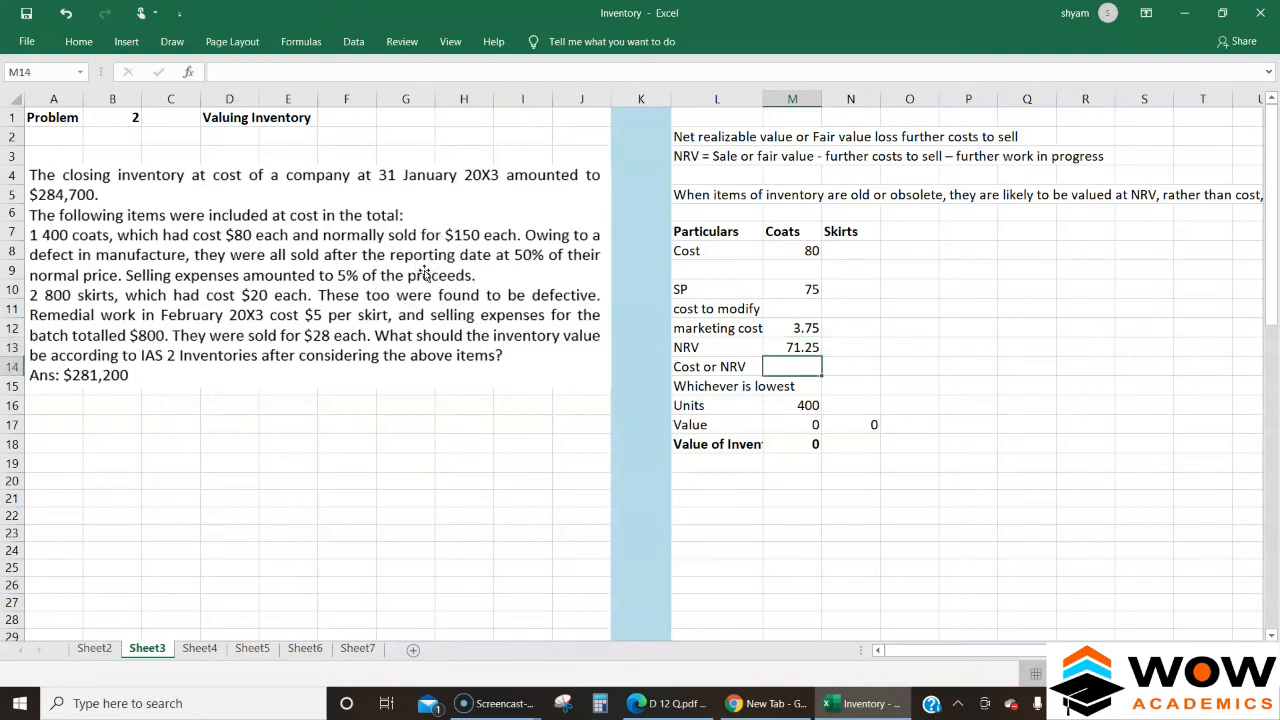
pyautogui.write('71.25')
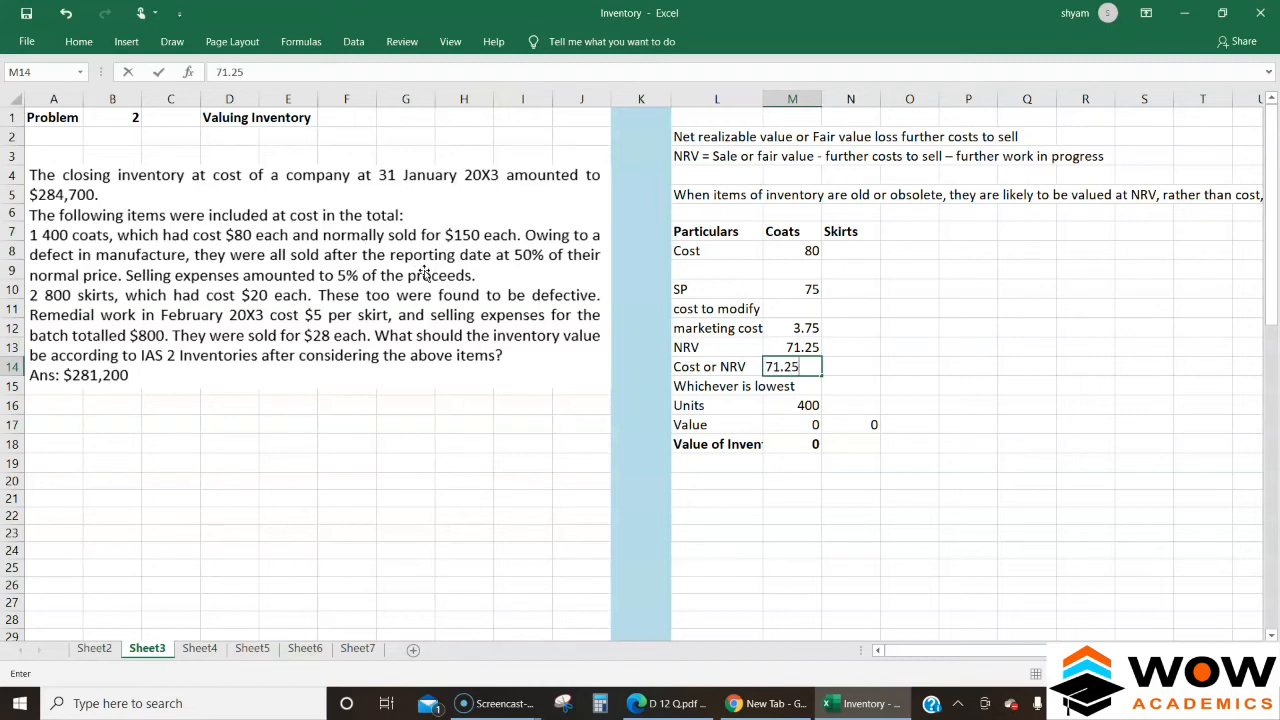
pyautogui.press('enter')
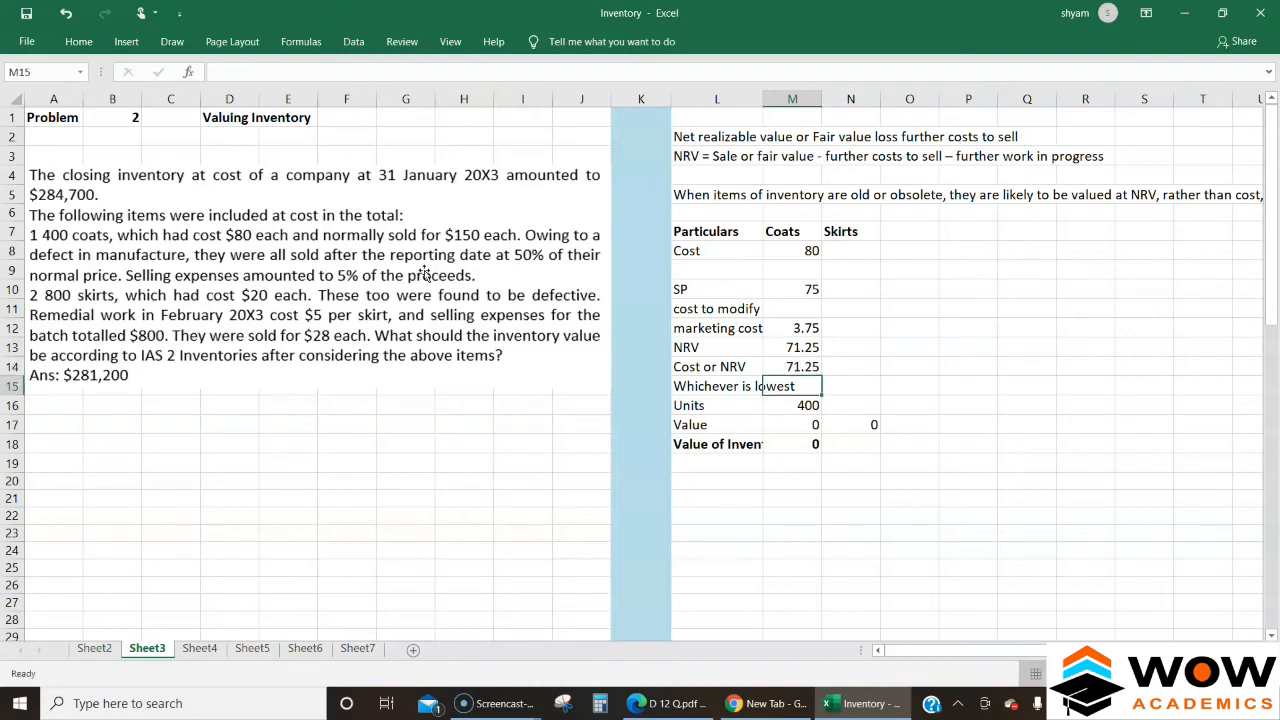
pyautogui.click(792, 366)
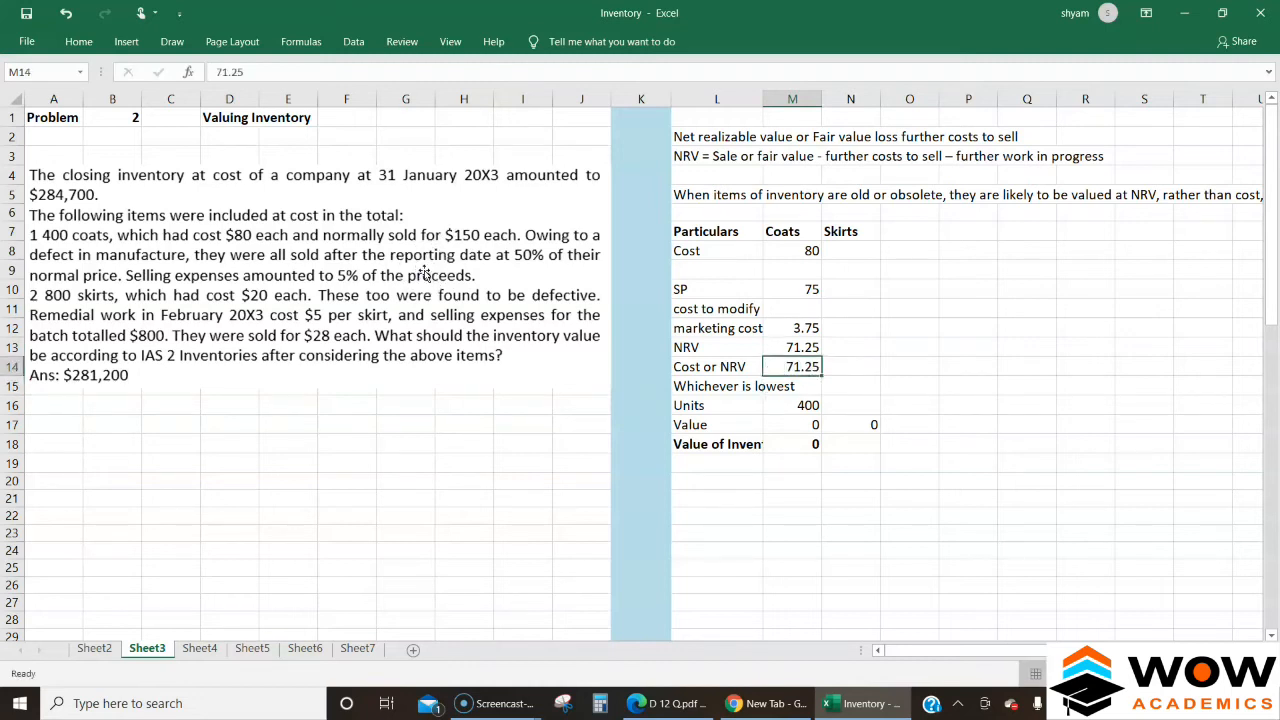
pyautogui.click(792, 424)
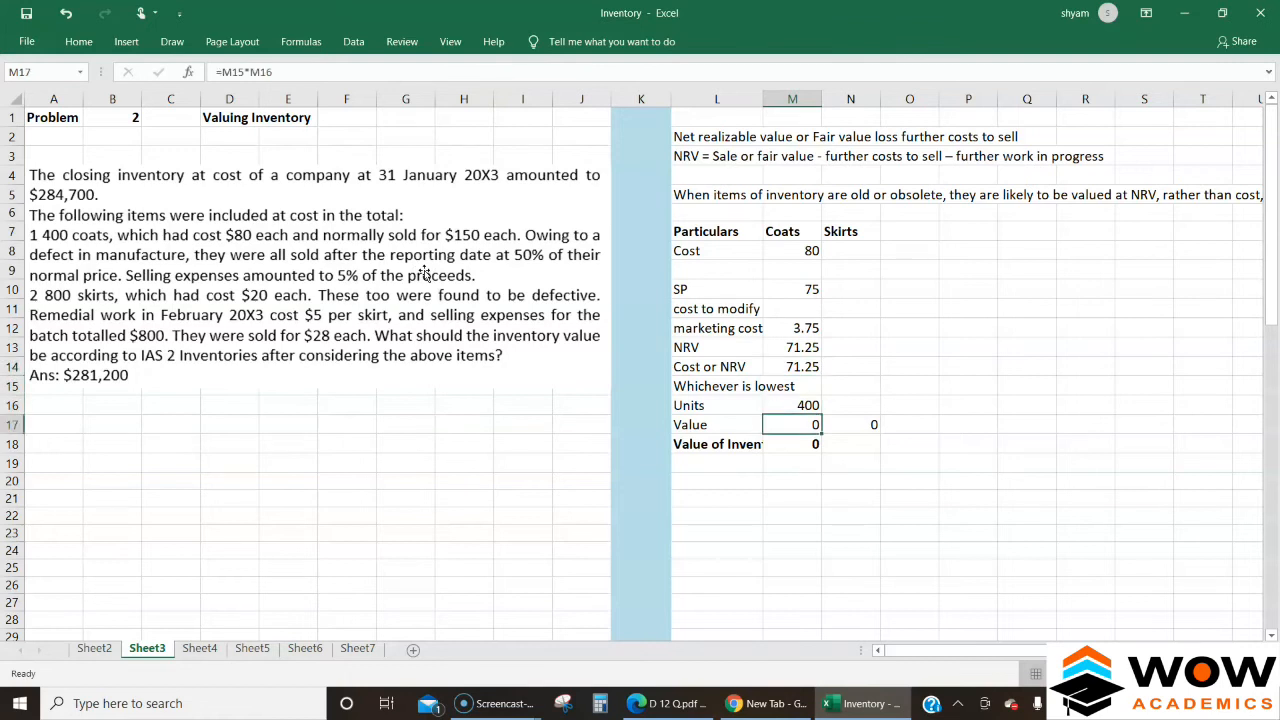
pyautogui.click(792, 366)
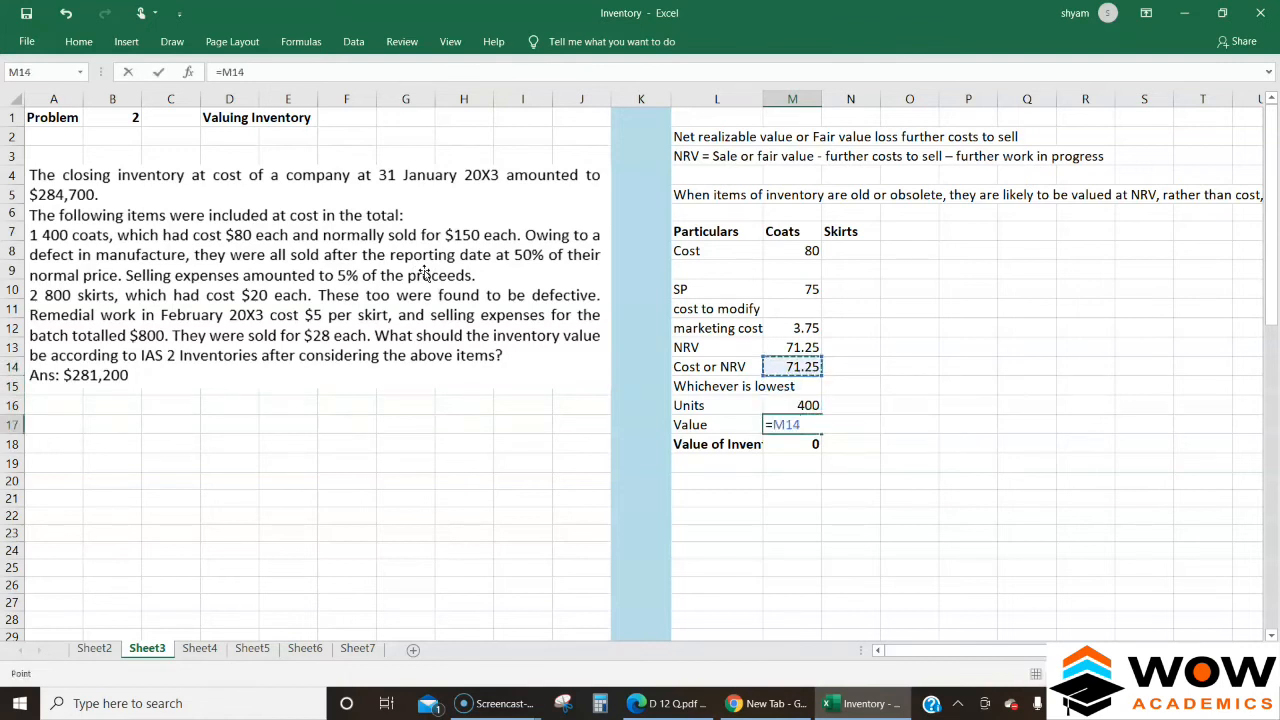
pyautogui.click(792, 405)
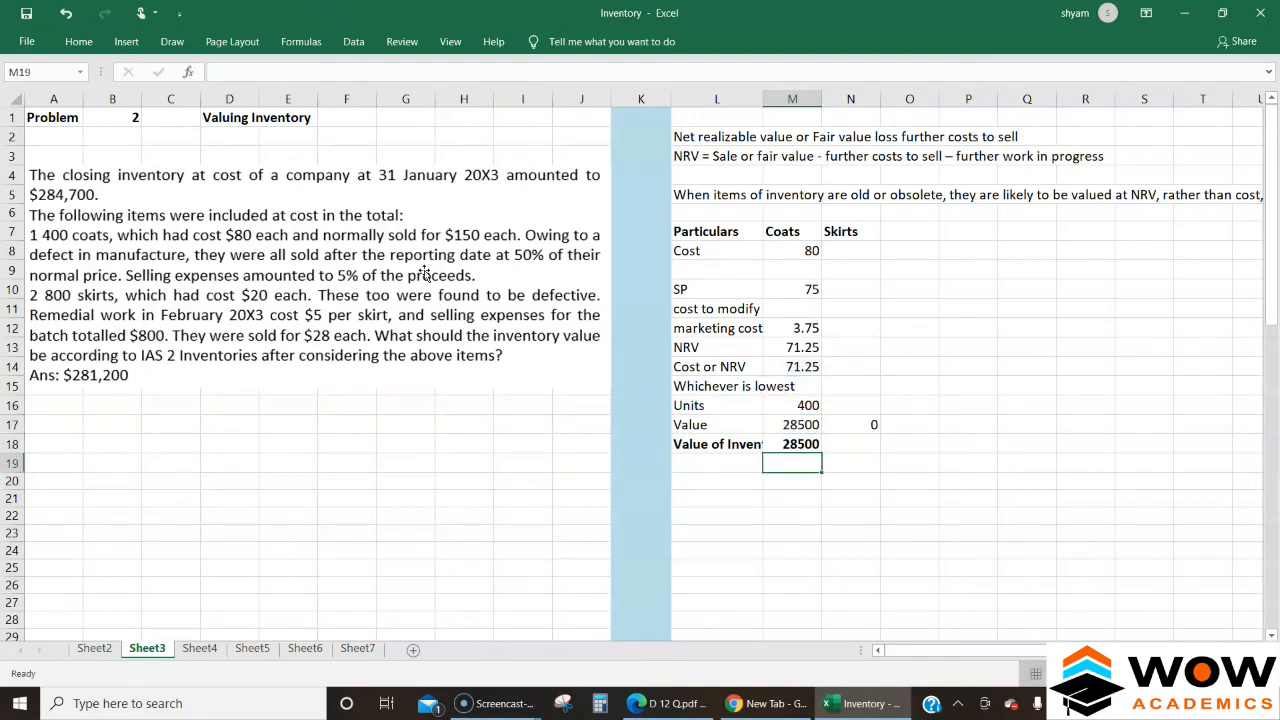
pyautogui.click(717, 462)
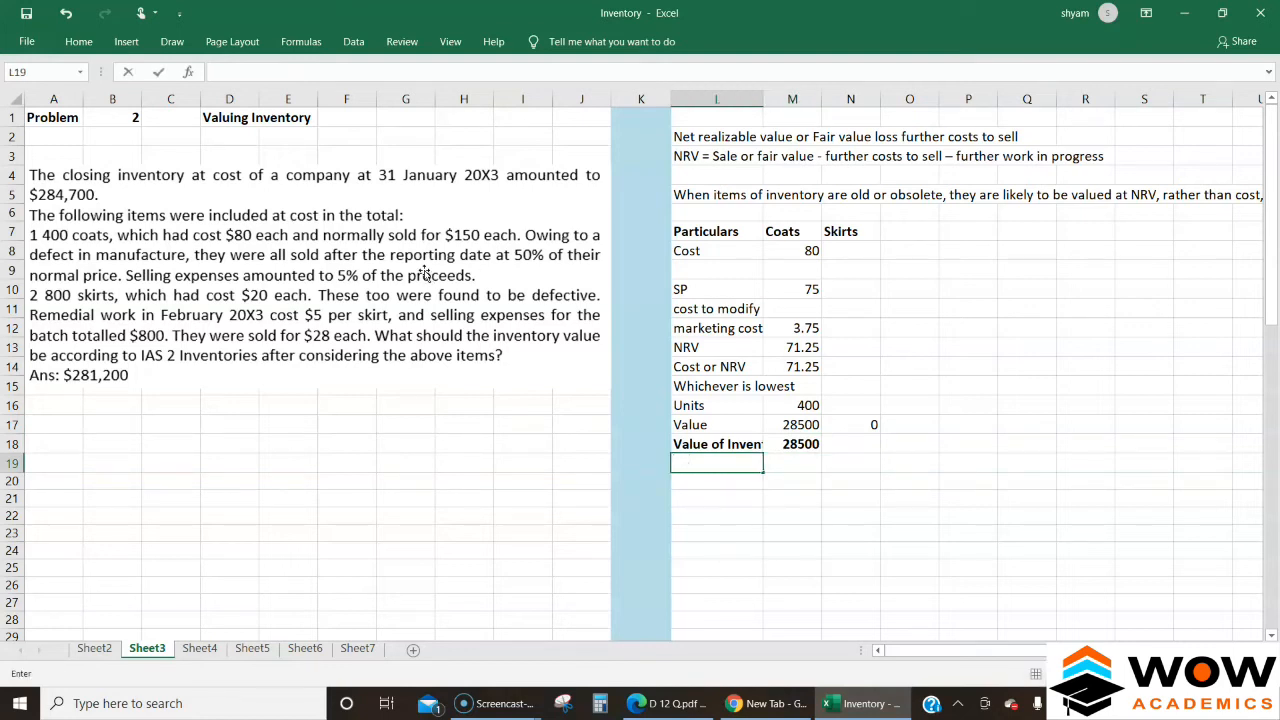
# Add an 'Original cost of inventory' label with the coats' original cost figure of 32000.
pyautogui.write('Original cost')
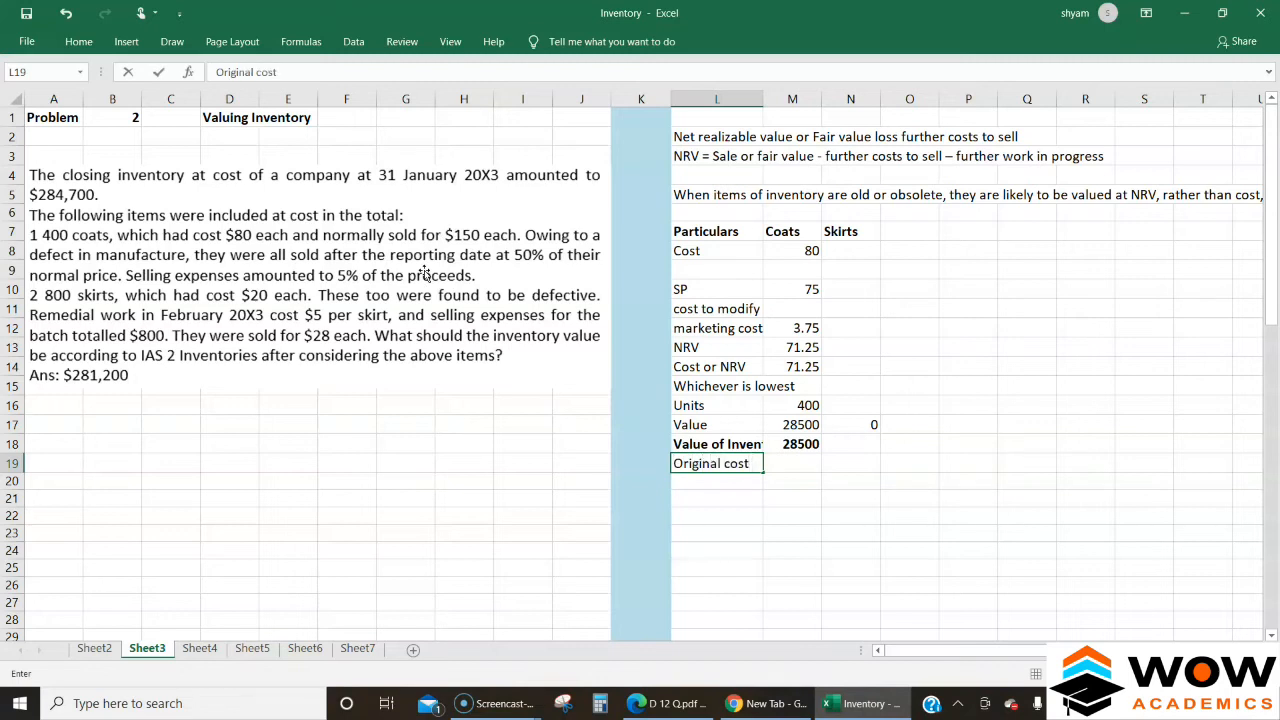
pyautogui.write('og in')
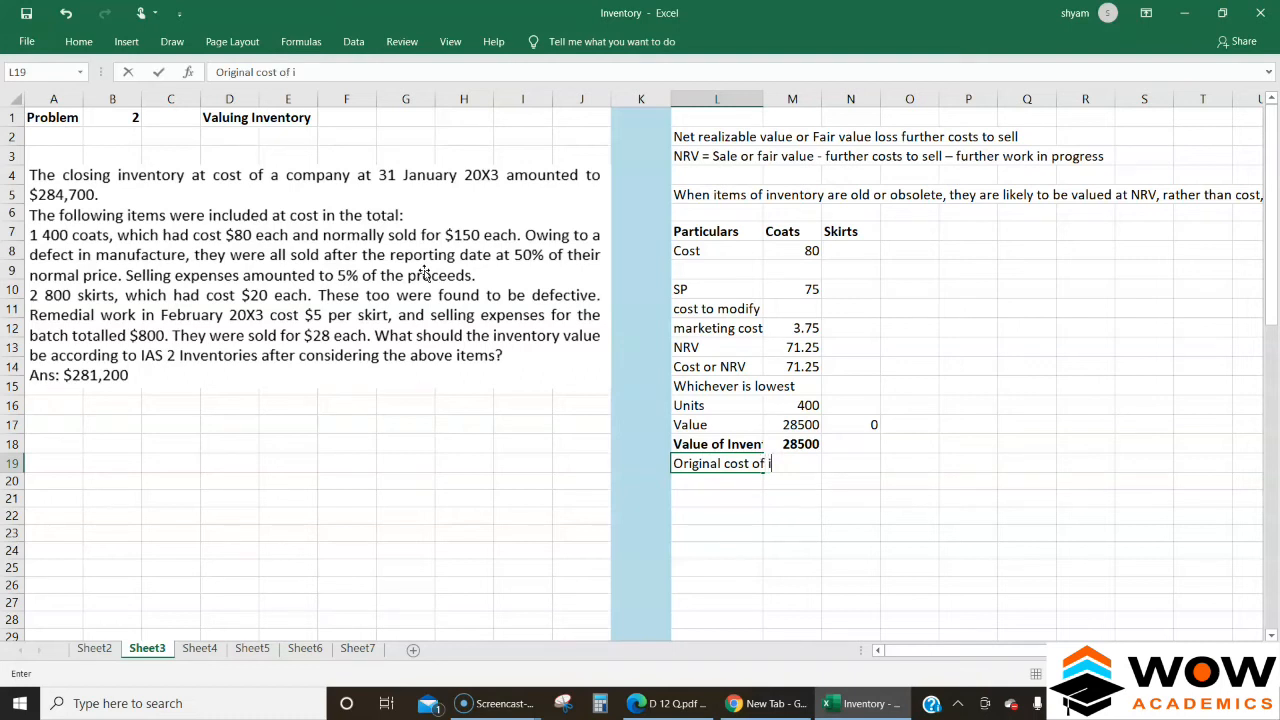
pyautogui.write('nventory')
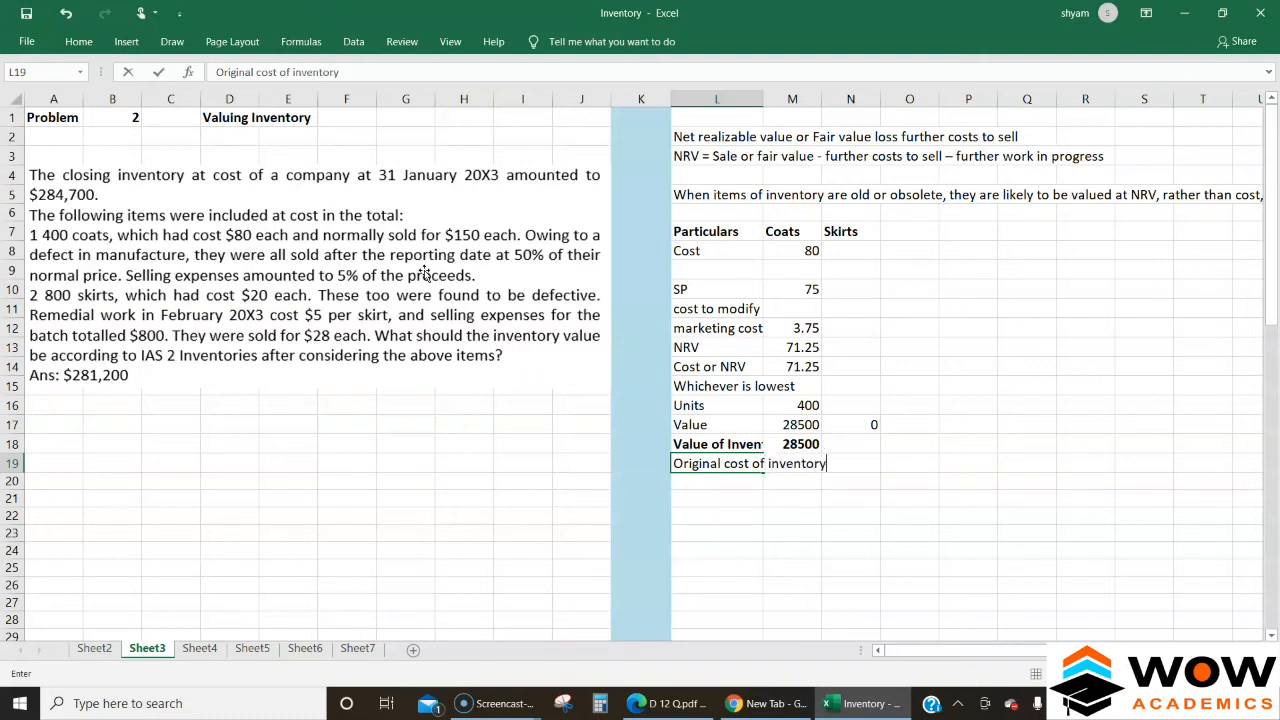
pyautogui.press('enter')
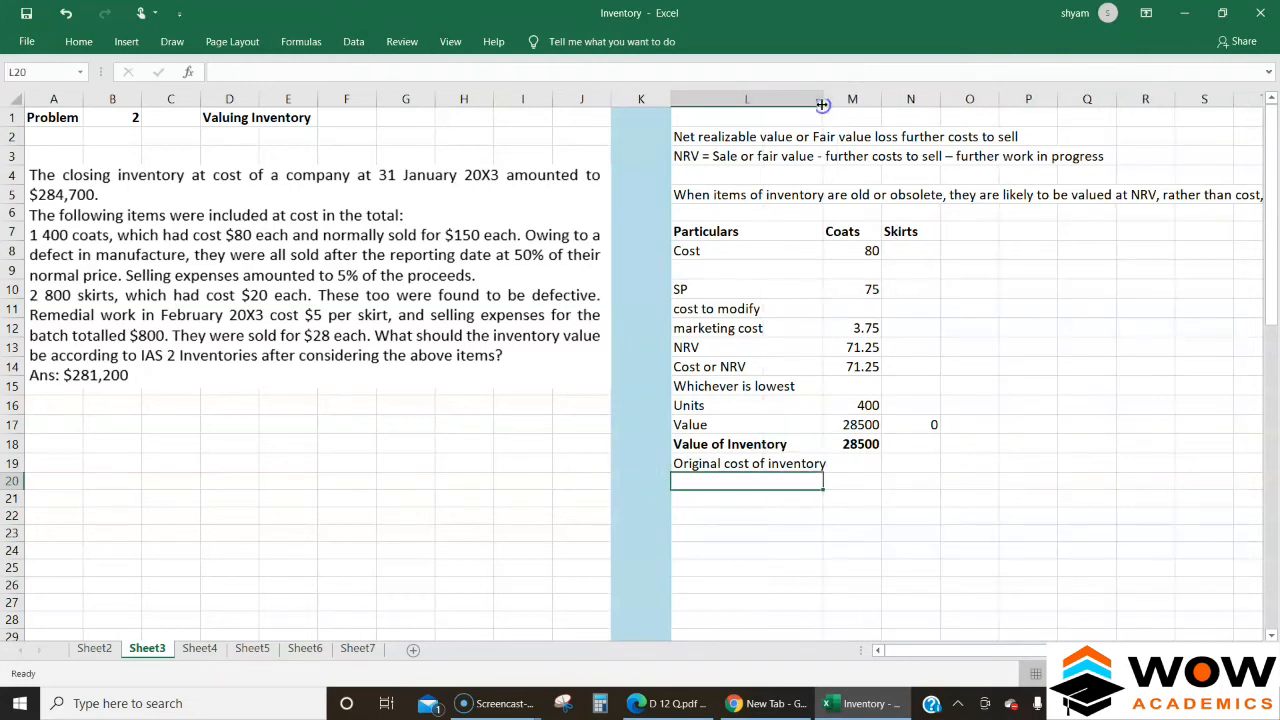
pyautogui.click(852, 462)
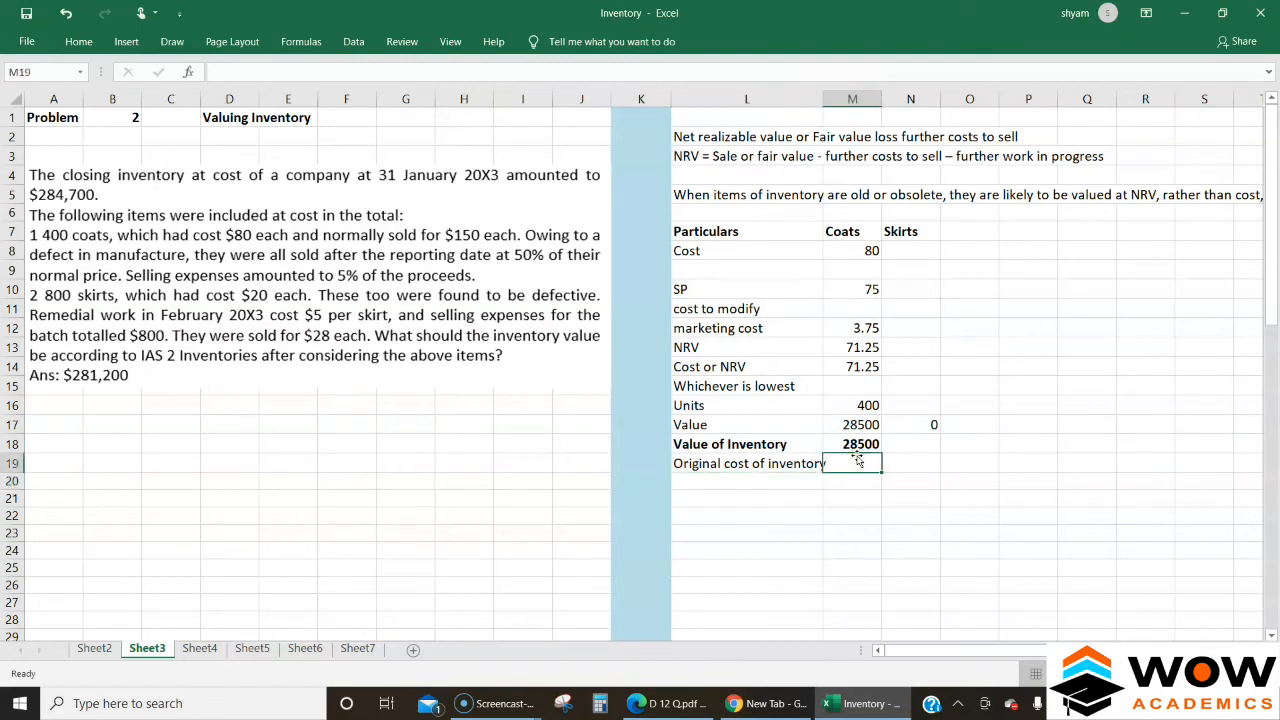
pyautogui.write('=M6')
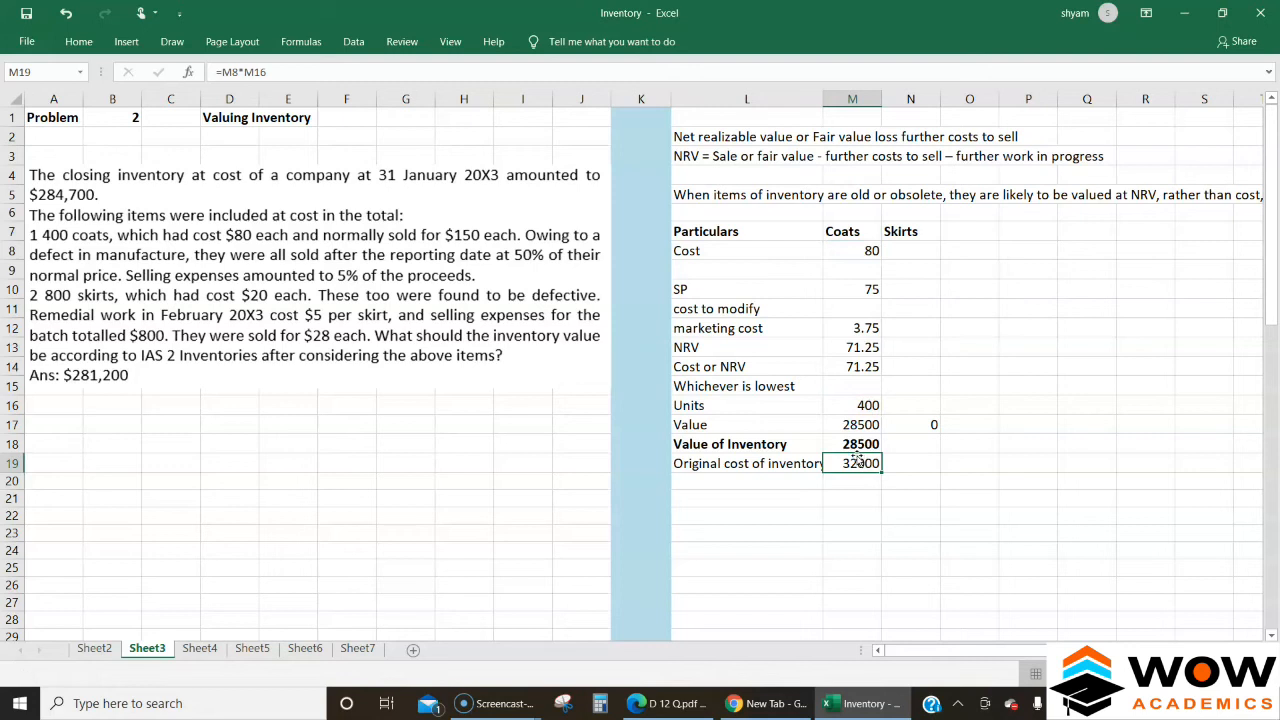
pyautogui.click(852, 443)
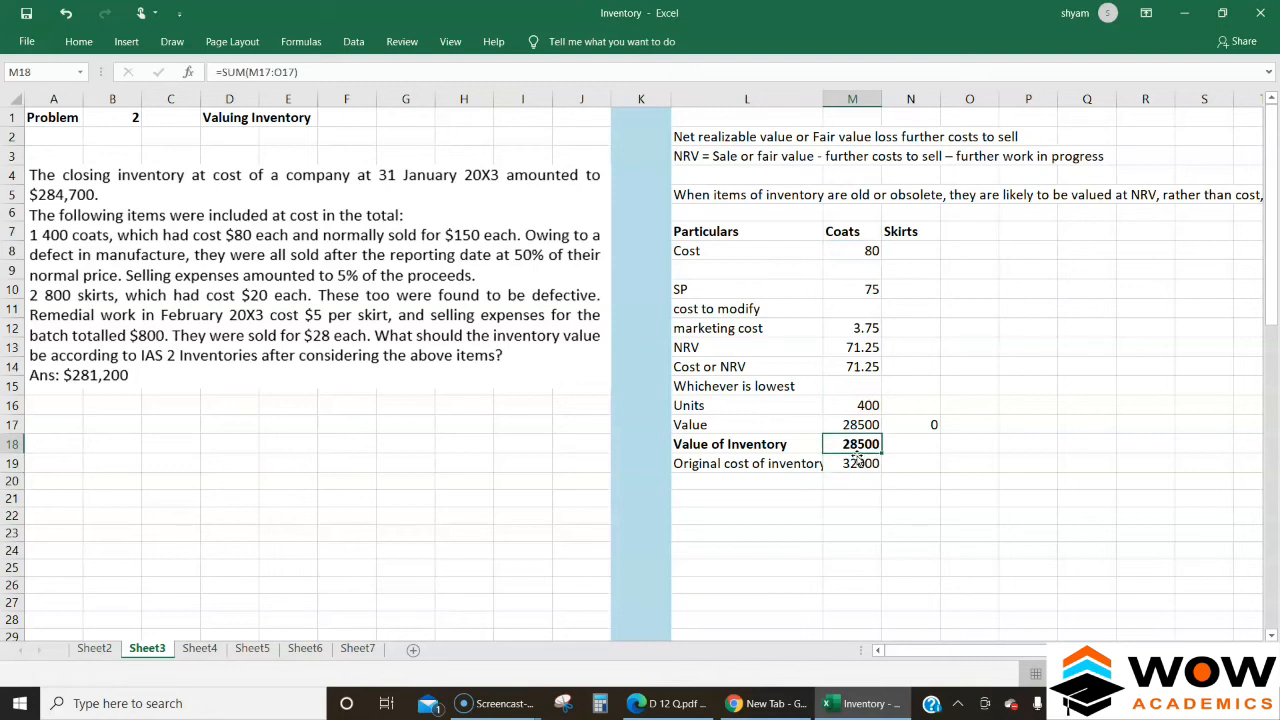
pyautogui.click(910, 250)
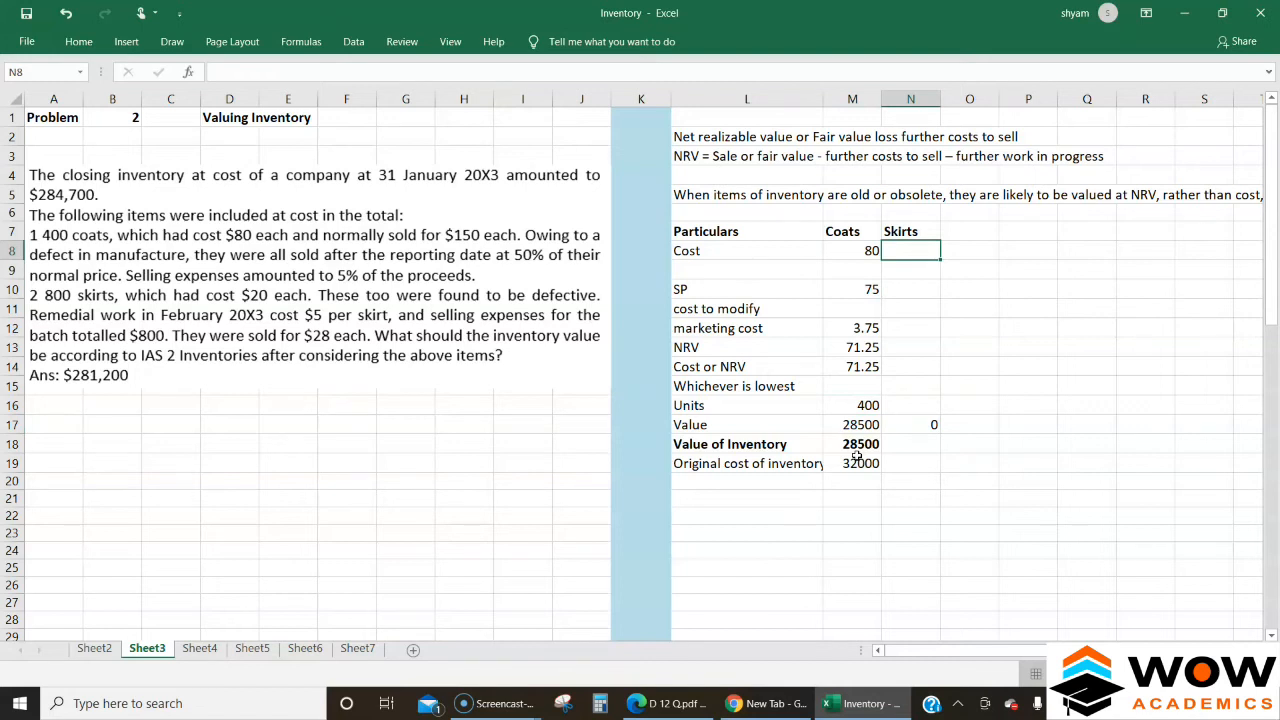
# Enter the skirts' cost of 20, modification cost of 5 and marketing cost of 800.
pyautogui.click(910, 366)
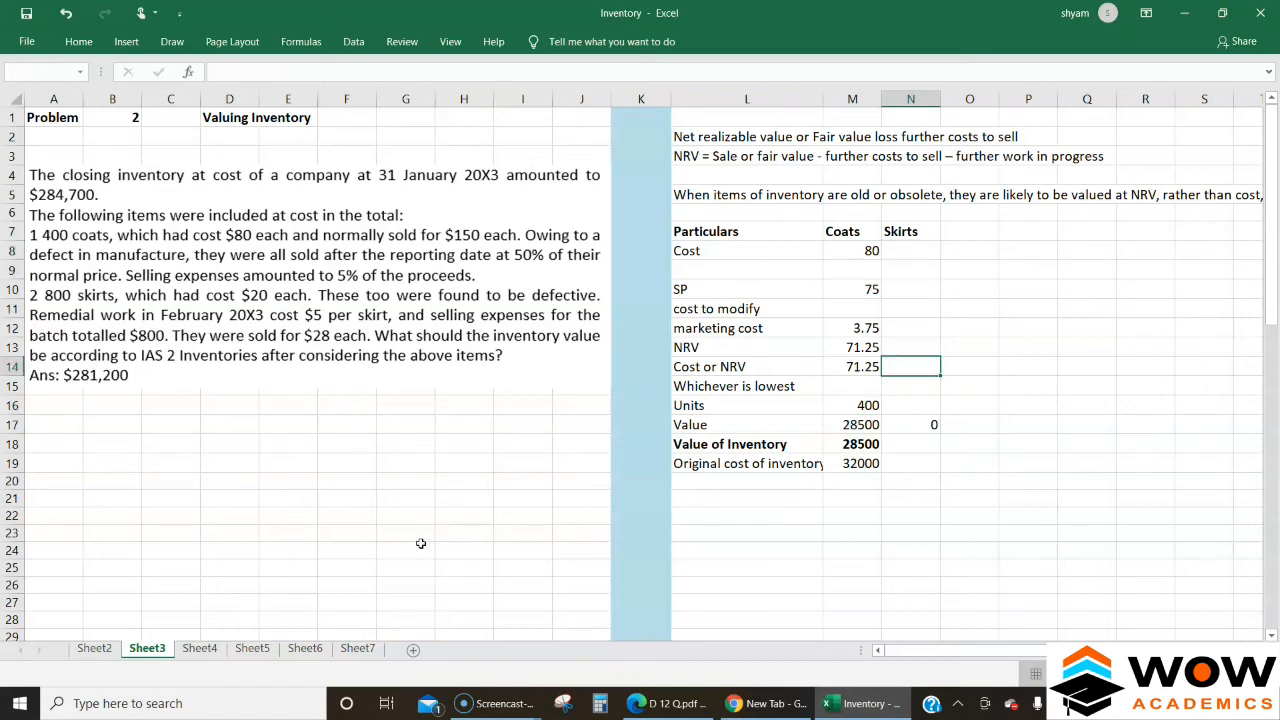
pyautogui.write('800')
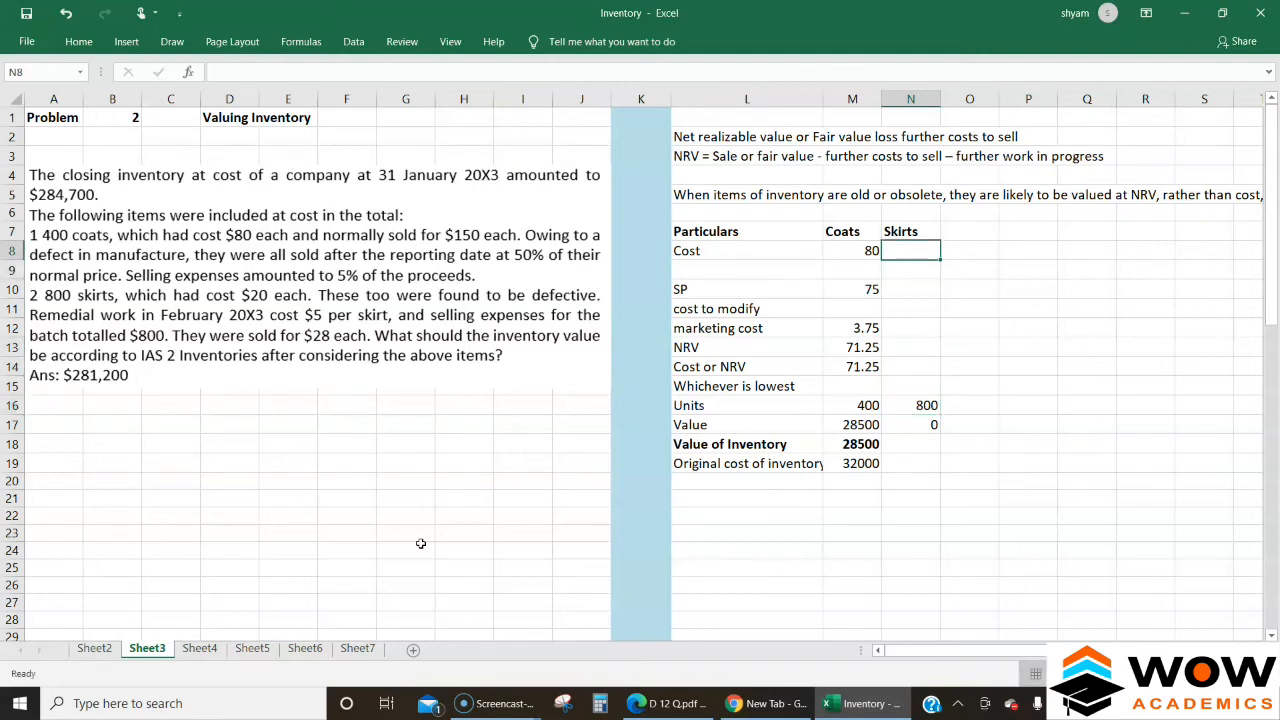
pyautogui.write('20')
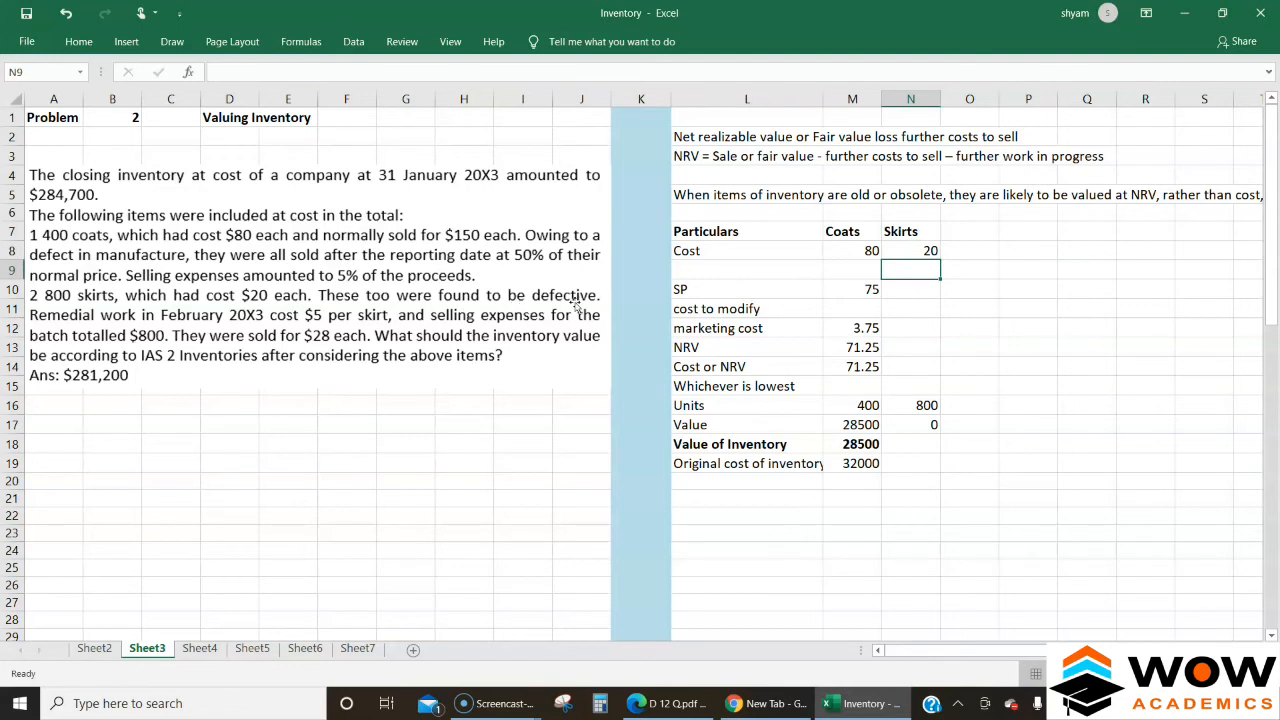
pyautogui.moveTo(272, 323)
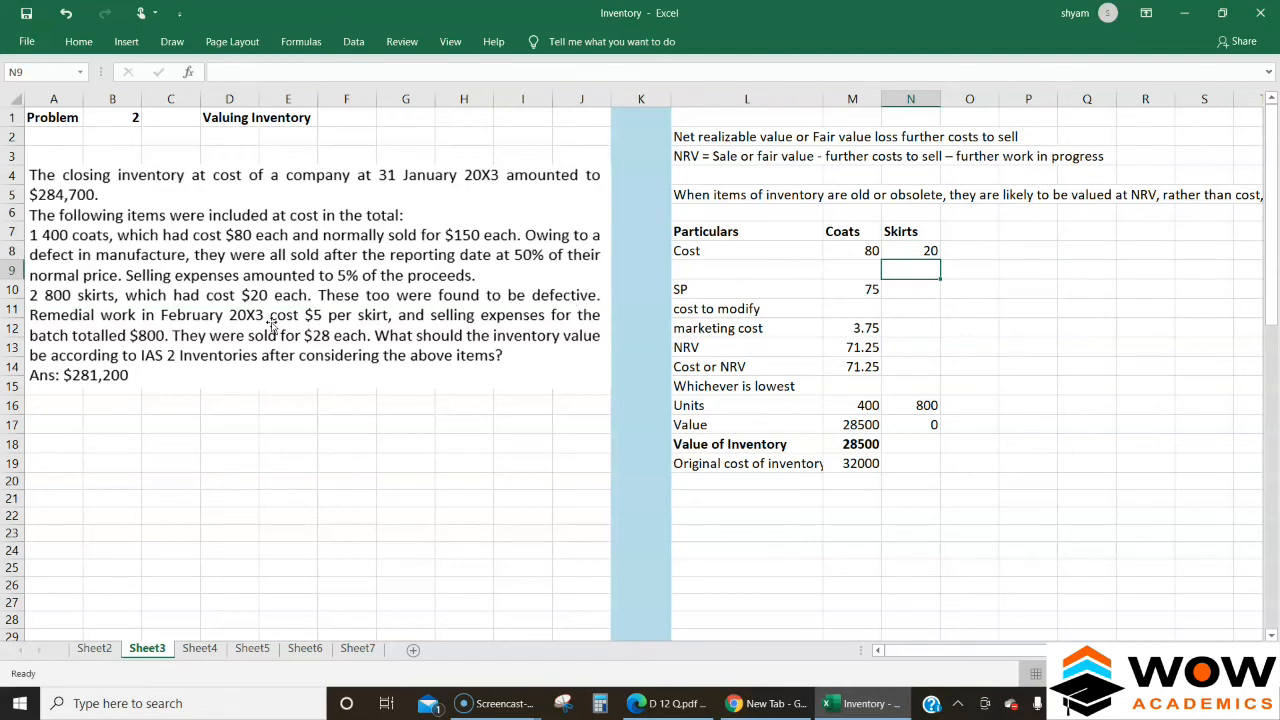
pyautogui.click(910, 289)
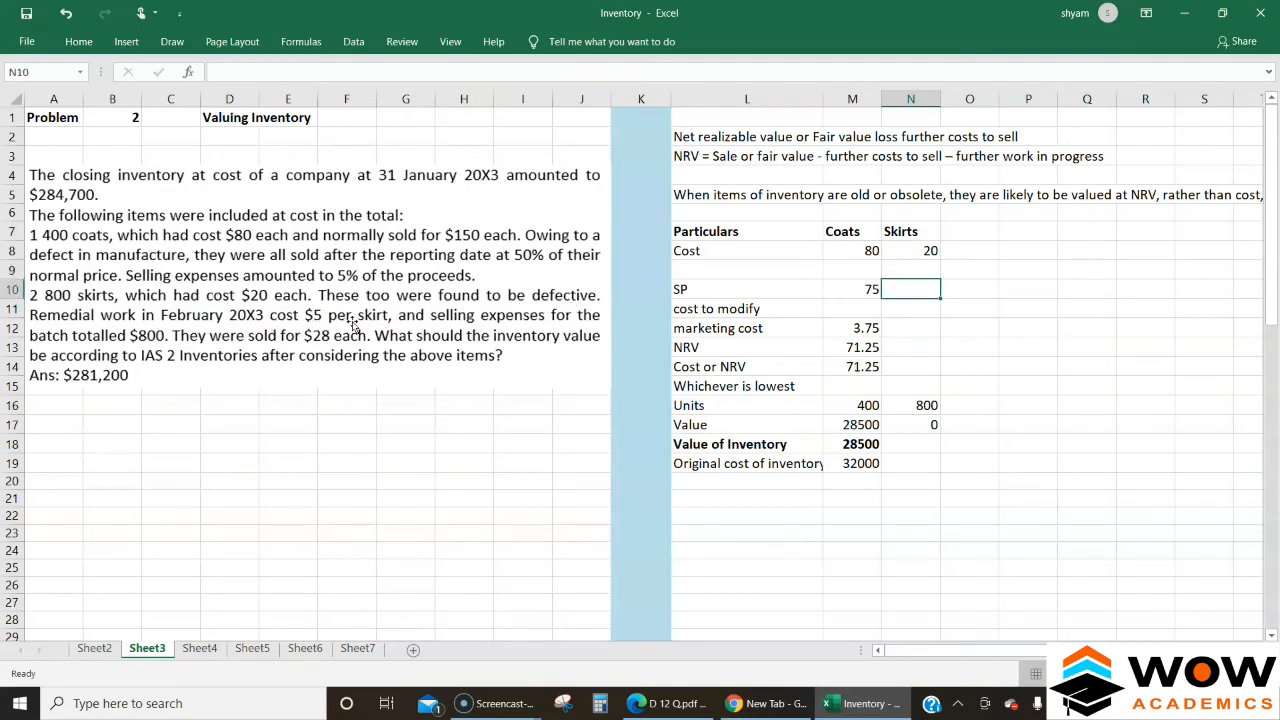
pyautogui.write('5')
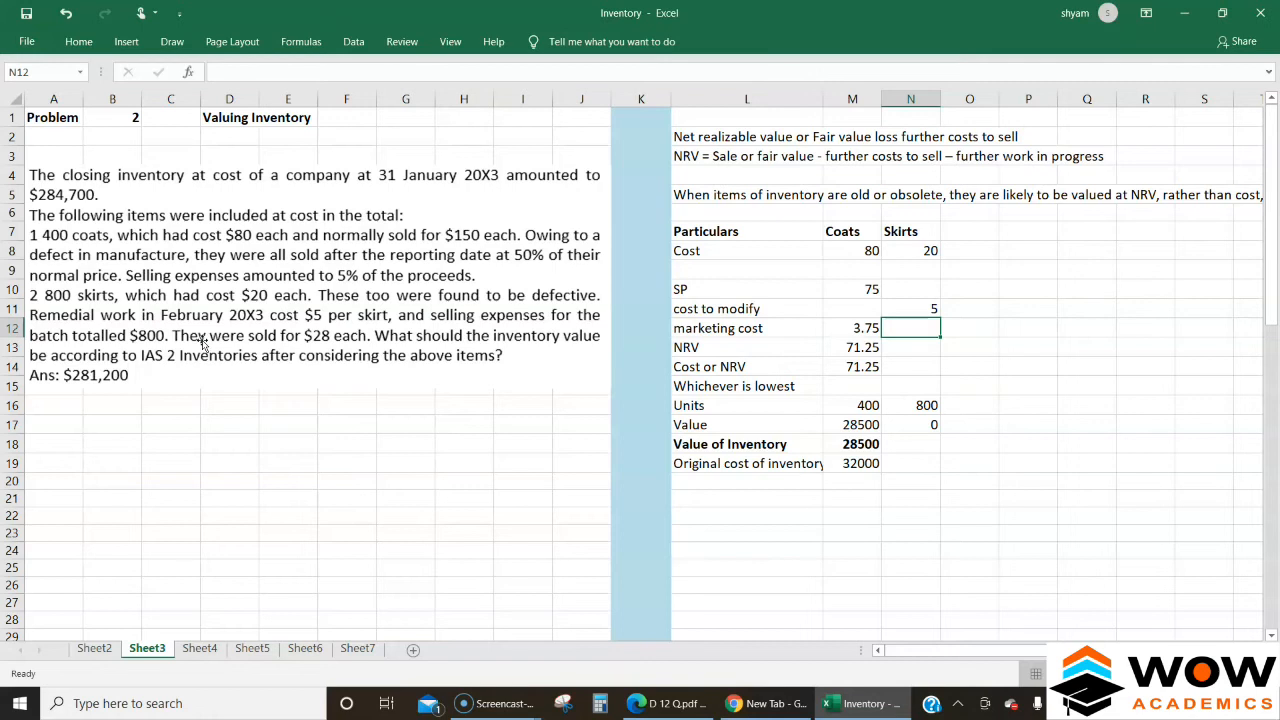
pyautogui.write('800')
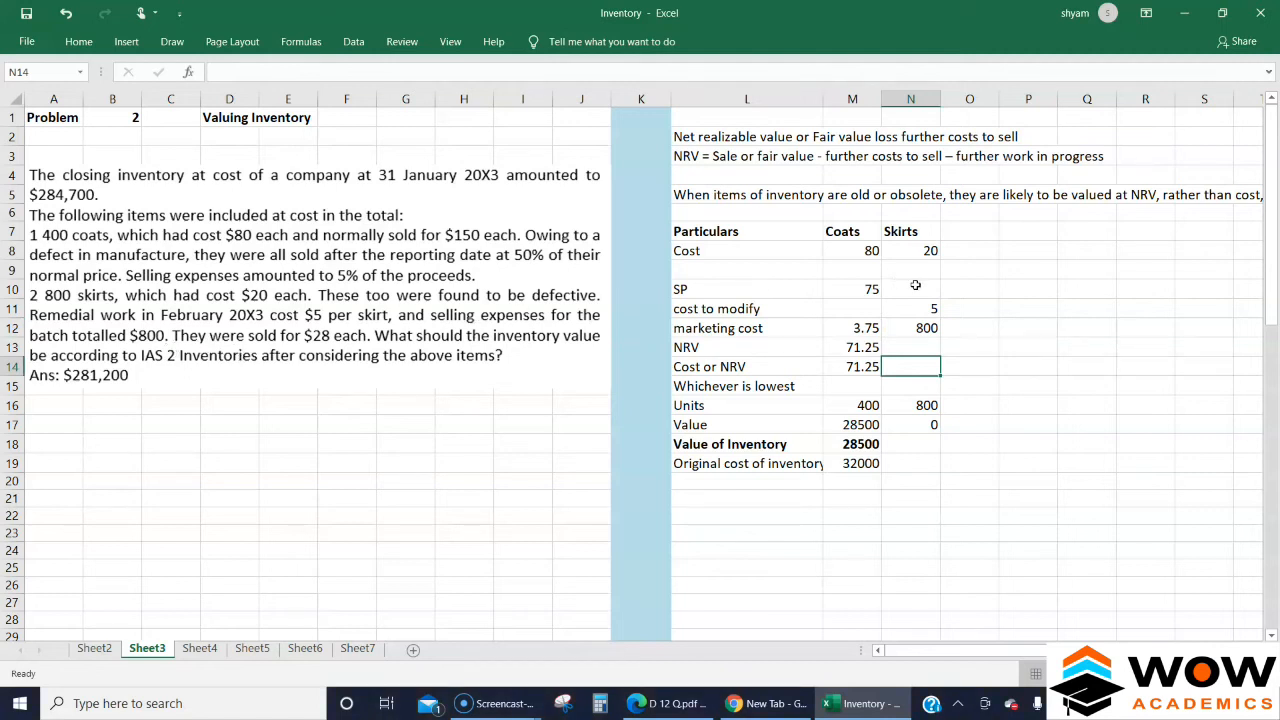
# Enter 28 as the skirts' selling price.
pyautogui.write('28')
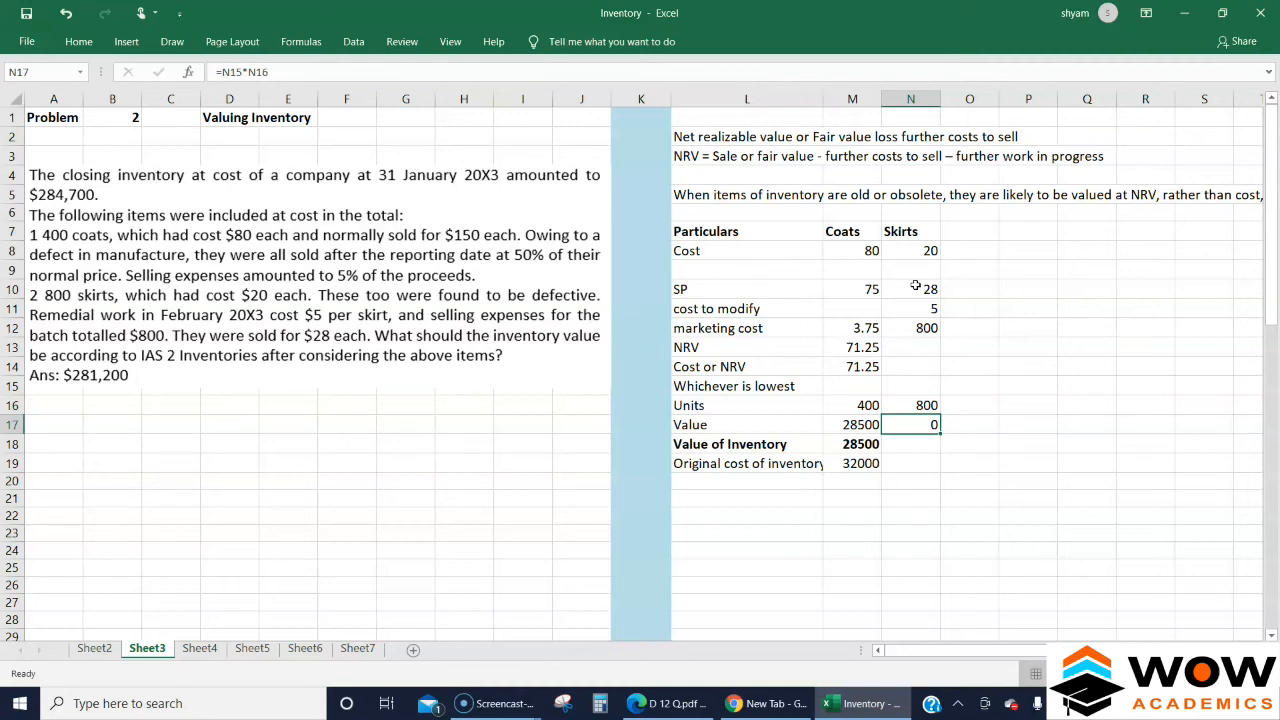
pyautogui.write('=')
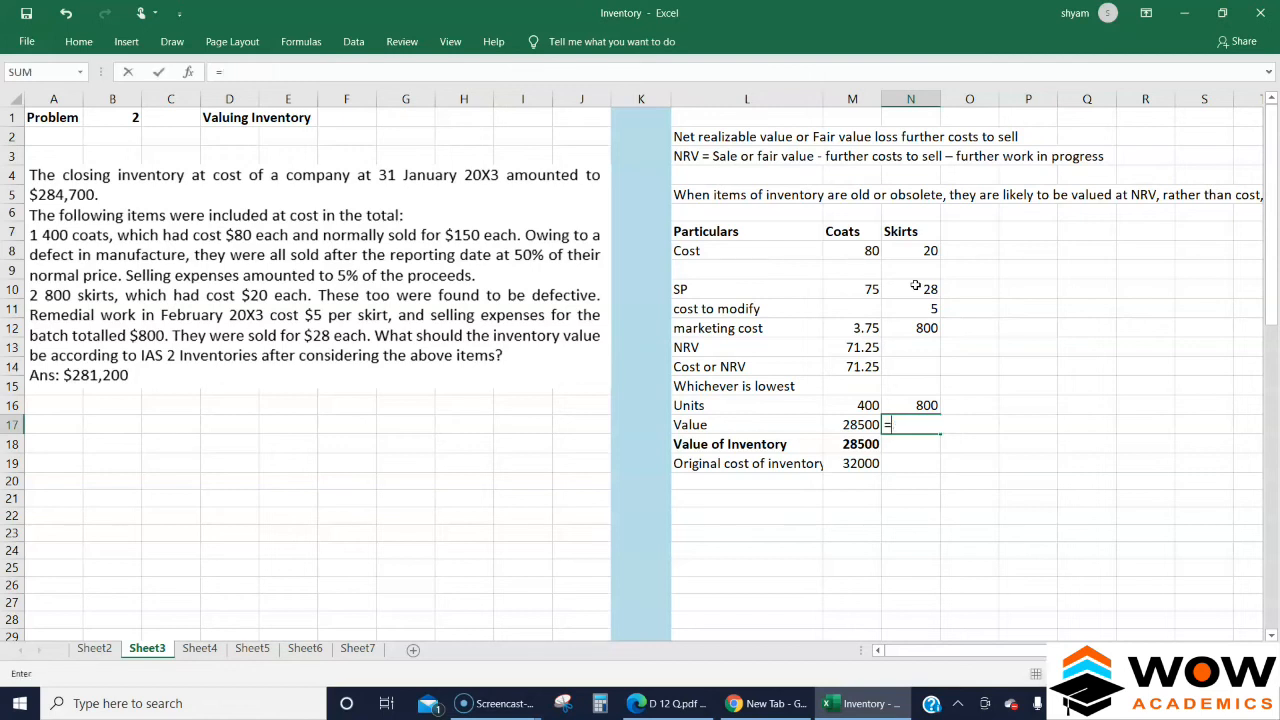
pyautogui.write('0')
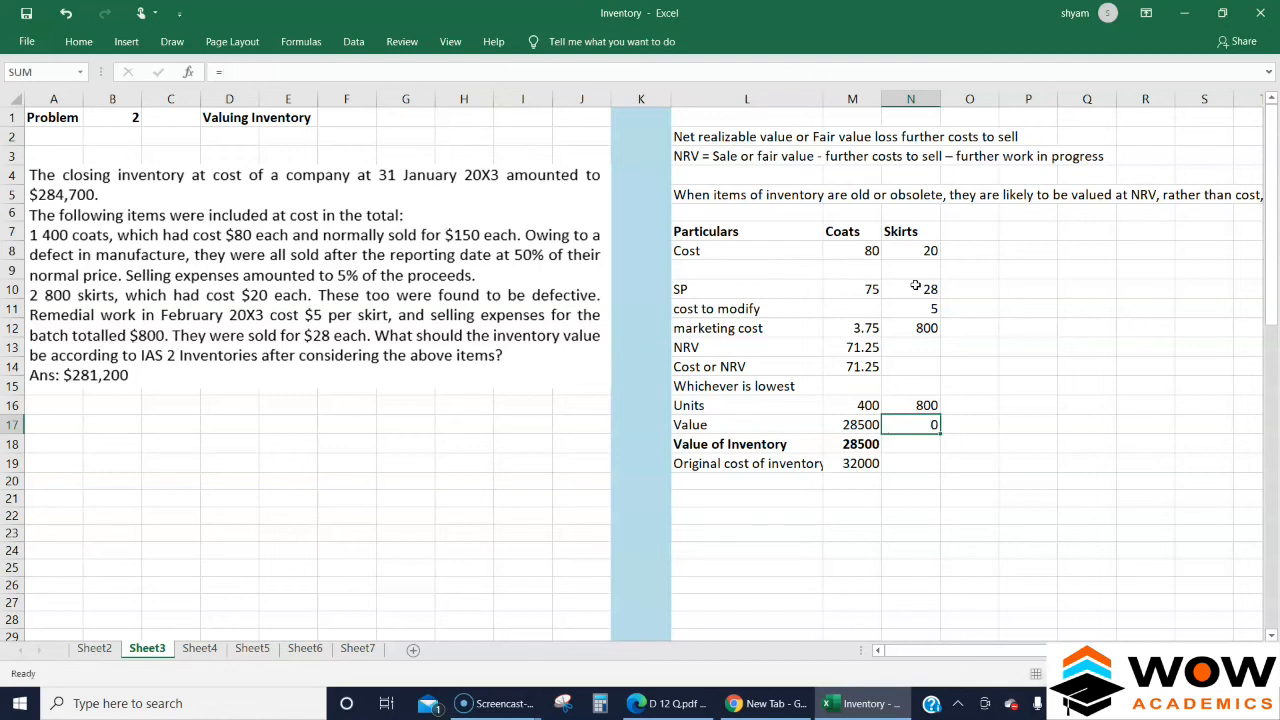
# Note the skirts' marketing cost per unit as (800/800), i.e. 1.
pyautogui.click(910, 366)
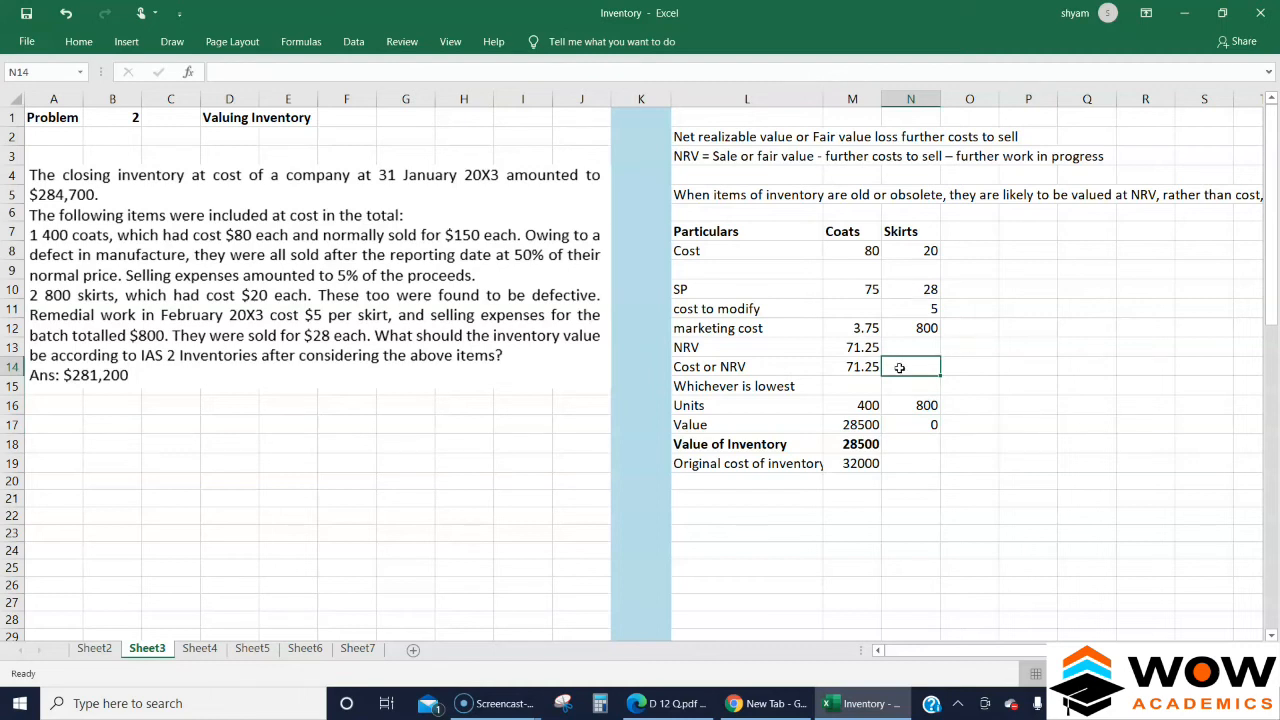
pyautogui.click(925, 424)
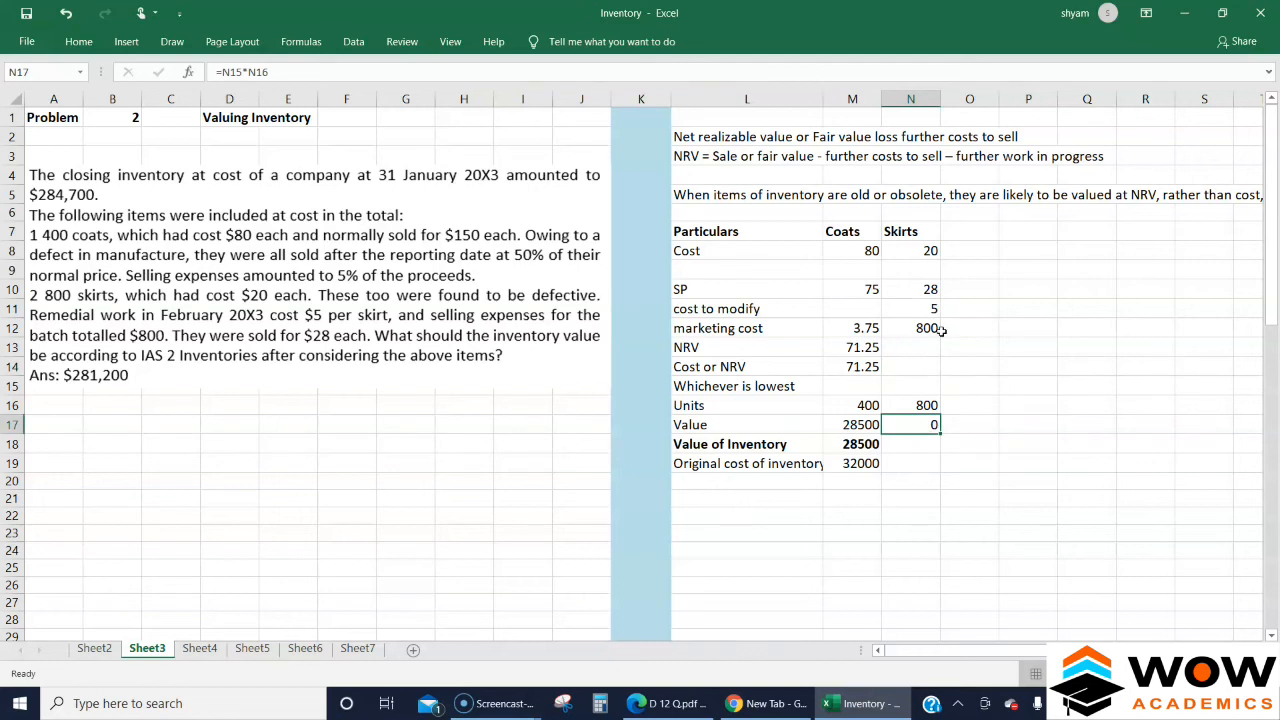
pyautogui.moveTo(923, 352)
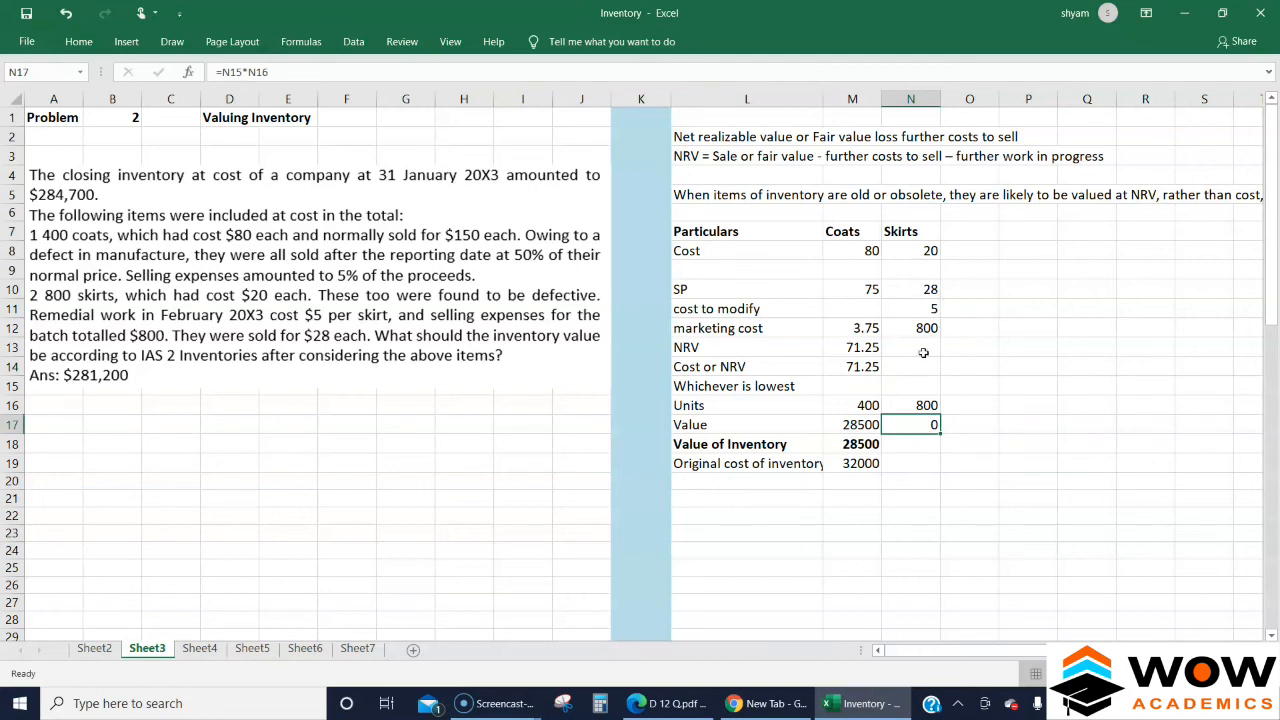
pyautogui.moveTo(950, 305)
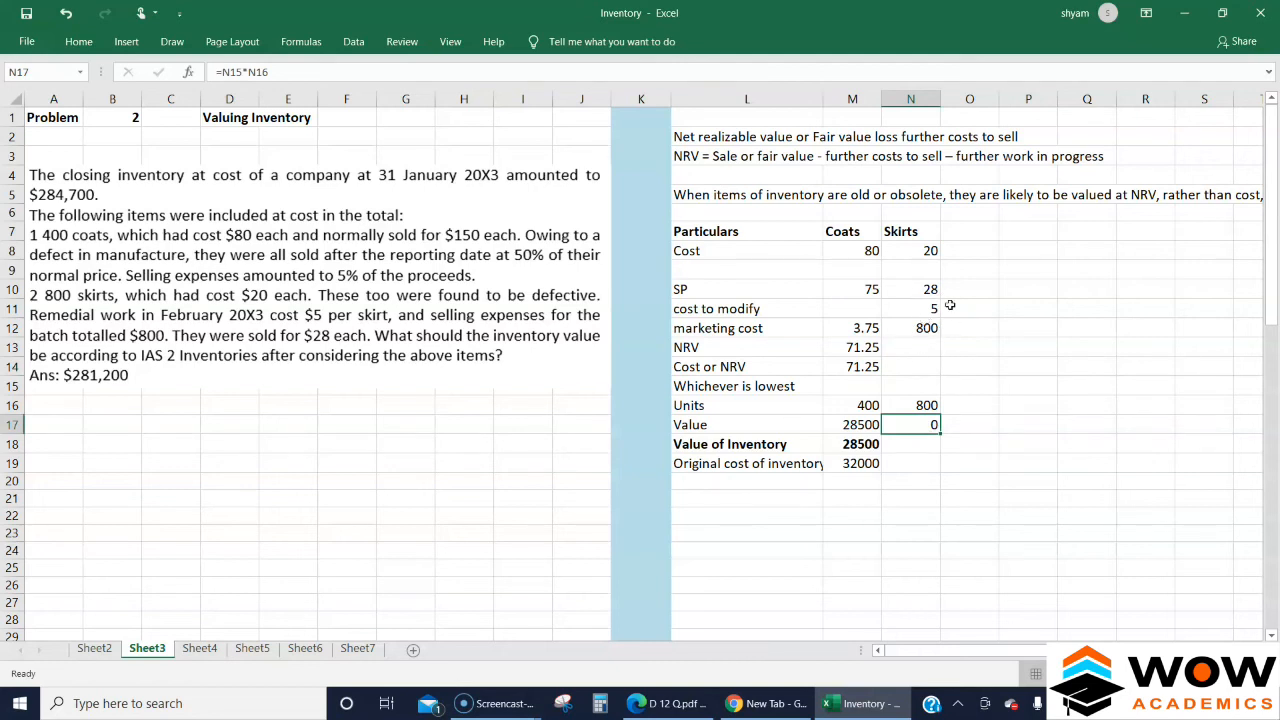
pyautogui.click(969, 328)
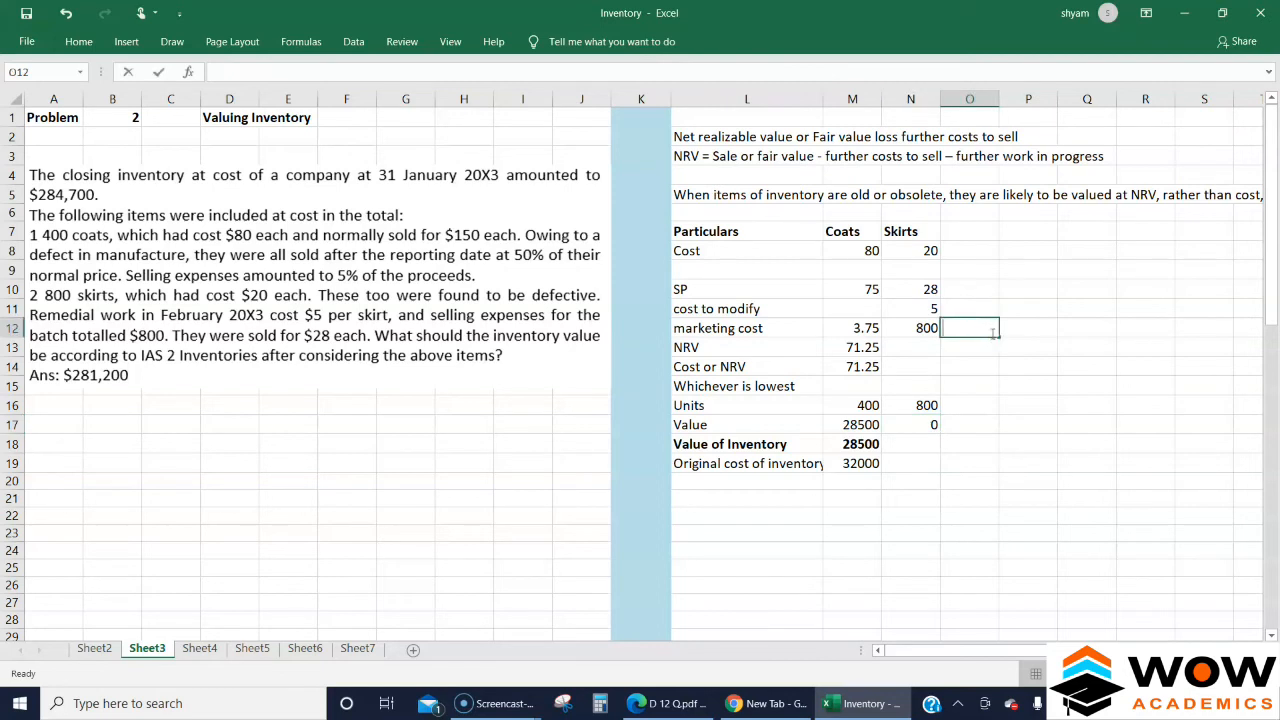
pyautogui.write('(800')
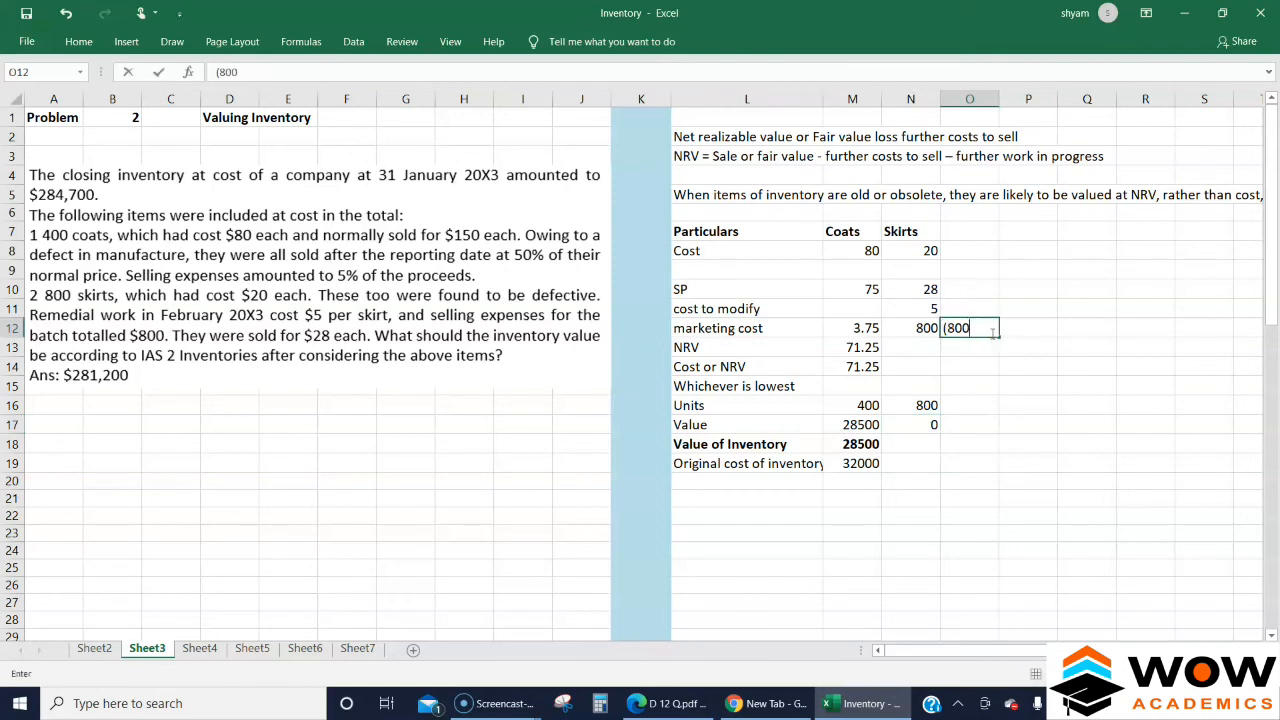
pyautogui.write('/')
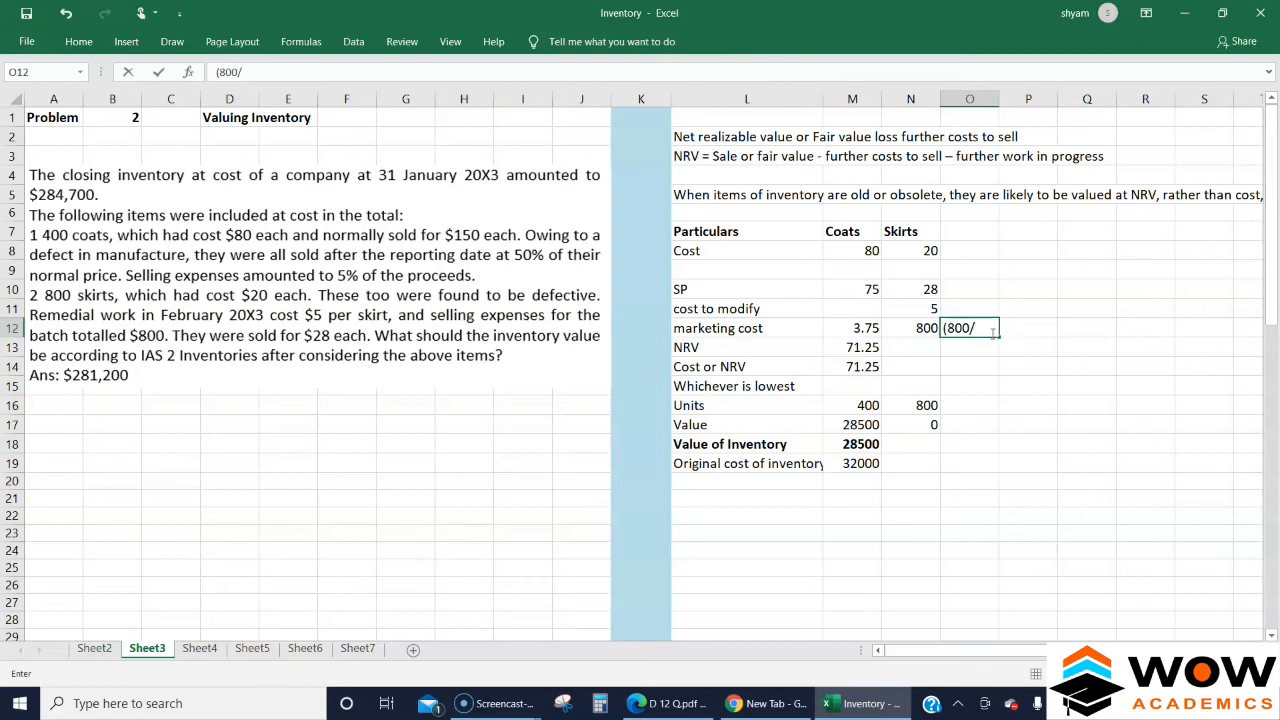
pyautogui.write('800')
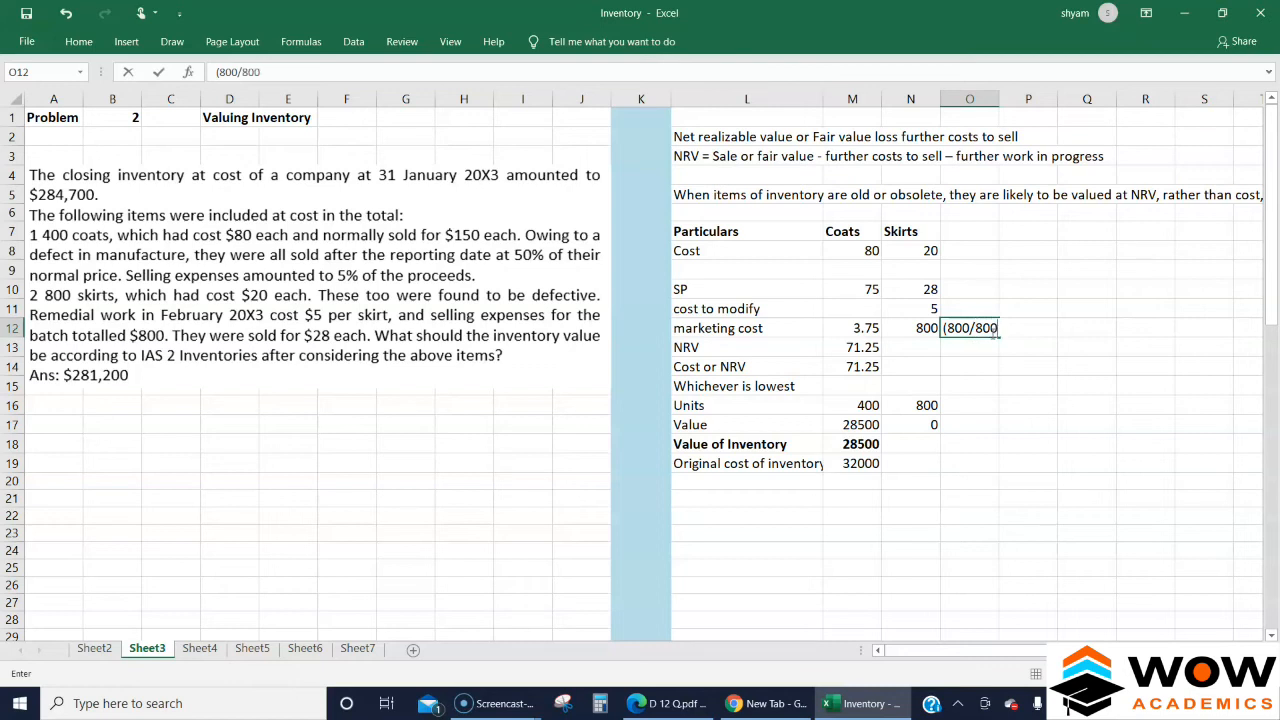
pyautogui.click(910, 328)
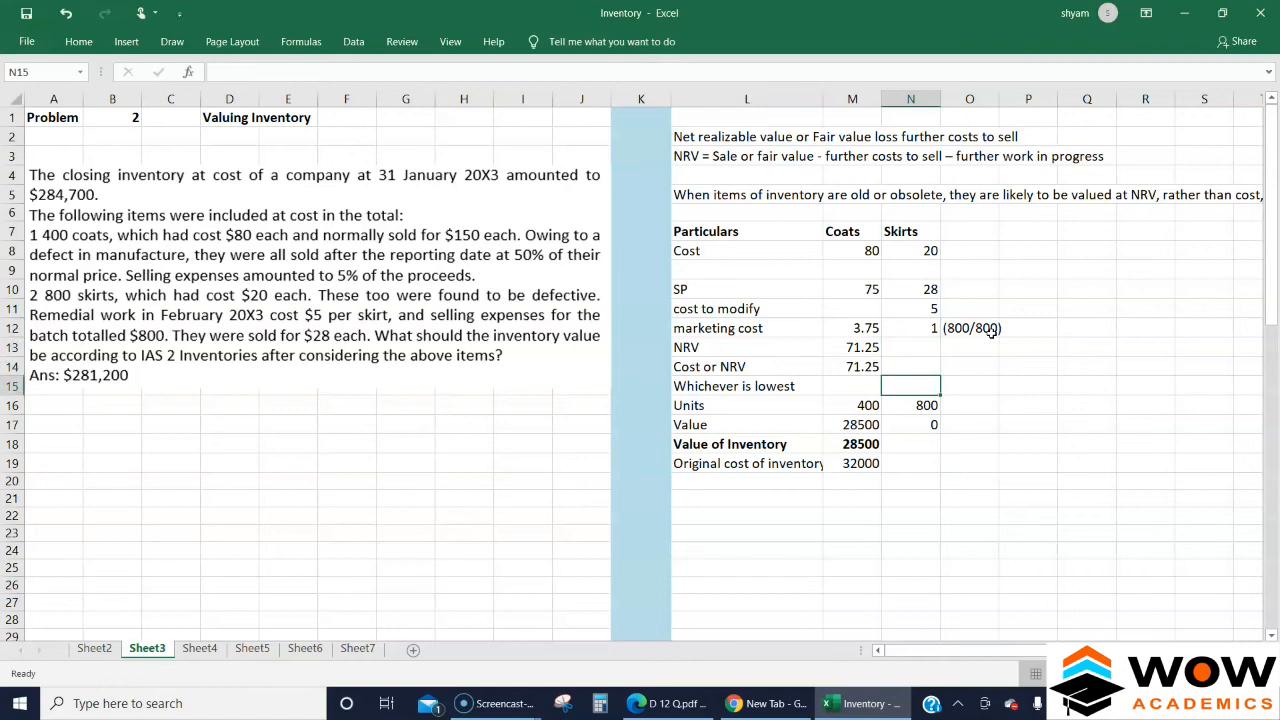
# Fill in the skirts' NRV of 22 and cost or NRV of 20.
pyautogui.click(852, 347)
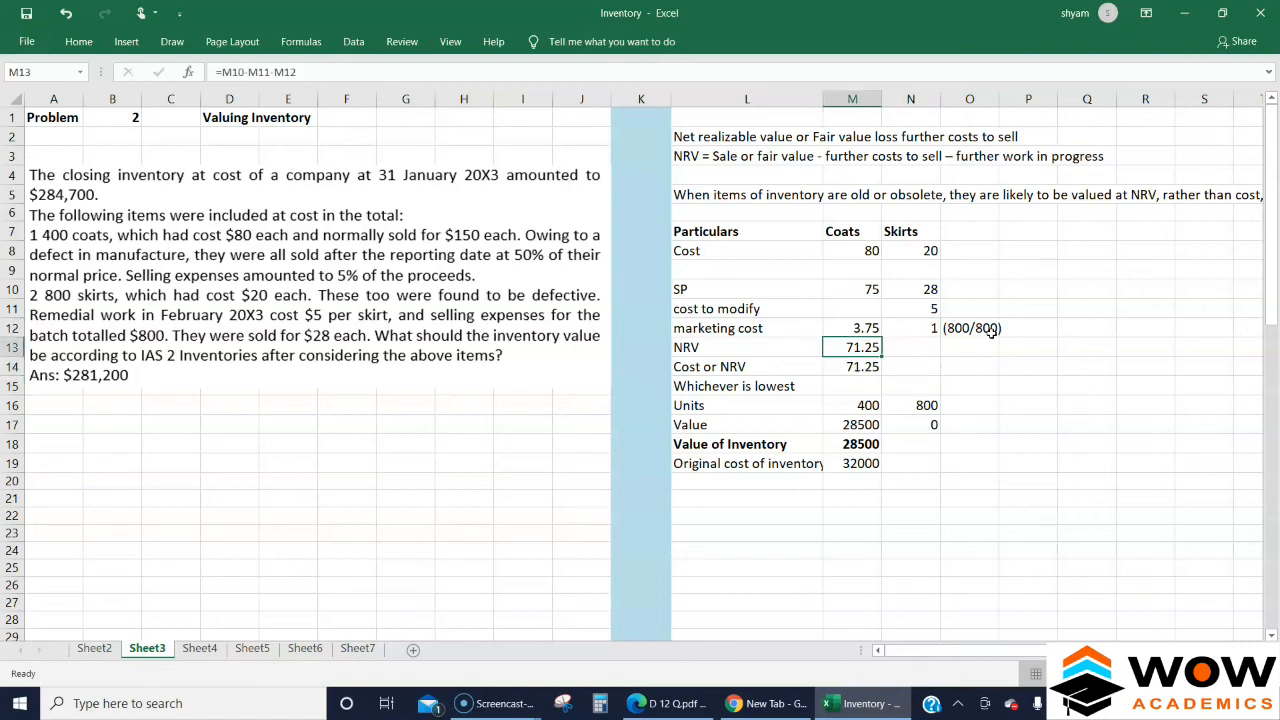
pyautogui.click(910, 347)
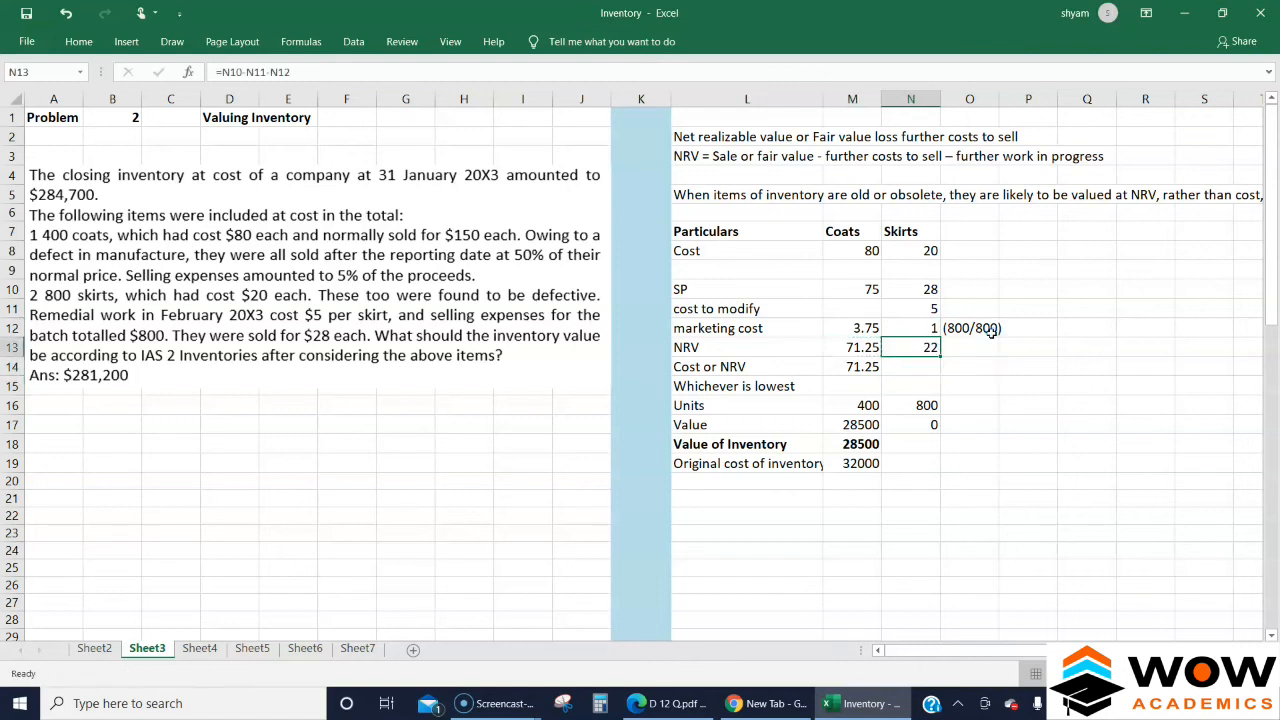
pyautogui.click(910, 250)
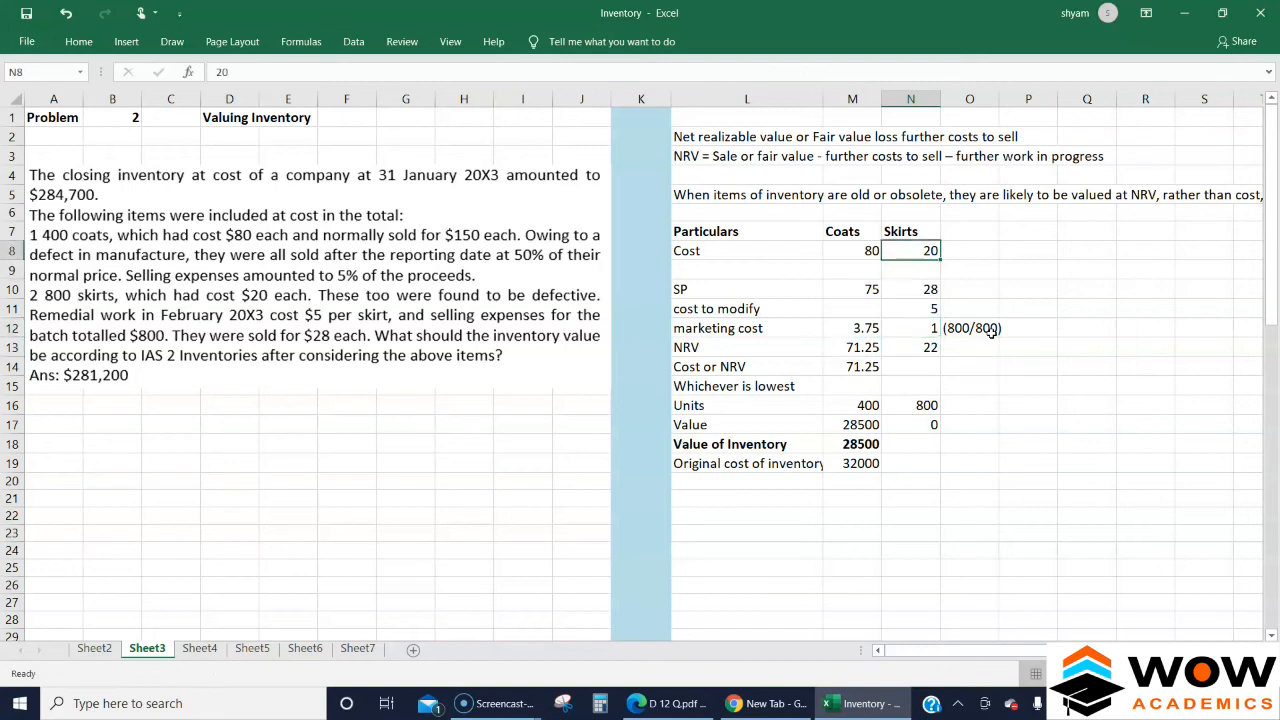
pyautogui.click(910, 366)
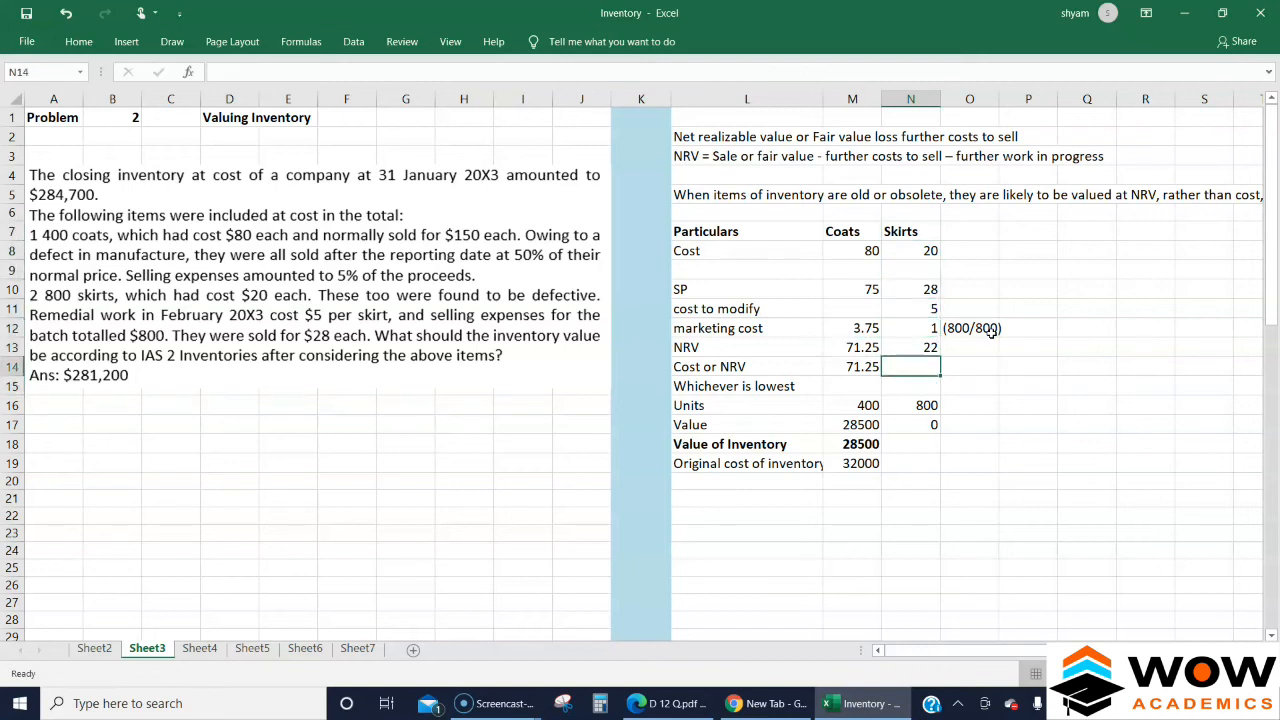
pyautogui.write('20')
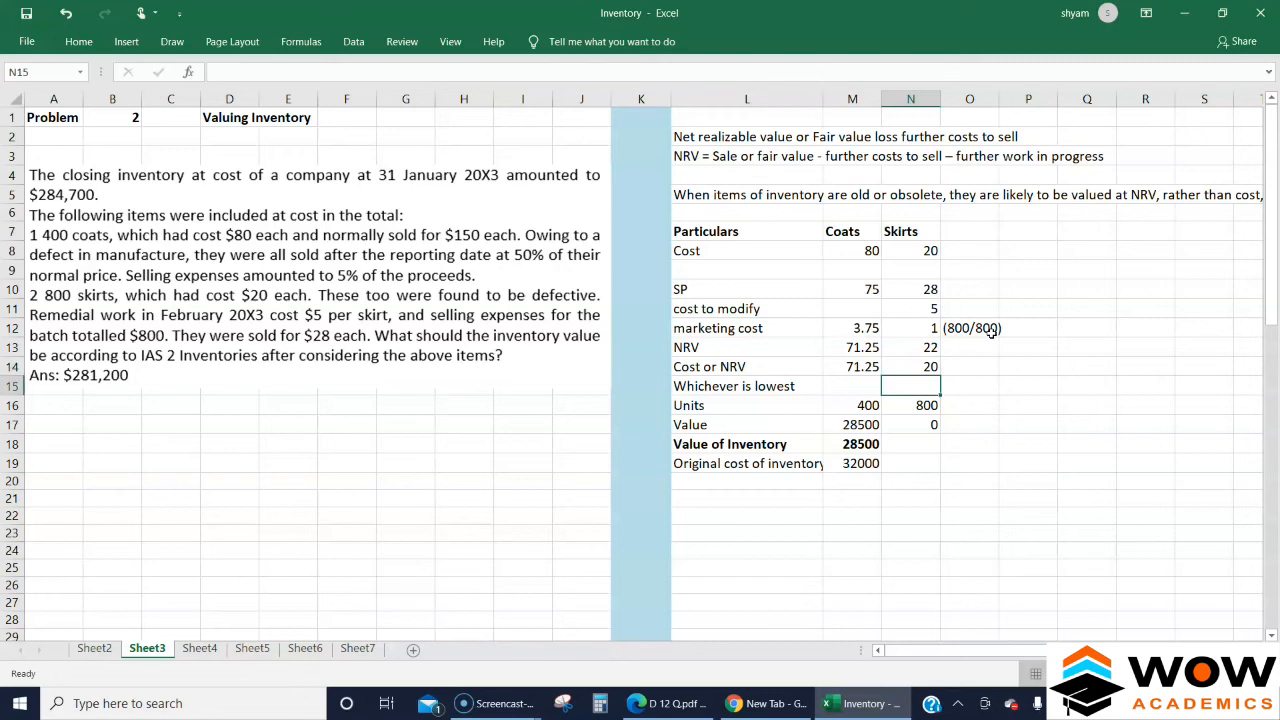
# Fill in the skirts' value and original cost of inventory, both 16000.
pyautogui.click(852, 424)
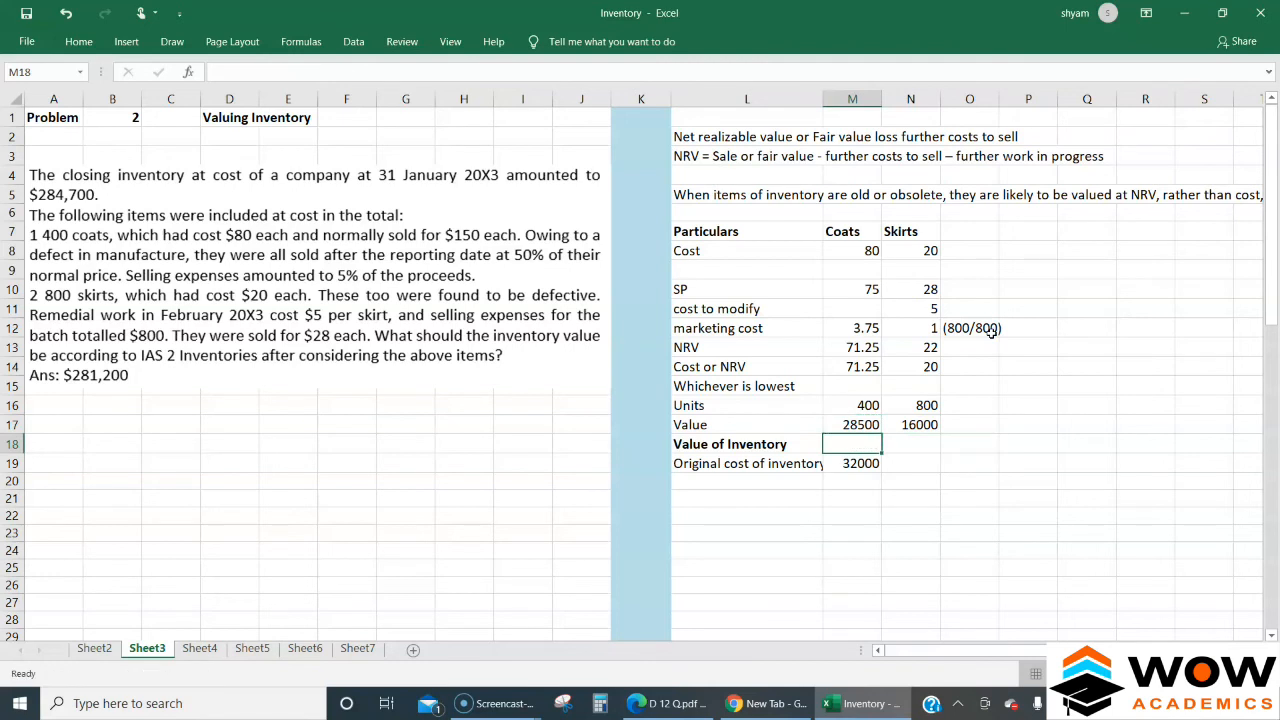
pyautogui.click(910, 424)
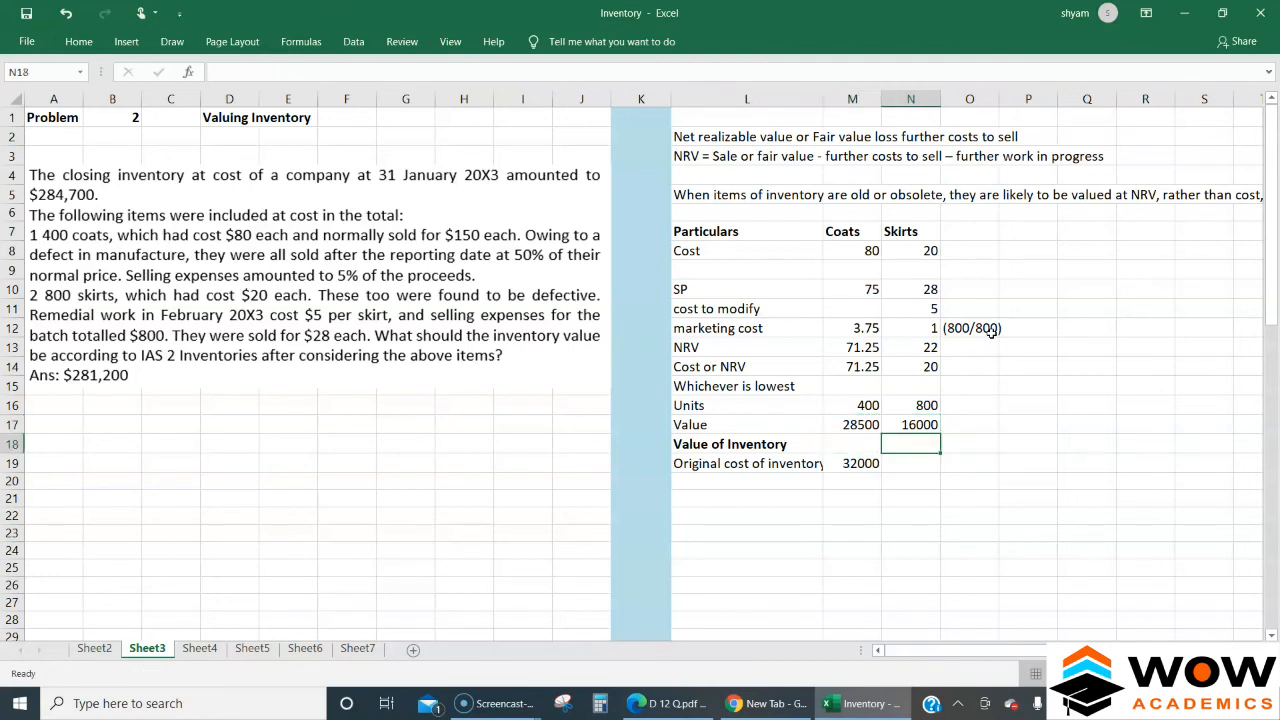
pyautogui.click(910, 463)
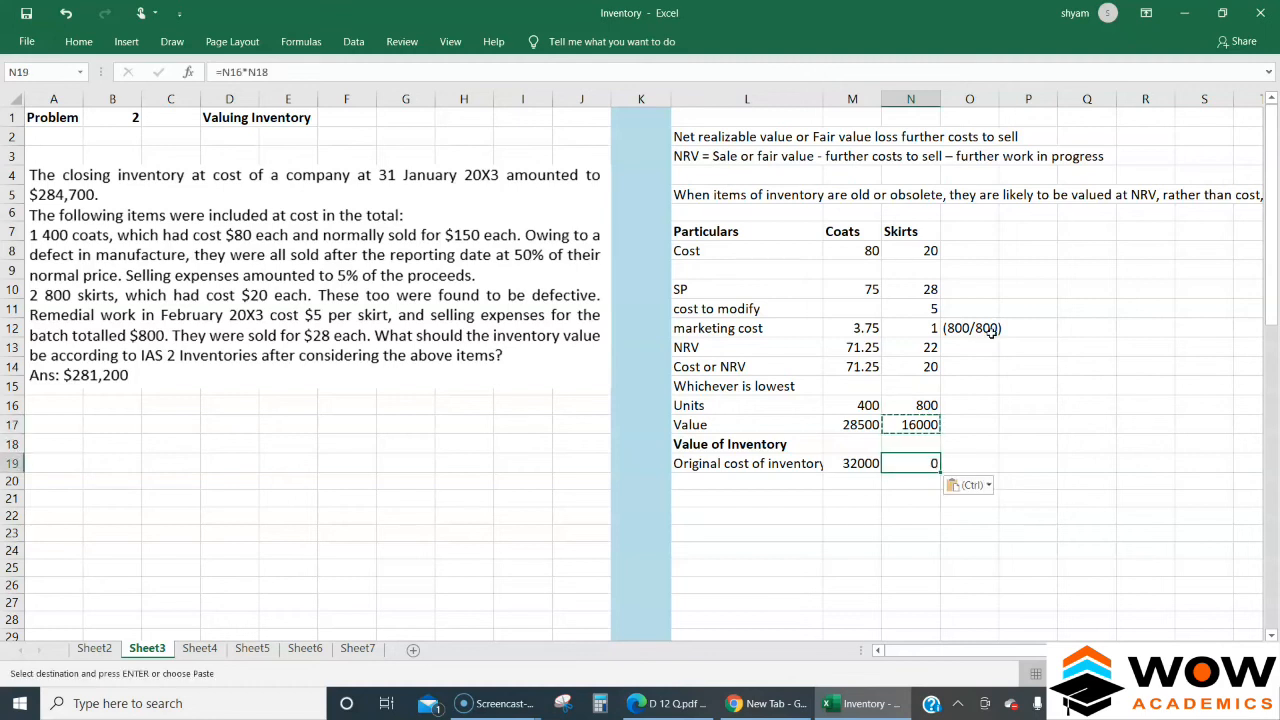
pyautogui.write('16000')
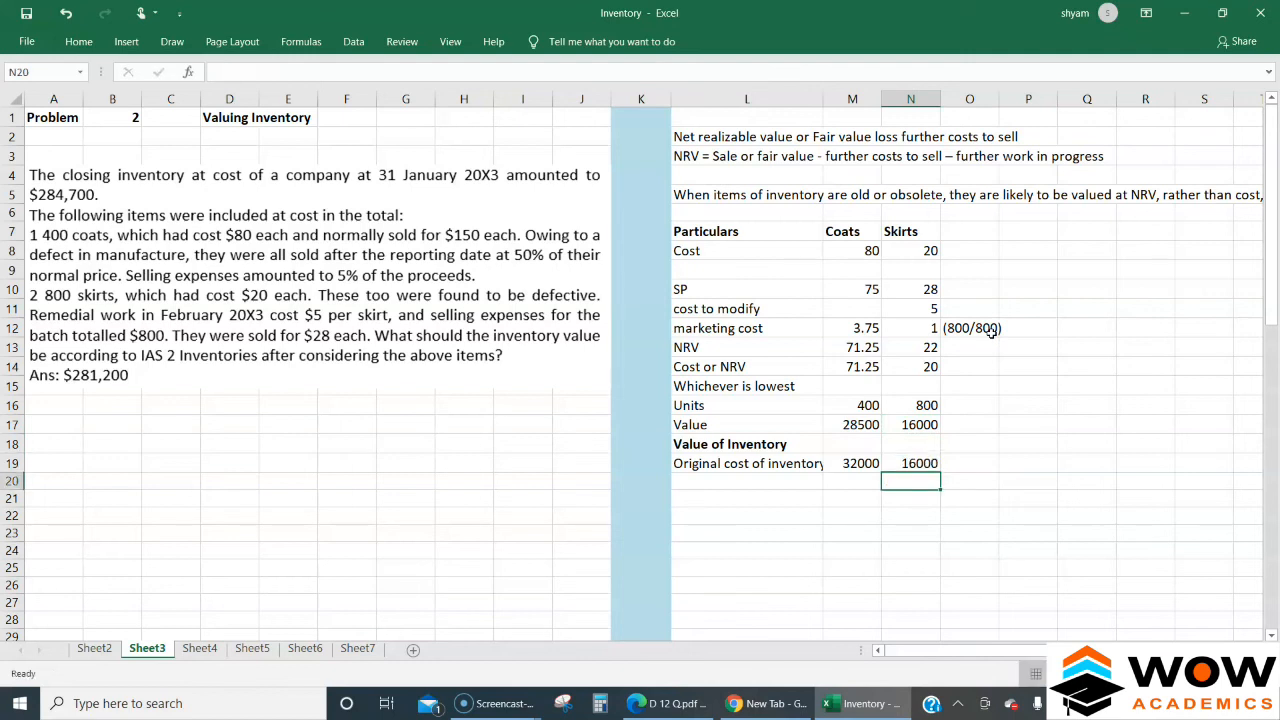
# Add the 'Existing cost of inventory' label with the amount 284700.
pyautogui.click(746, 532)
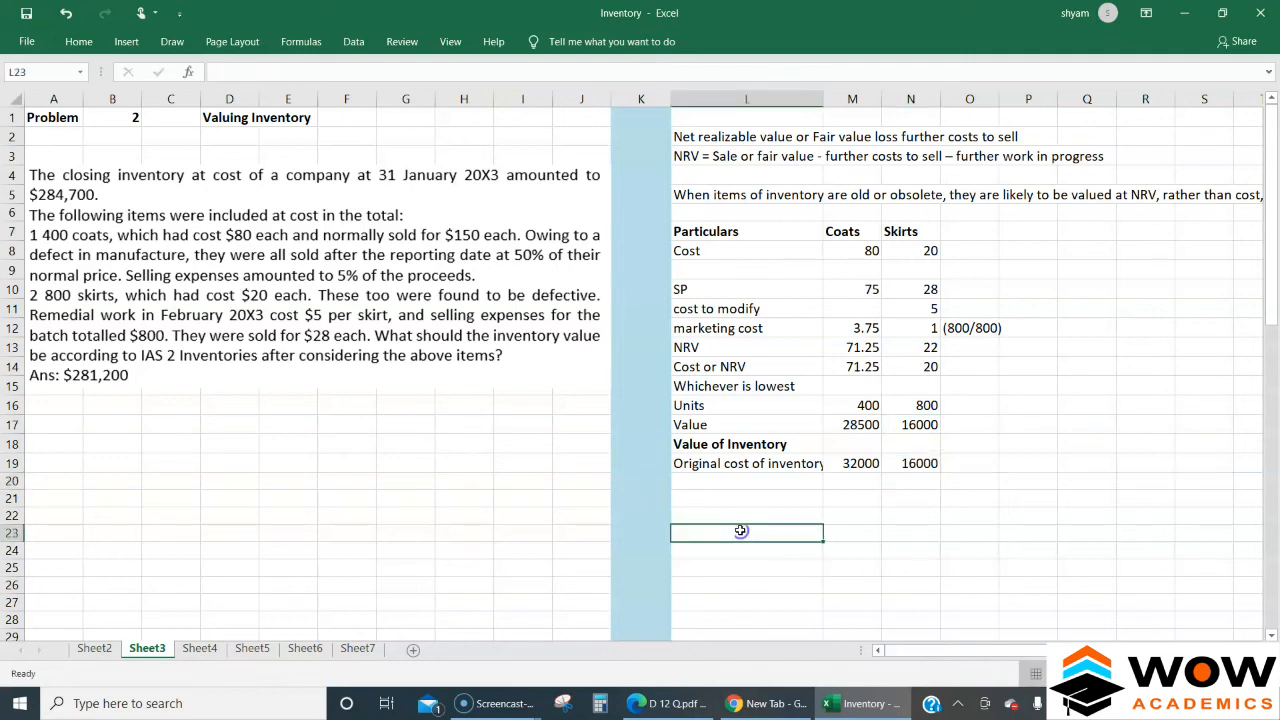
pyautogui.write('Exisitng')
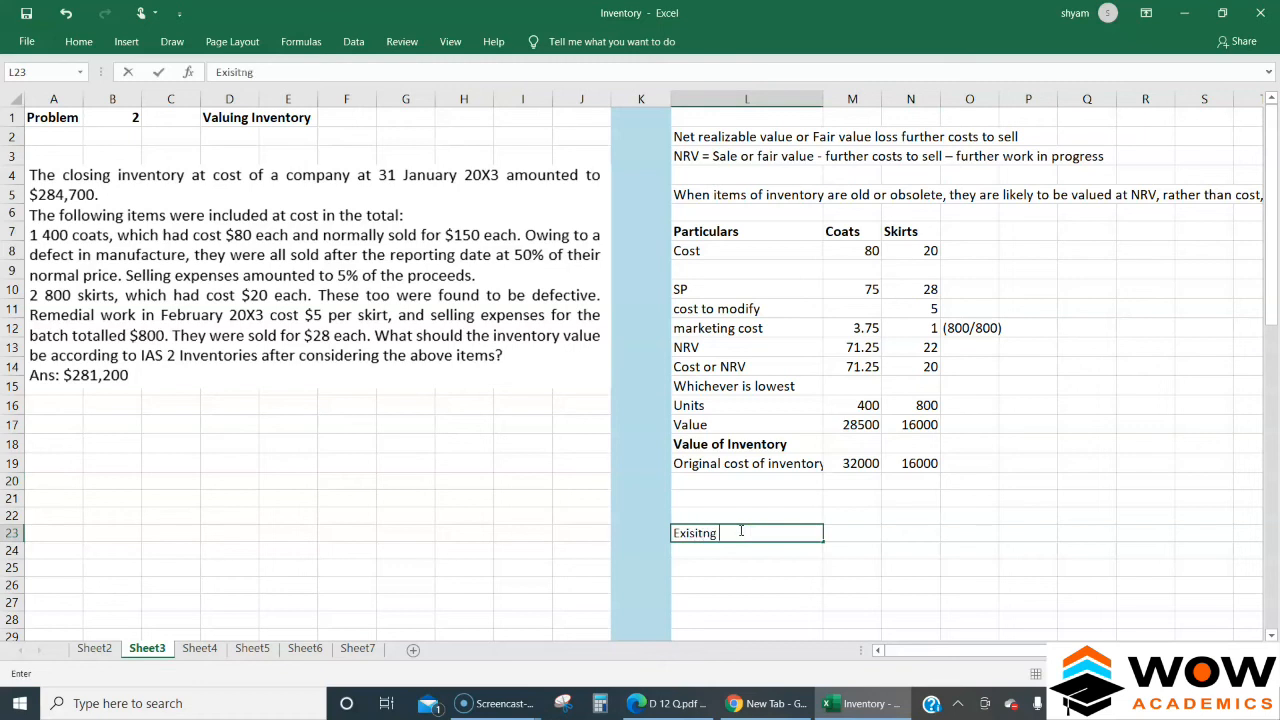
pyautogui.write('ocst of')
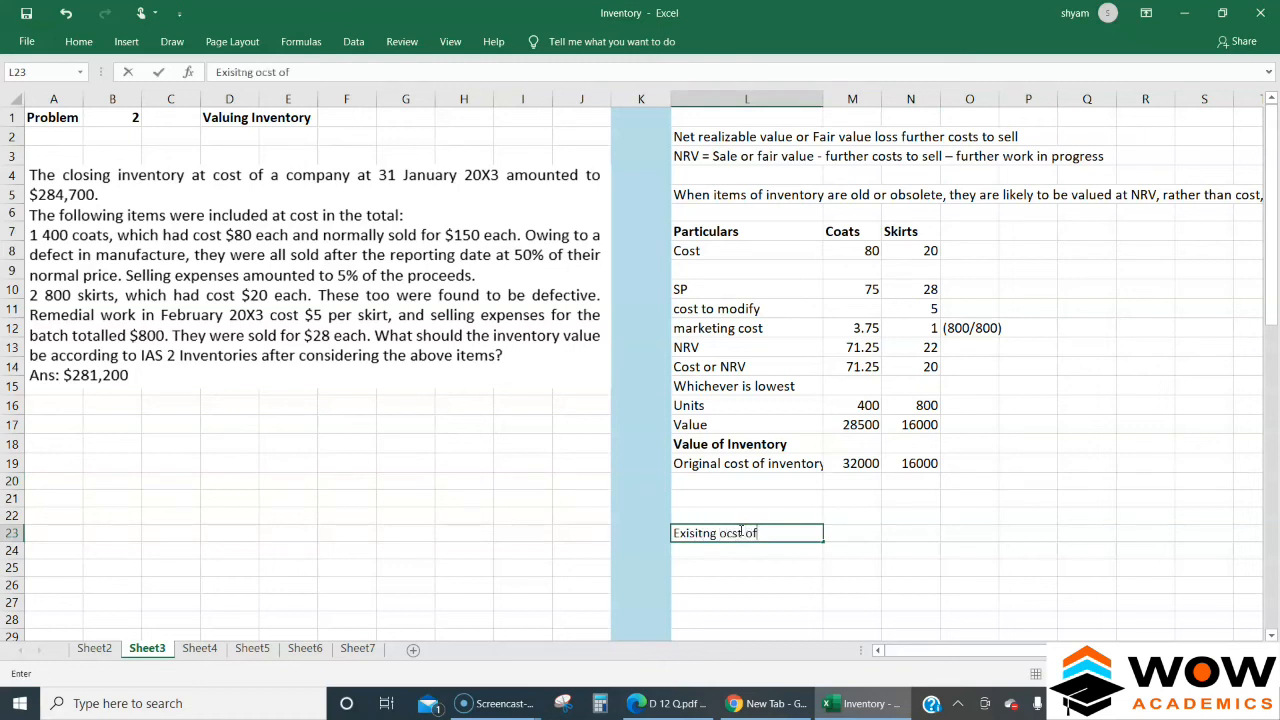
pyautogui.write('inventory')
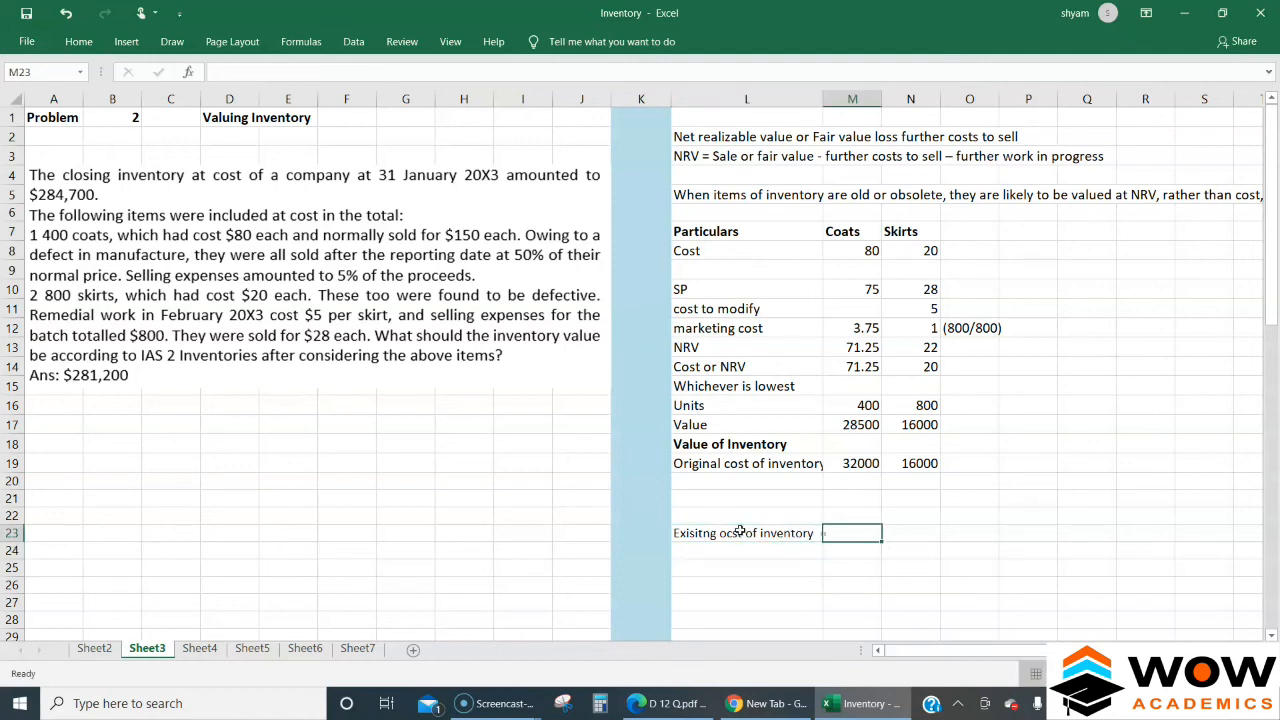
pyautogui.write('28')
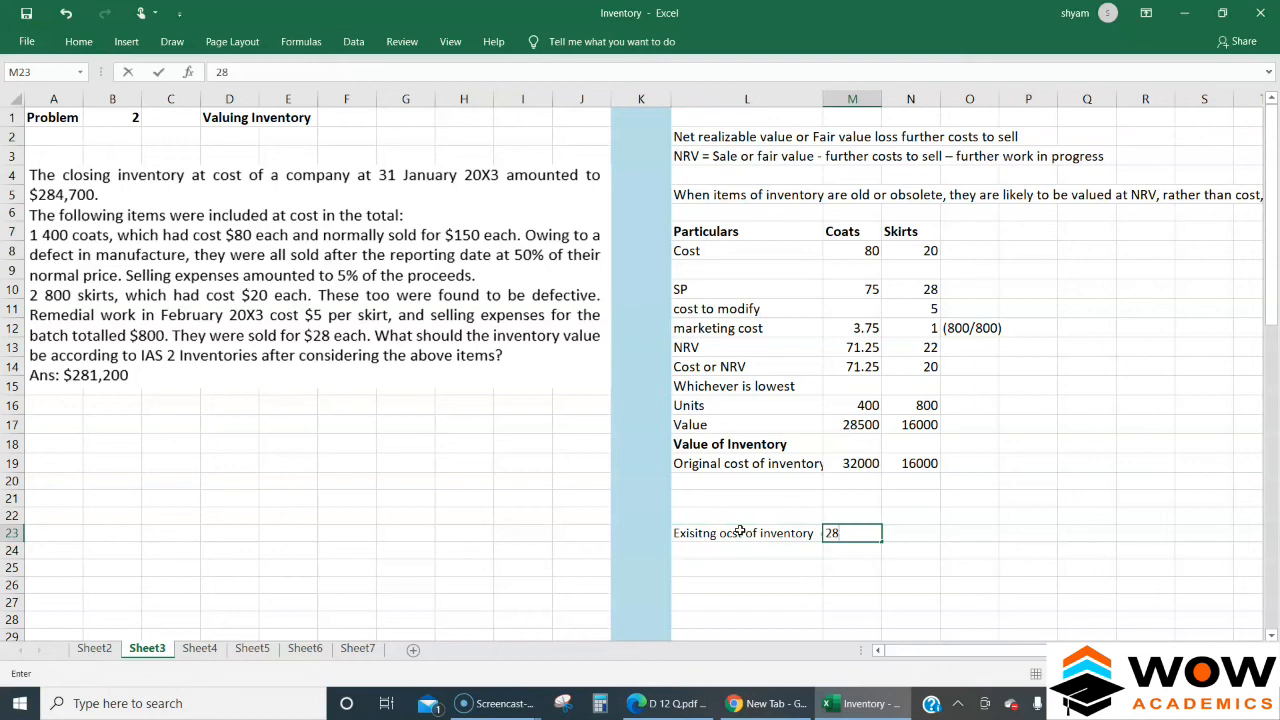
pyautogui.write('284700')
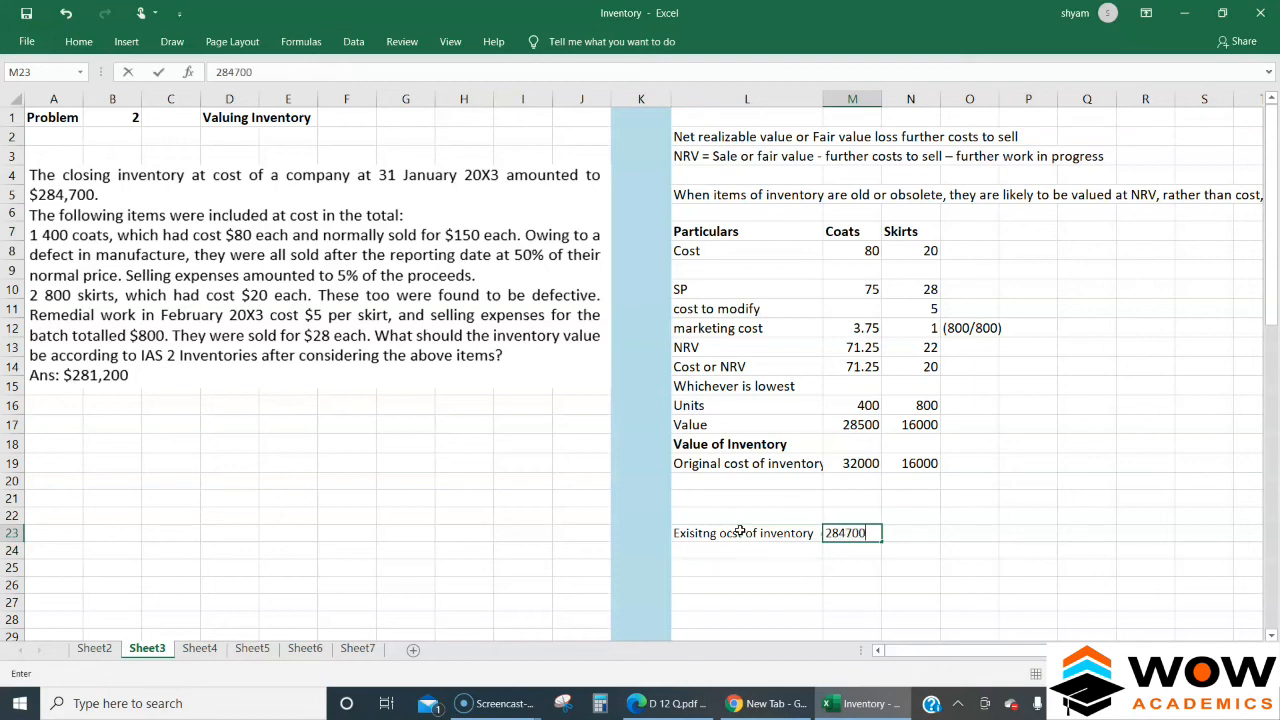
pyautogui.press('enter')
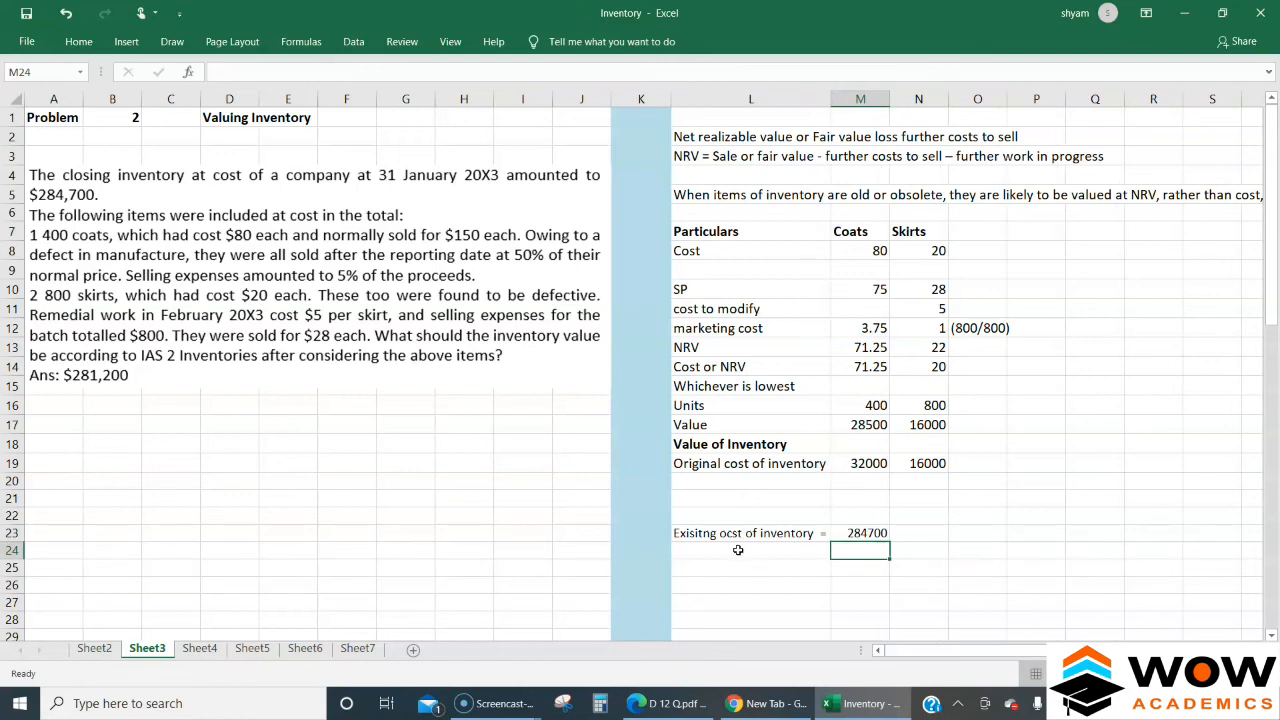
# Confirm the existing cost label and check the skirts' value and original cost figures.
pyautogui.click(750, 550)
pyautogui.write('c')
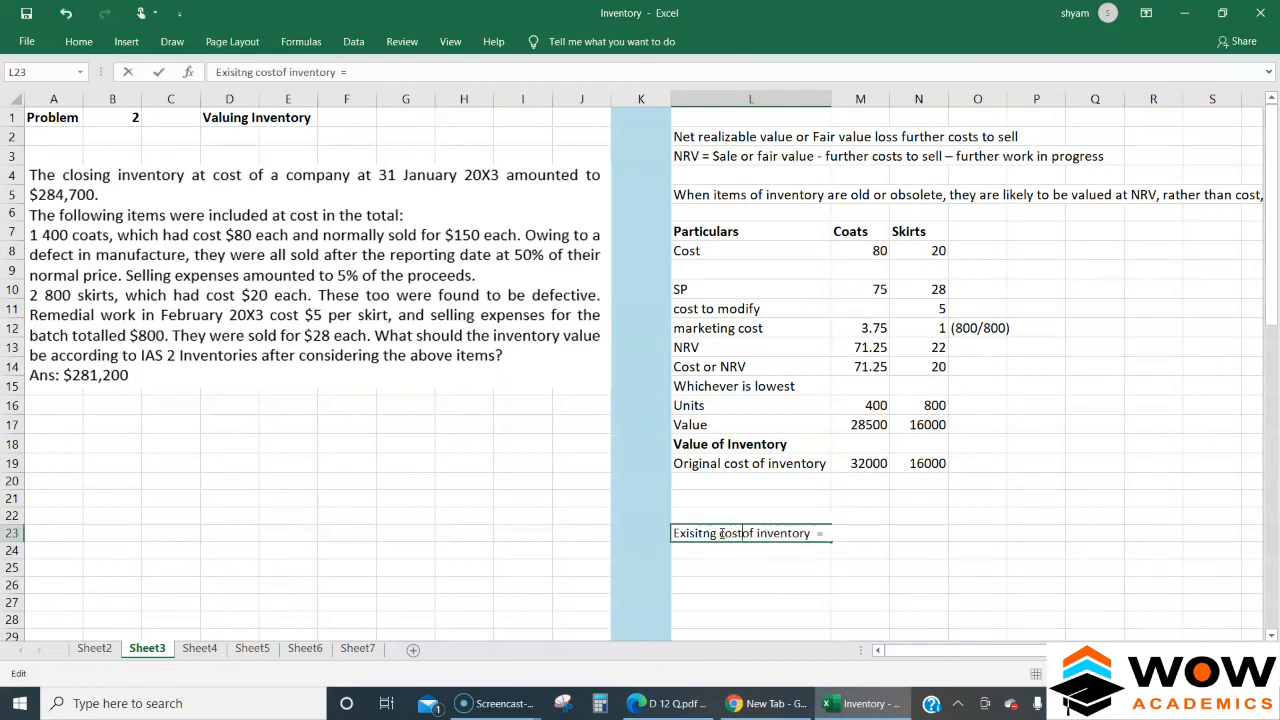
pyautogui.press('enter')
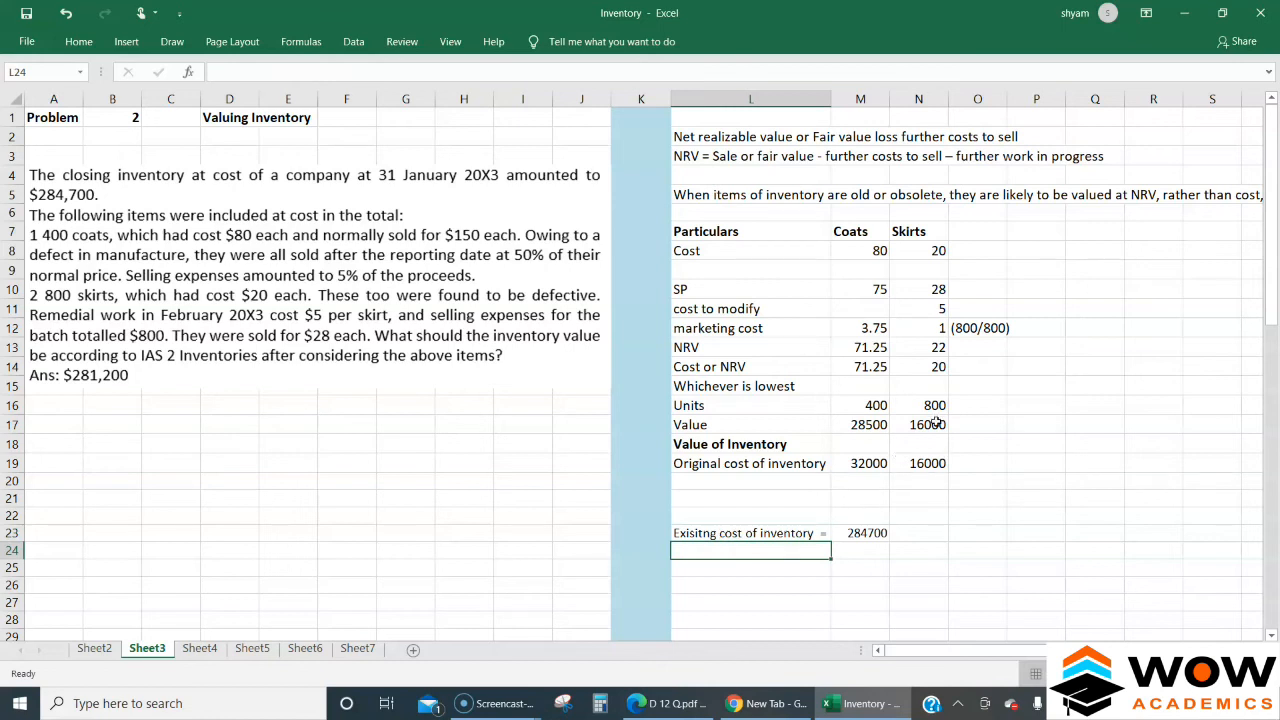
pyautogui.click(918, 424)
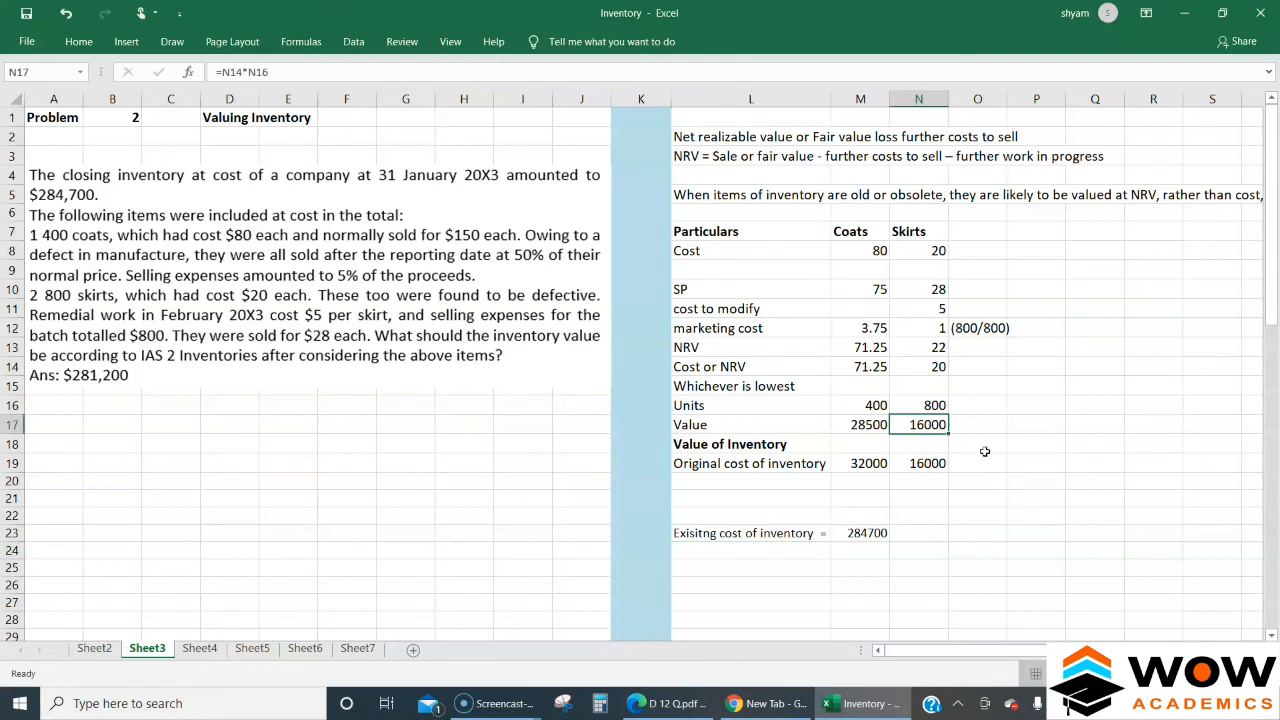
pyautogui.click(918, 463)
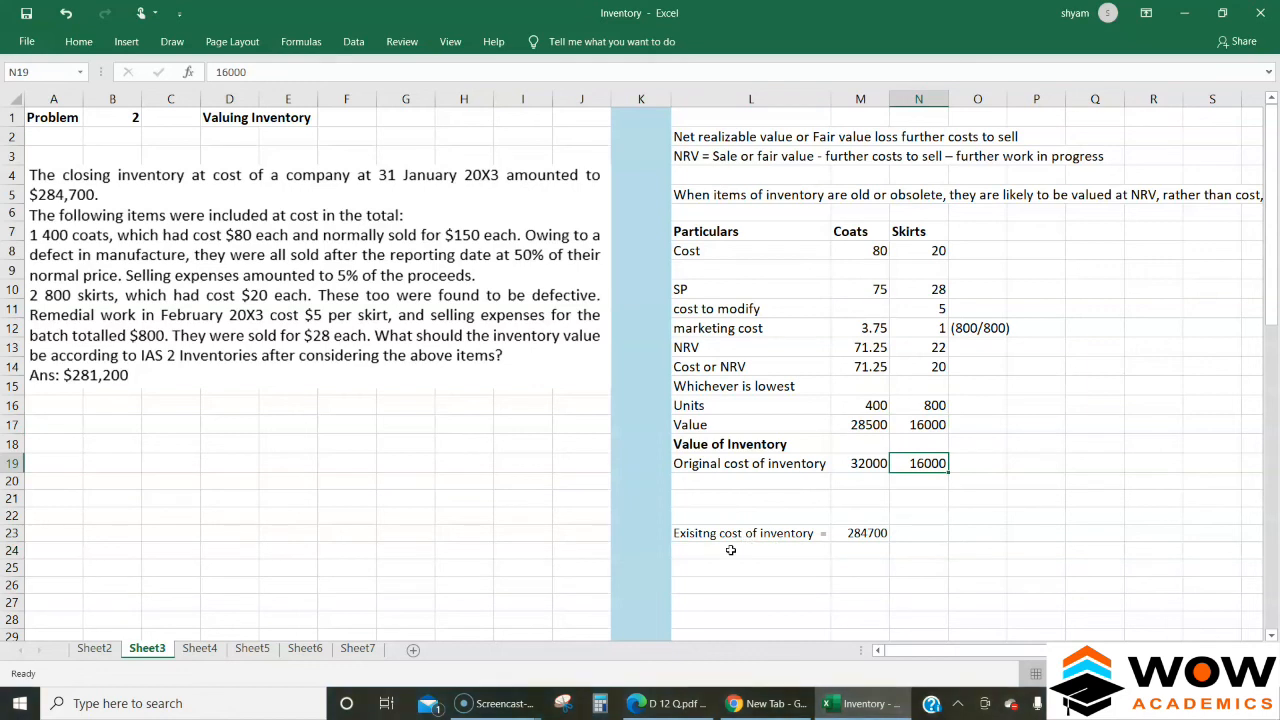
pyautogui.click(750, 550)
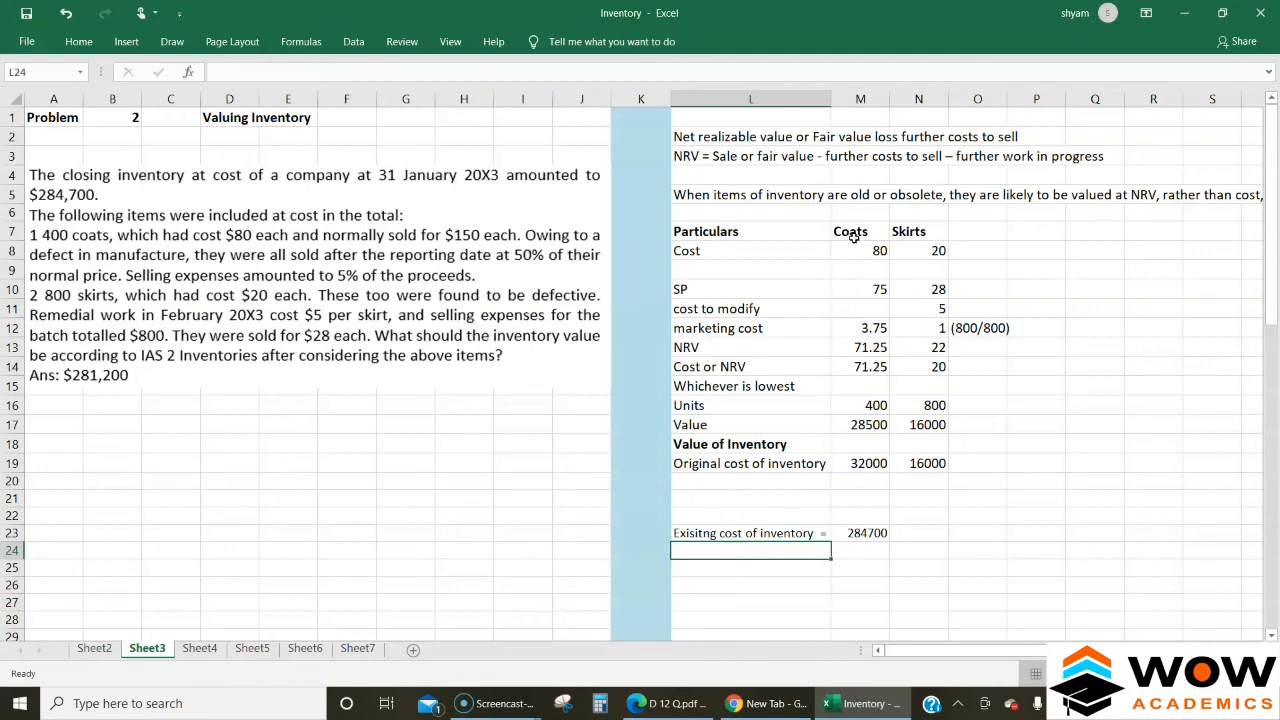
pyautogui.moveTo(680, 507)
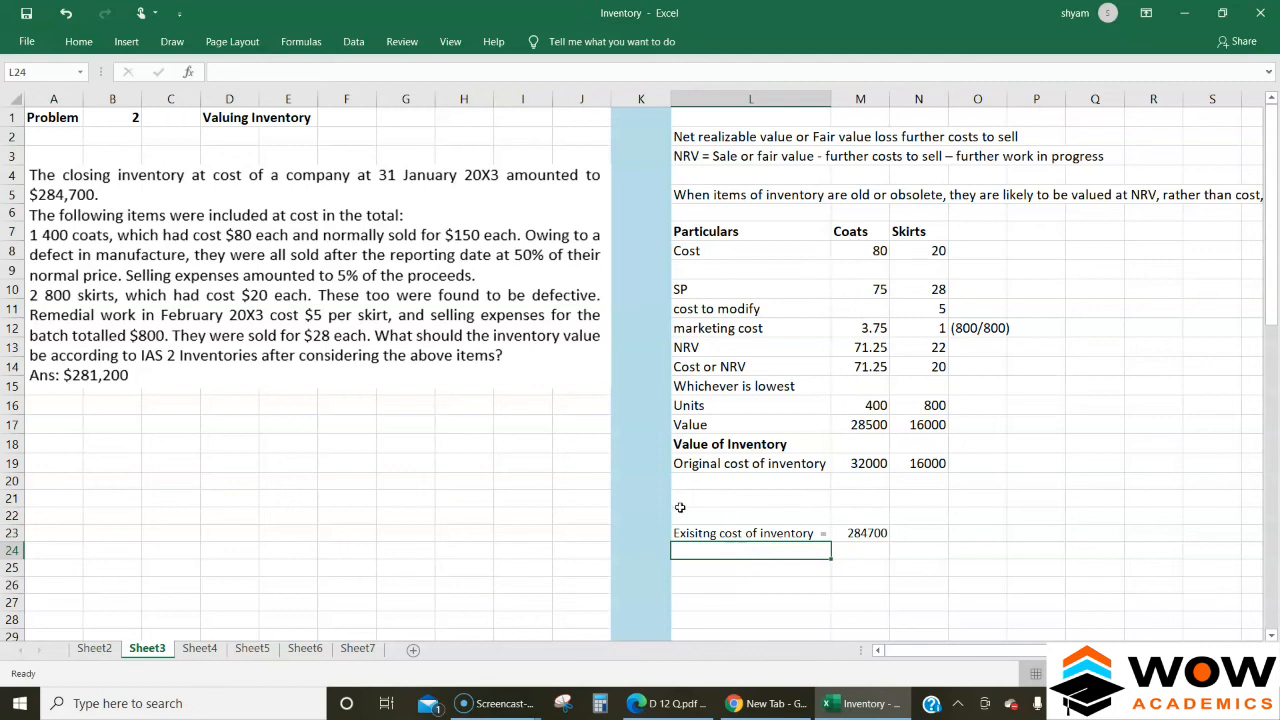
# Add a 'Less: coats at cost' line with an amount of -32000.
pyautogui.write('Add:')
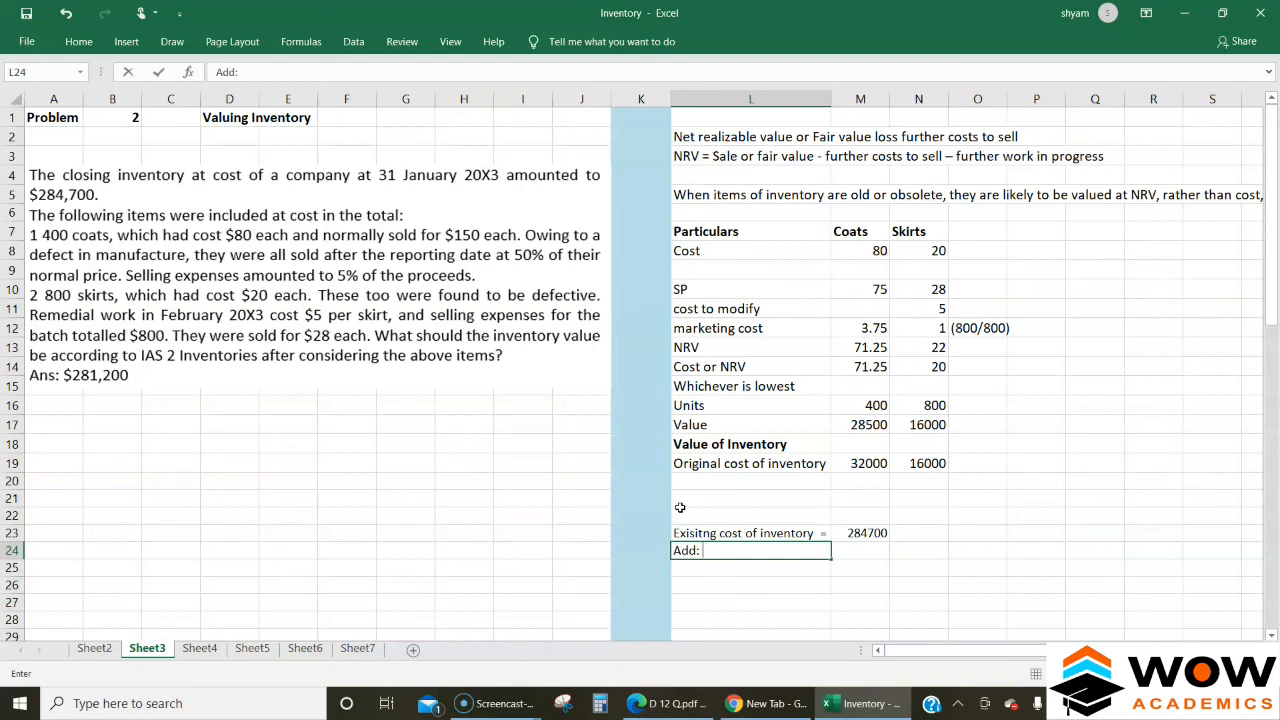
pyautogui.write('co')
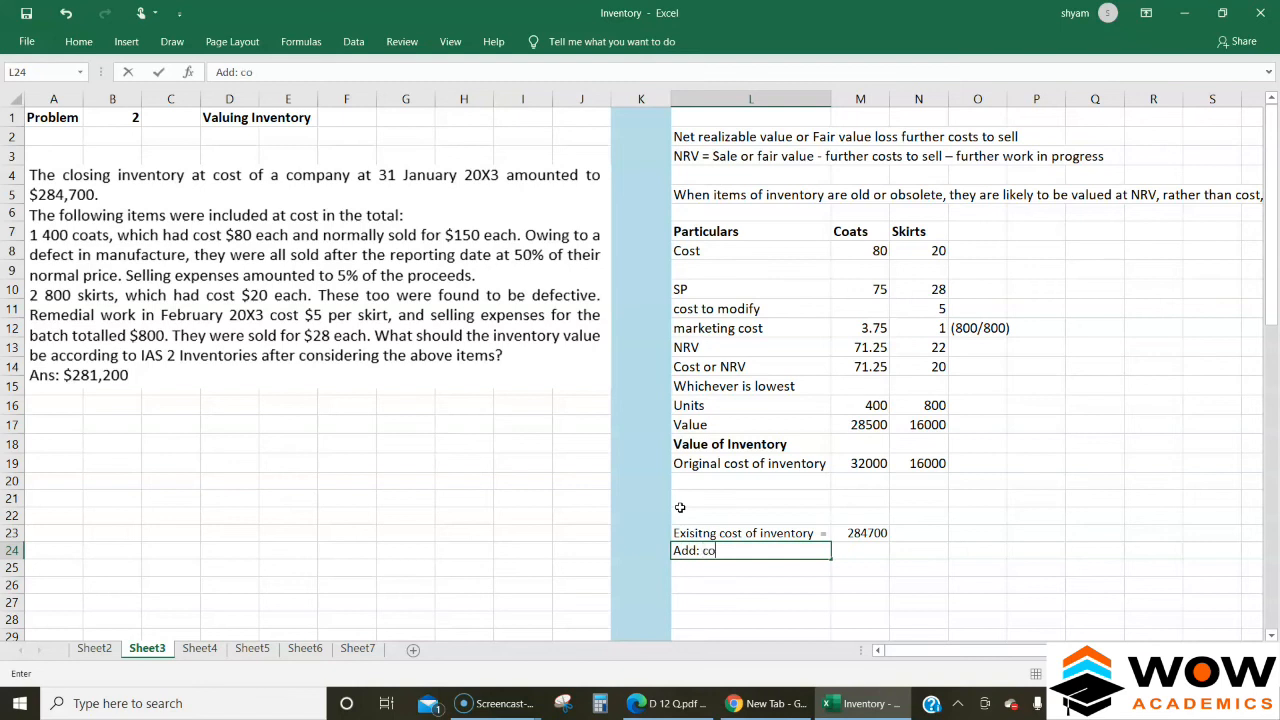
pyautogui.write('ats at cost')
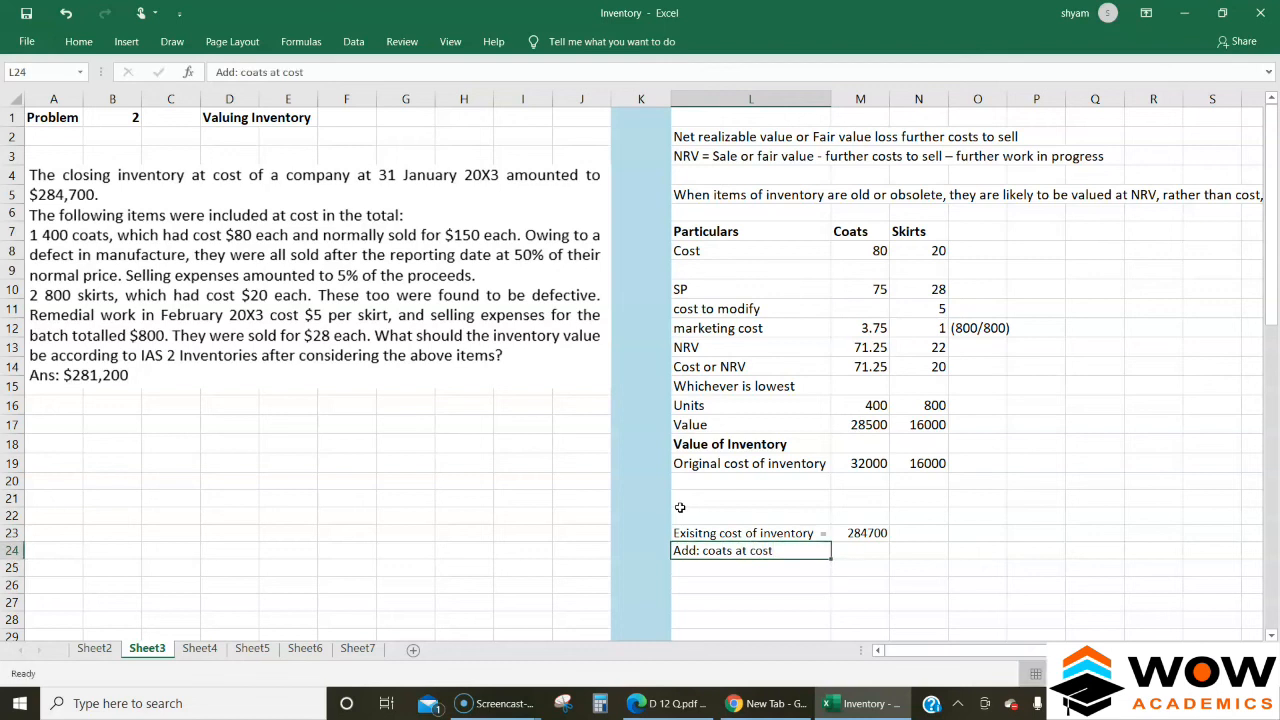
pyautogui.click(860, 550)
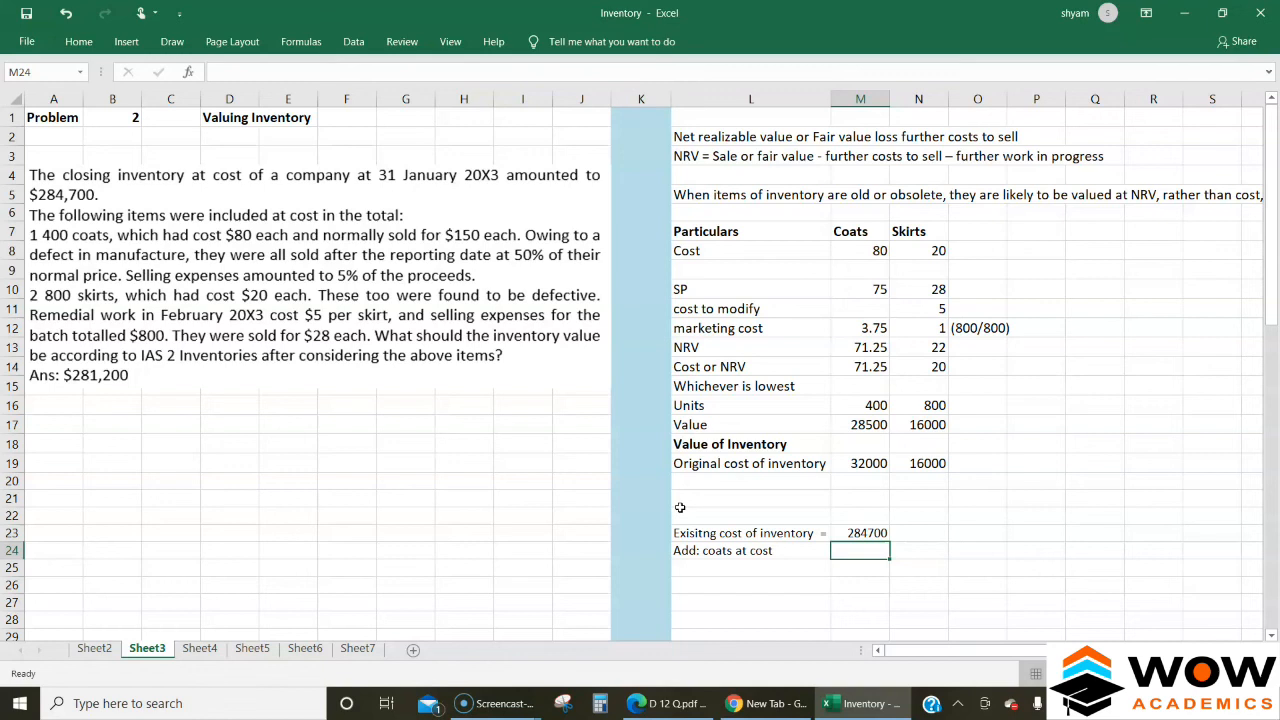
pyautogui.doubleClick(720, 550)
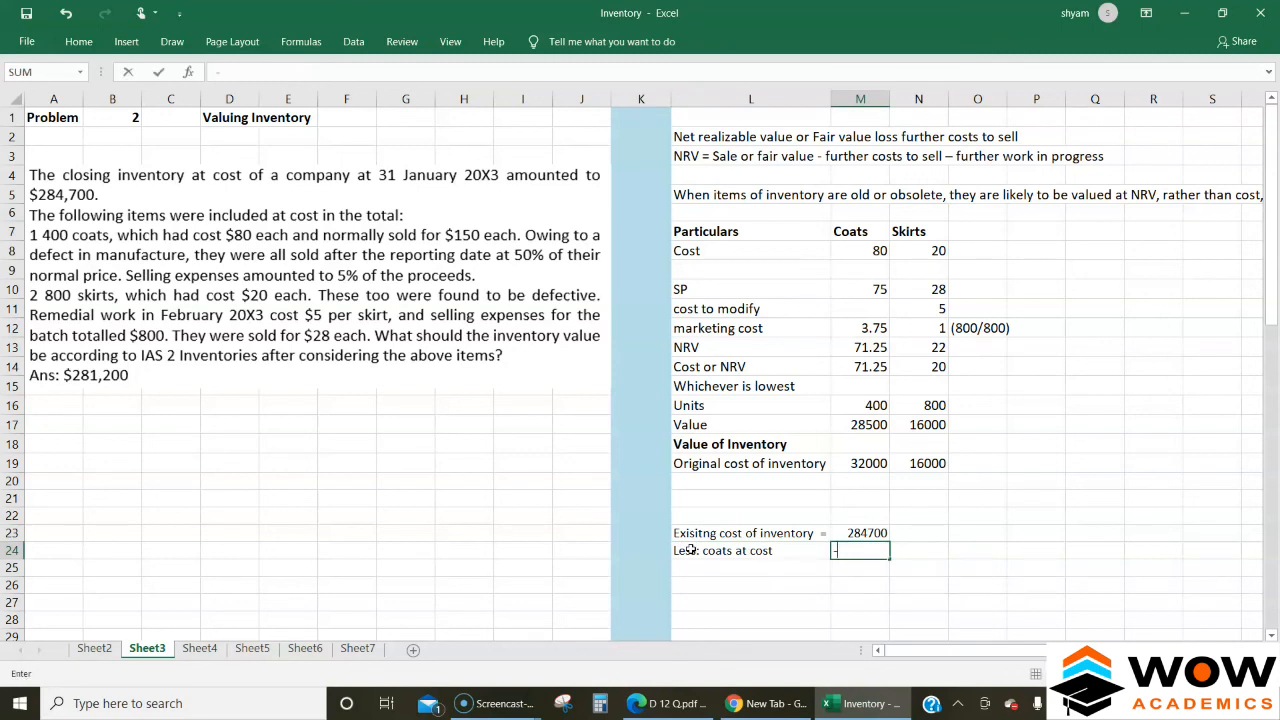
pyautogui.write('-320000')
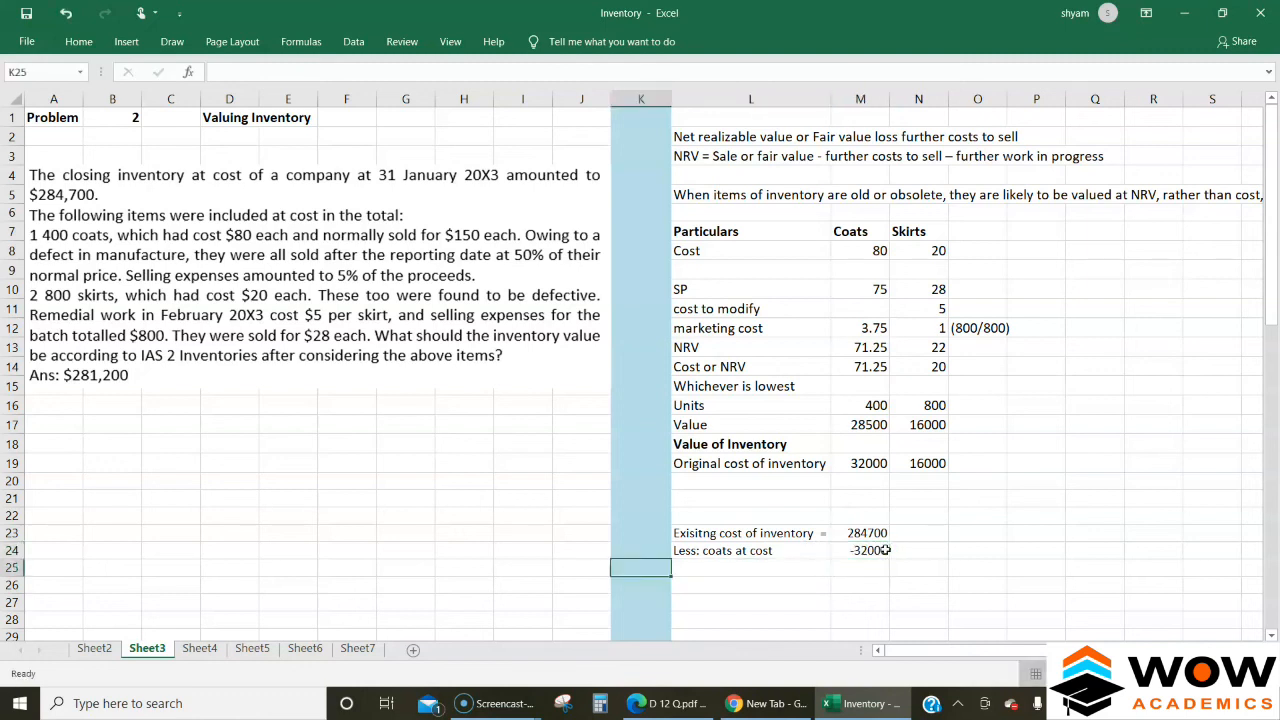
# Add an 'Add: coats at NRV' line with an amount of 28500.
pyautogui.write('Add:')
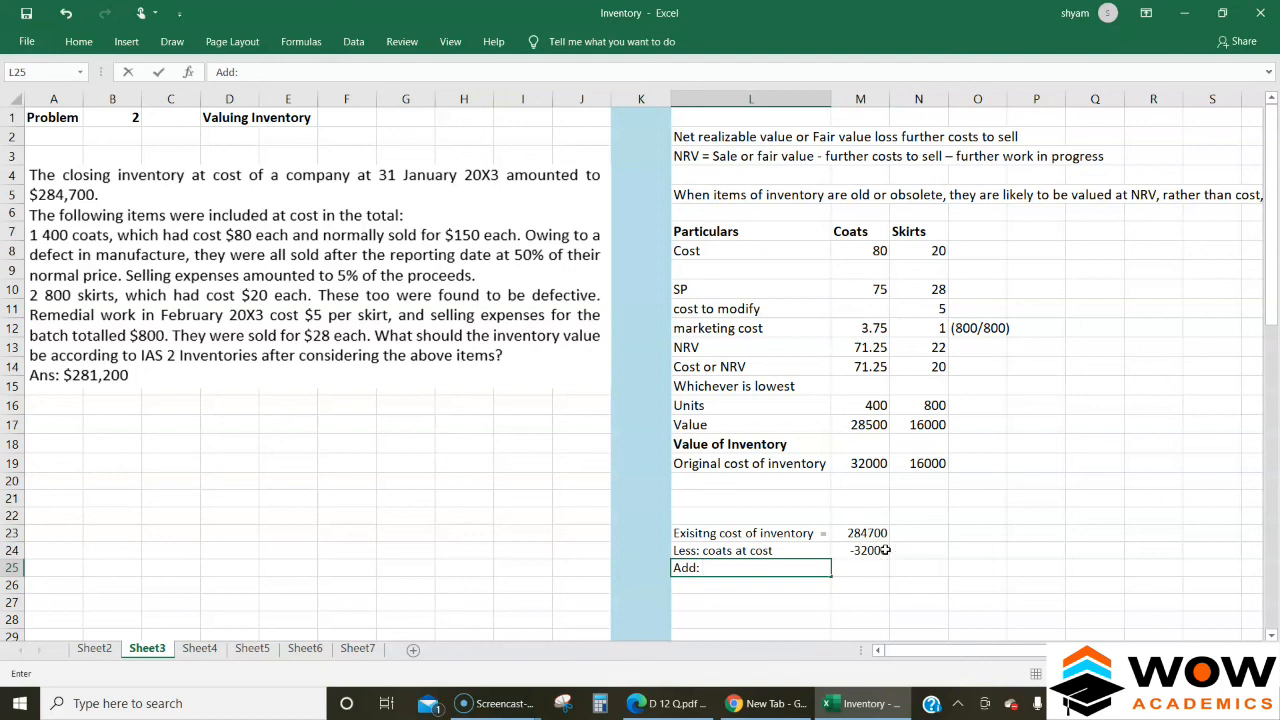
pyautogui.write('coats')
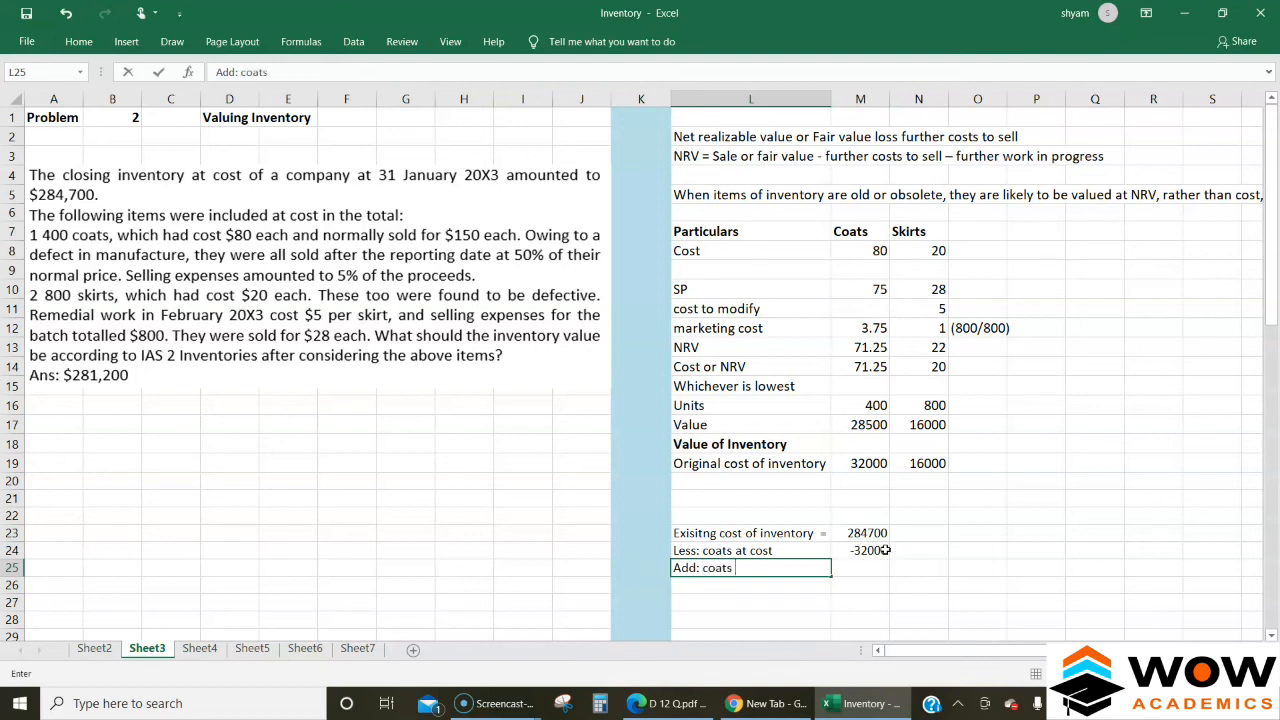
pyautogui.write('at NRV')
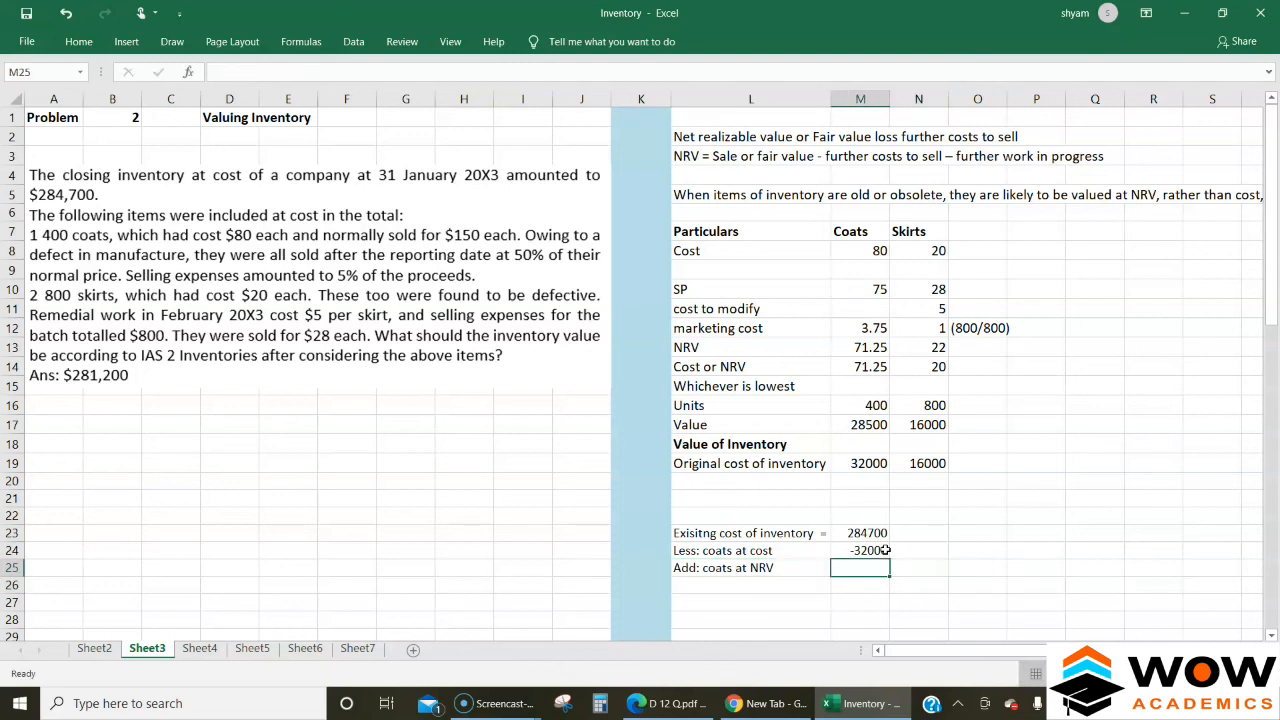
pyautogui.write('2')
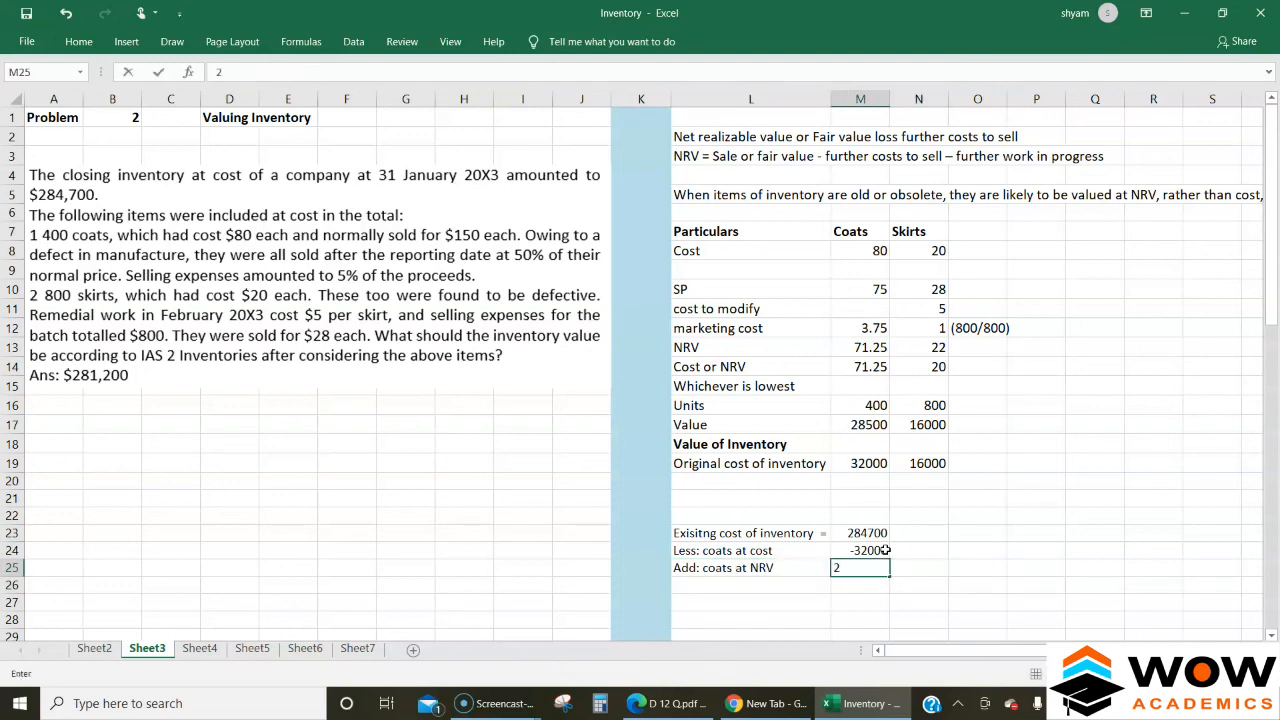
pyautogui.write('8500')
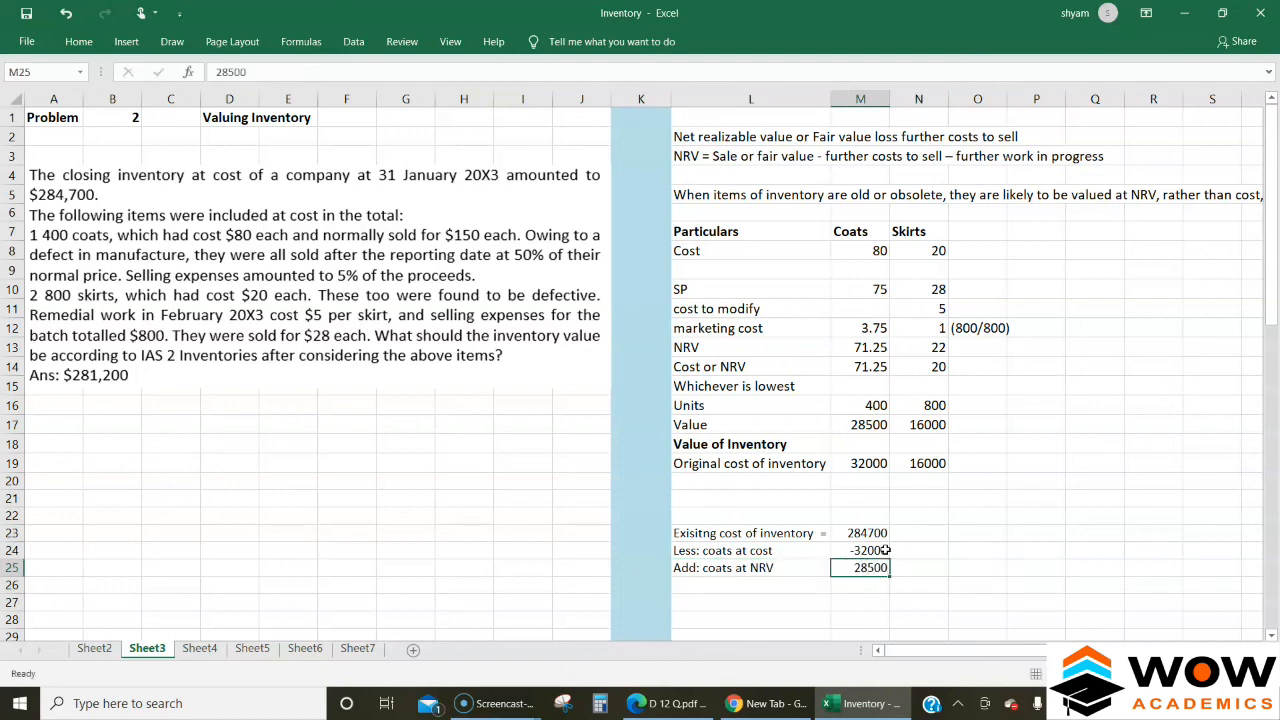
pyautogui.click(750, 532)
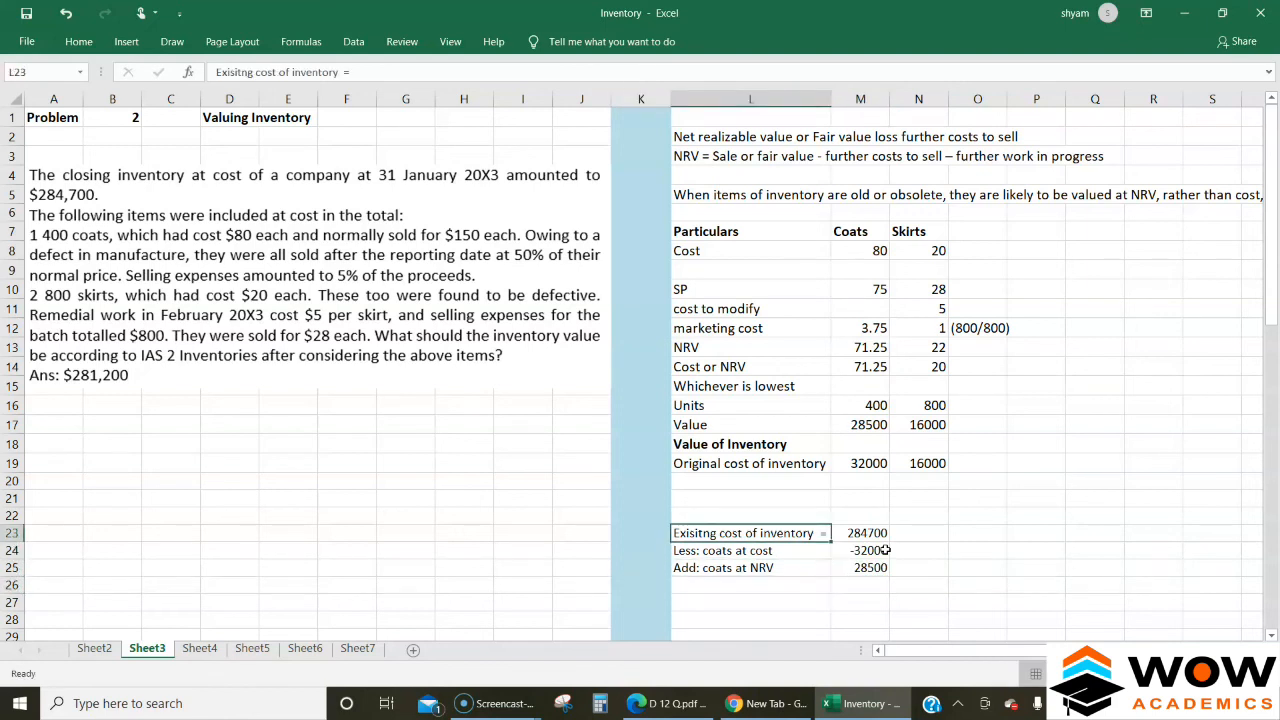
# Add a 'Revised value of inventory =' line totalling M23+M24+M25 to 281200.
pyautogui.press('ctrl+v')
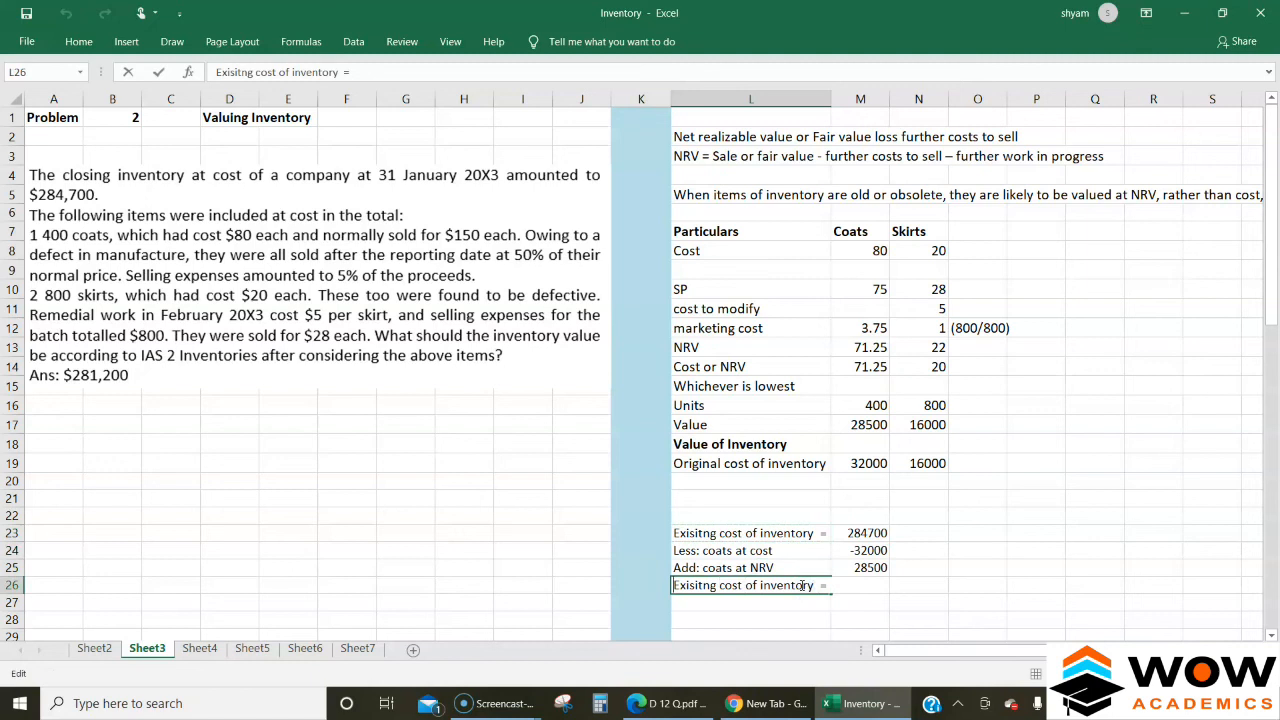
pyautogui.write('Revisof inventory')
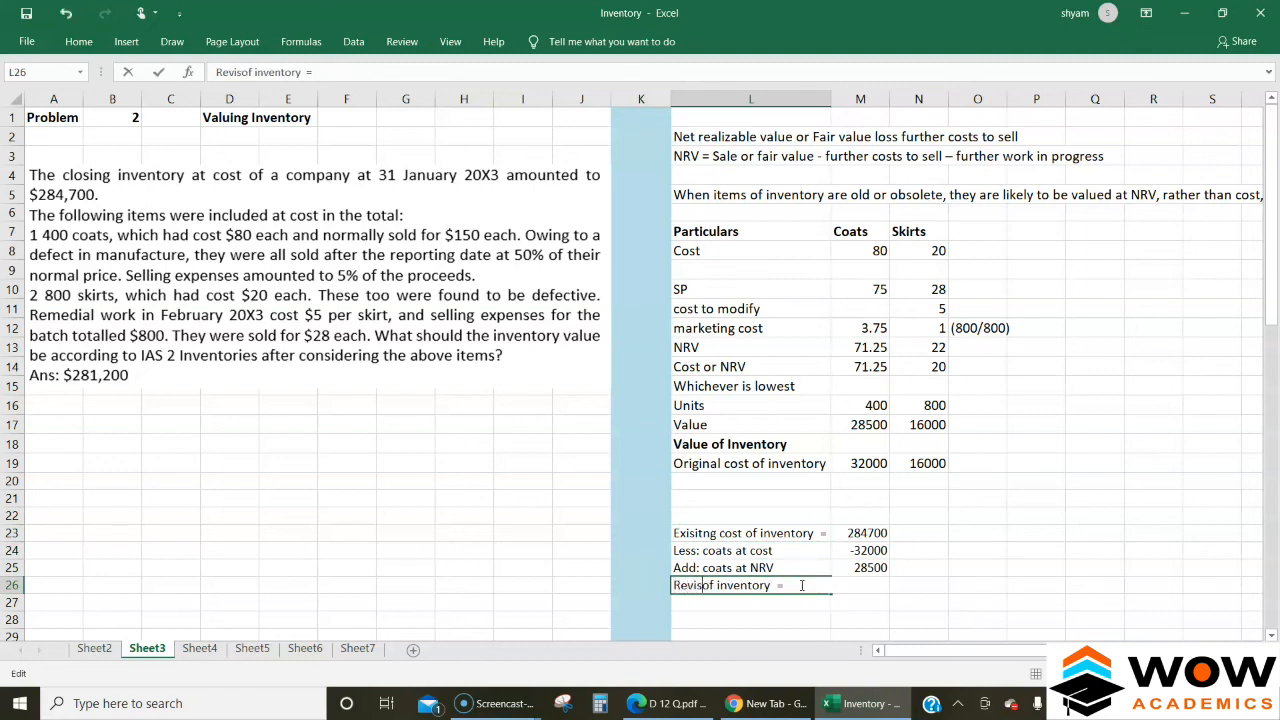
pyautogui.write('Revised value of inventory =')
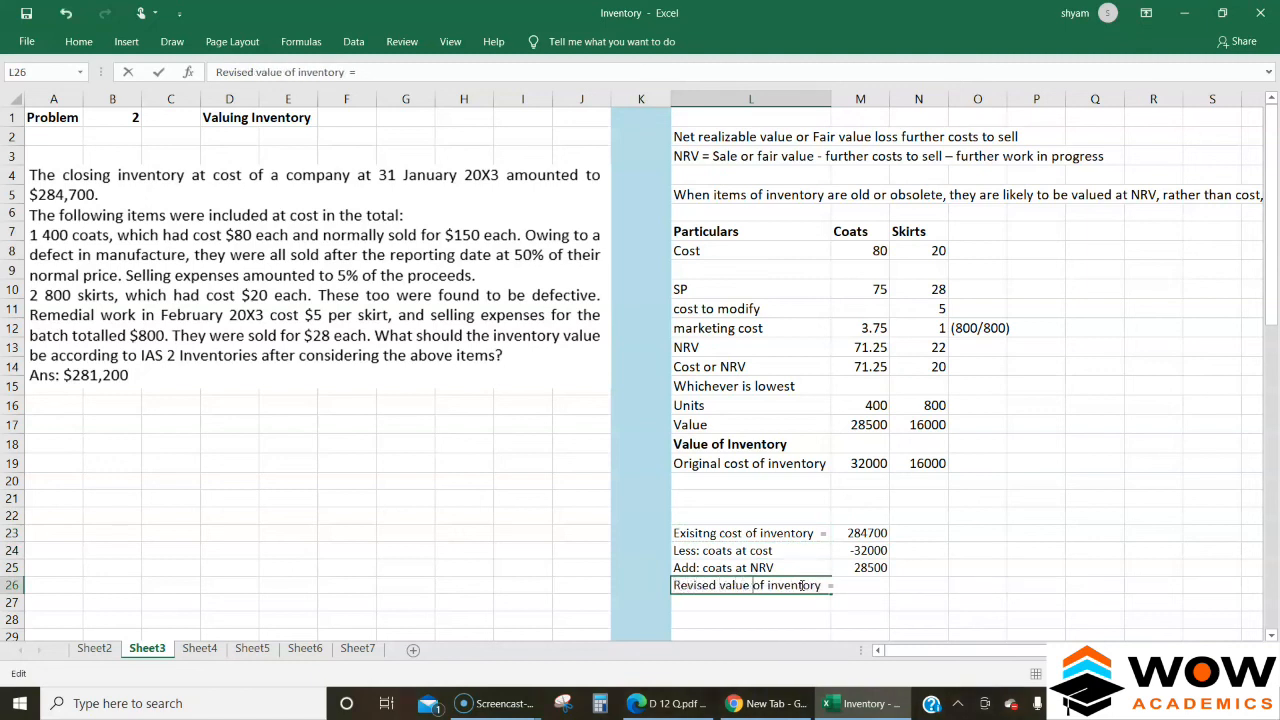
pyautogui.write('invof')
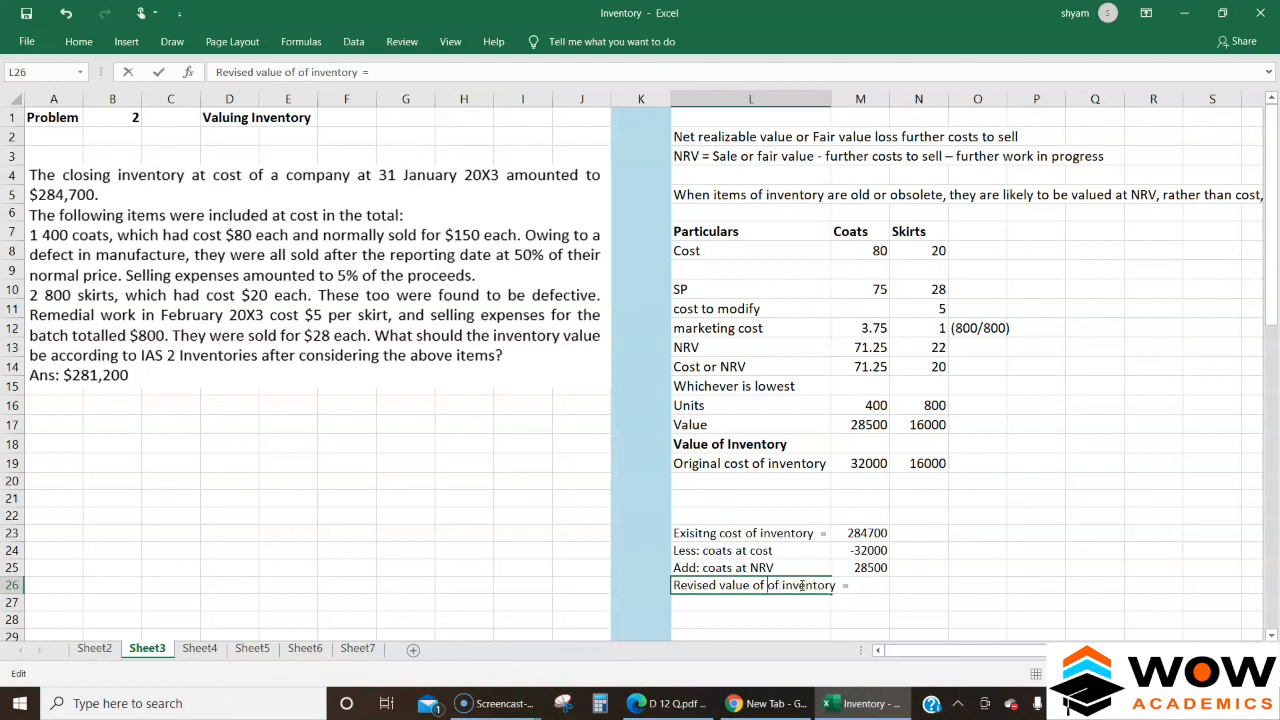
pyautogui.click(860, 585)
pyautogui.write('=M23+M24')
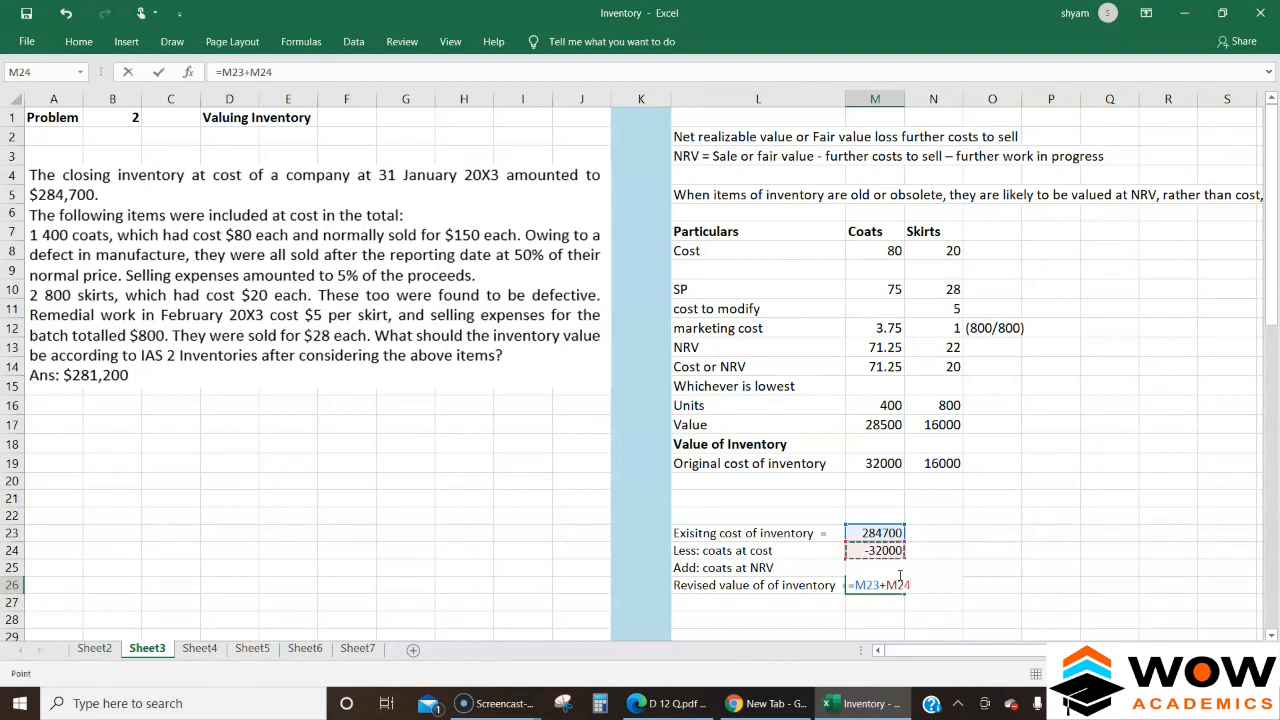
pyautogui.write('+M25')
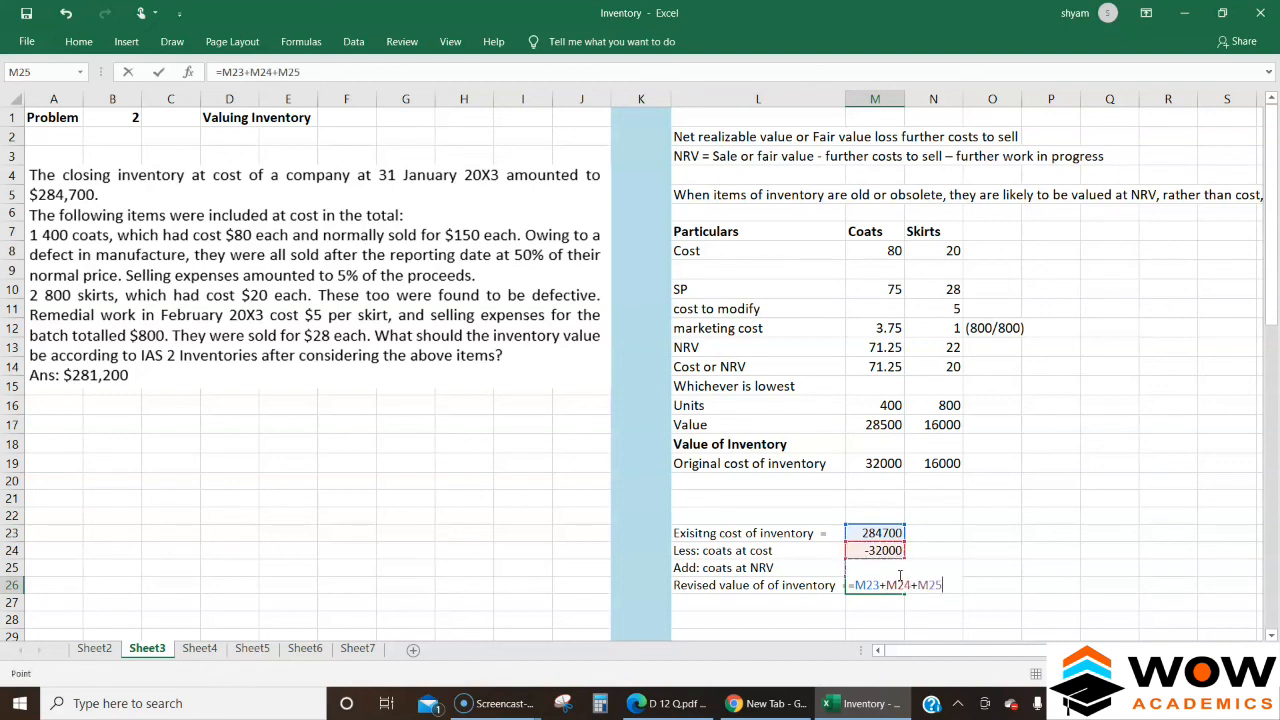
pyautogui.press('enter')
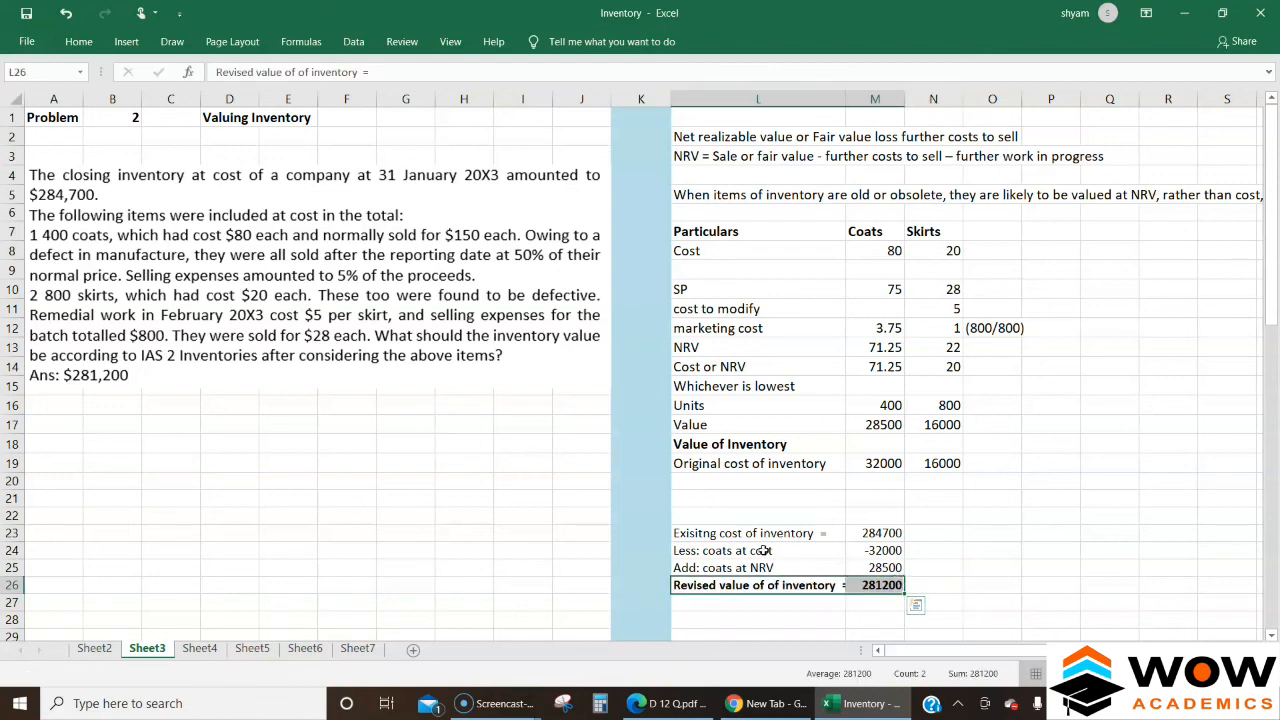
pyautogui.click(757, 567)
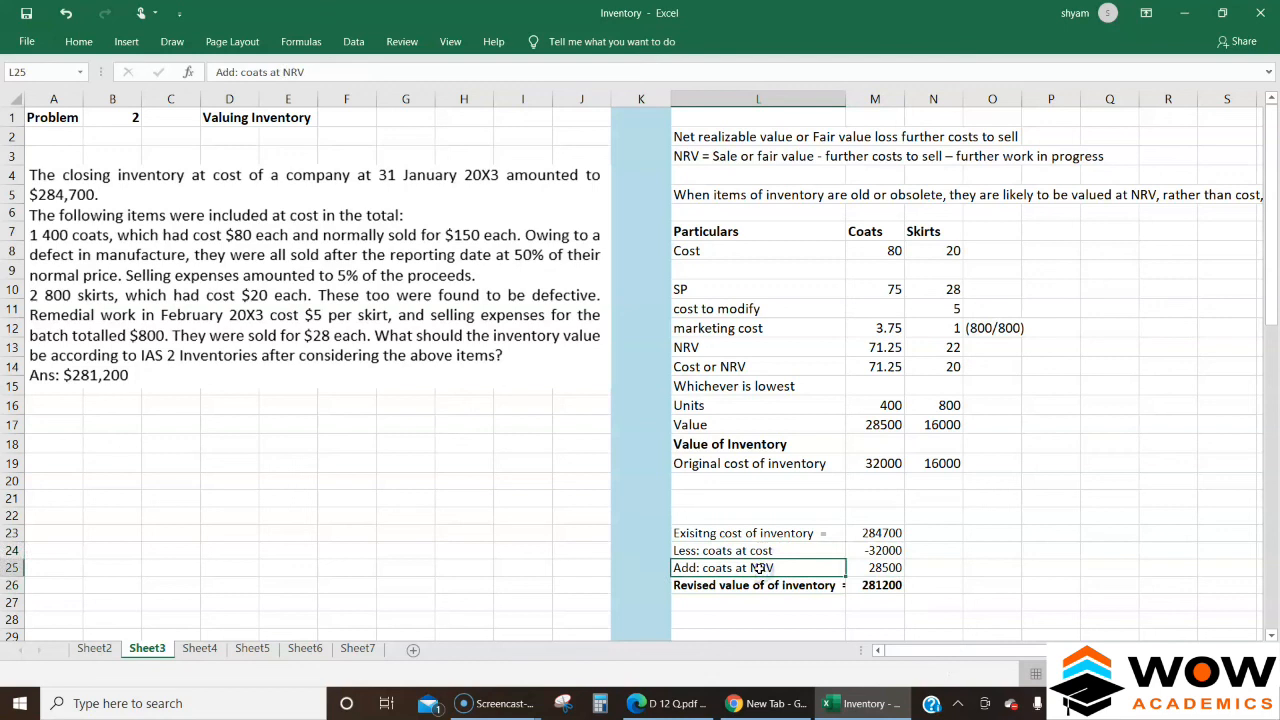
pyautogui.moveTo(809, 507)
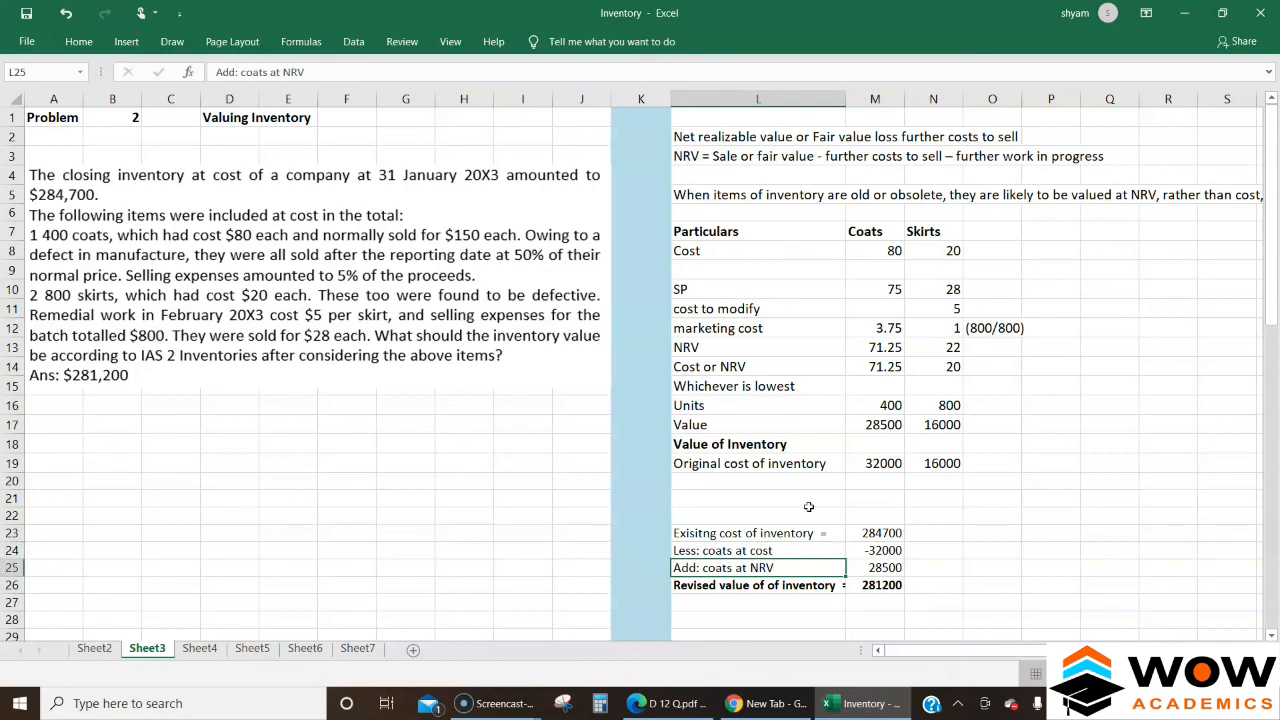